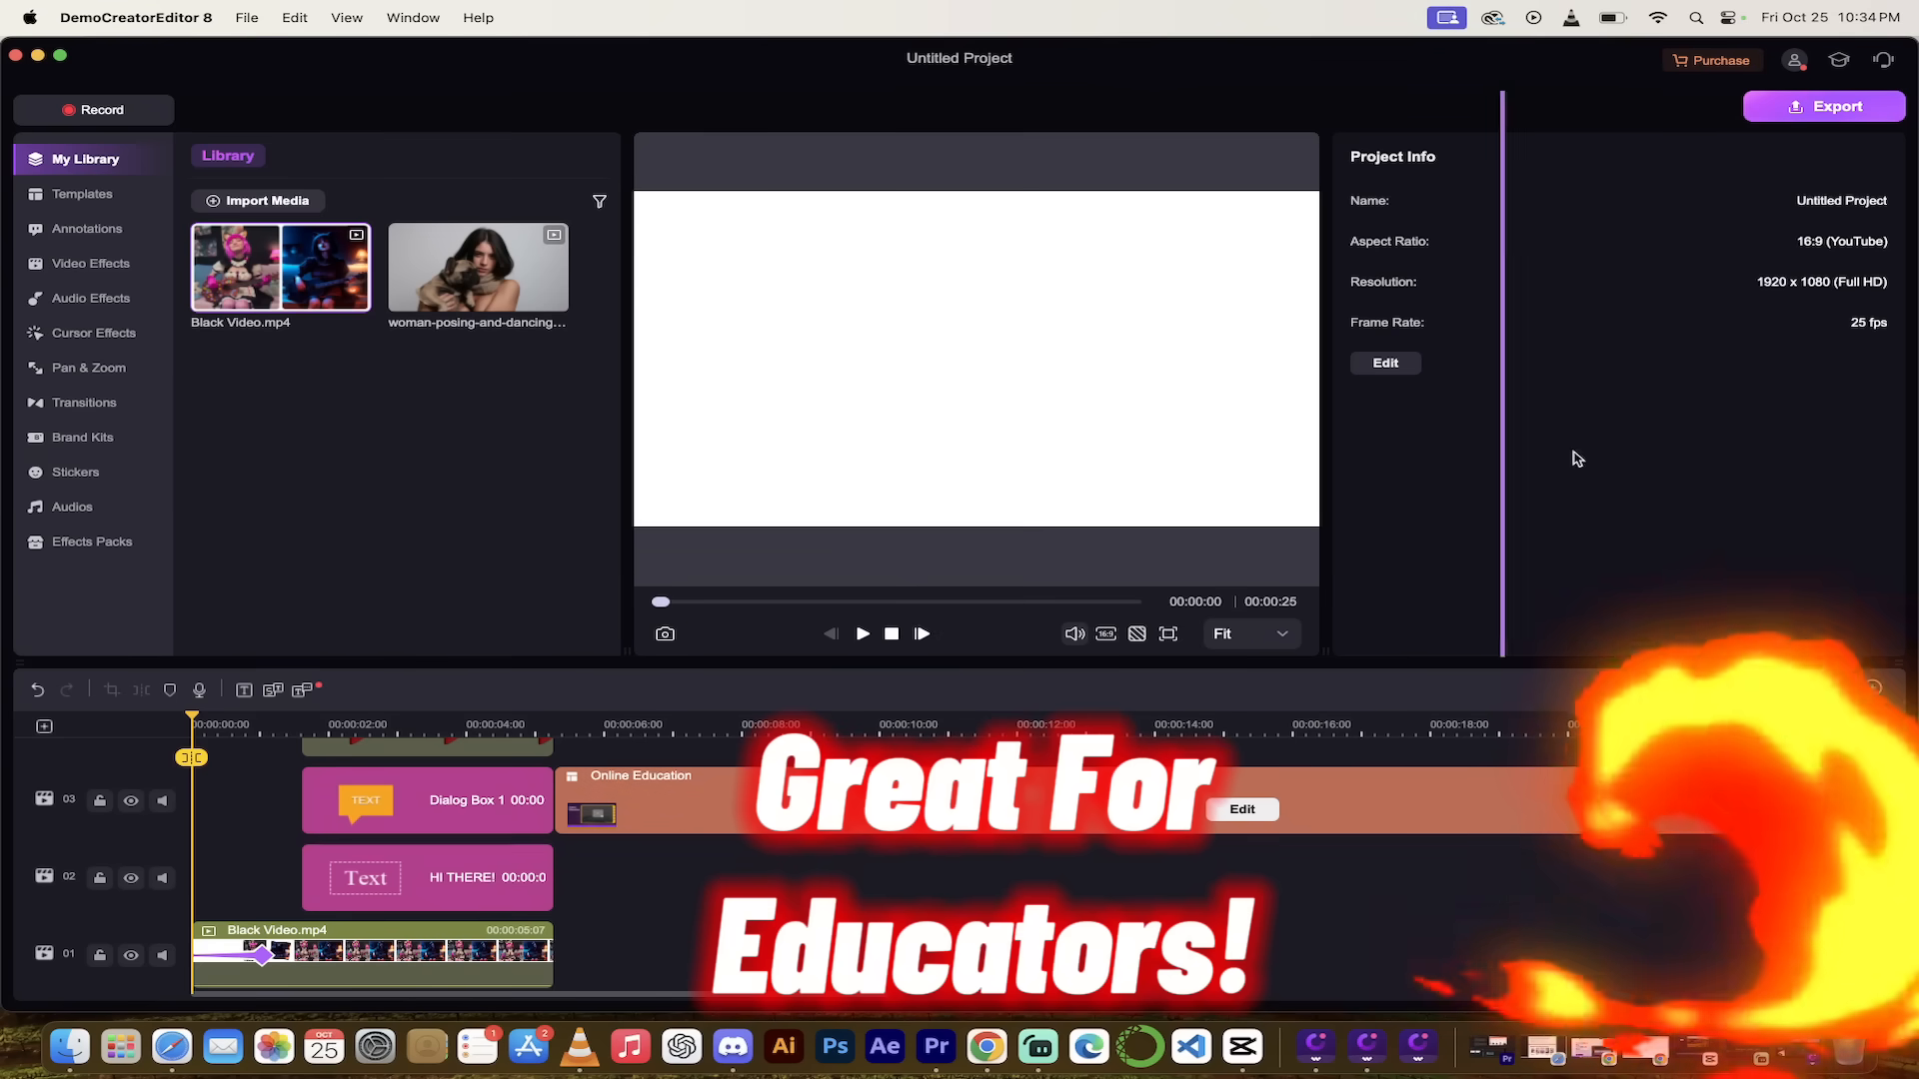
# Close the editor to reach the home screen listing three recent projects.
pyautogui.click(861, 633)
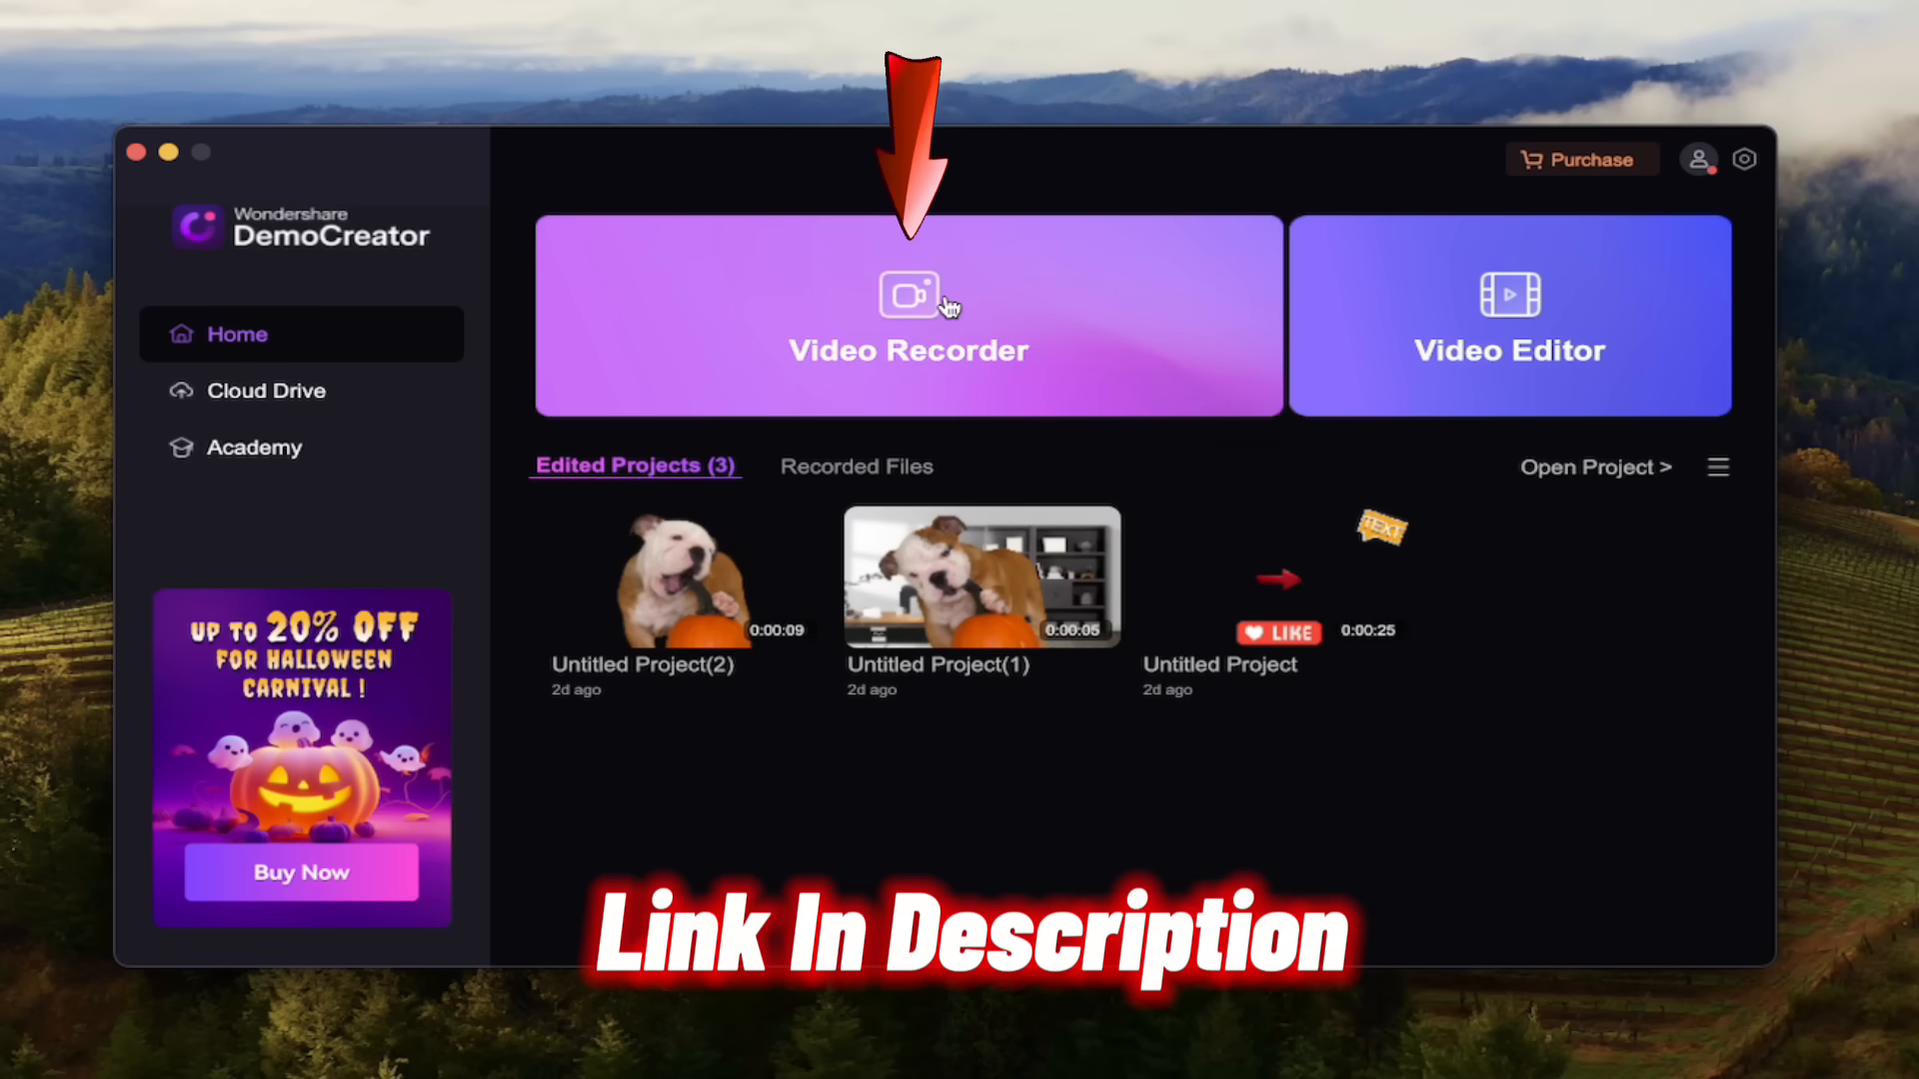
# Start a Screen & Camera recording with a 1280×720 capture area.
pyautogui.click(908, 316)
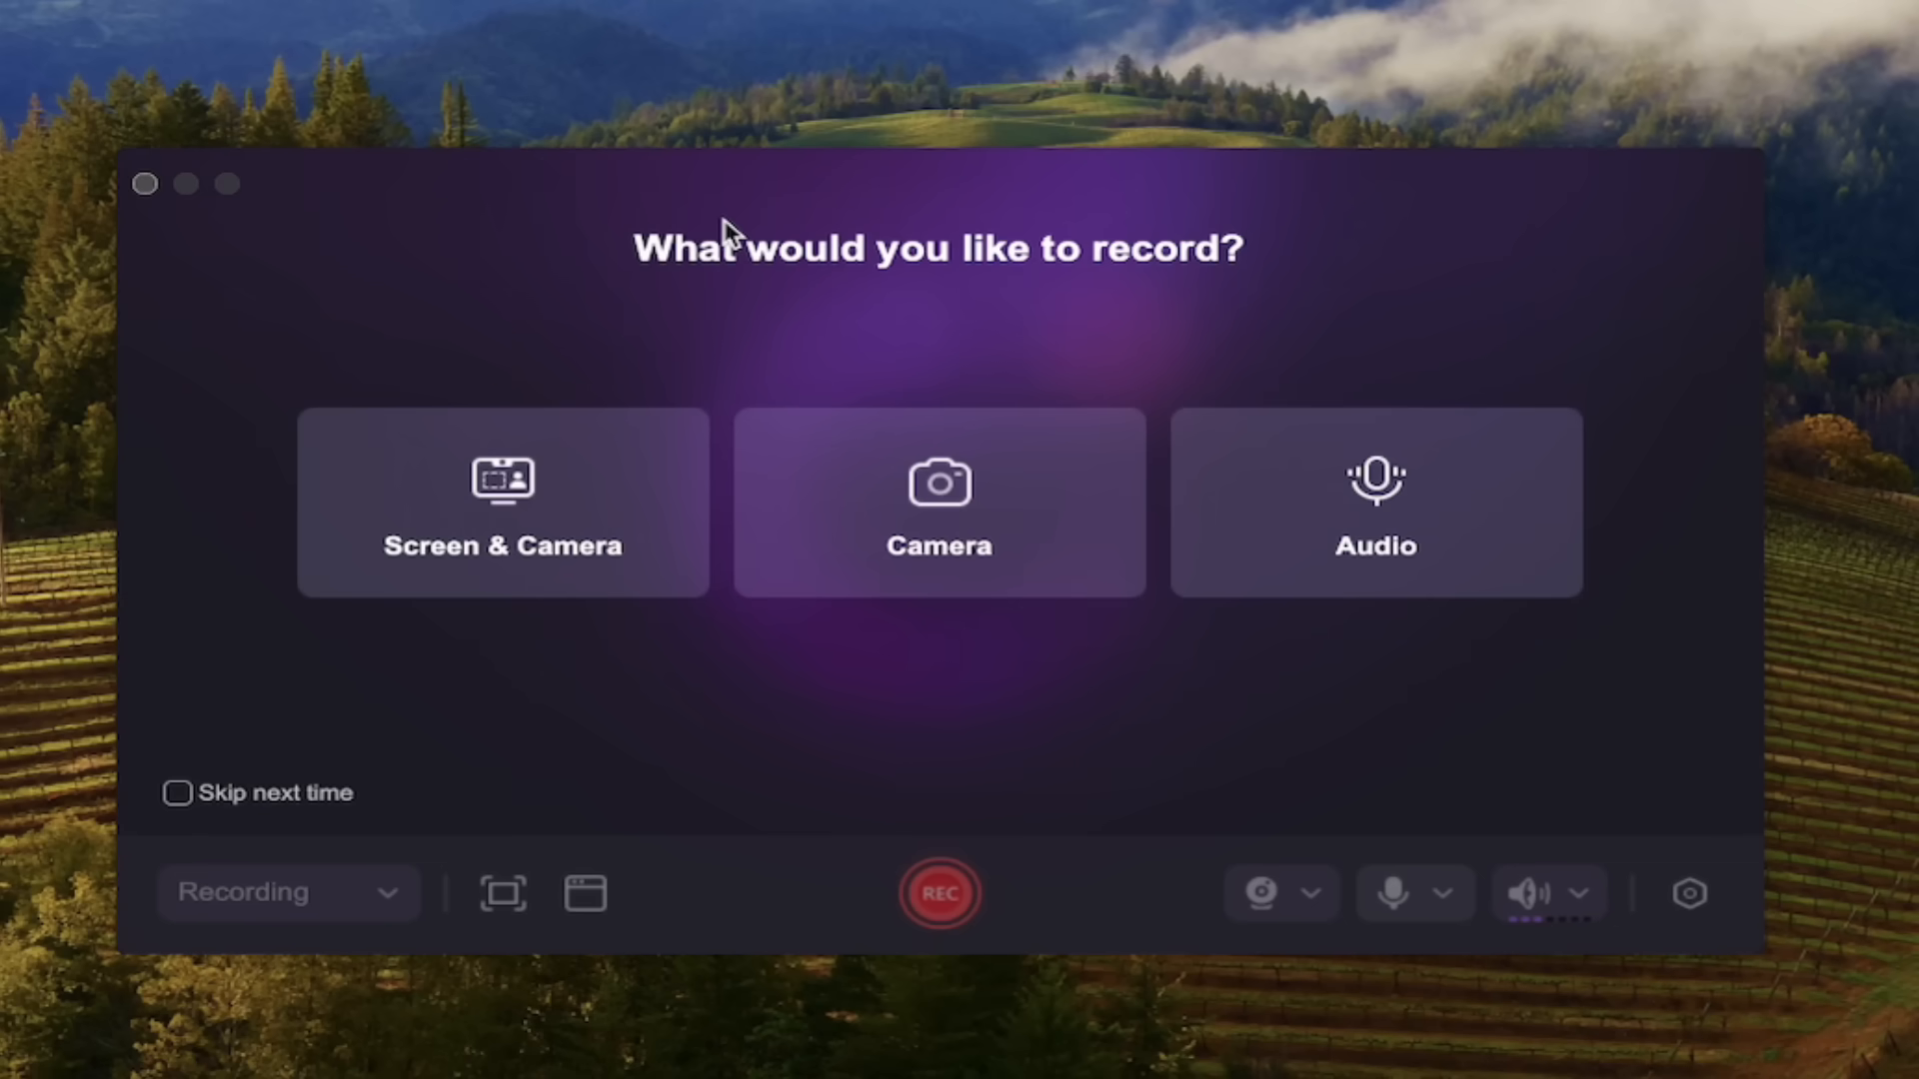
pyautogui.moveTo(740, 322)
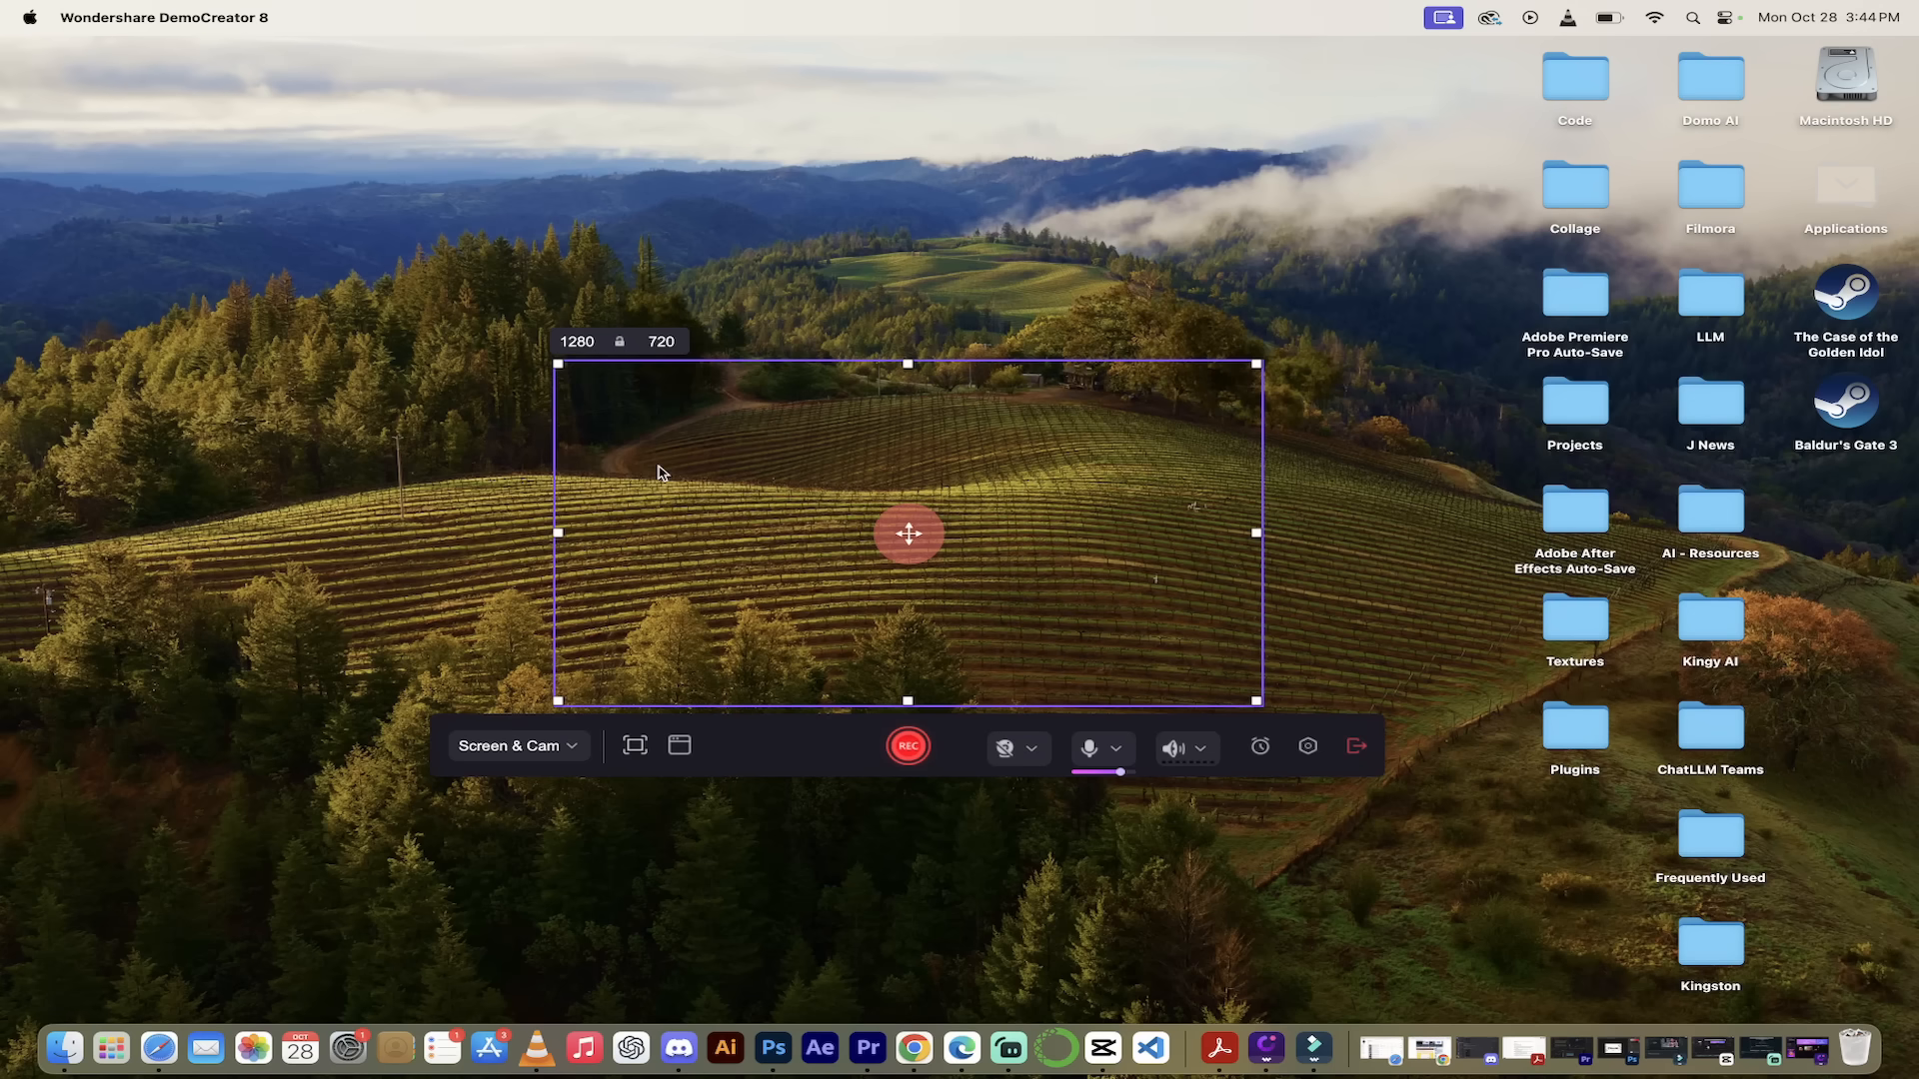
pyautogui.moveTo(792, 365)
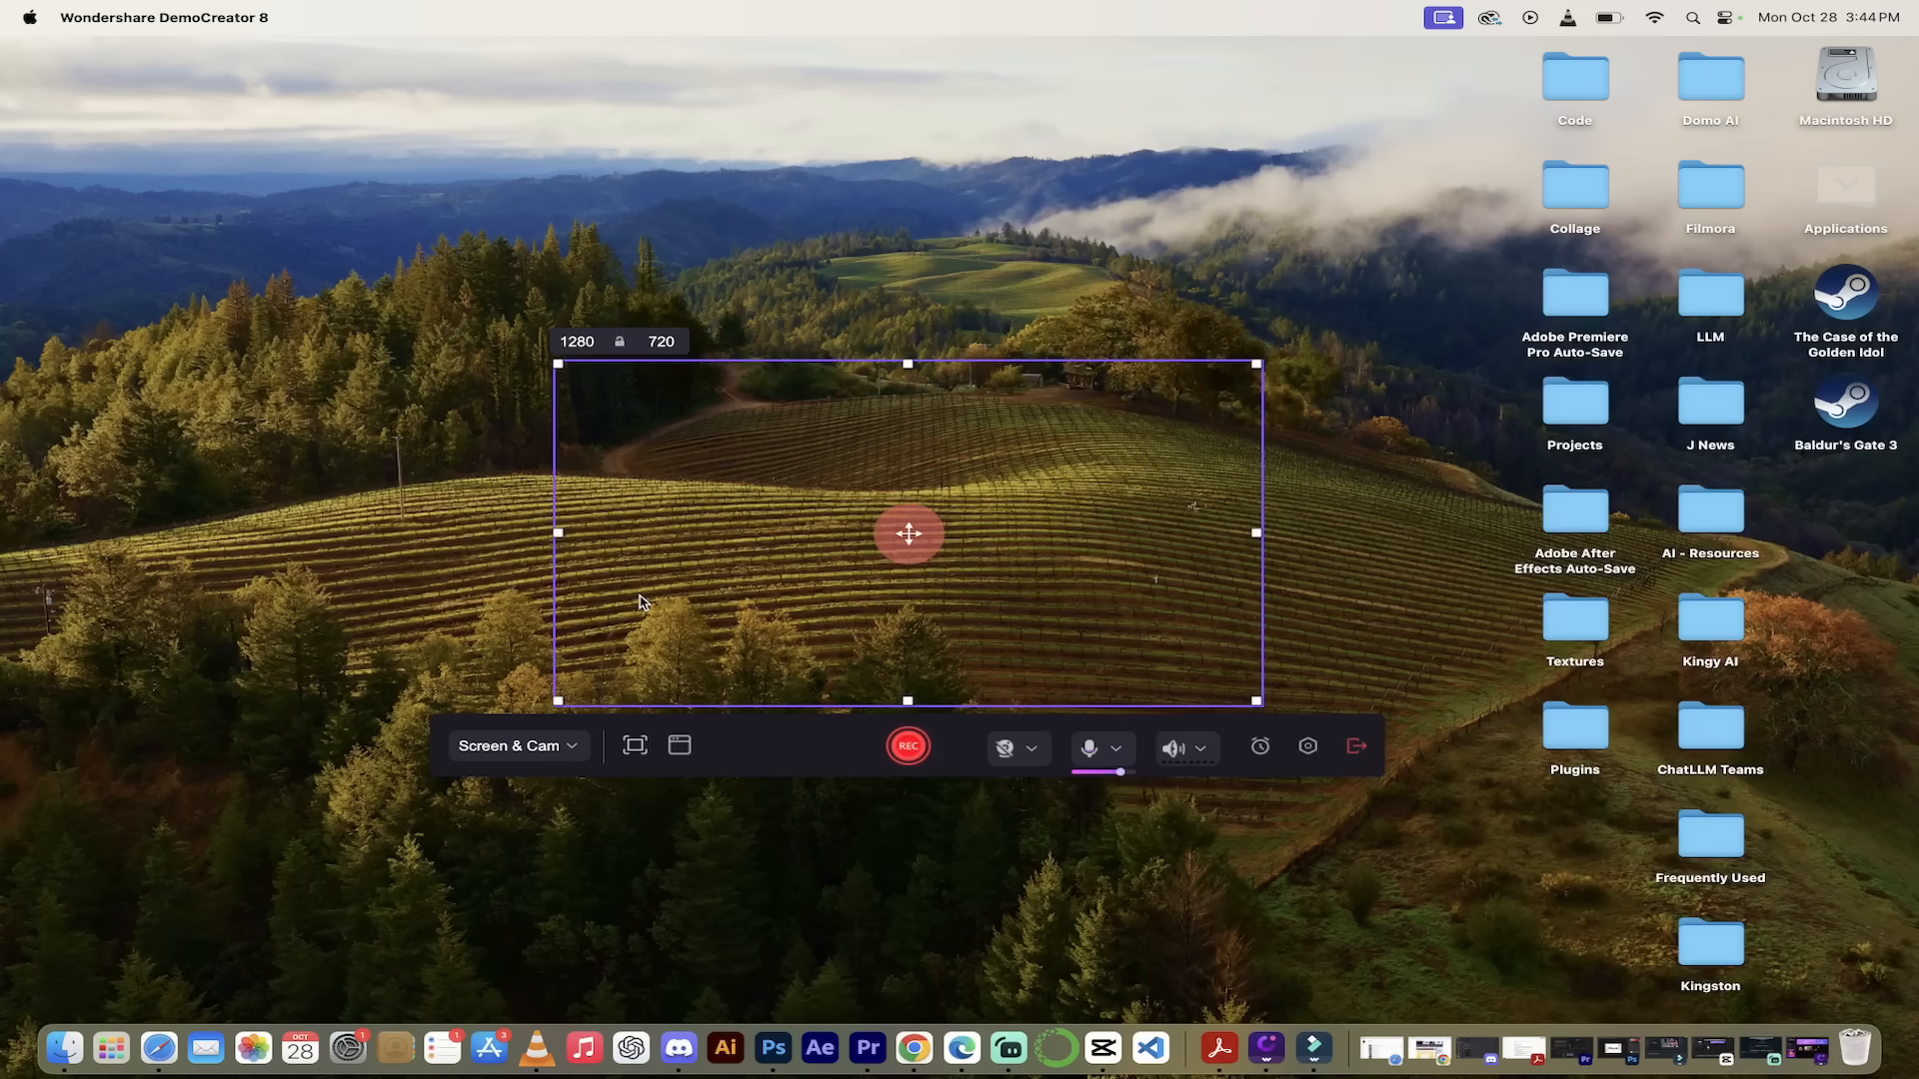
pyautogui.click(515, 746)
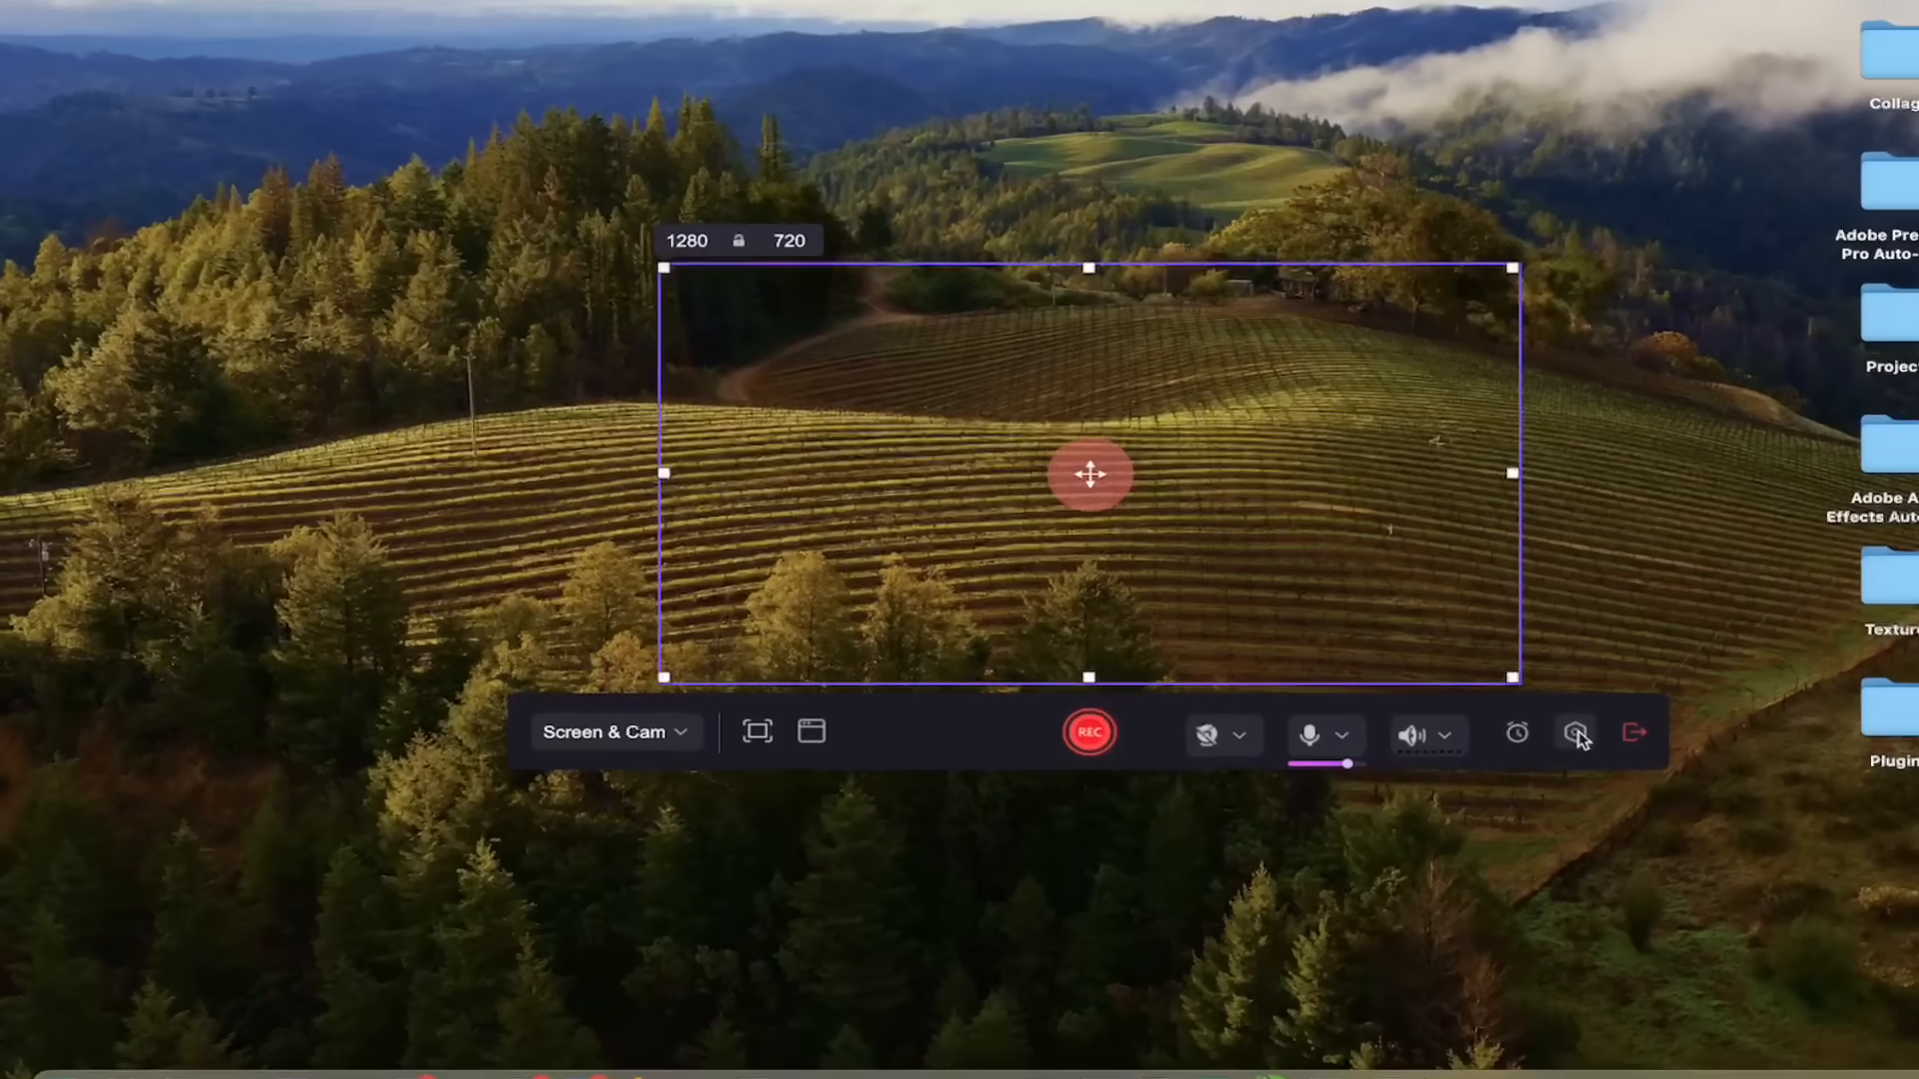
# Choose FaceTime HD Camera as the webcam in Advanced Settings' Webcam section.
pyautogui.click(1576, 734)
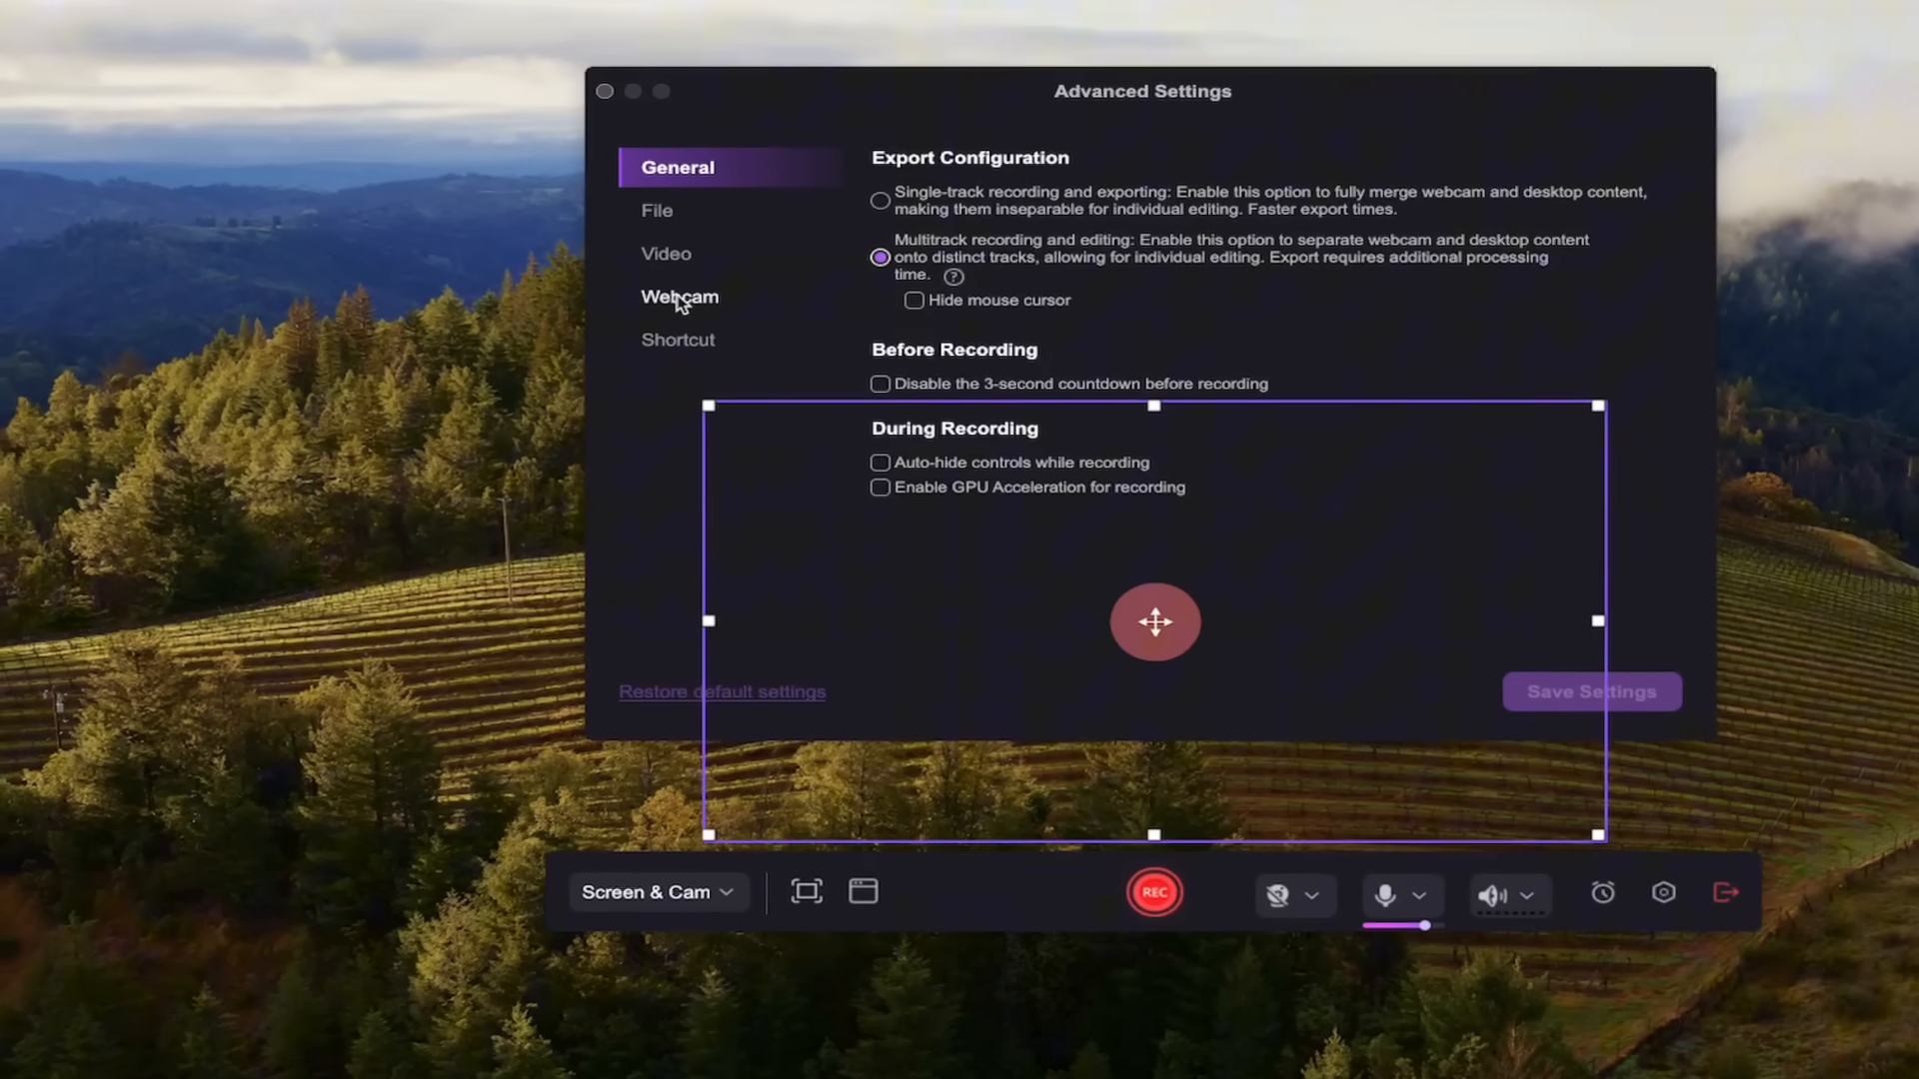
pyautogui.click(679, 296)
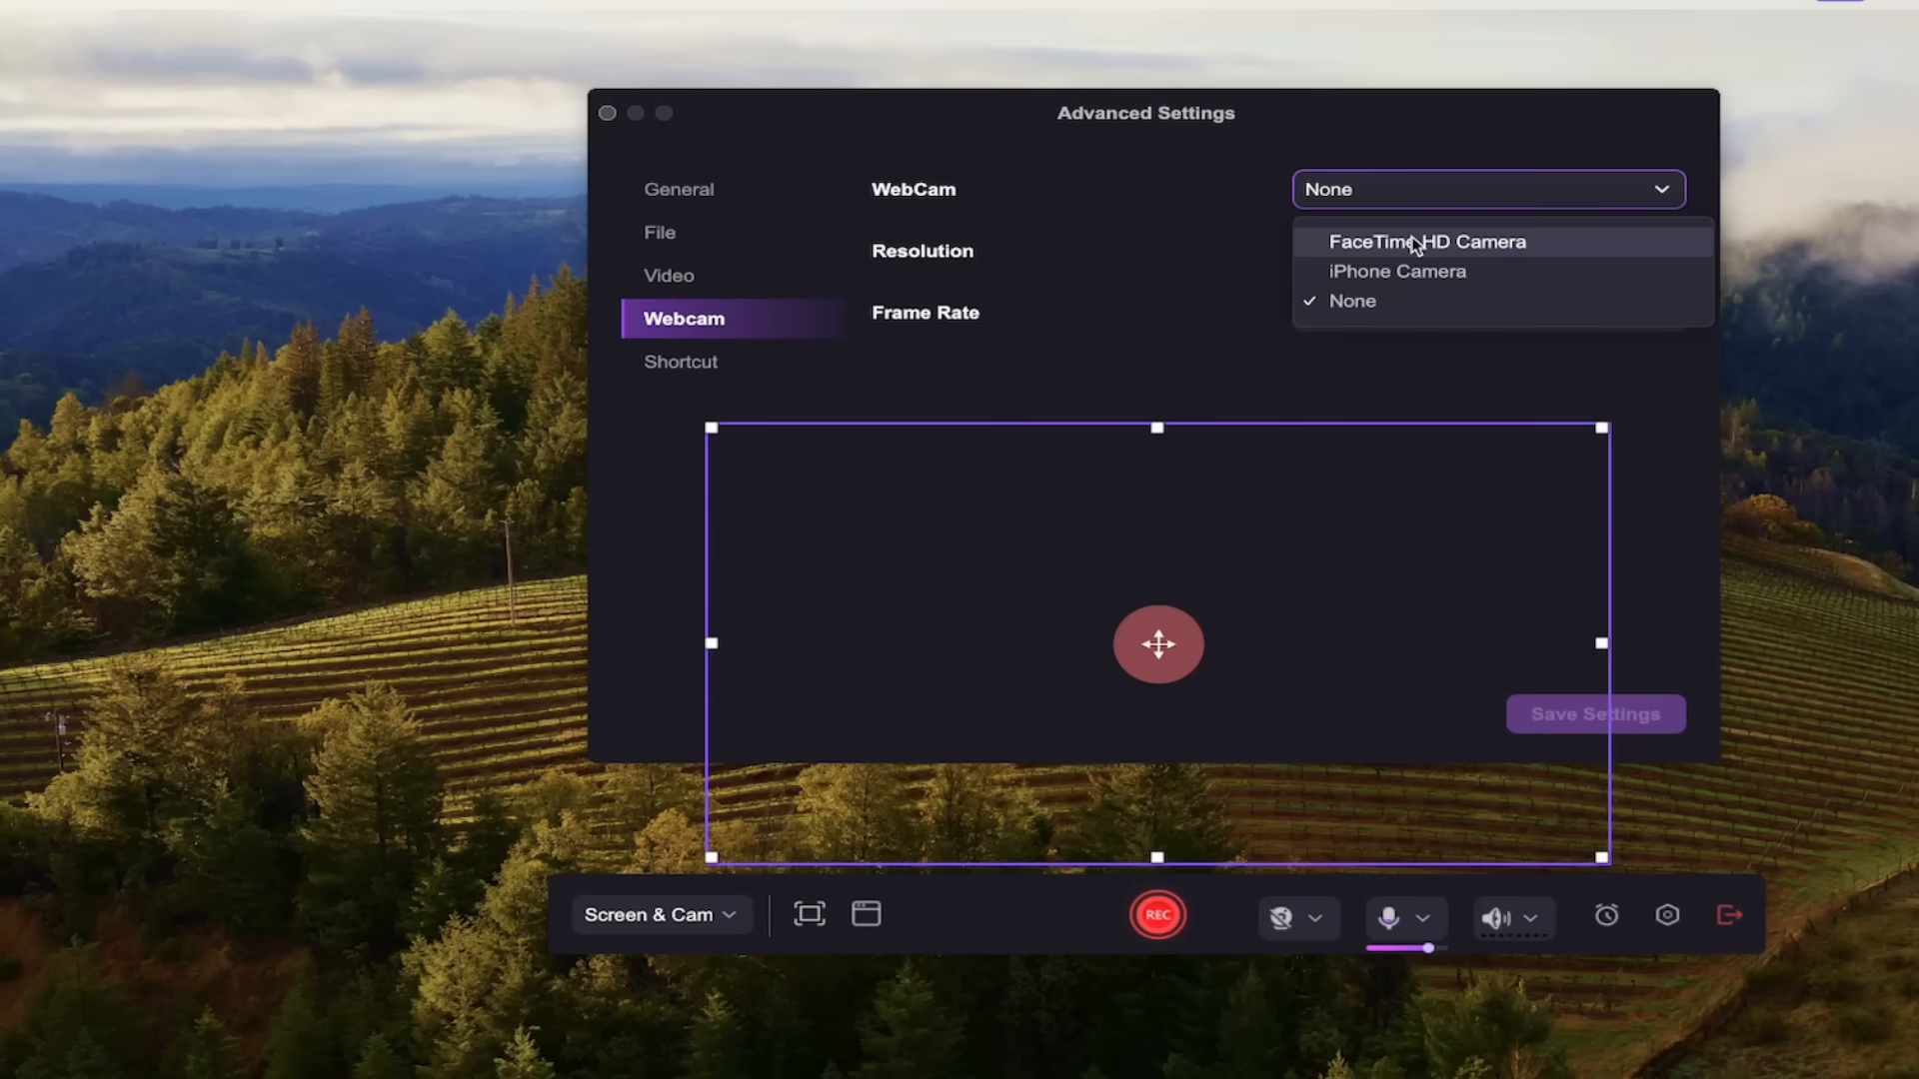
pyautogui.moveTo(1397, 270)
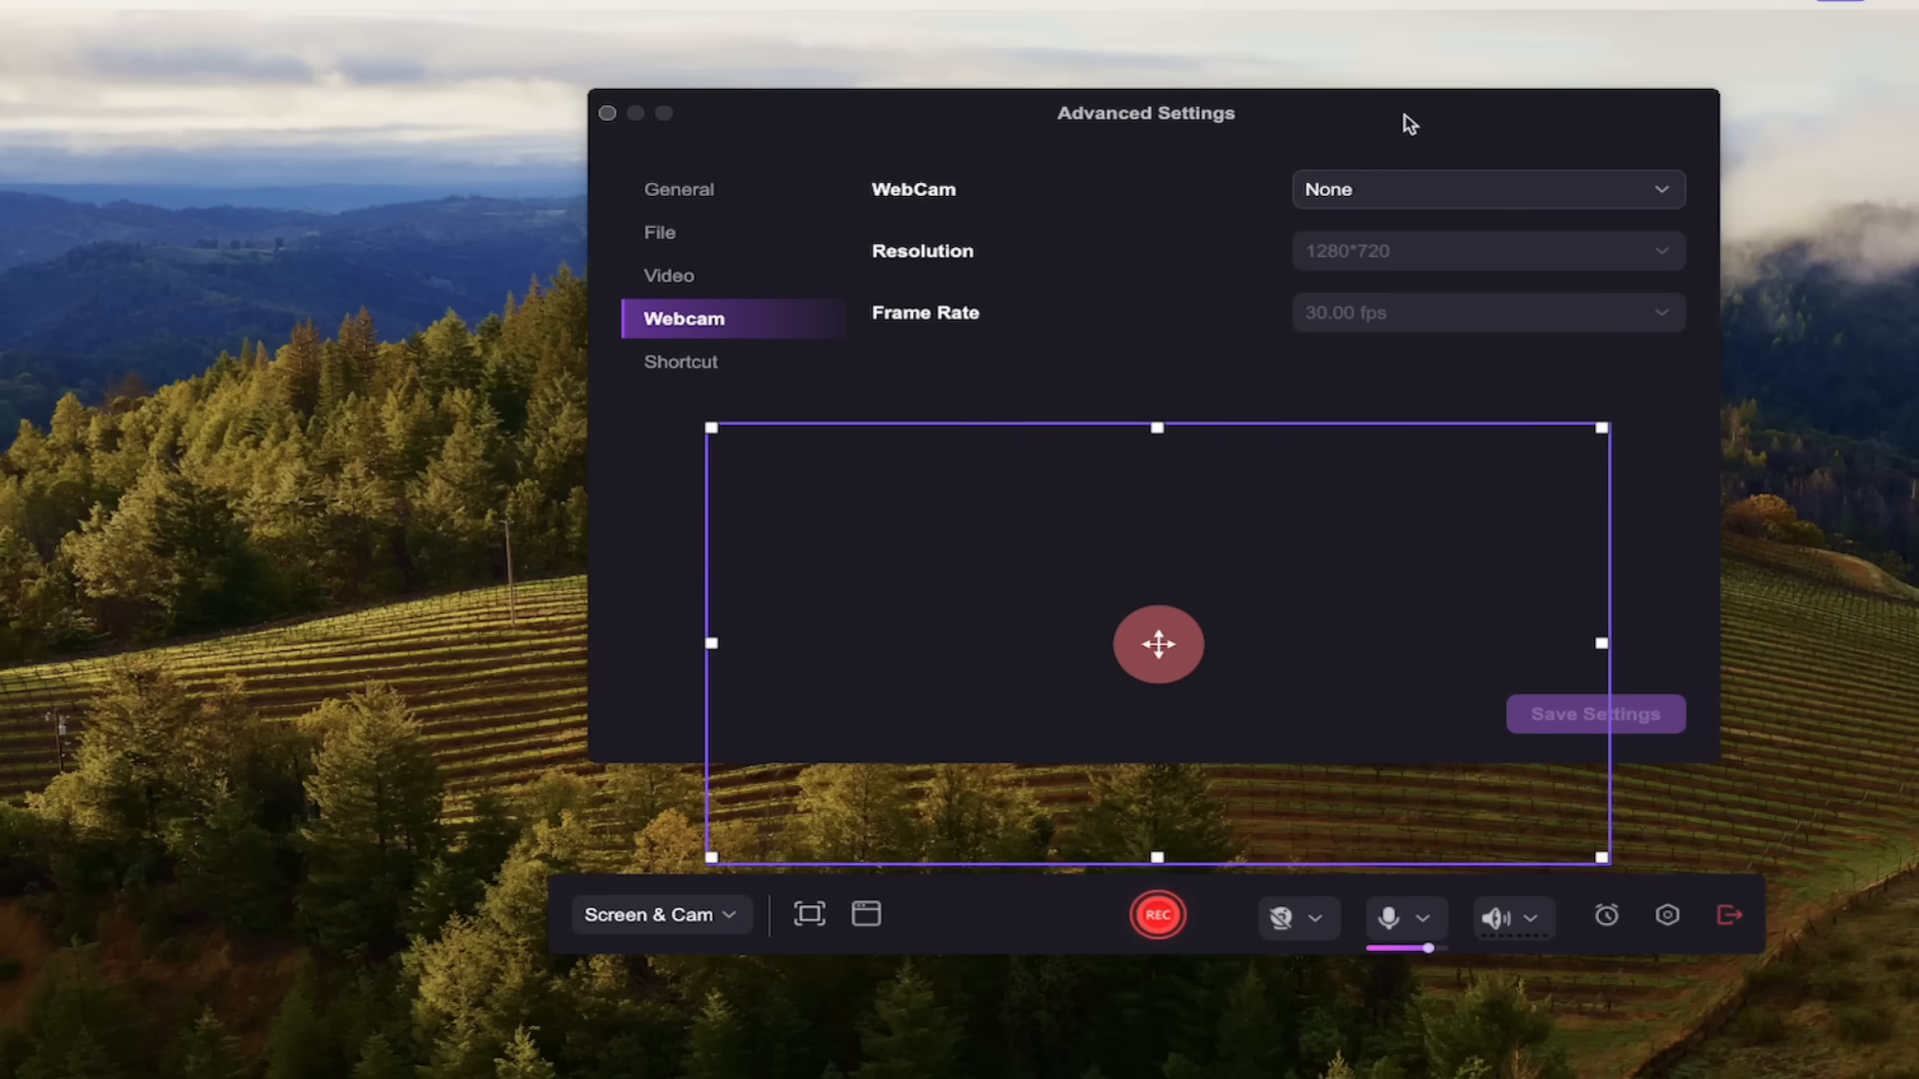
pyautogui.moveTo(1435, 151)
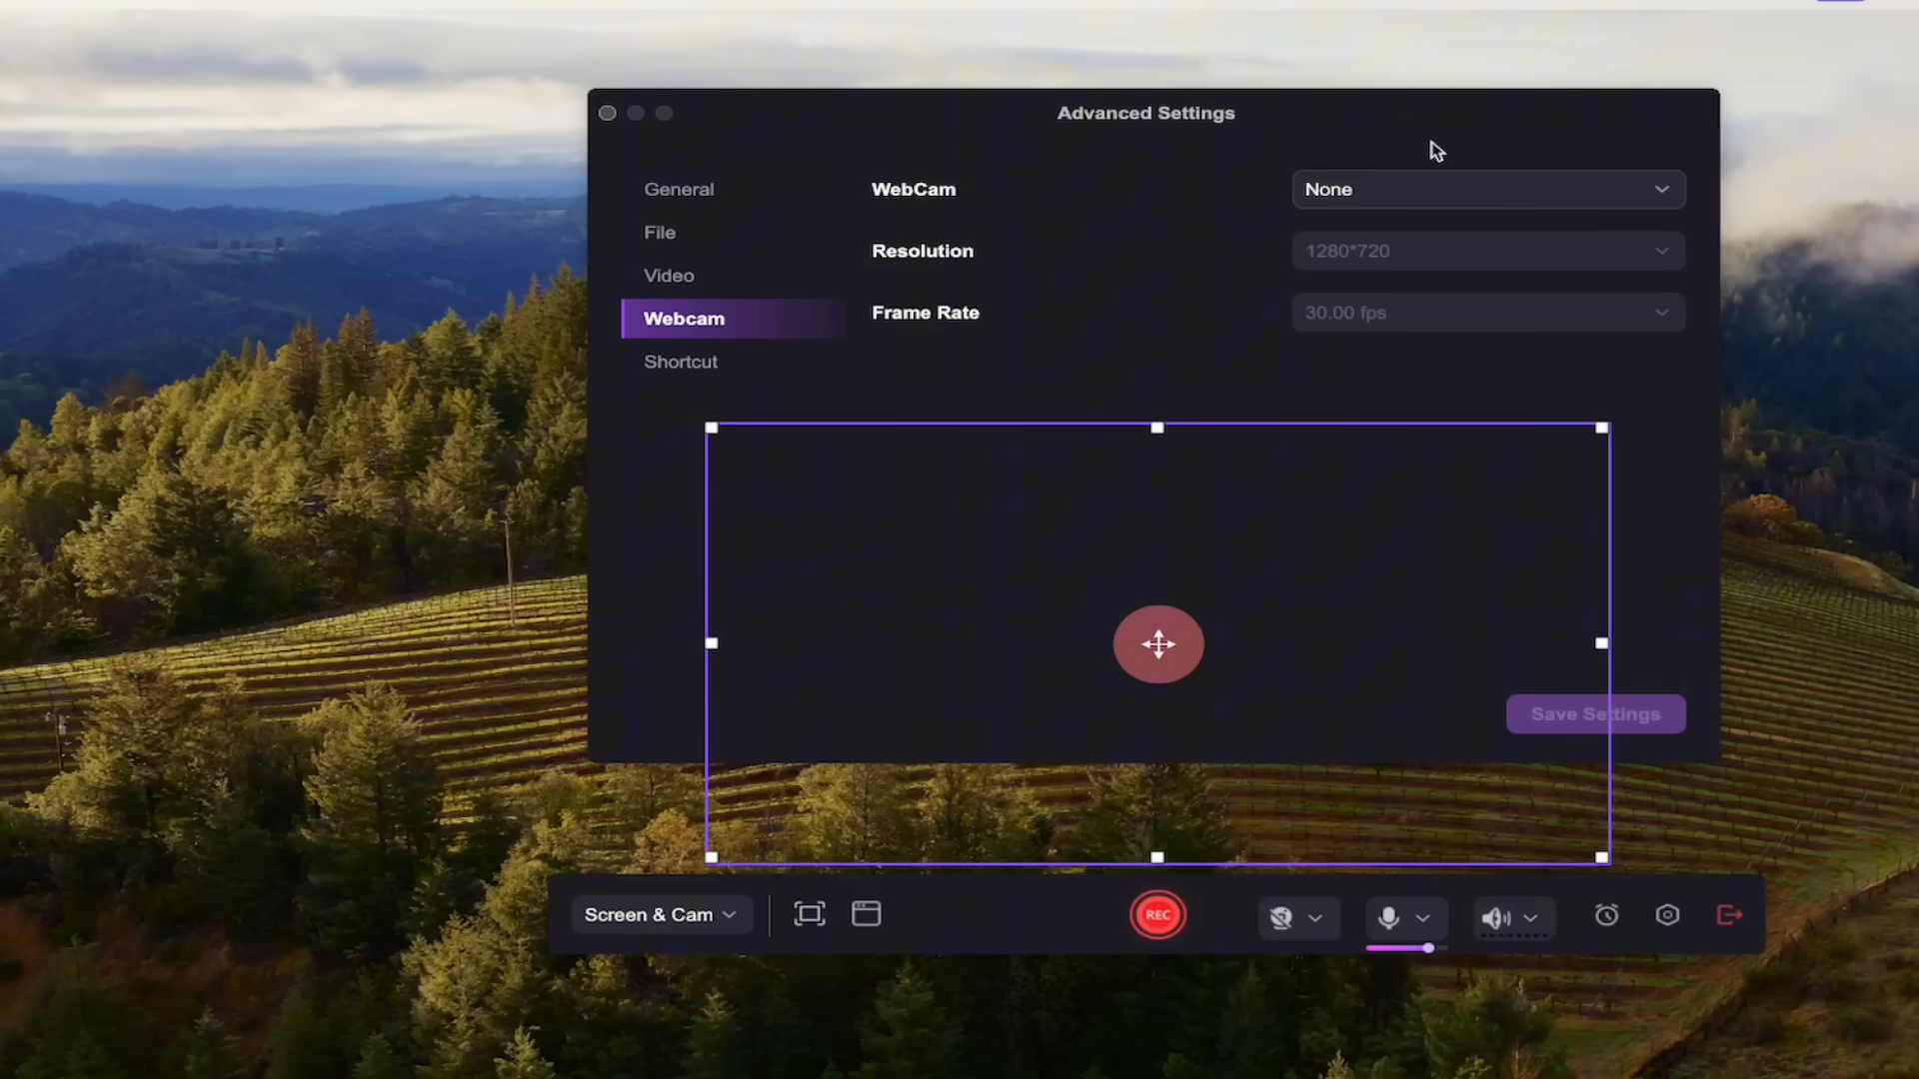
pyautogui.moveTo(1407, 197)
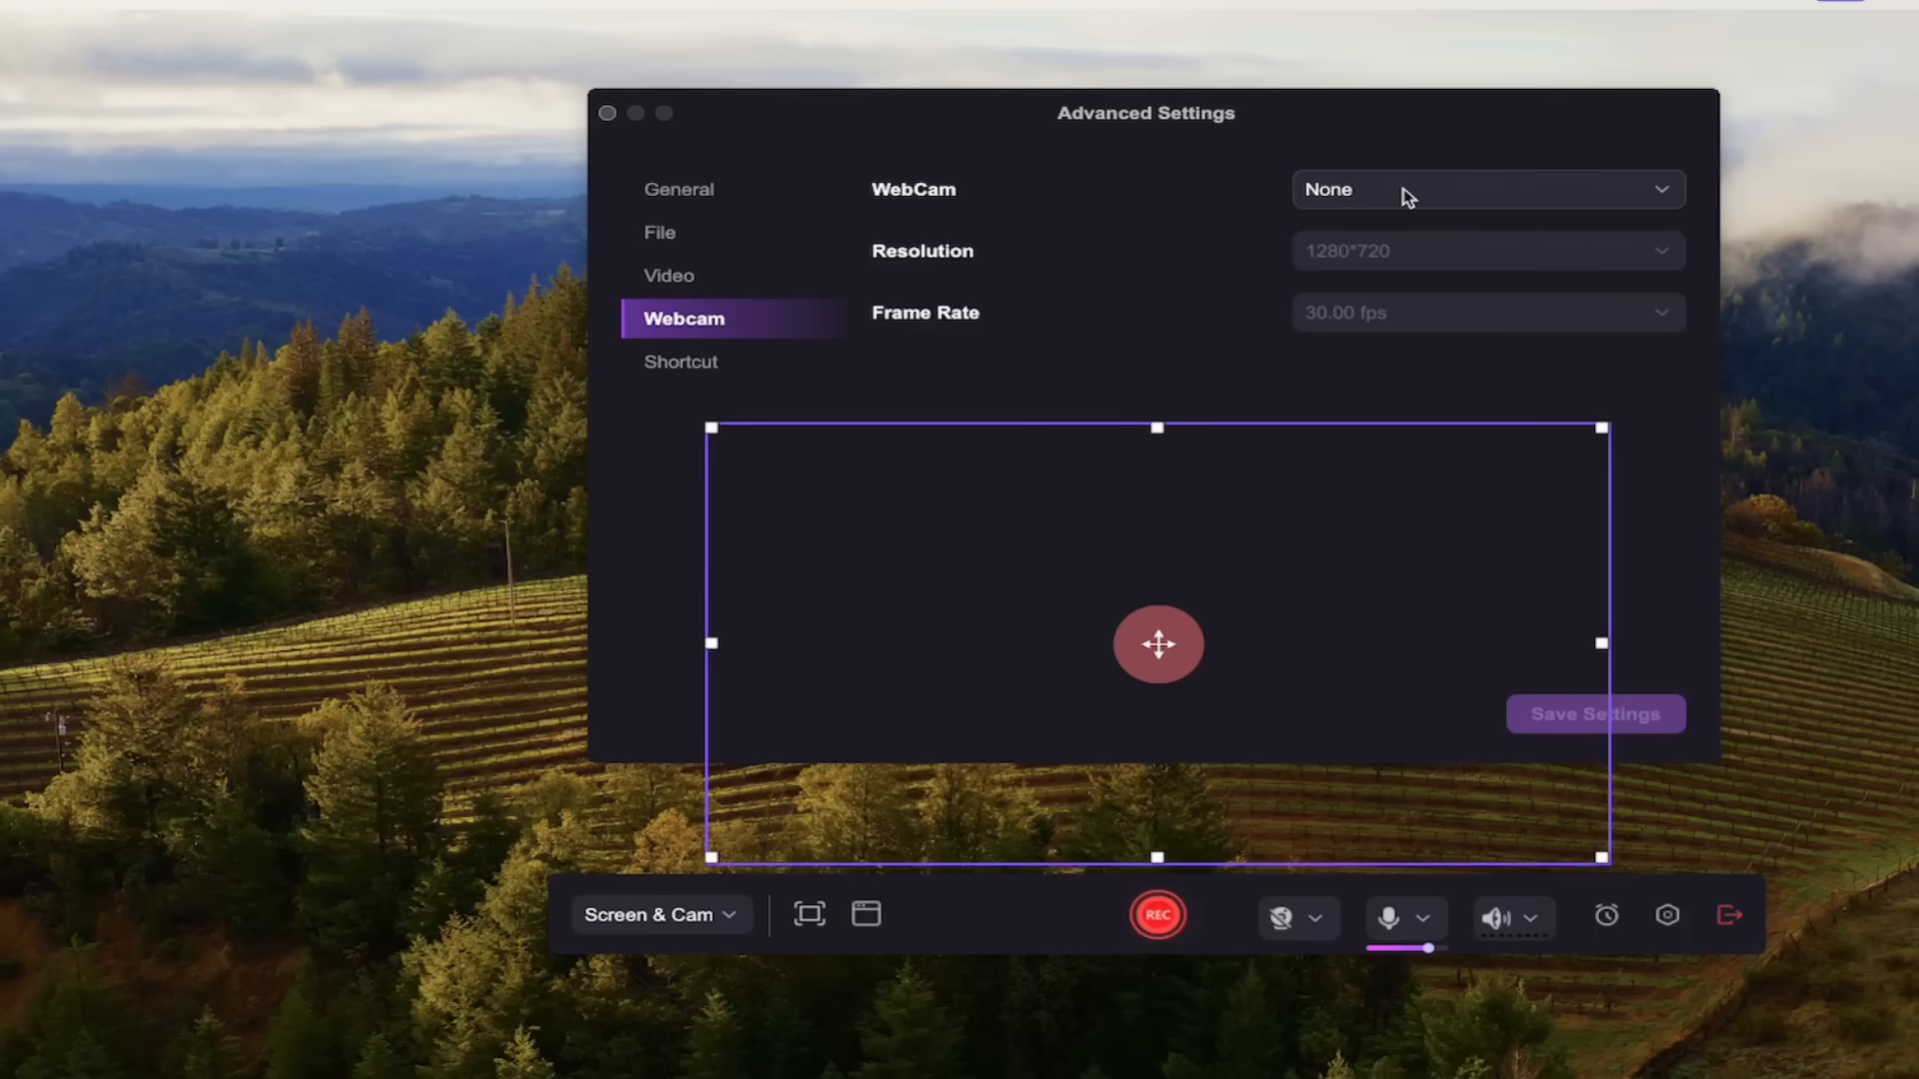
pyautogui.click(1485, 189)
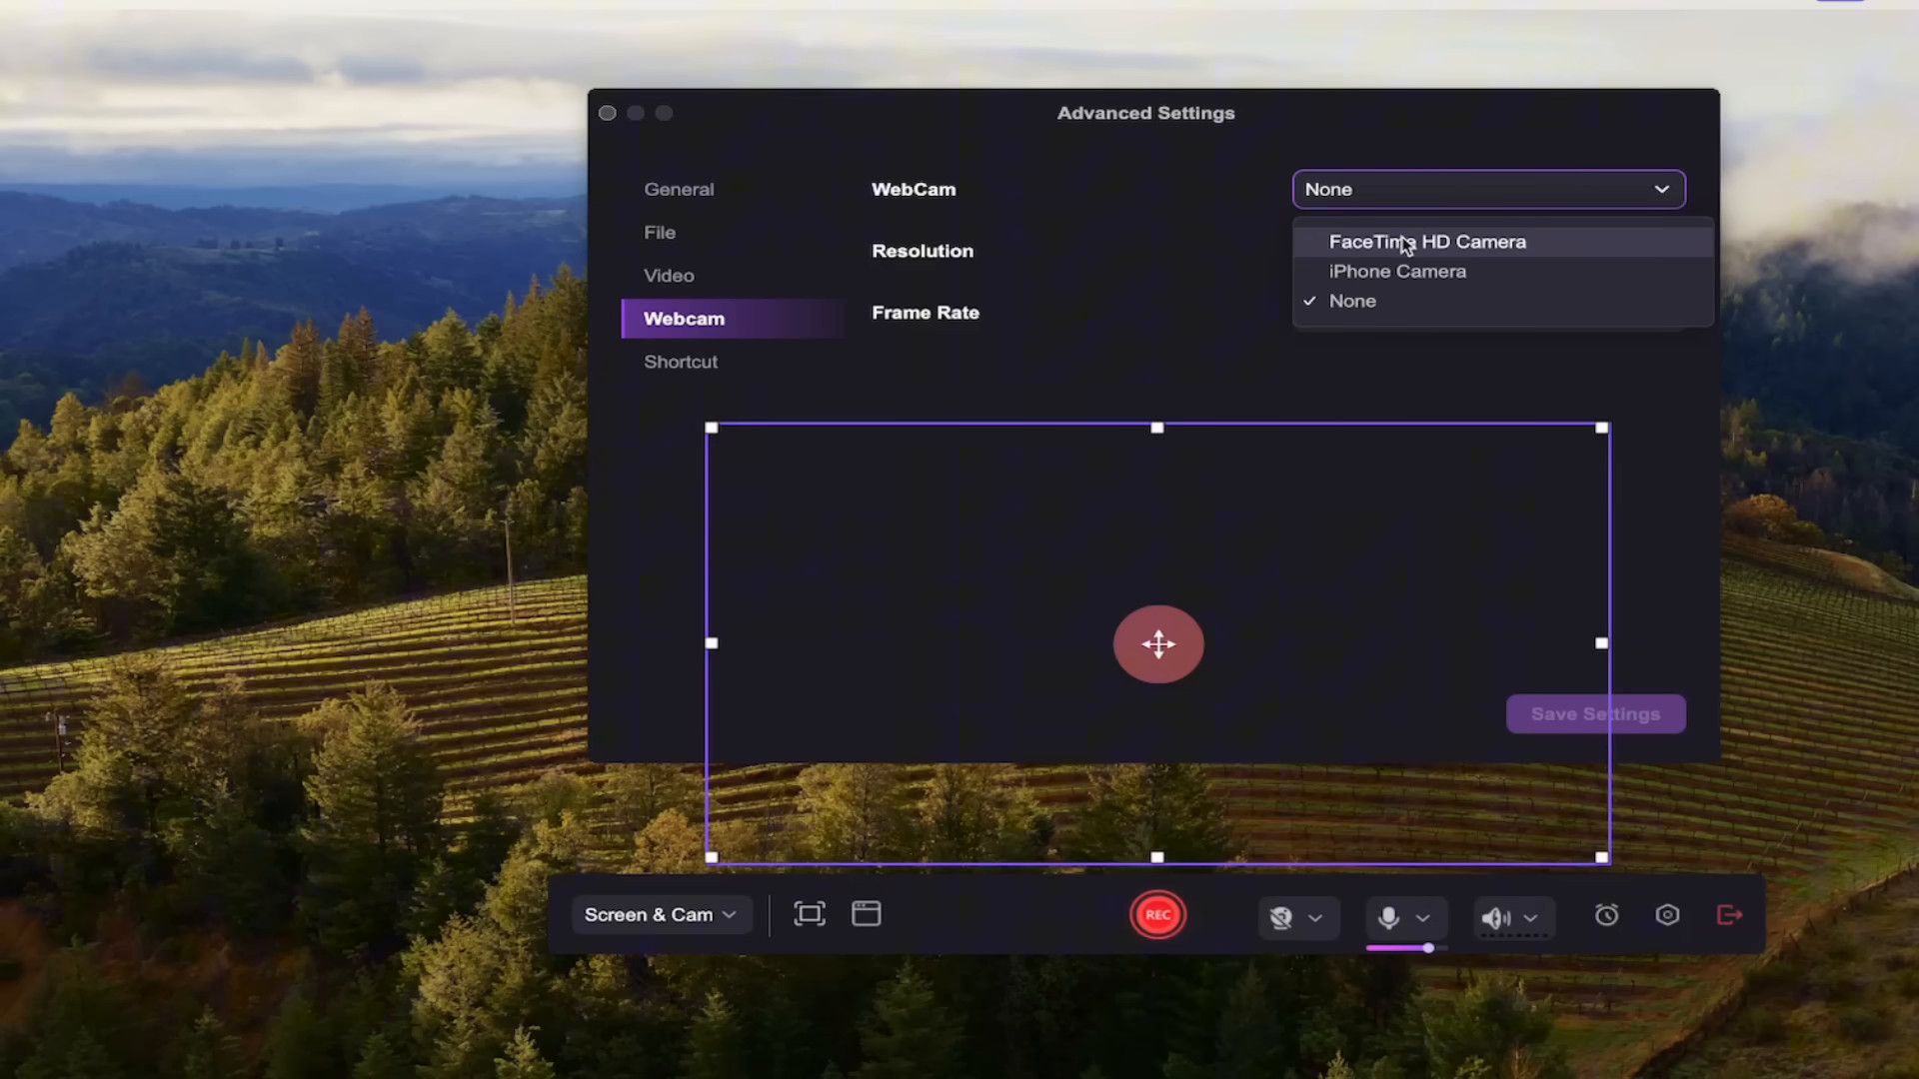
pyautogui.click(1428, 241)
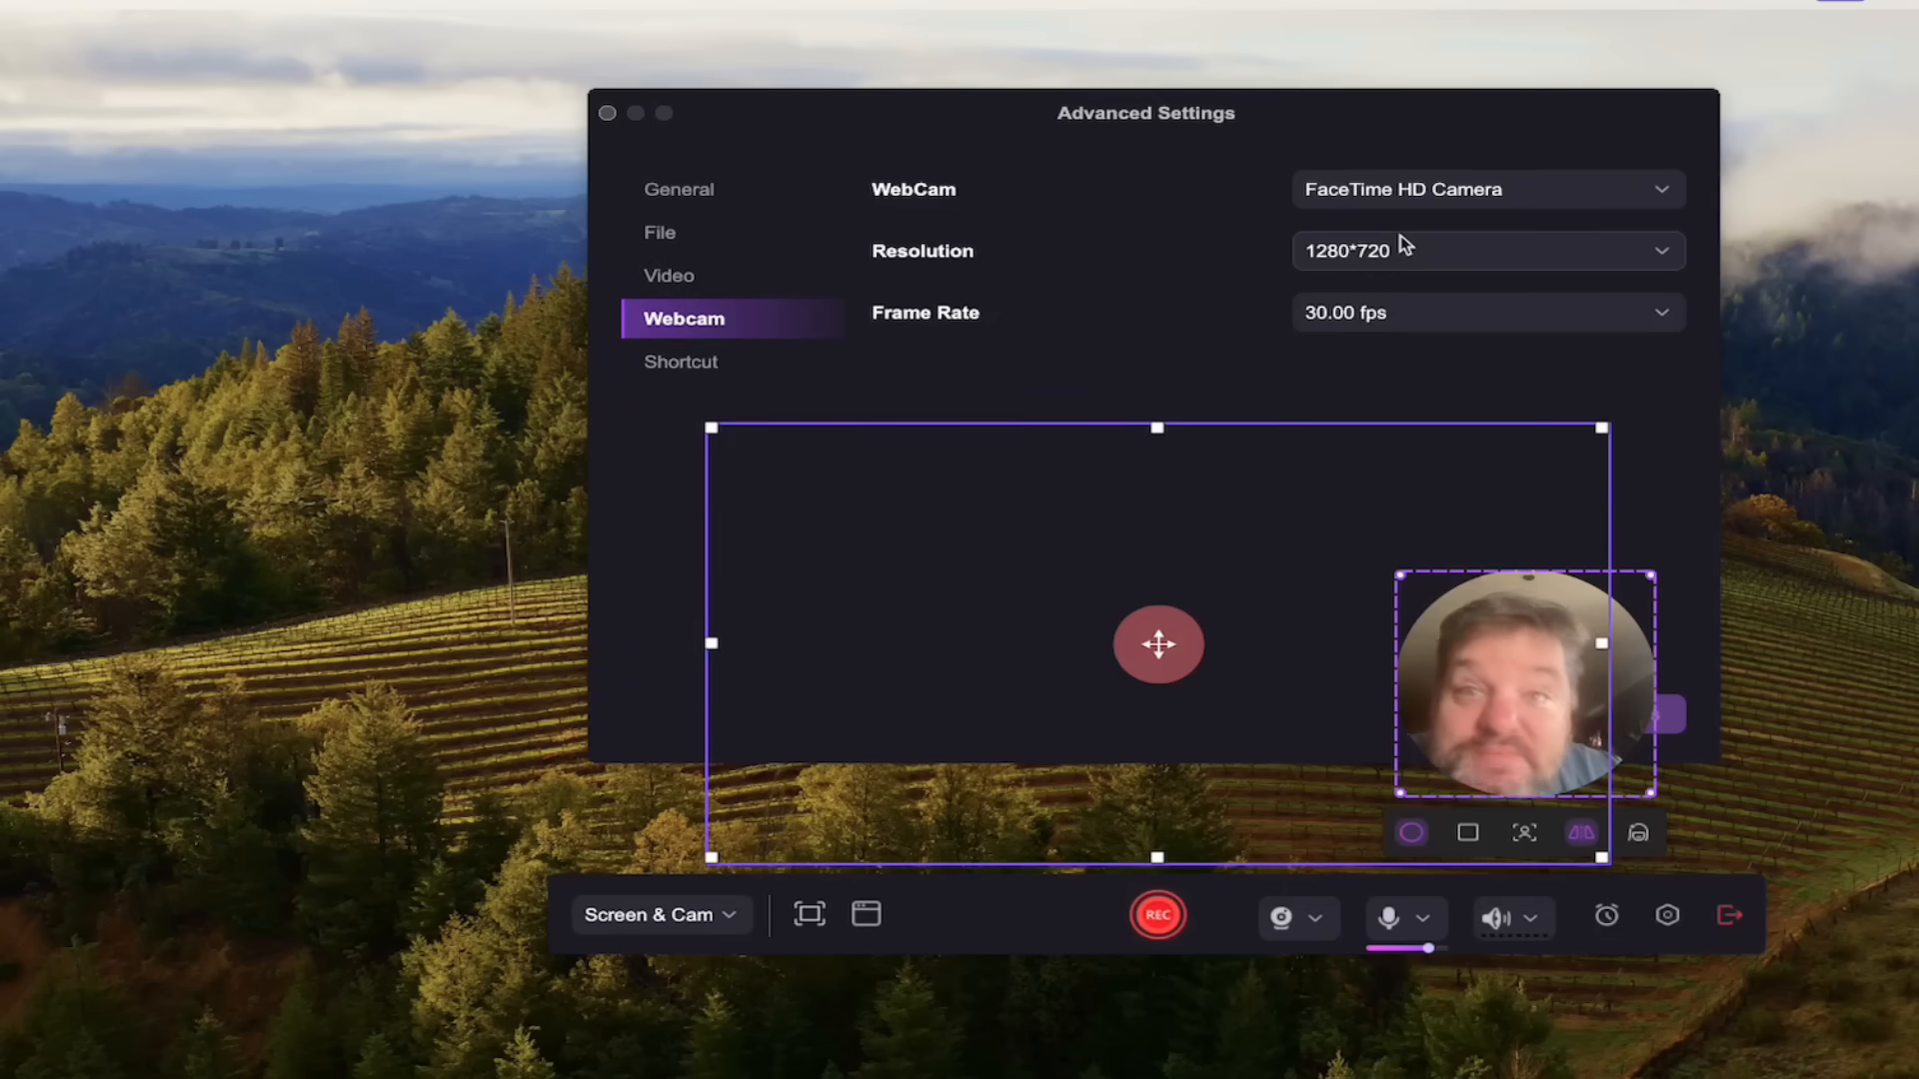
pyautogui.moveTo(1299, 475)
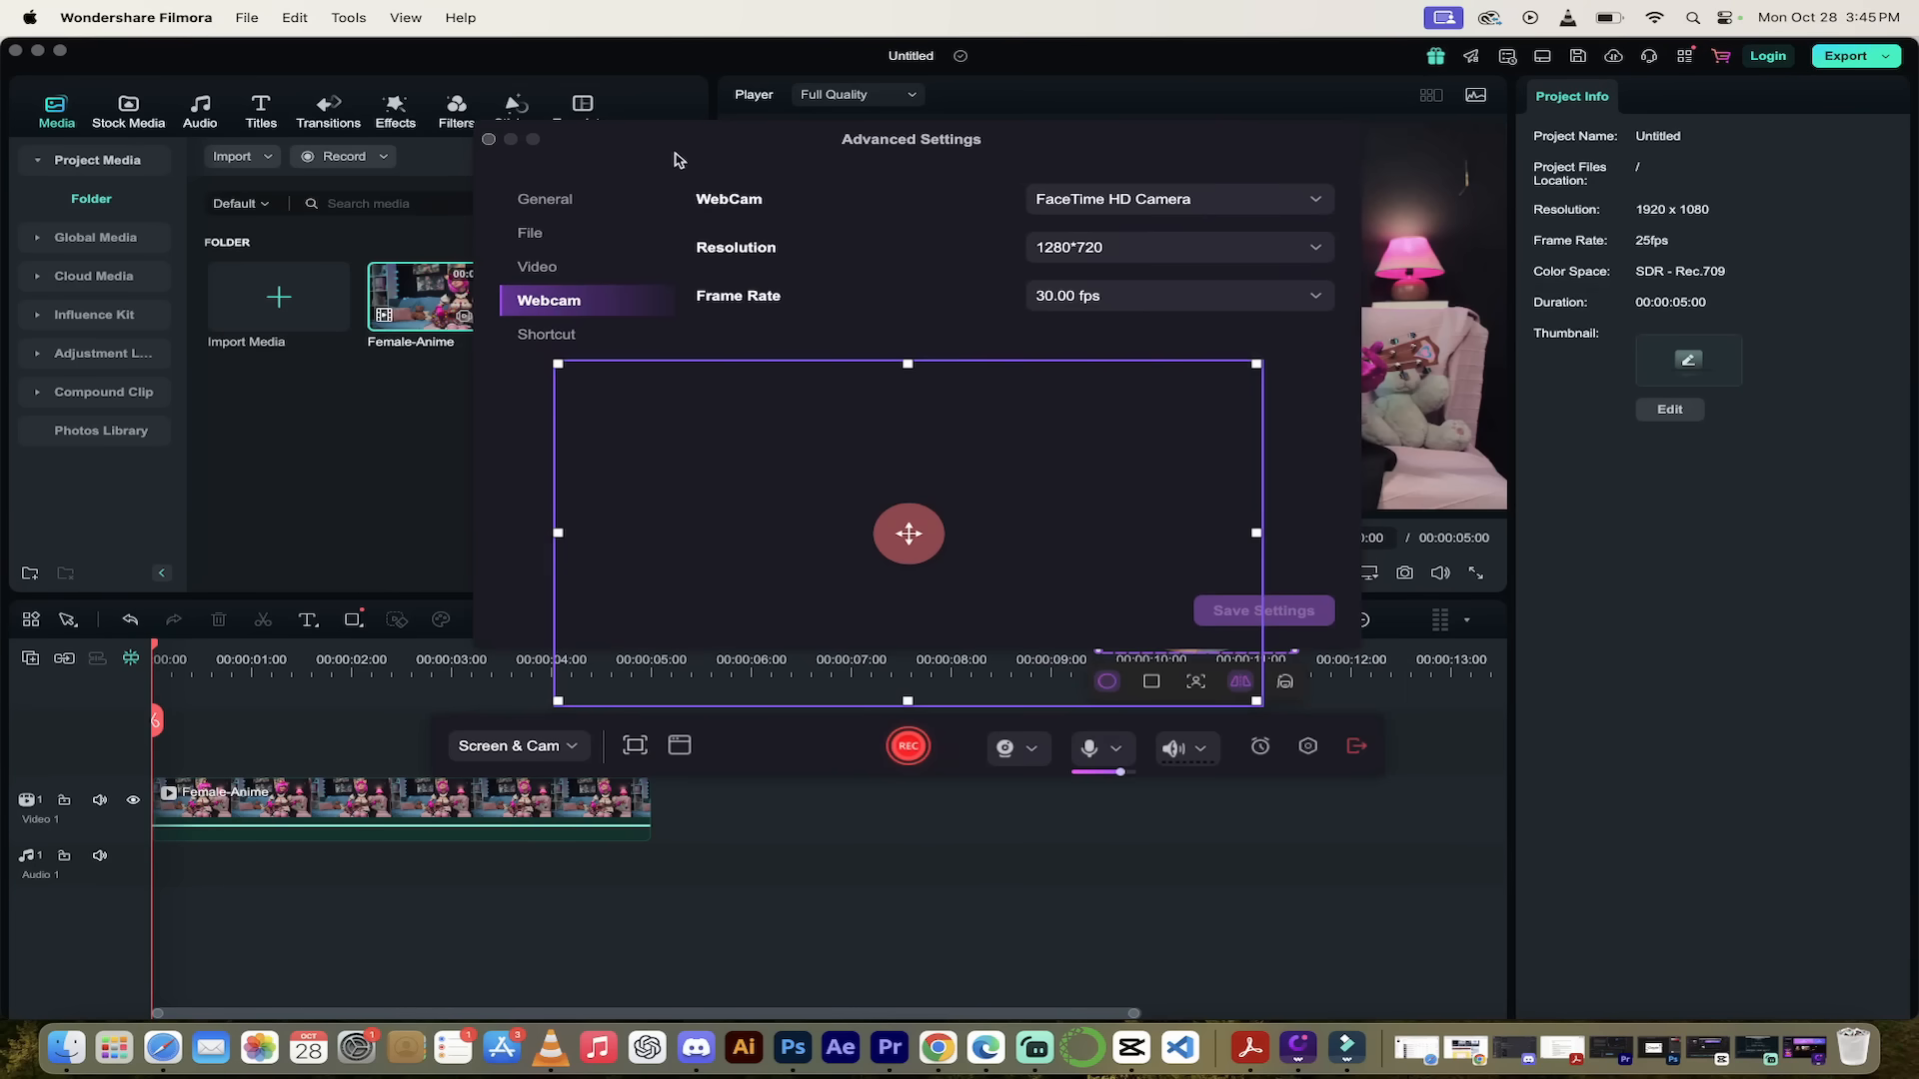
pyautogui.moveTo(875, 671)
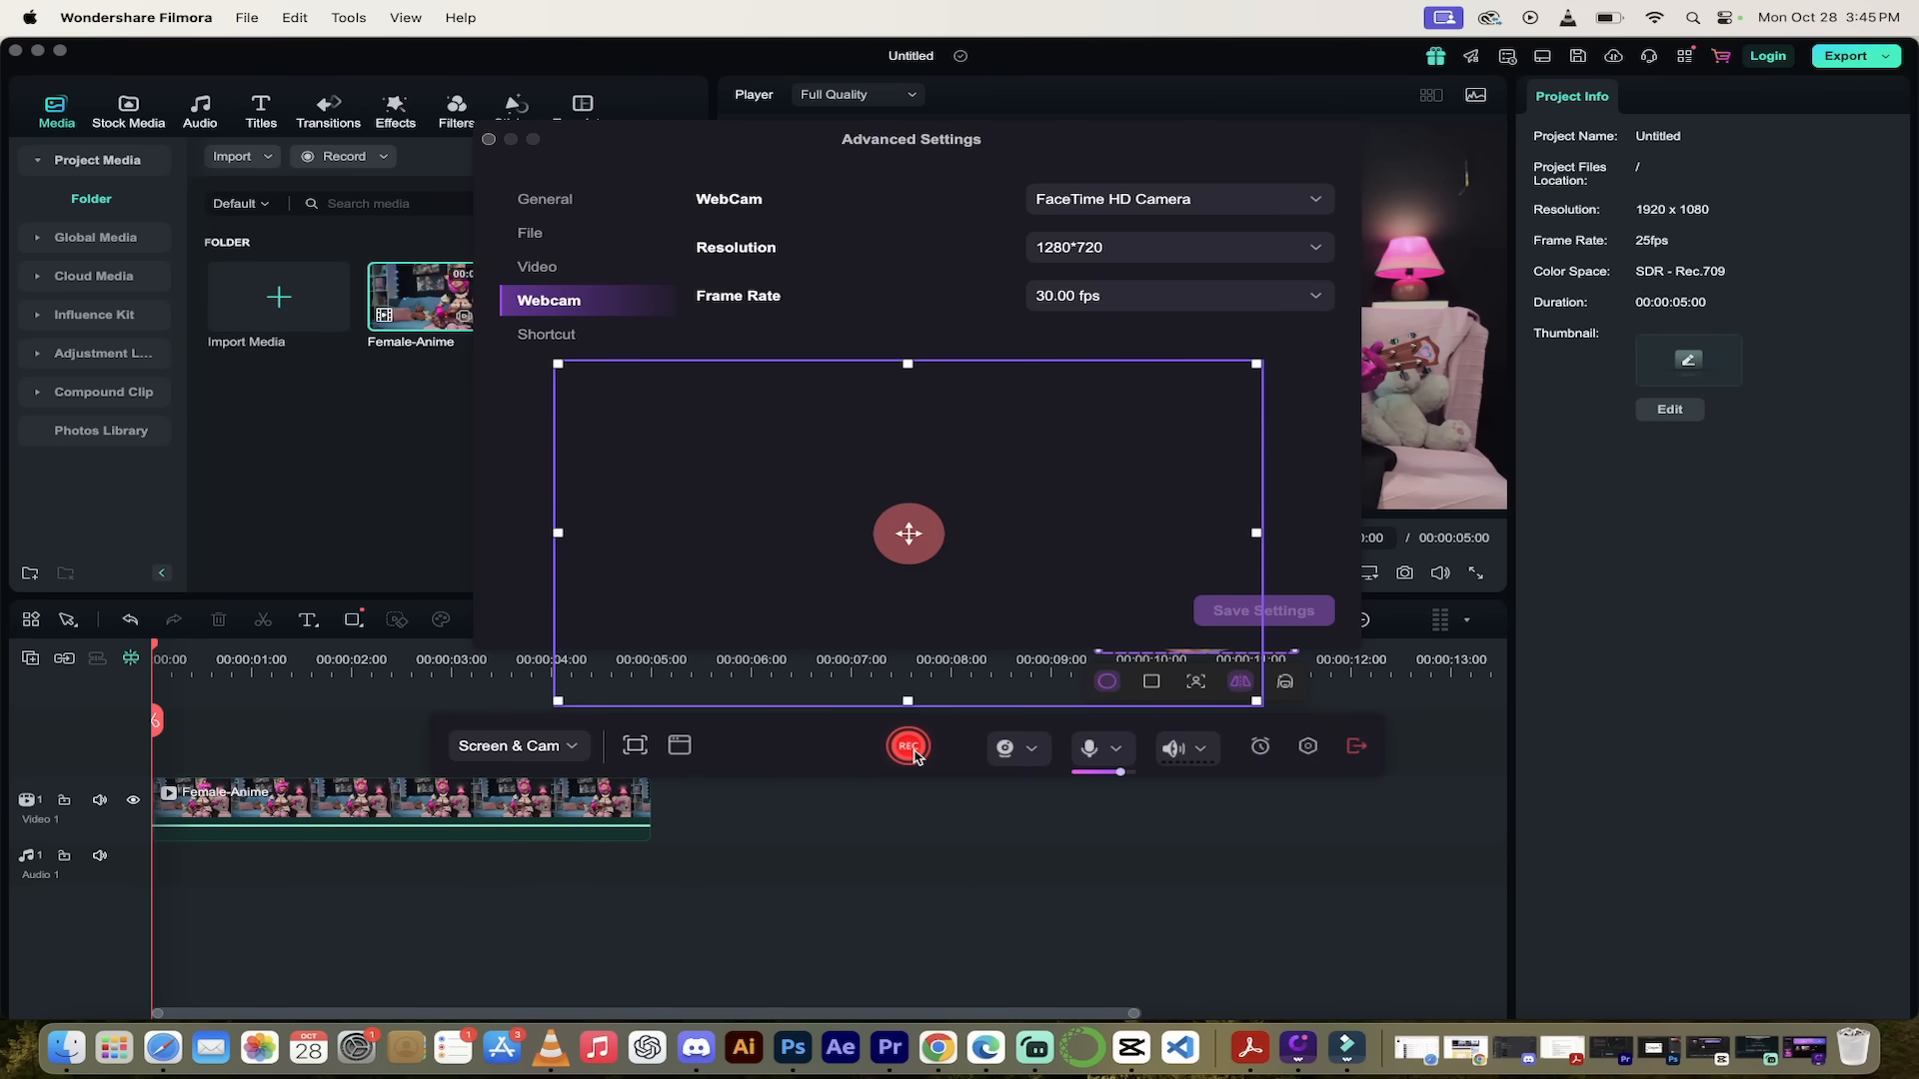
pyautogui.moveTo(837, 732)
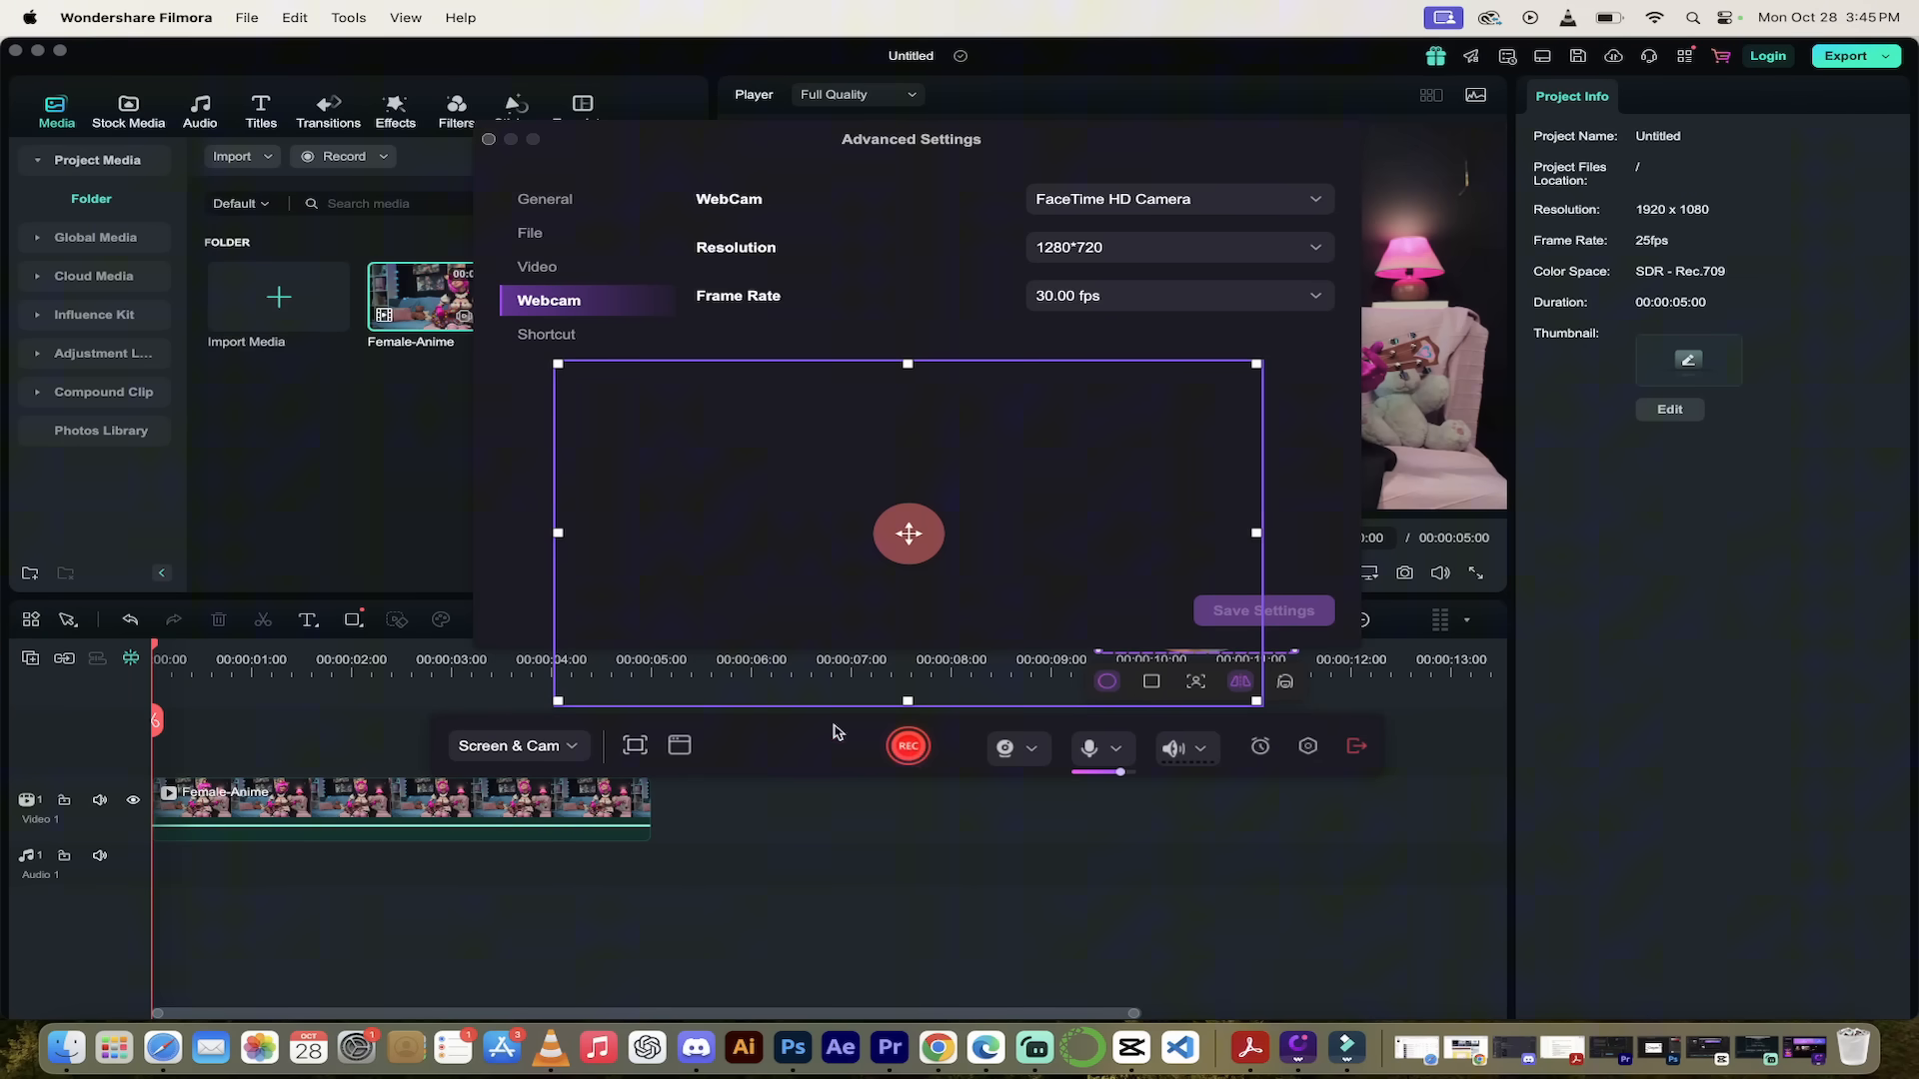
# Record a roughly 13-second screen-and-webcam clip, then stop it.
pyautogui.click(1261, 609)
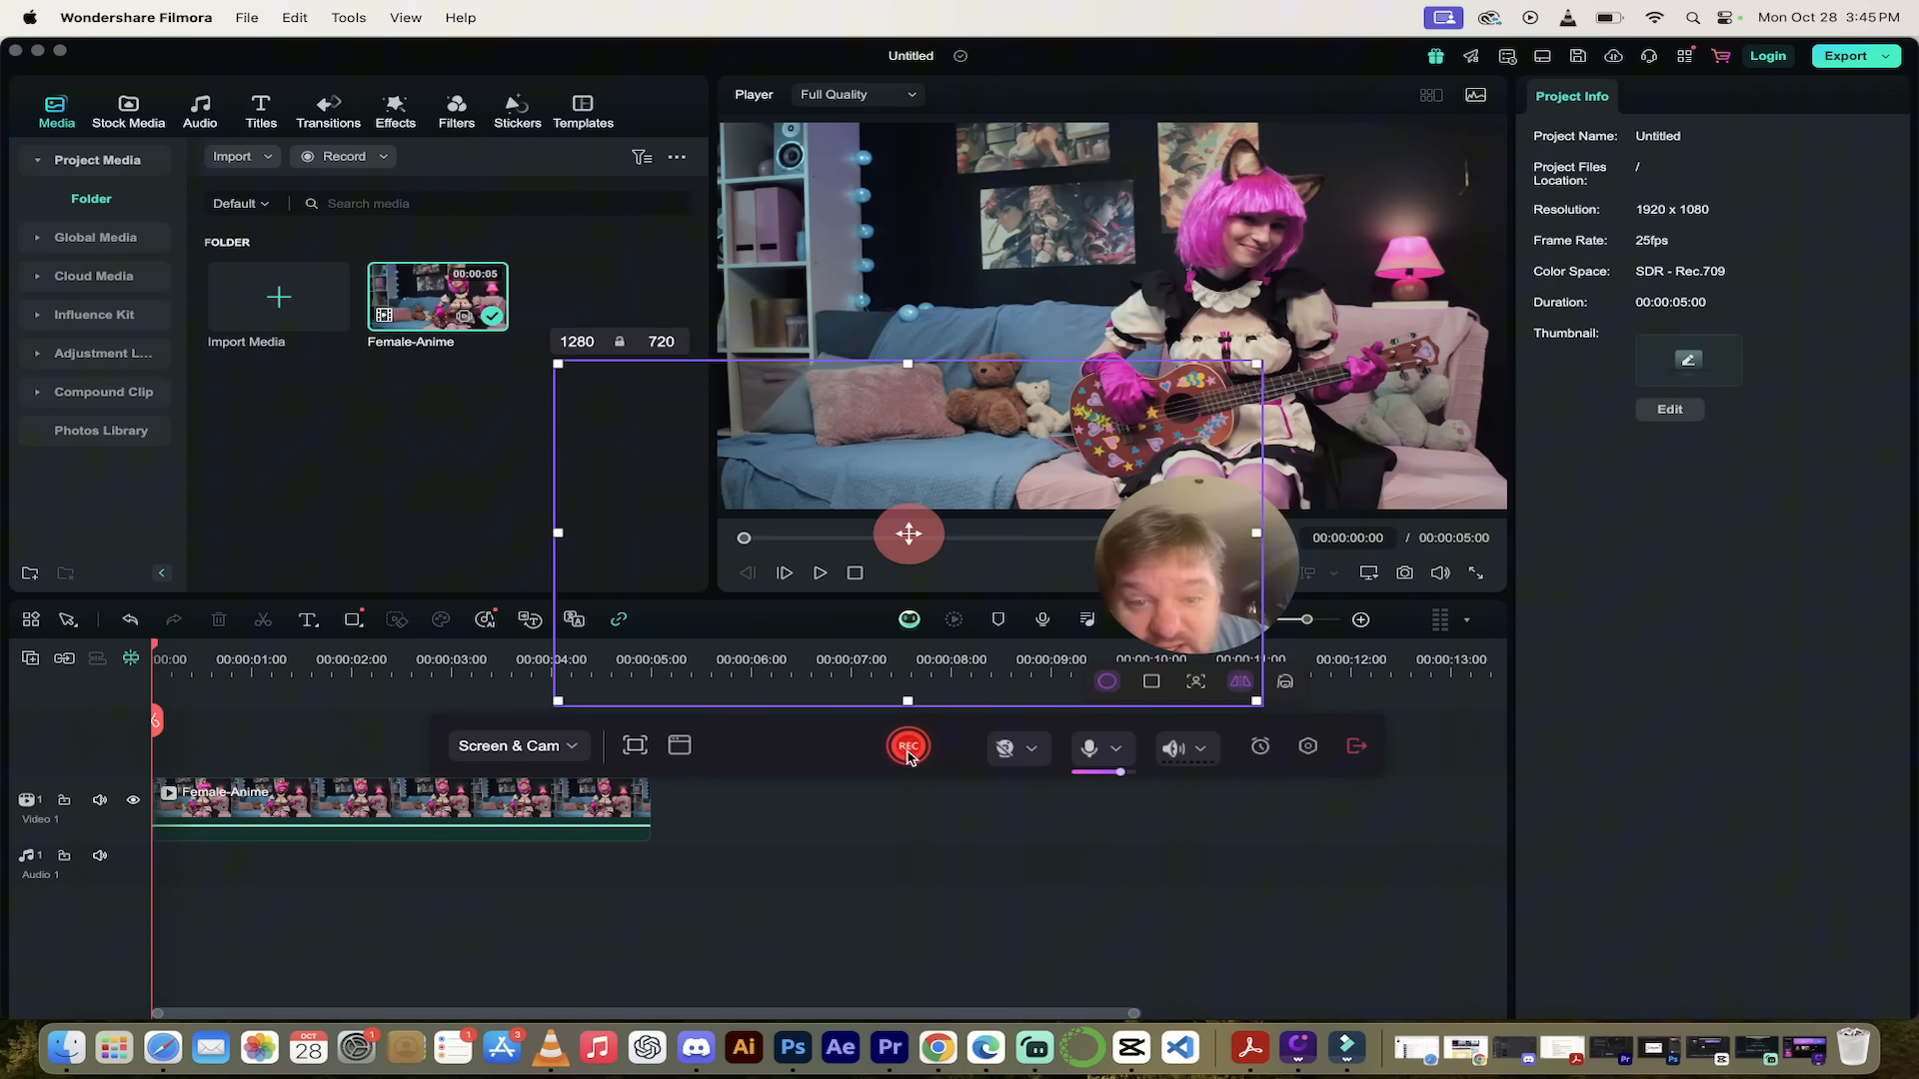
pyautogui.click(906, 746)
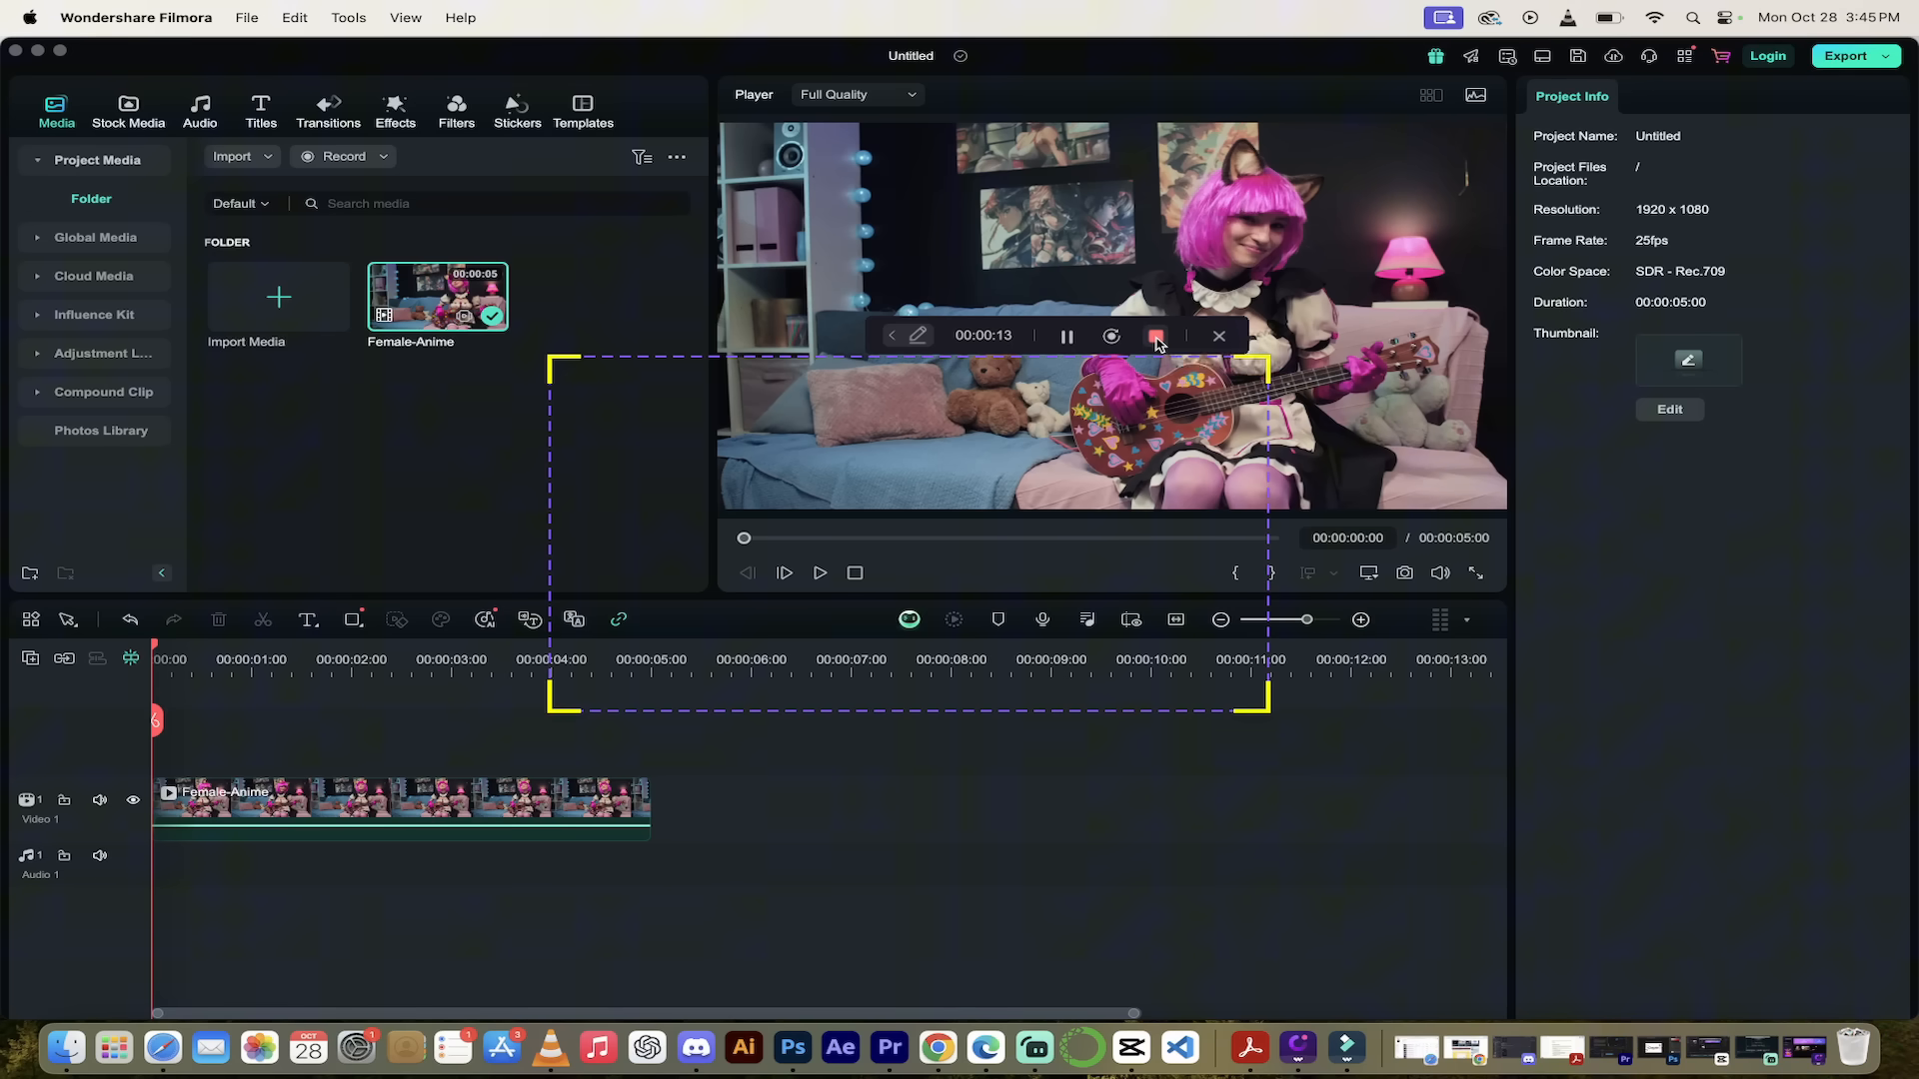
pyautogui.click(1217, 335)
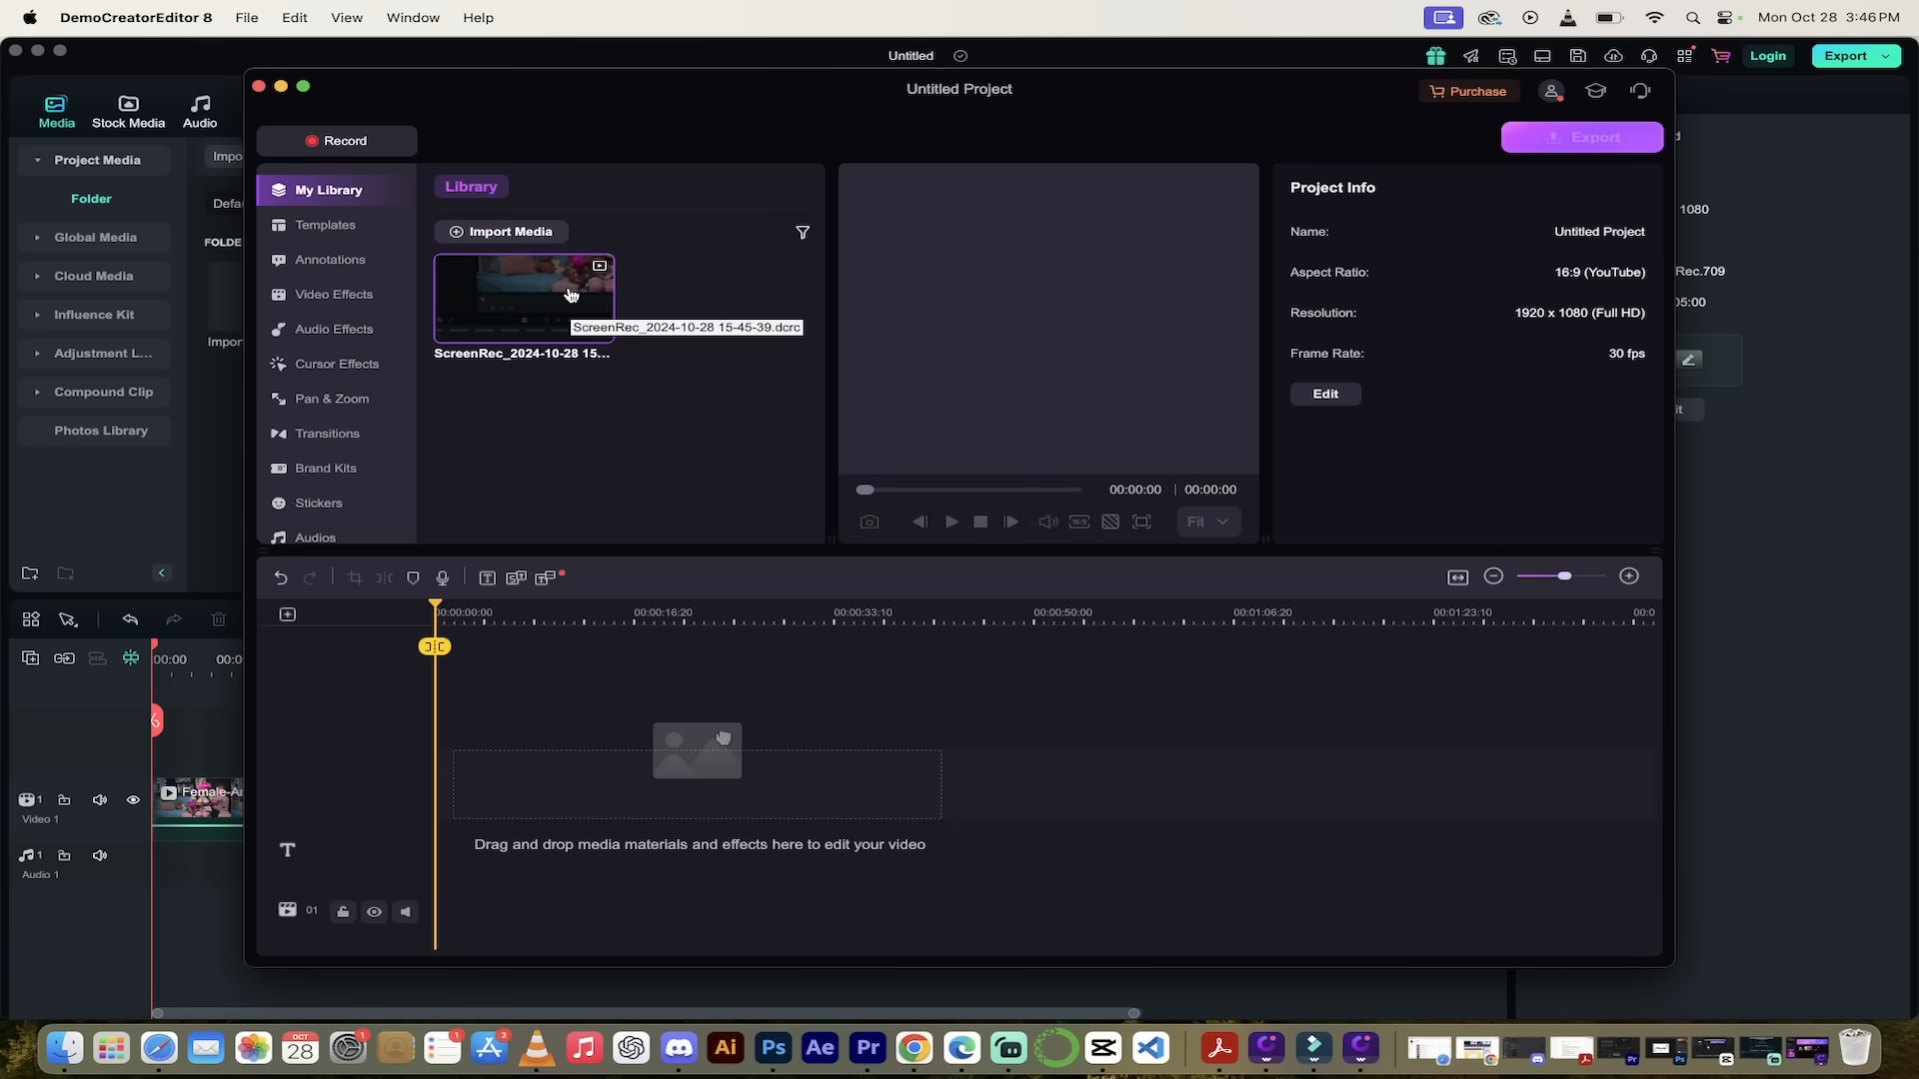
pyautogui.moveTo(686, 469)
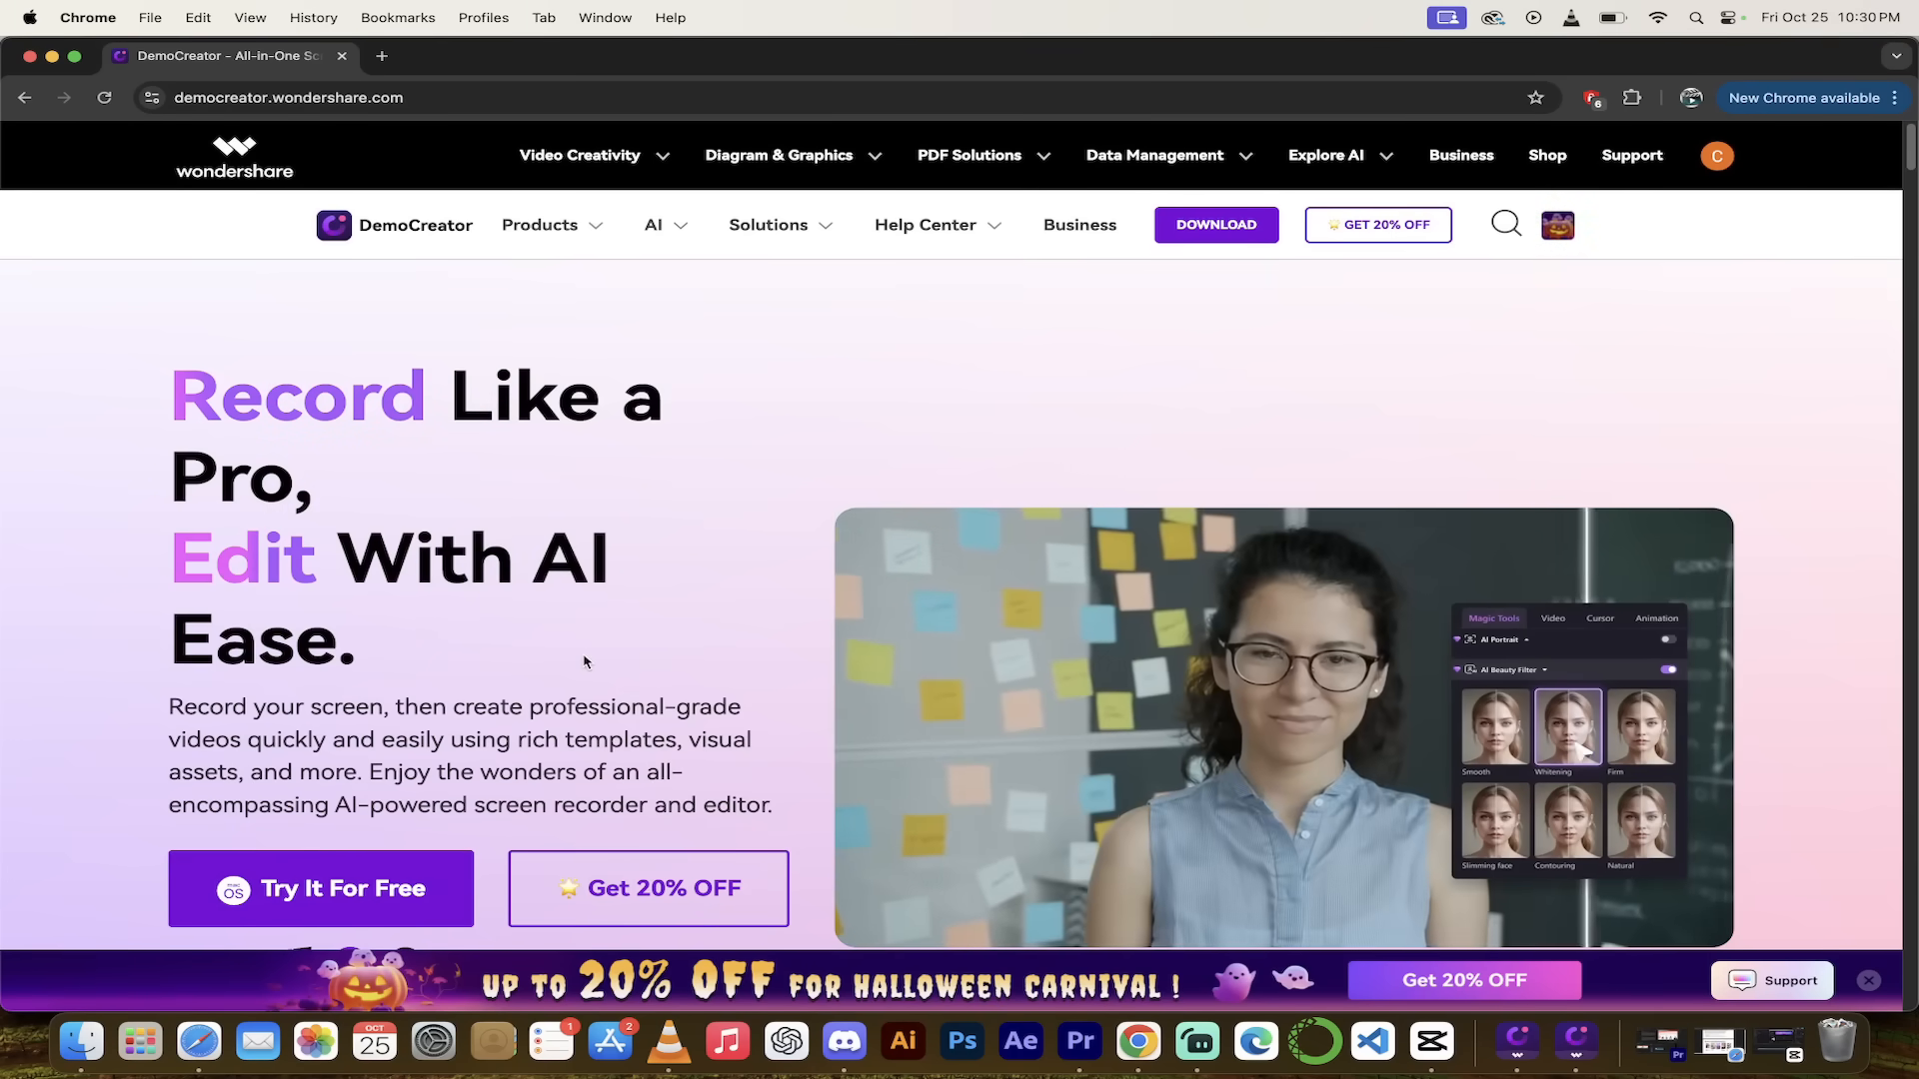
pyautogui.scroll(-3)
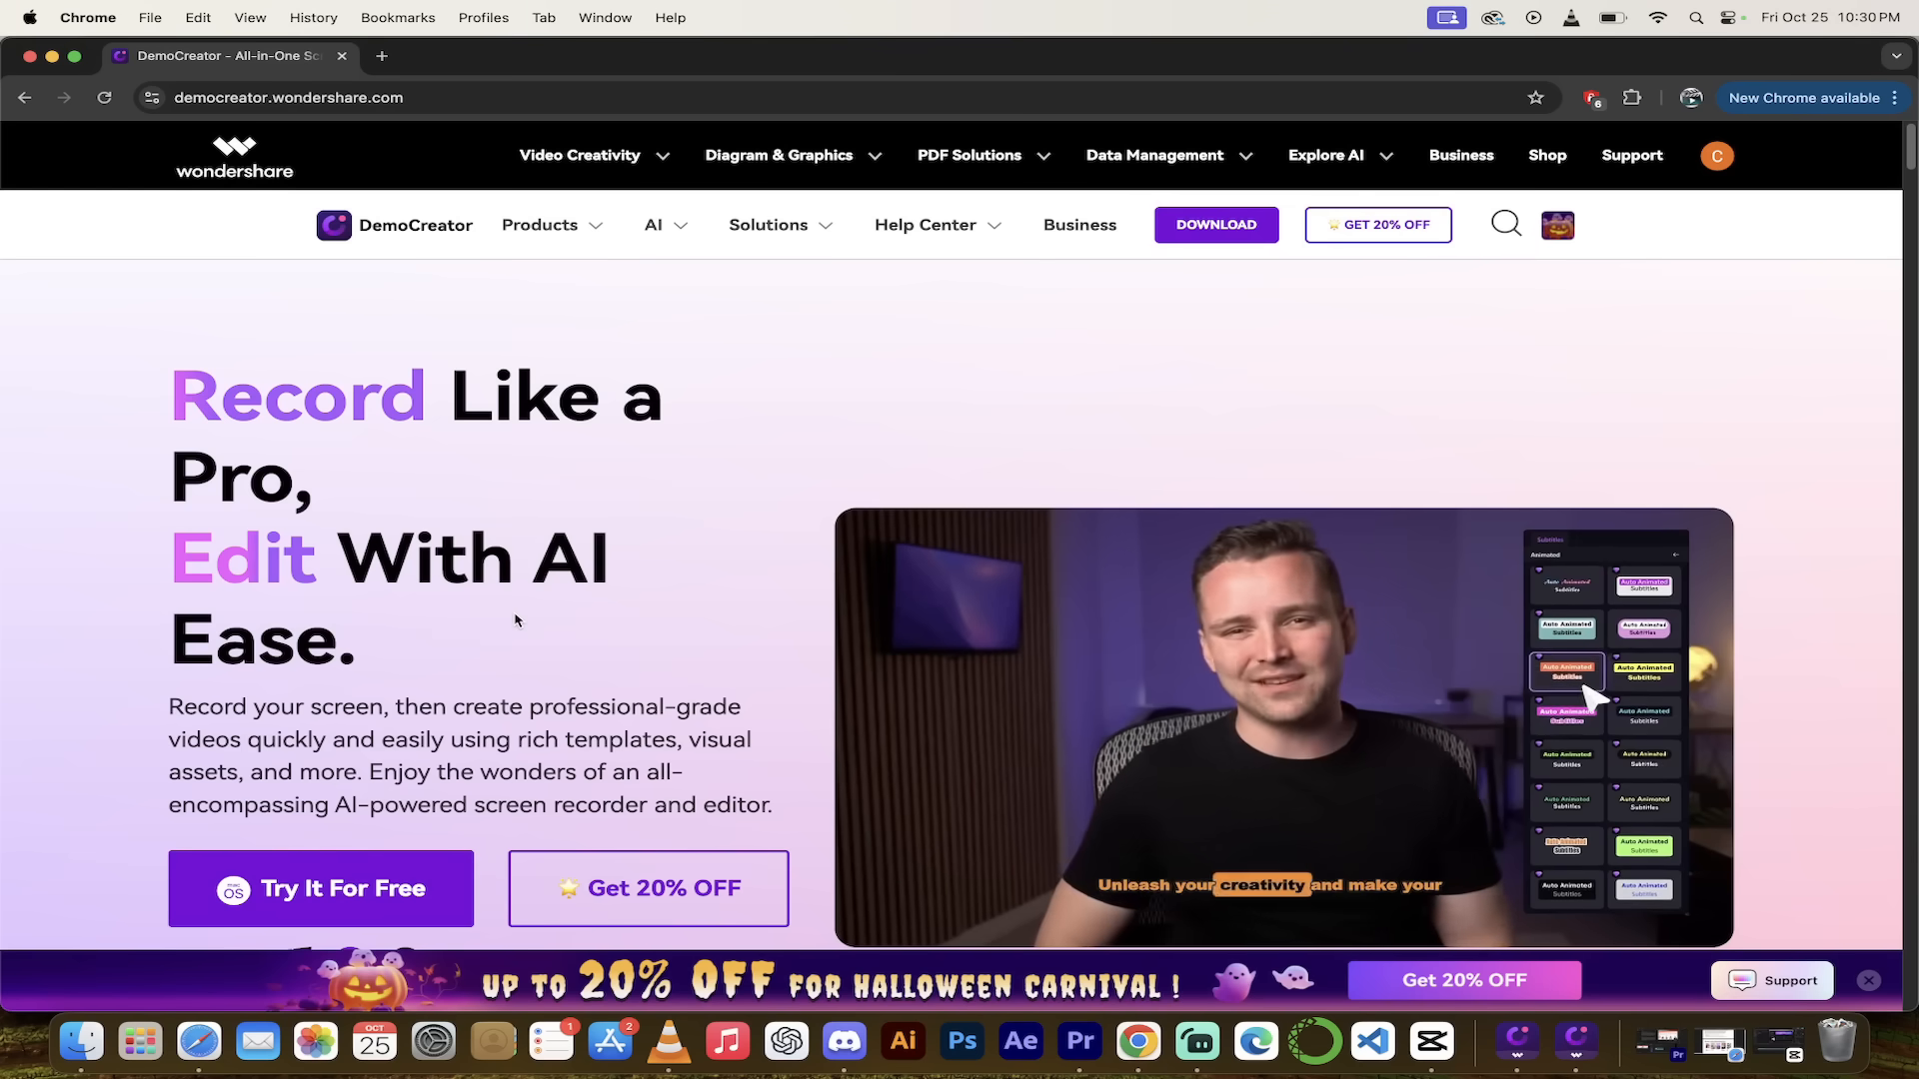
pyautogui.scroll(-3)
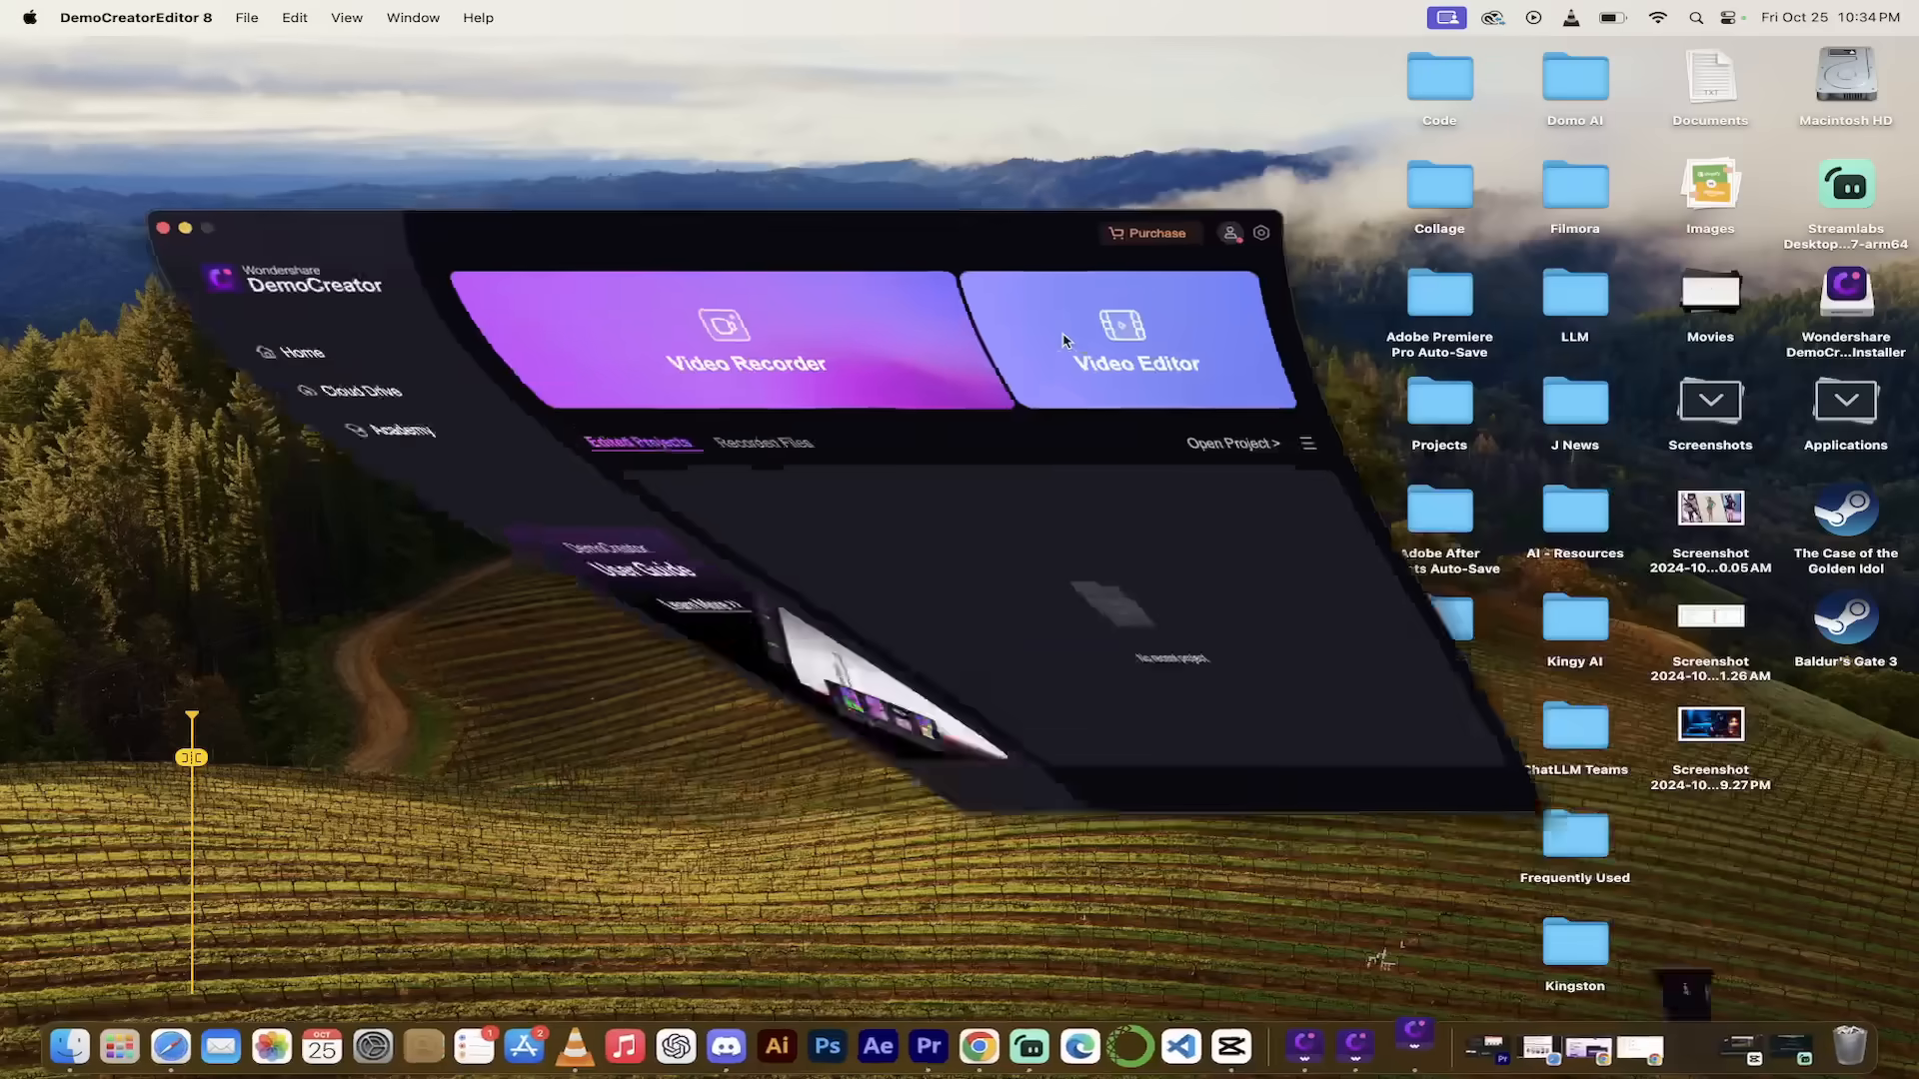
# Open the Video Editor on the Black Video and Online Education project.
pyautogui.click(1134, 340)
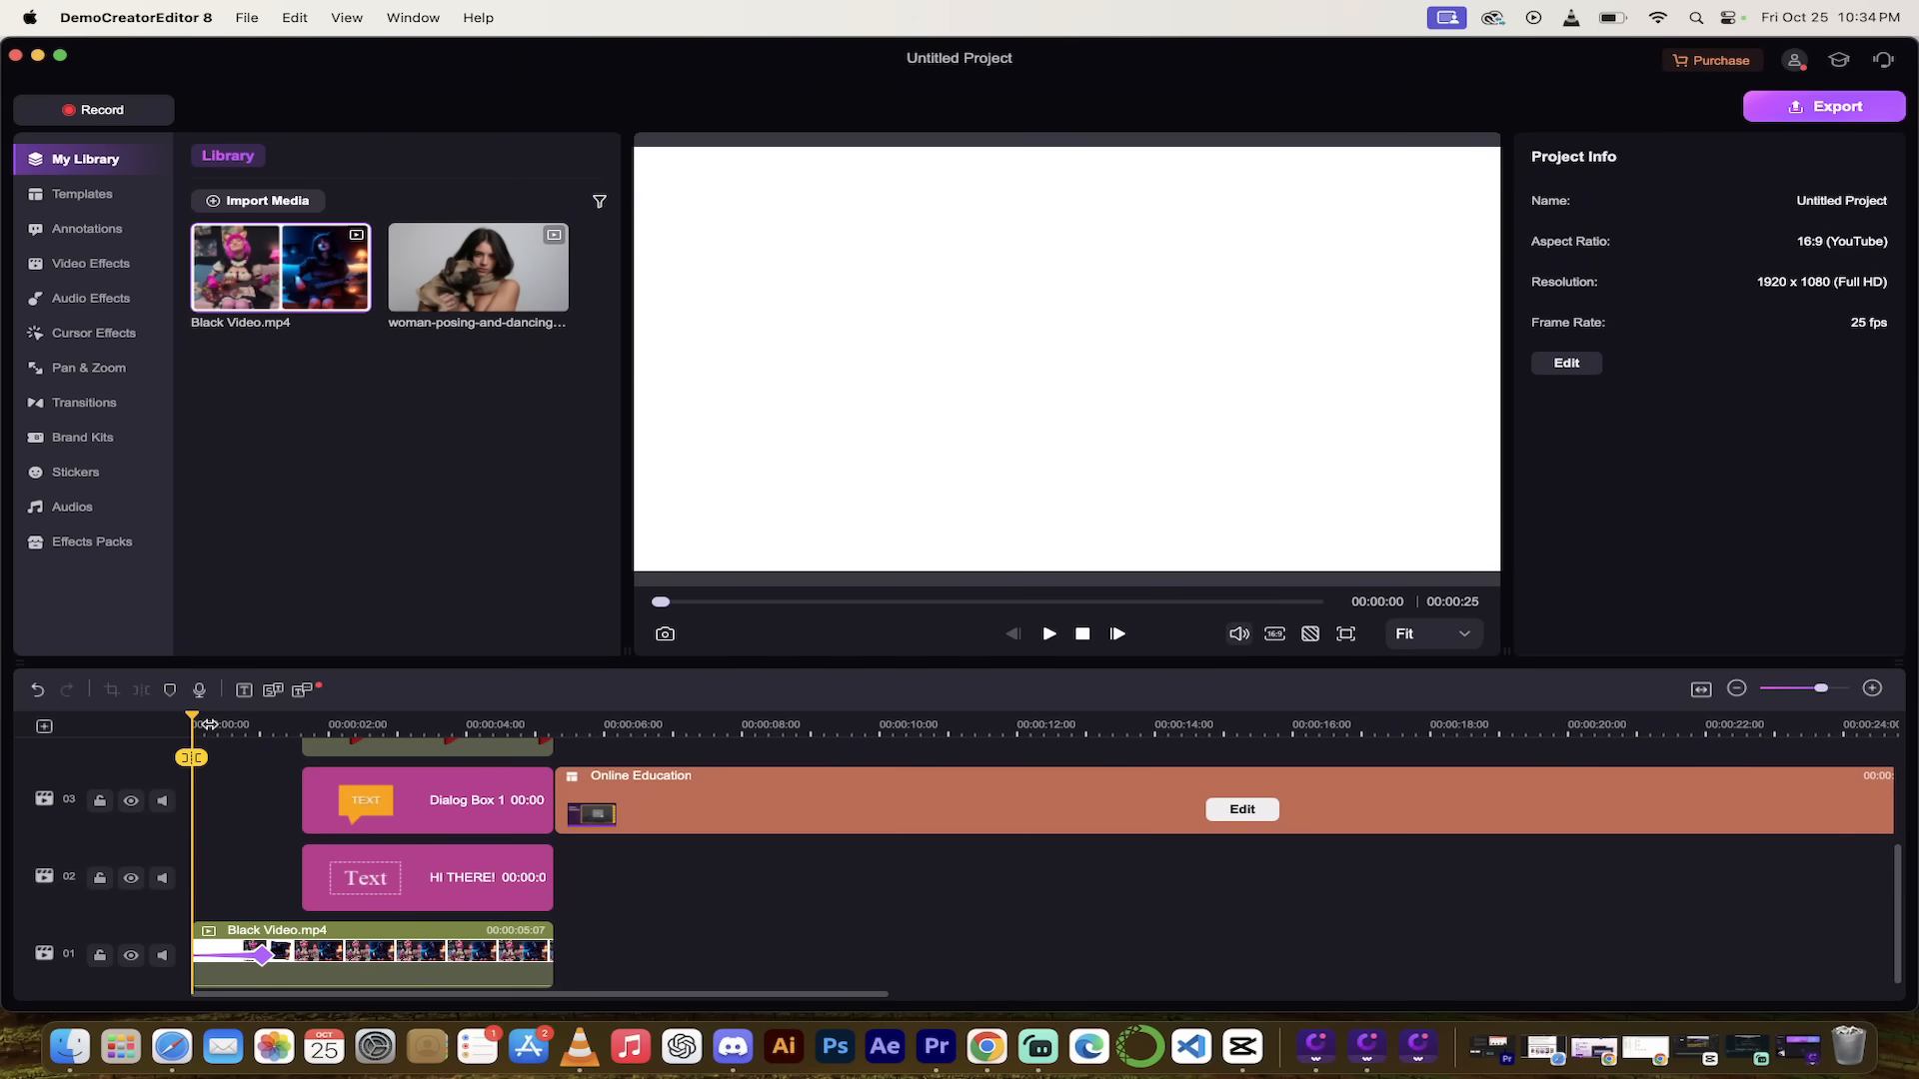
# Play and pause the preview, then scrub to about four and nine seconds.
pyautogui.click(1047, 633)
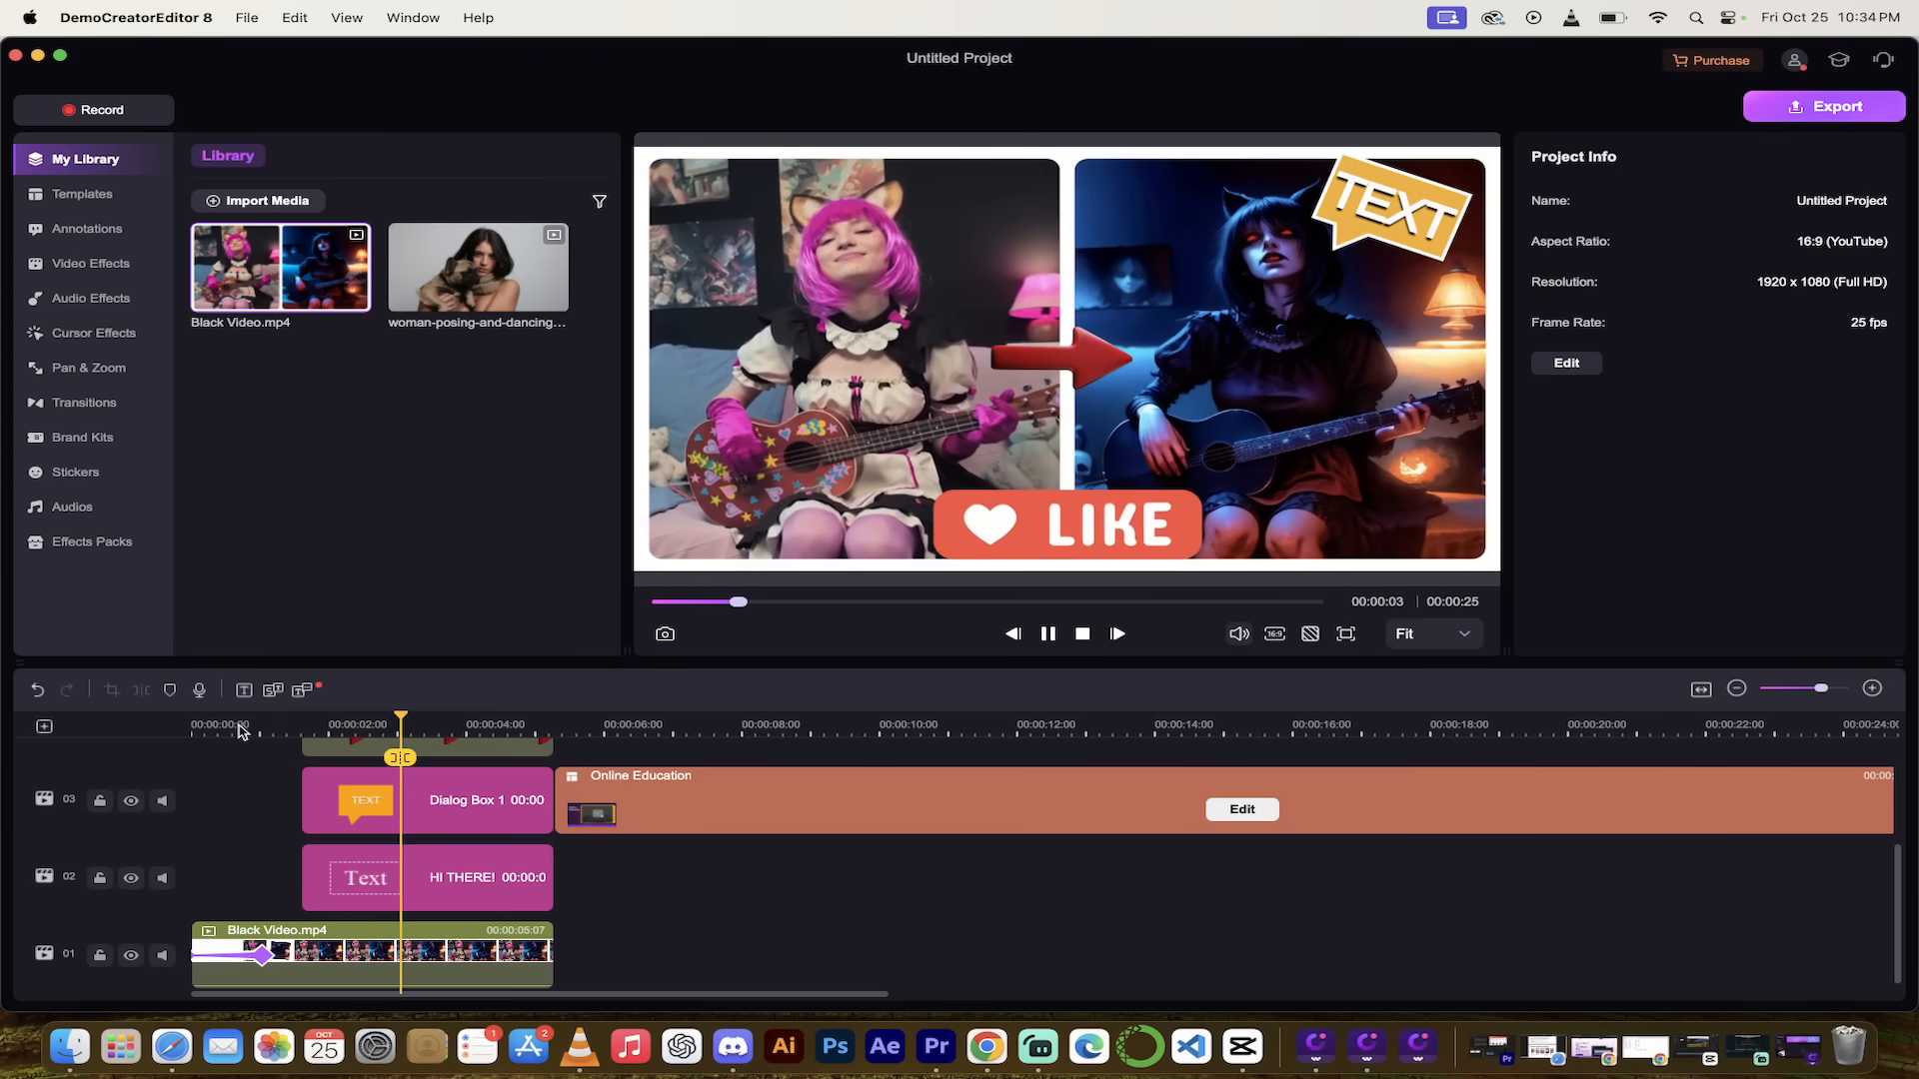
pyautogui.click(1046, 632)
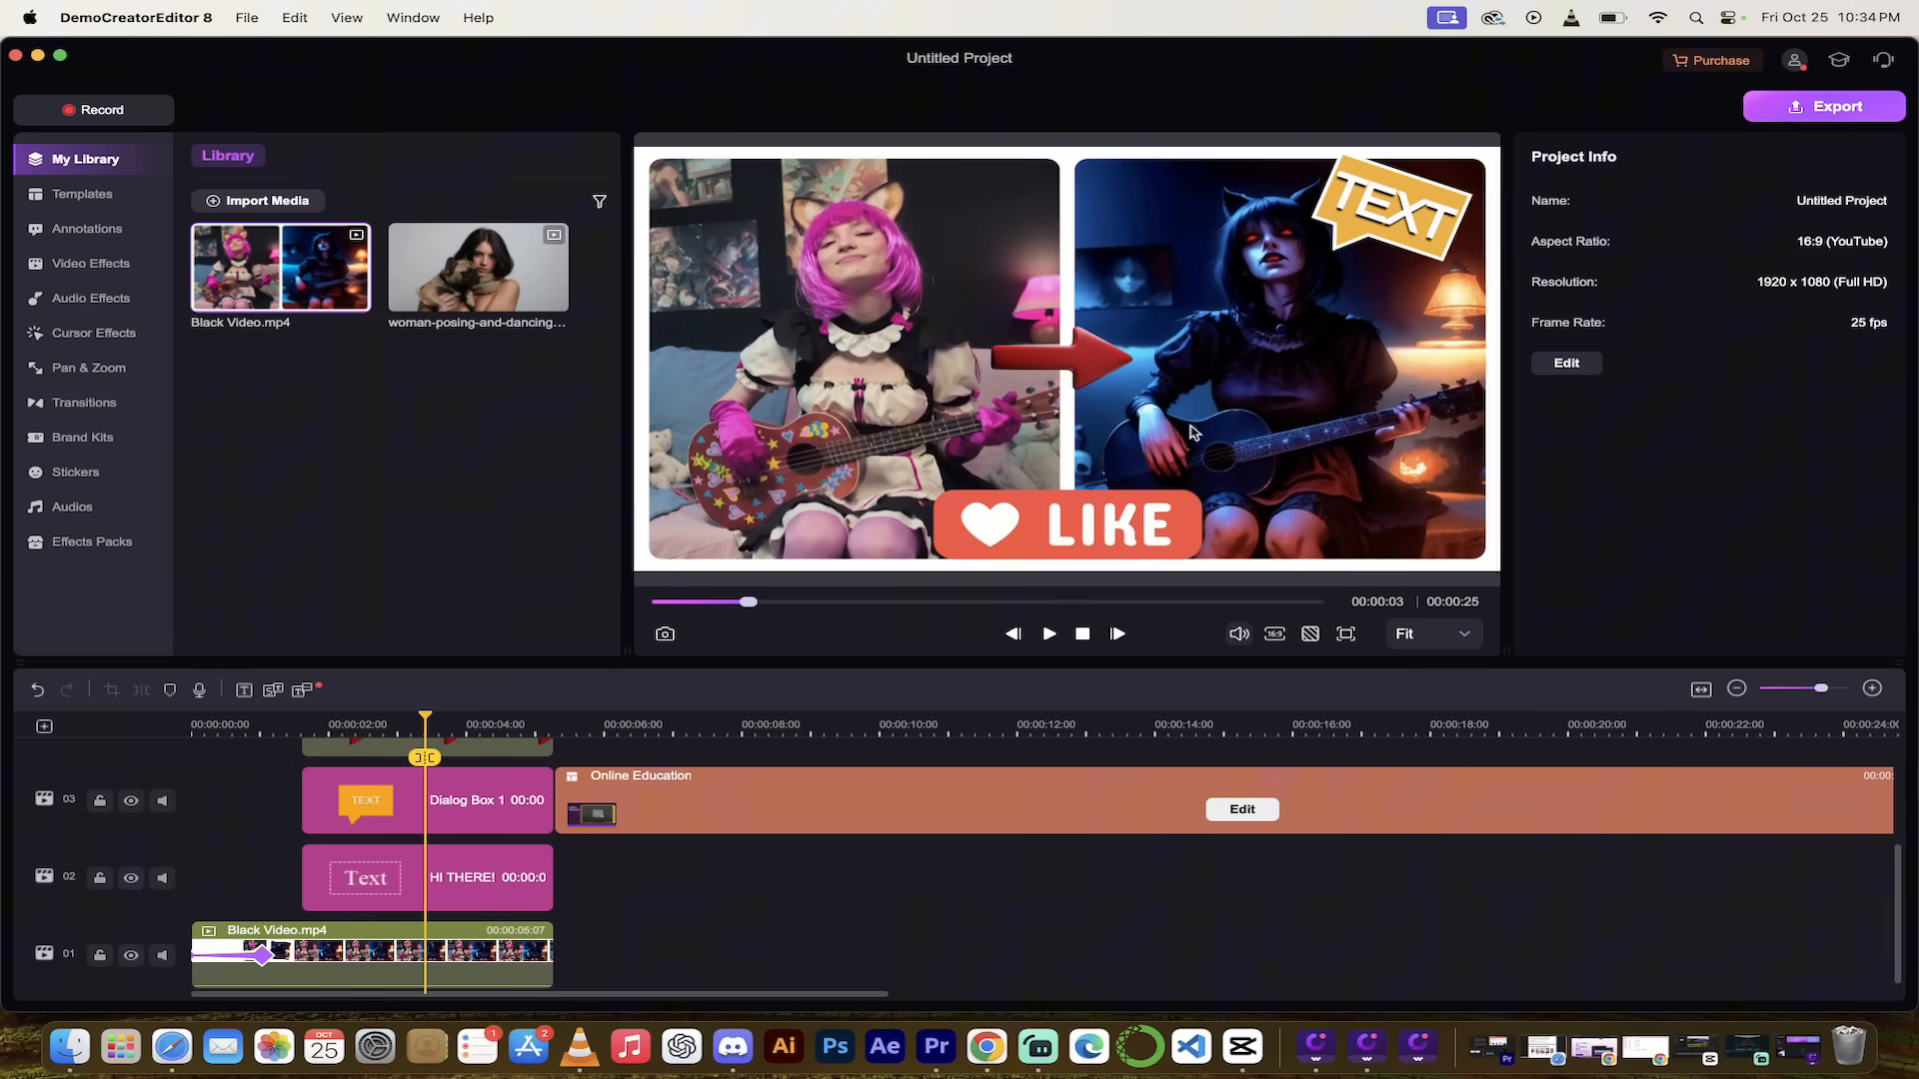
pyautogui.moveTo(1104, 527)
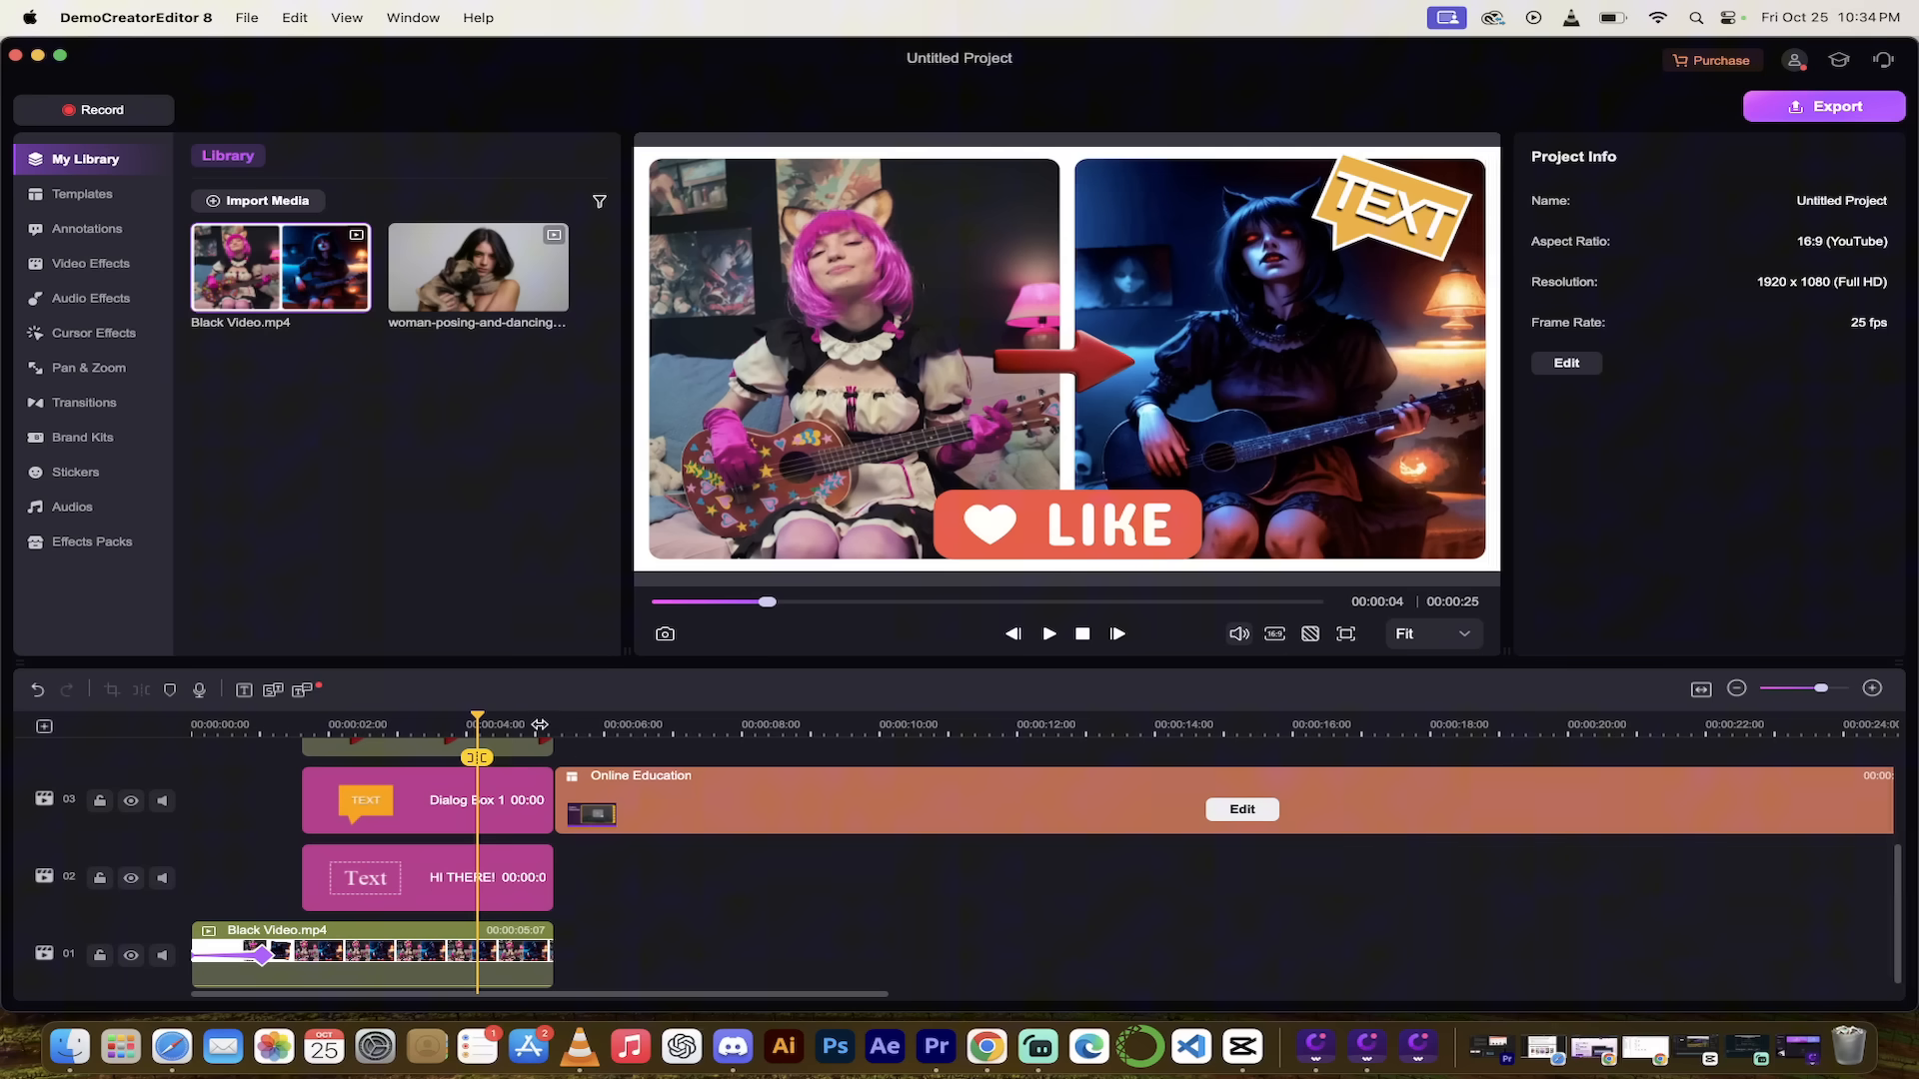
pyautogui.moveTo(495, 719)
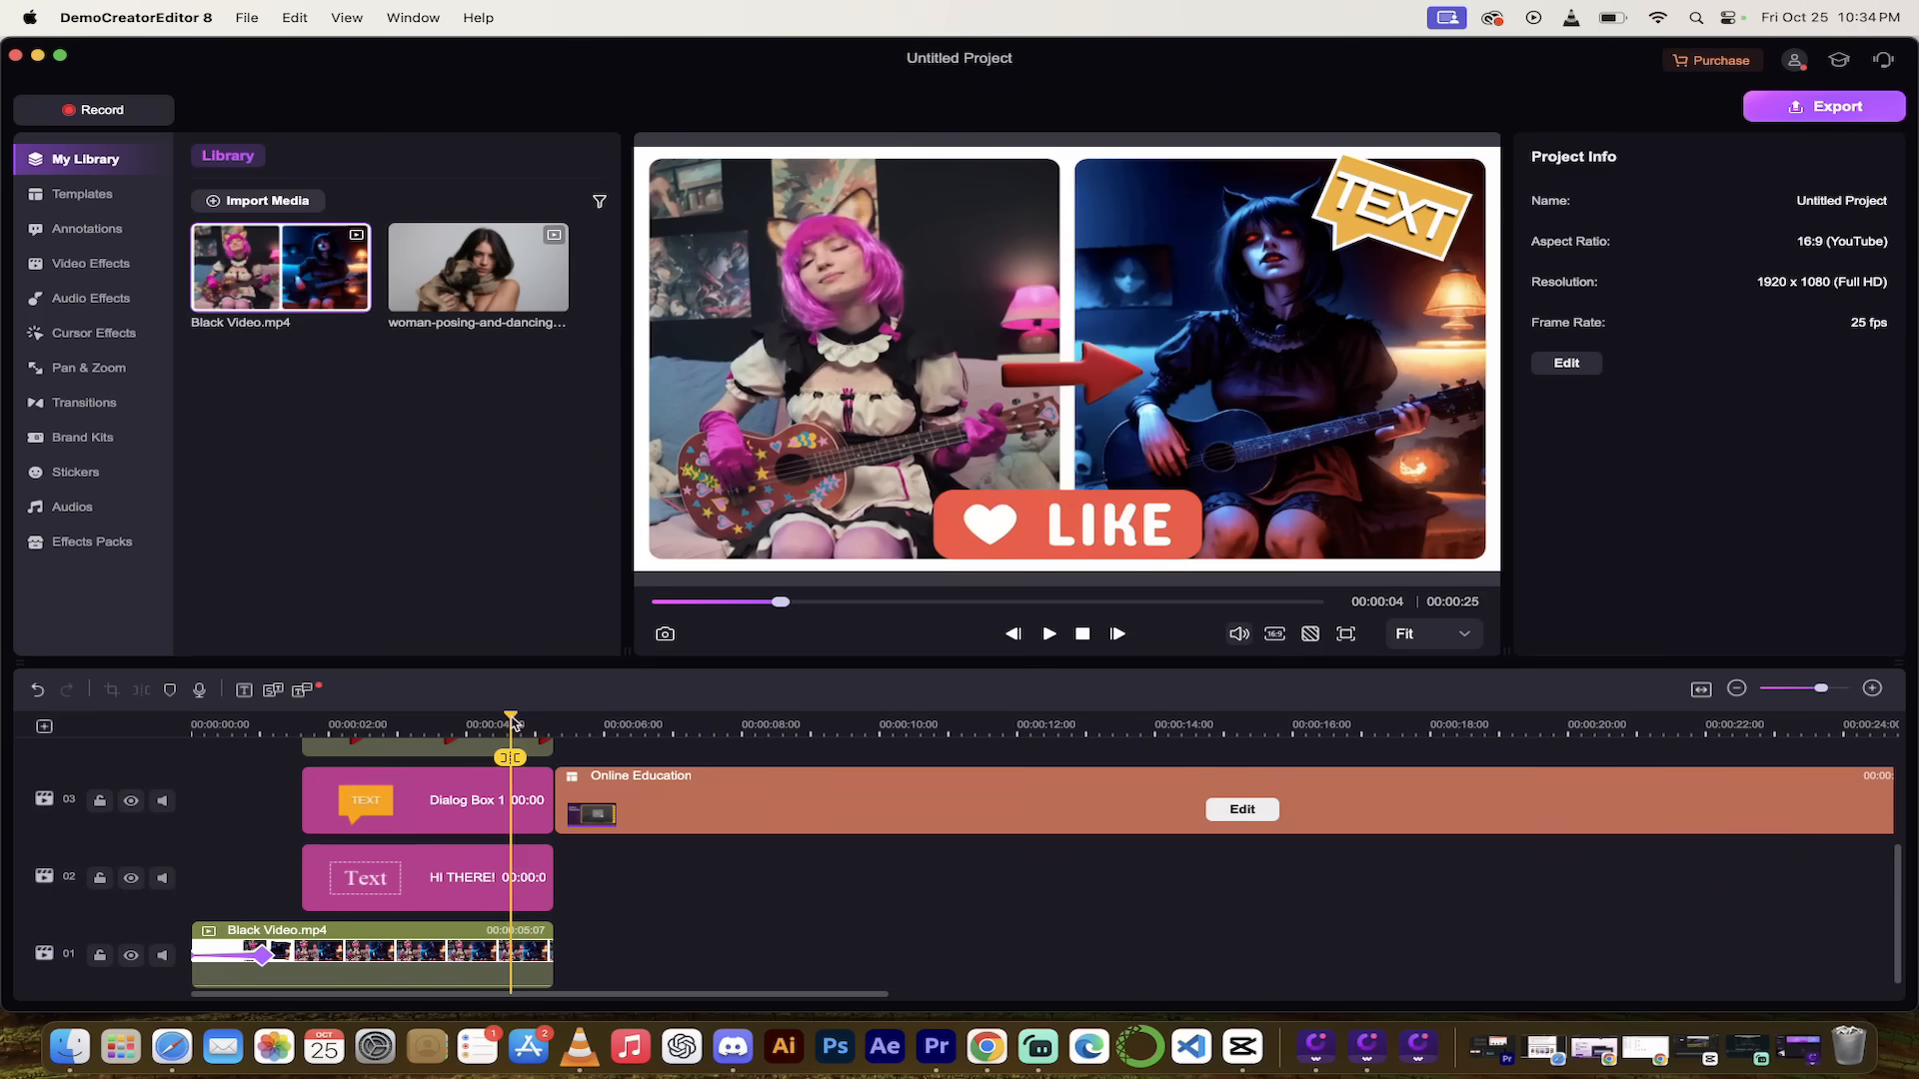
pyautogui.moveTo(511, 719); pyautogui.dragTo(530, 719)
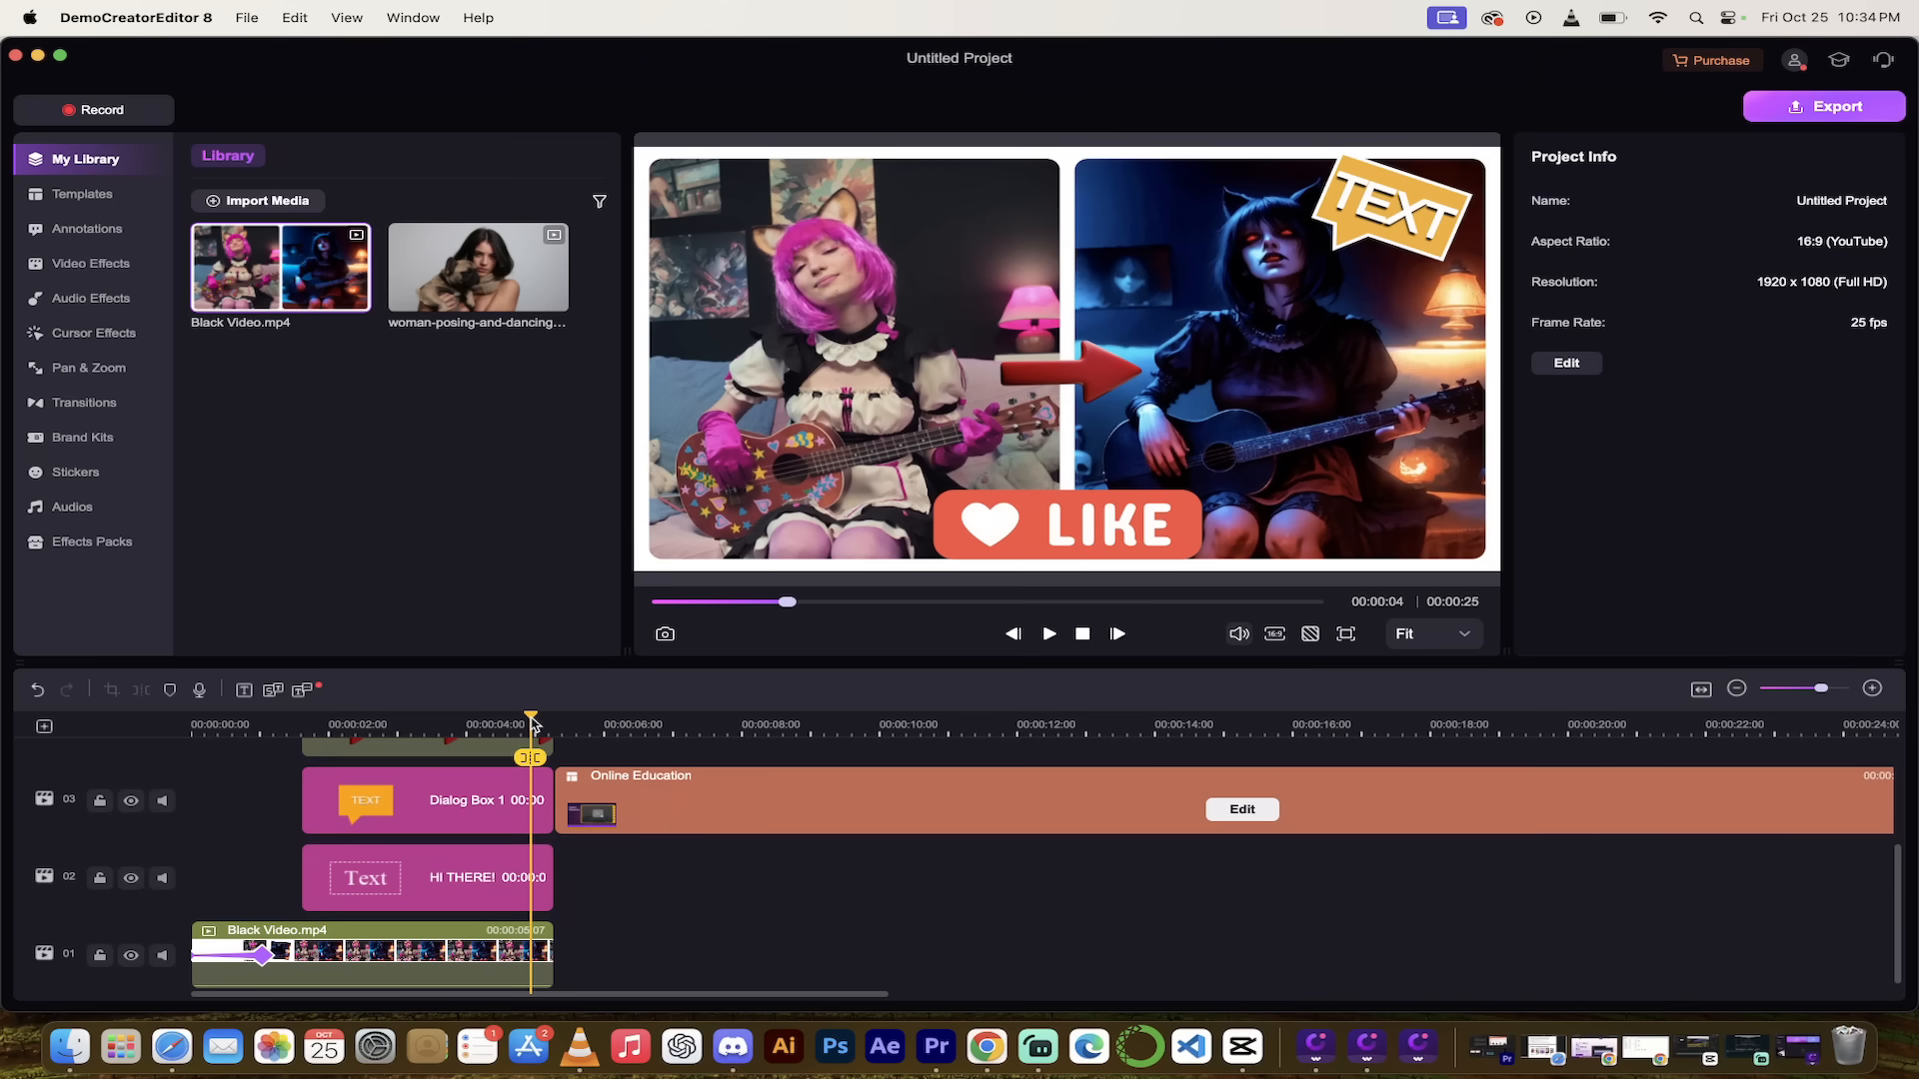
pyautogui.click(1046, 633)
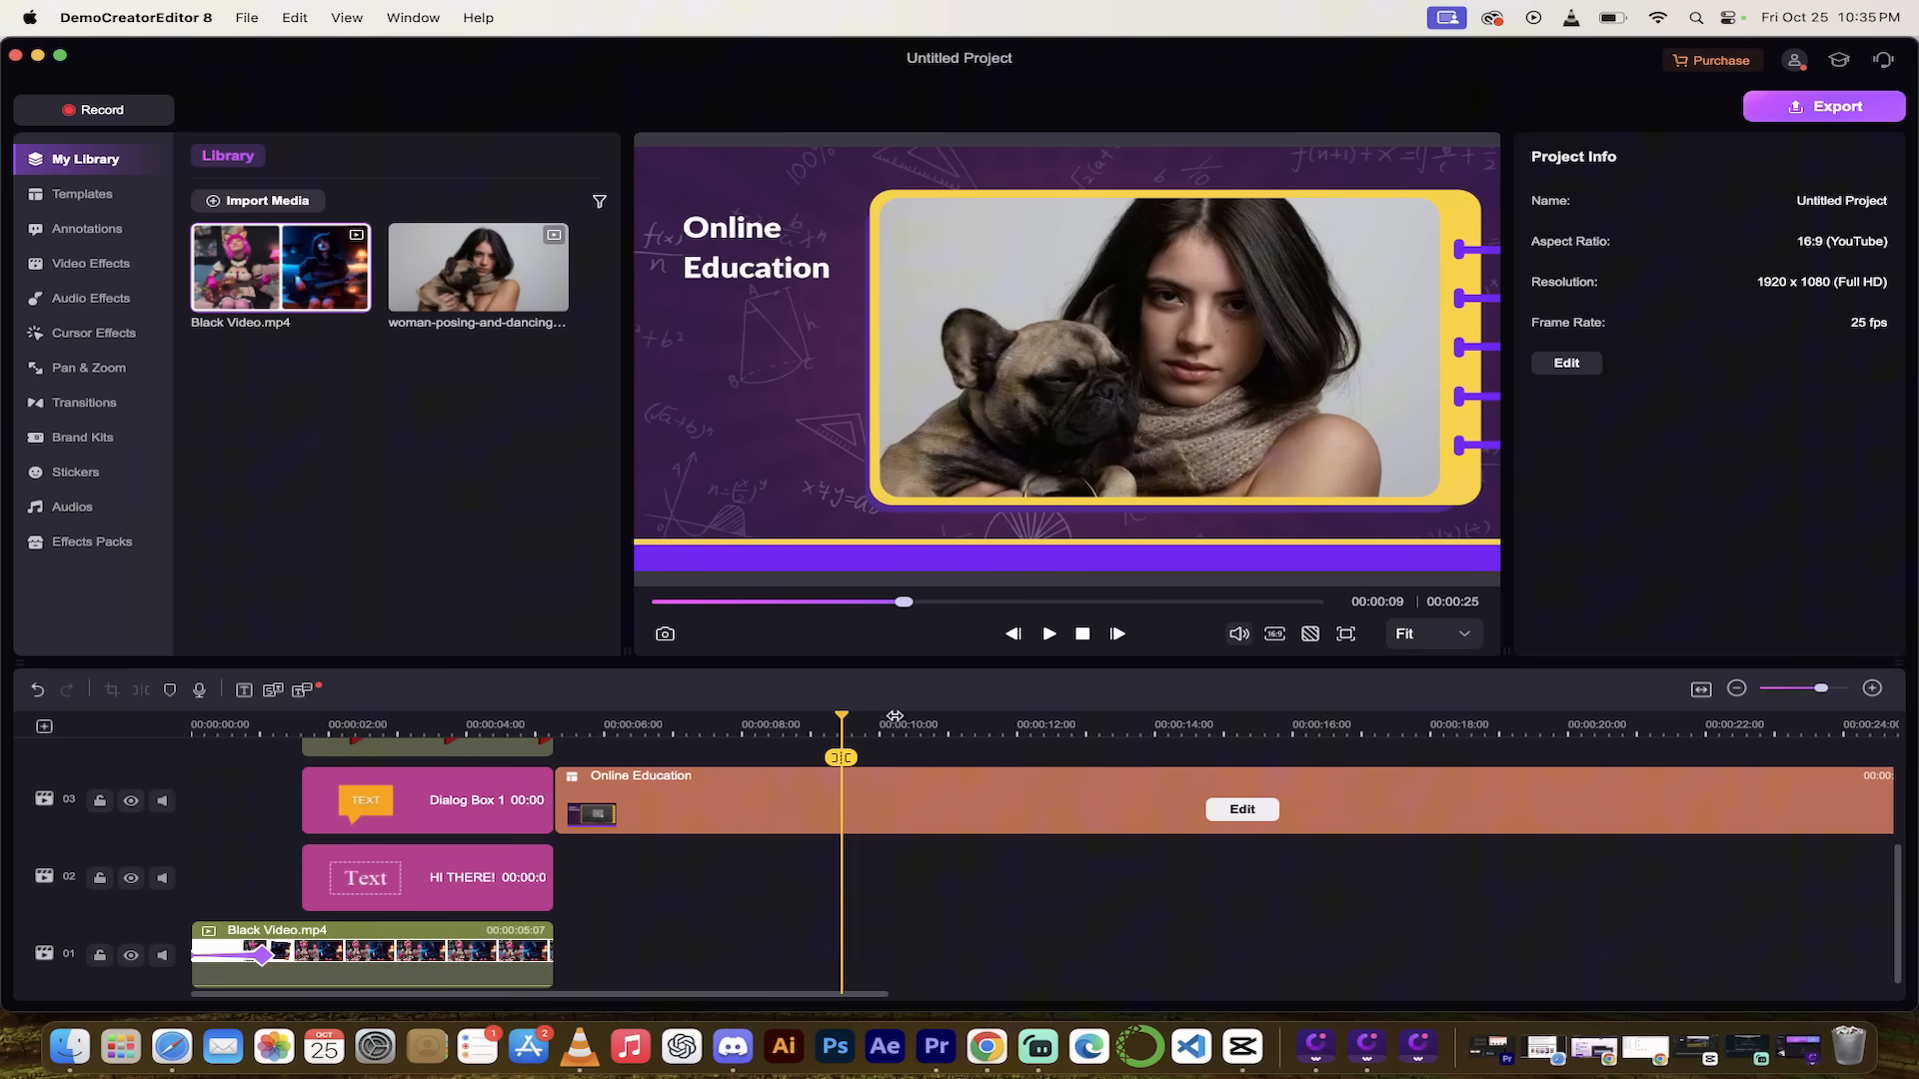
pyautogui.moveTo(817, 768)
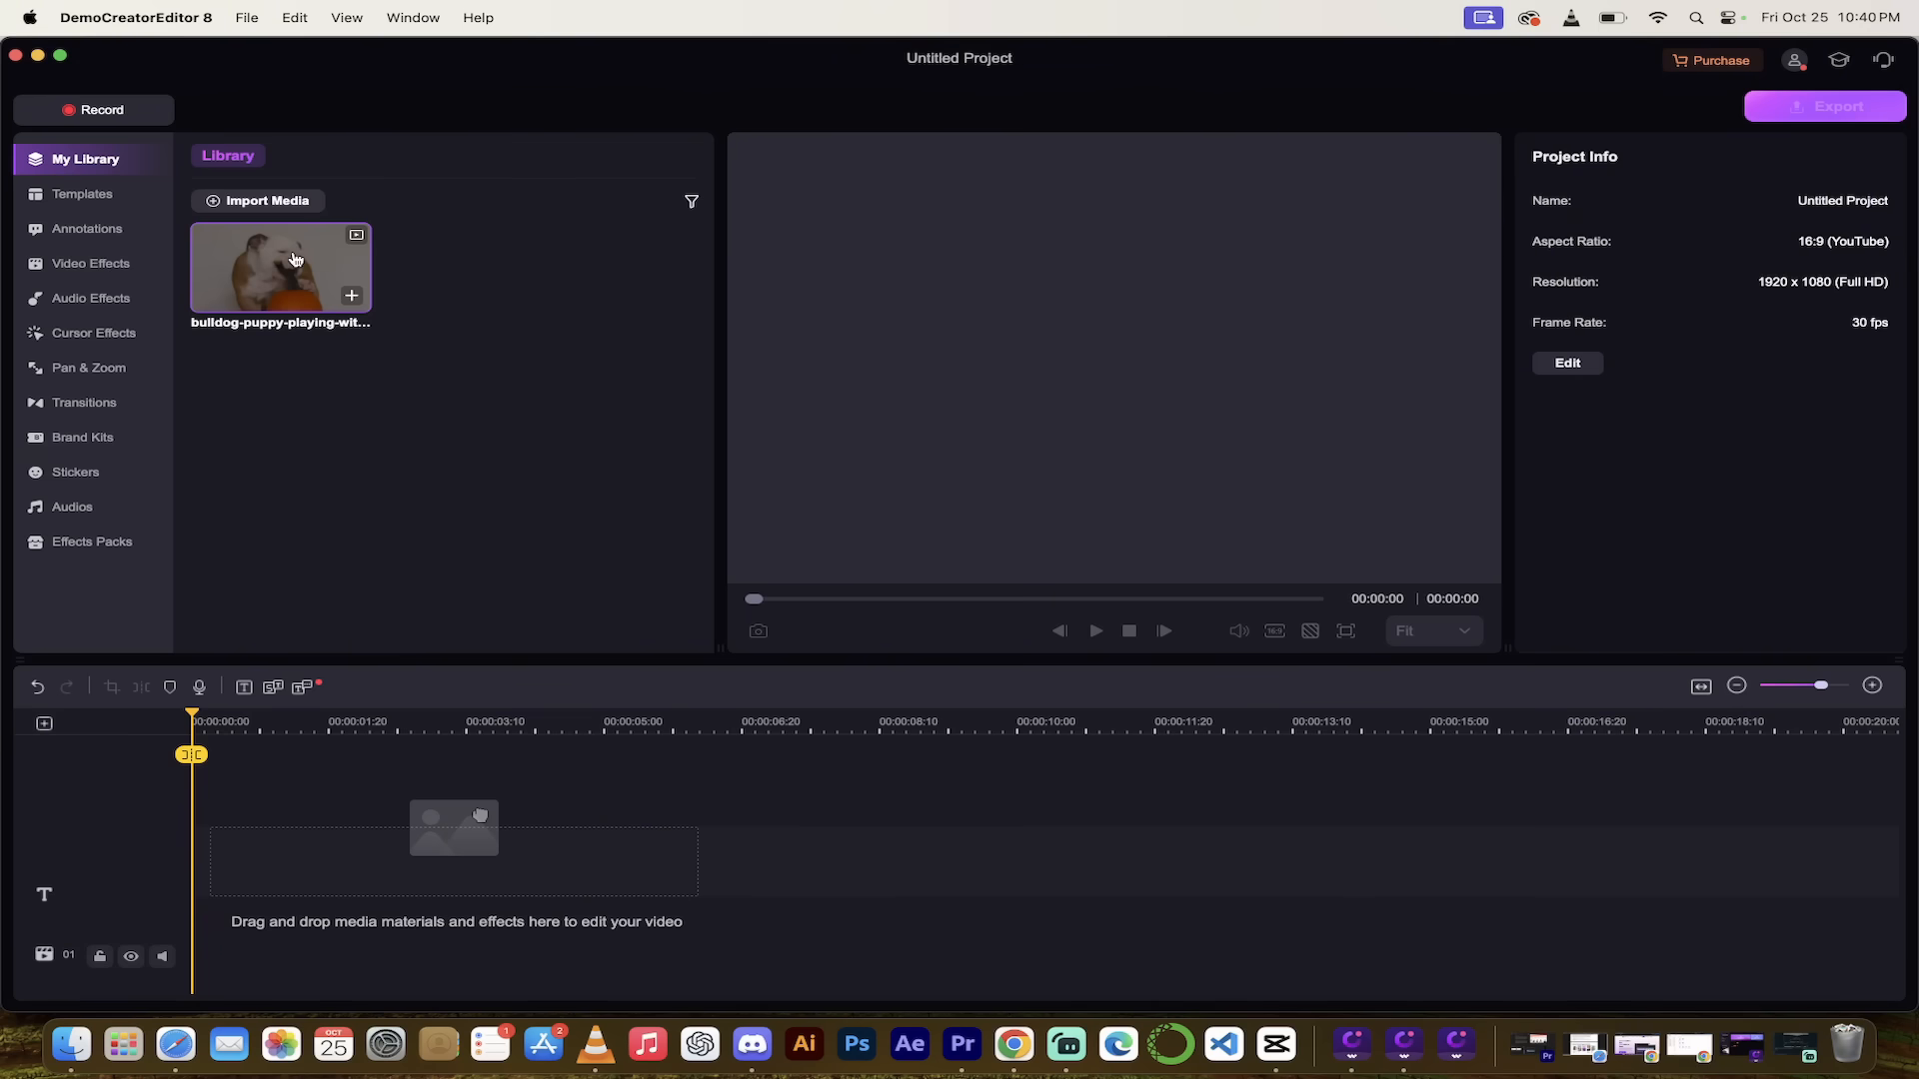
# Place the bulldog clip on the timeline and trim it to about five seconds.
pyautogui.moveTo(280, 266); pyautogui.dragTo(462, 803)
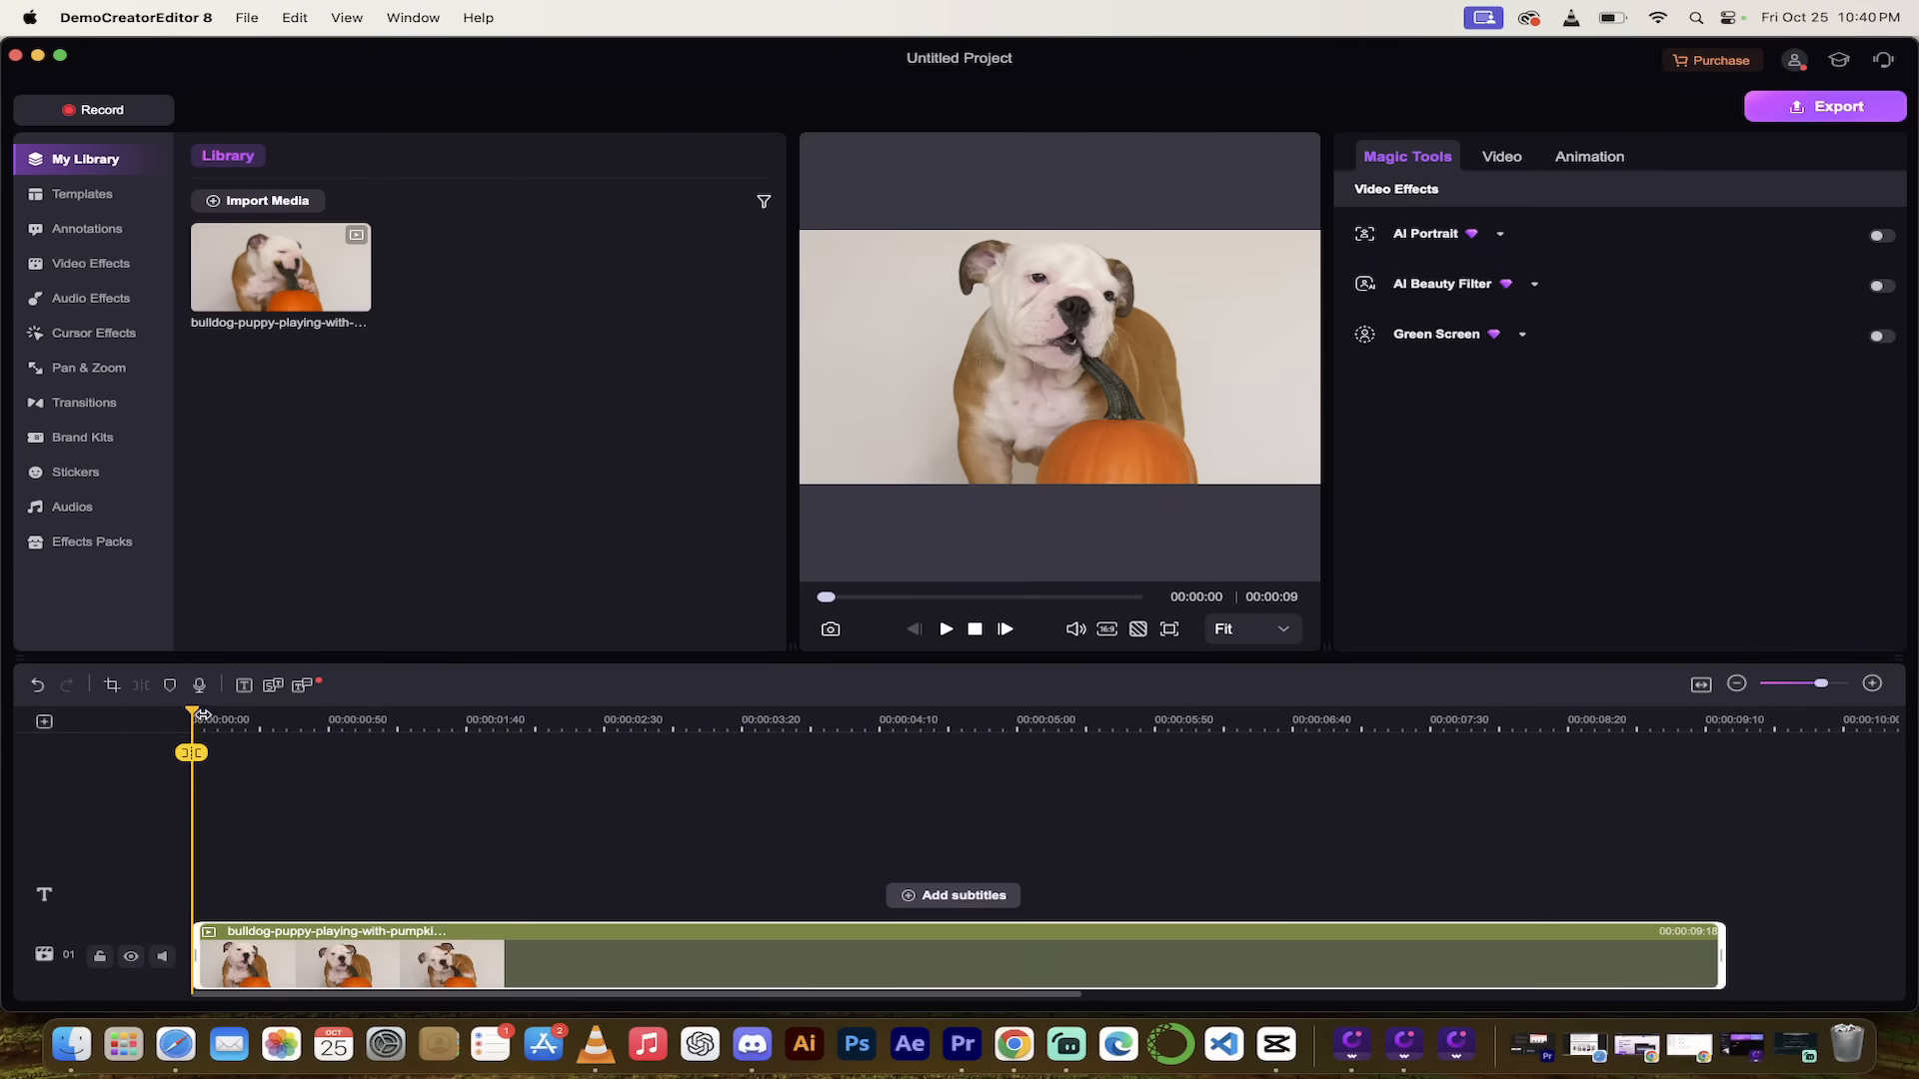
pyautogui.click(1871, 682)
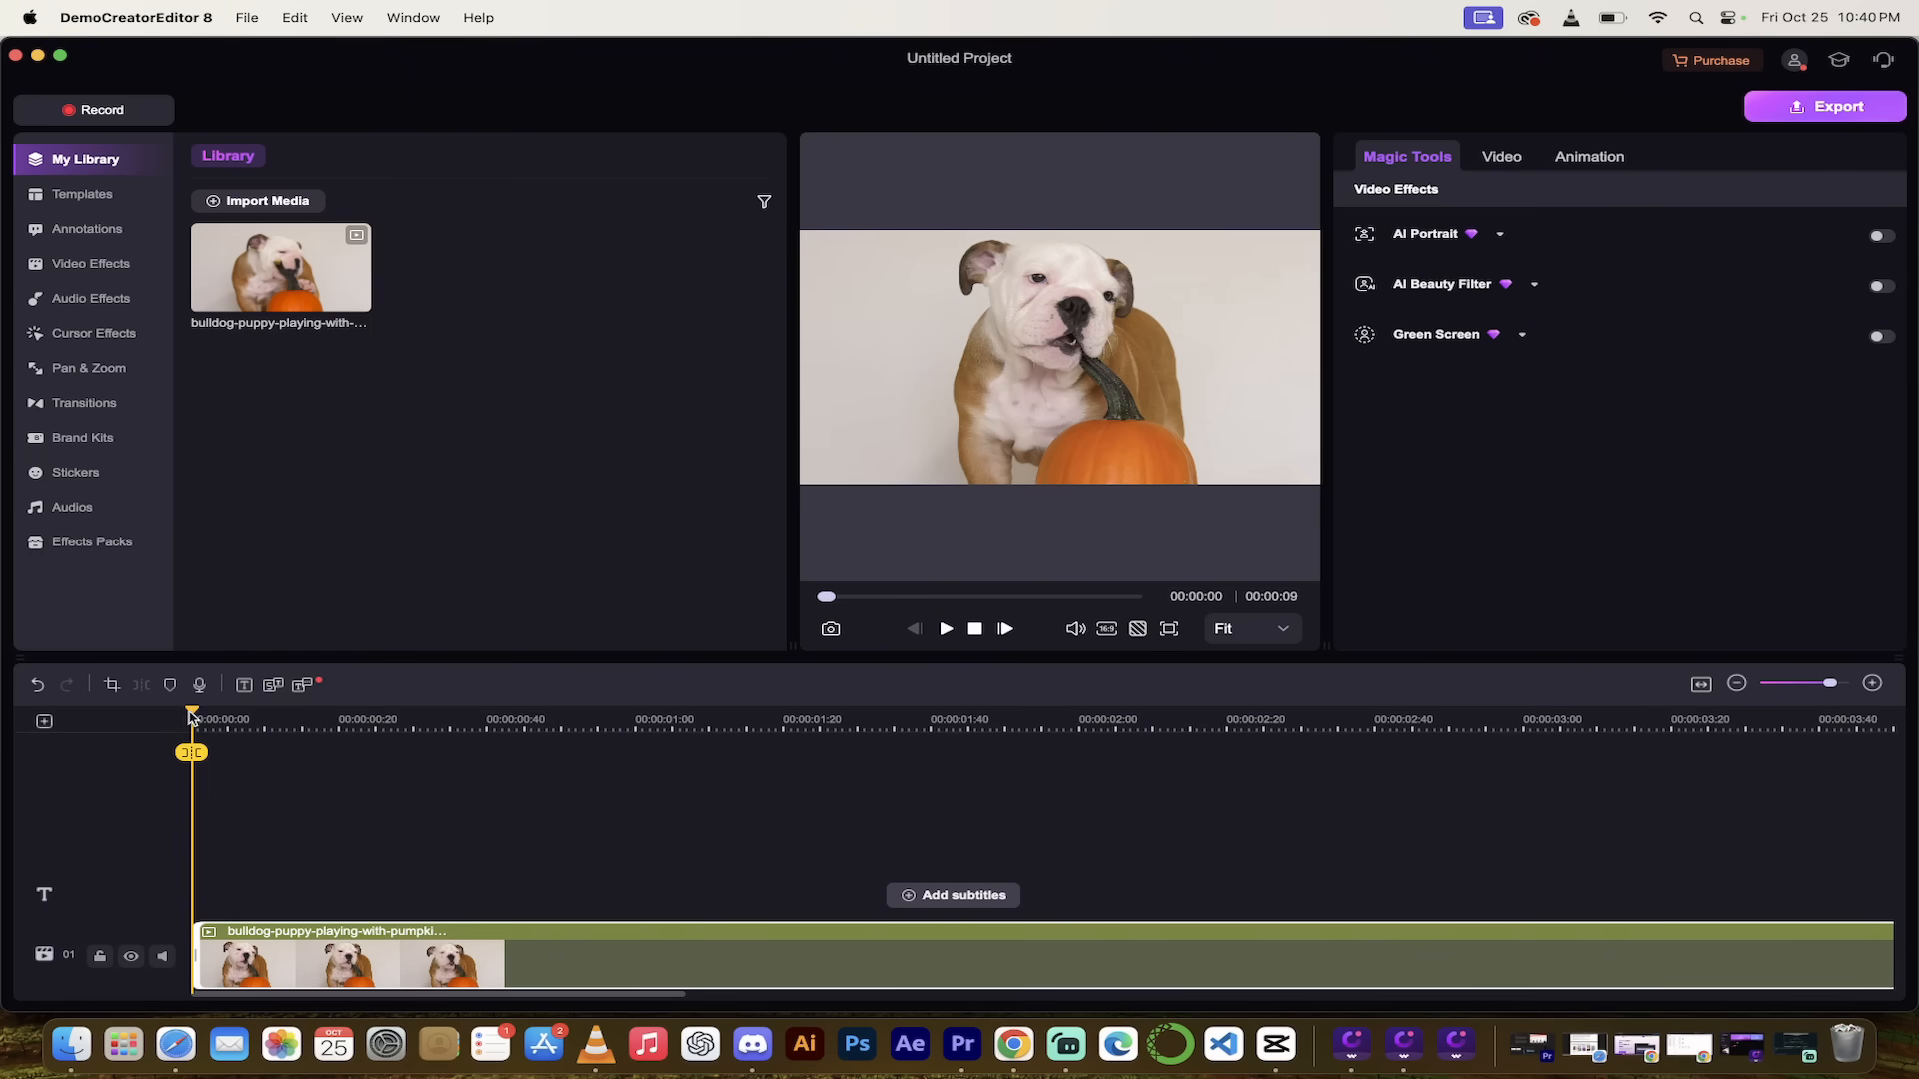
pyautogui.click(943, 628)
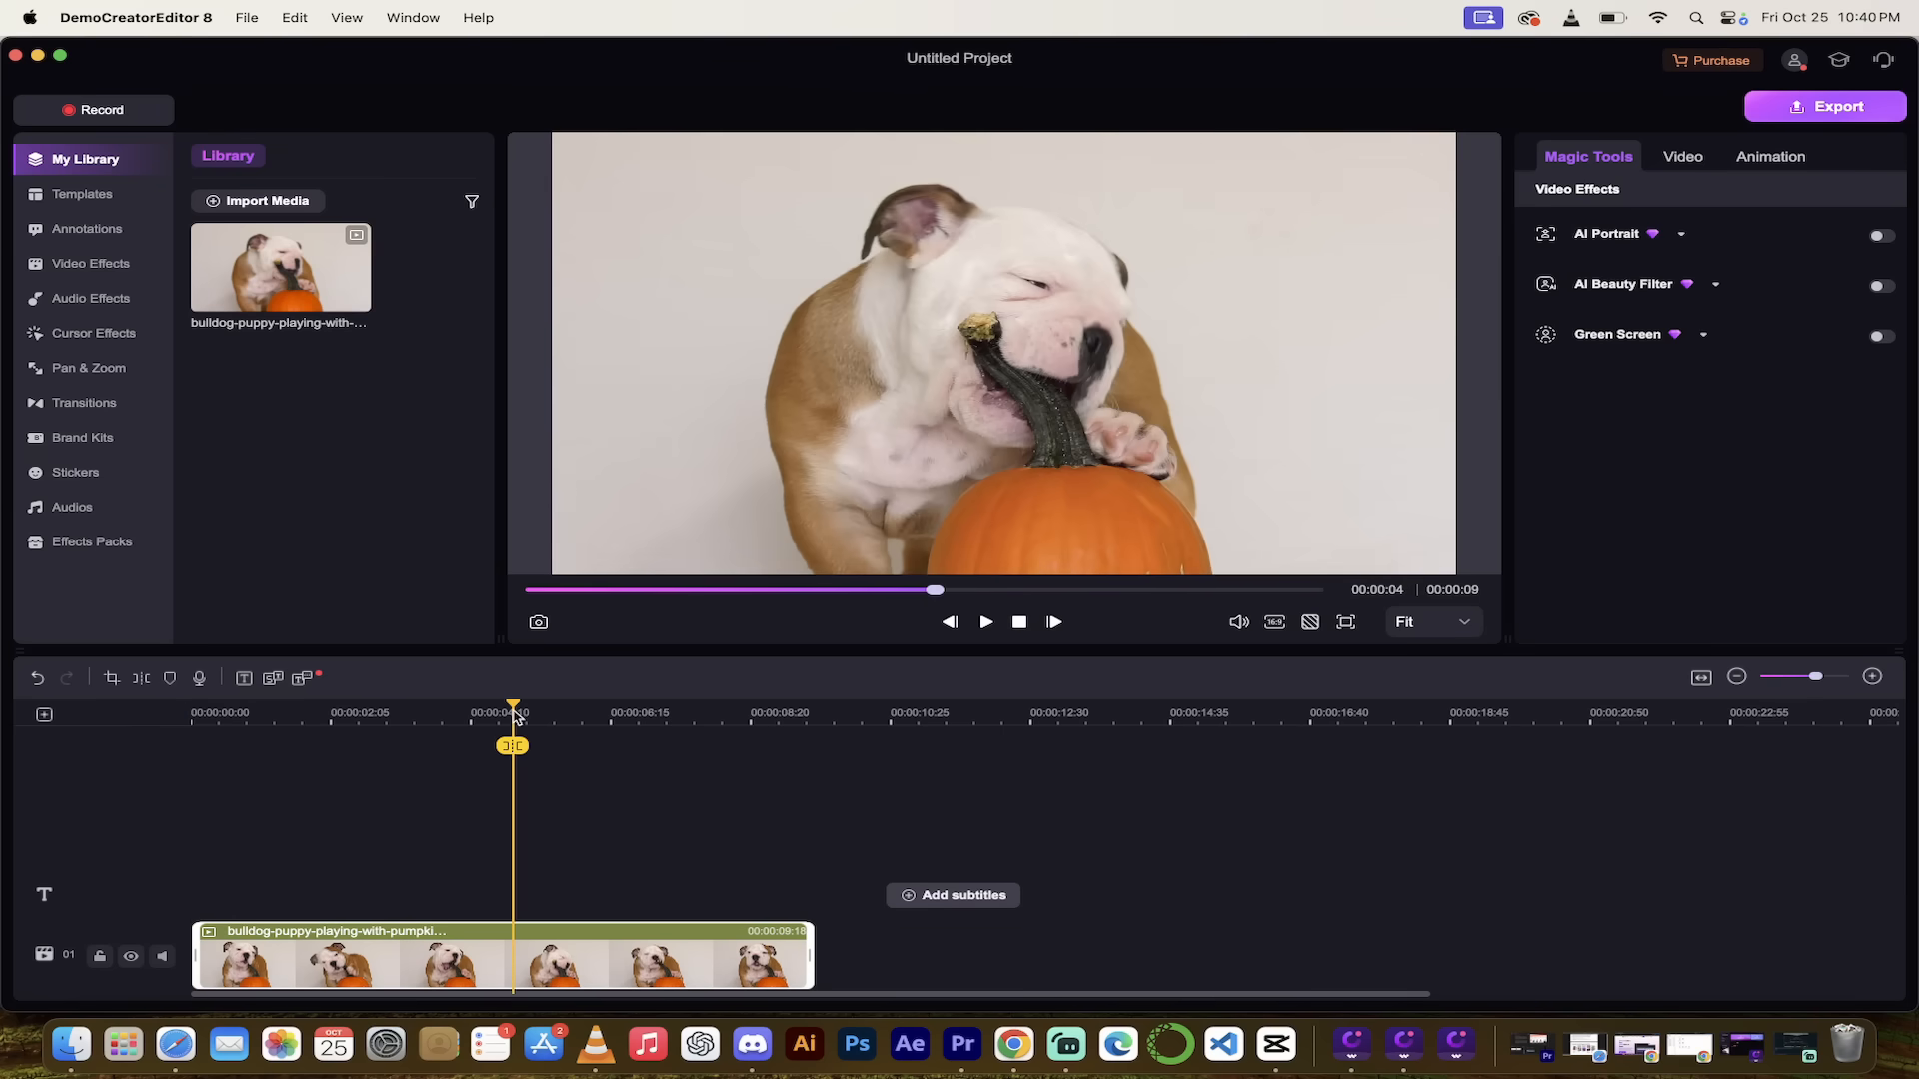
pyautogui.moveTo(512, 712); pyautogui.dragTo(534, 712)
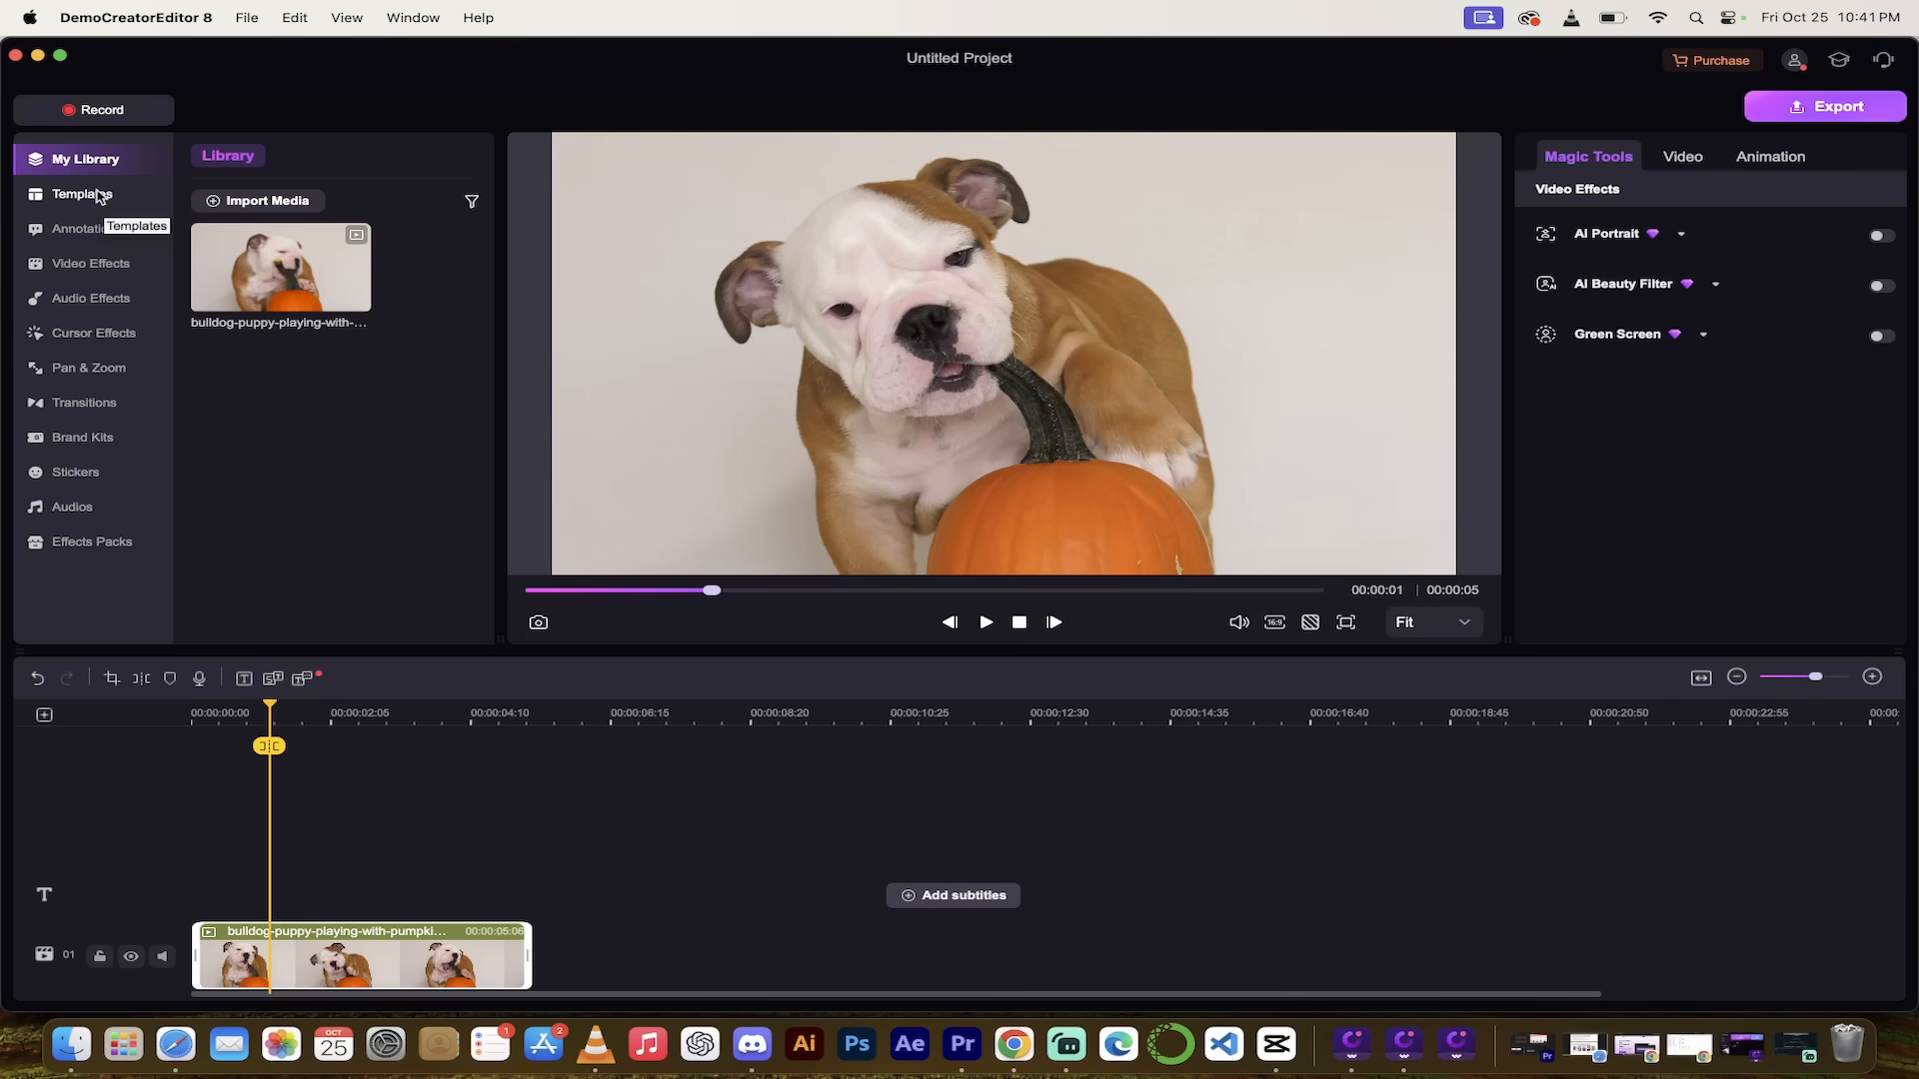
# Add the Online Education template and fill its video frame with the bulldog clip.
pyautogui.click(82, 195)
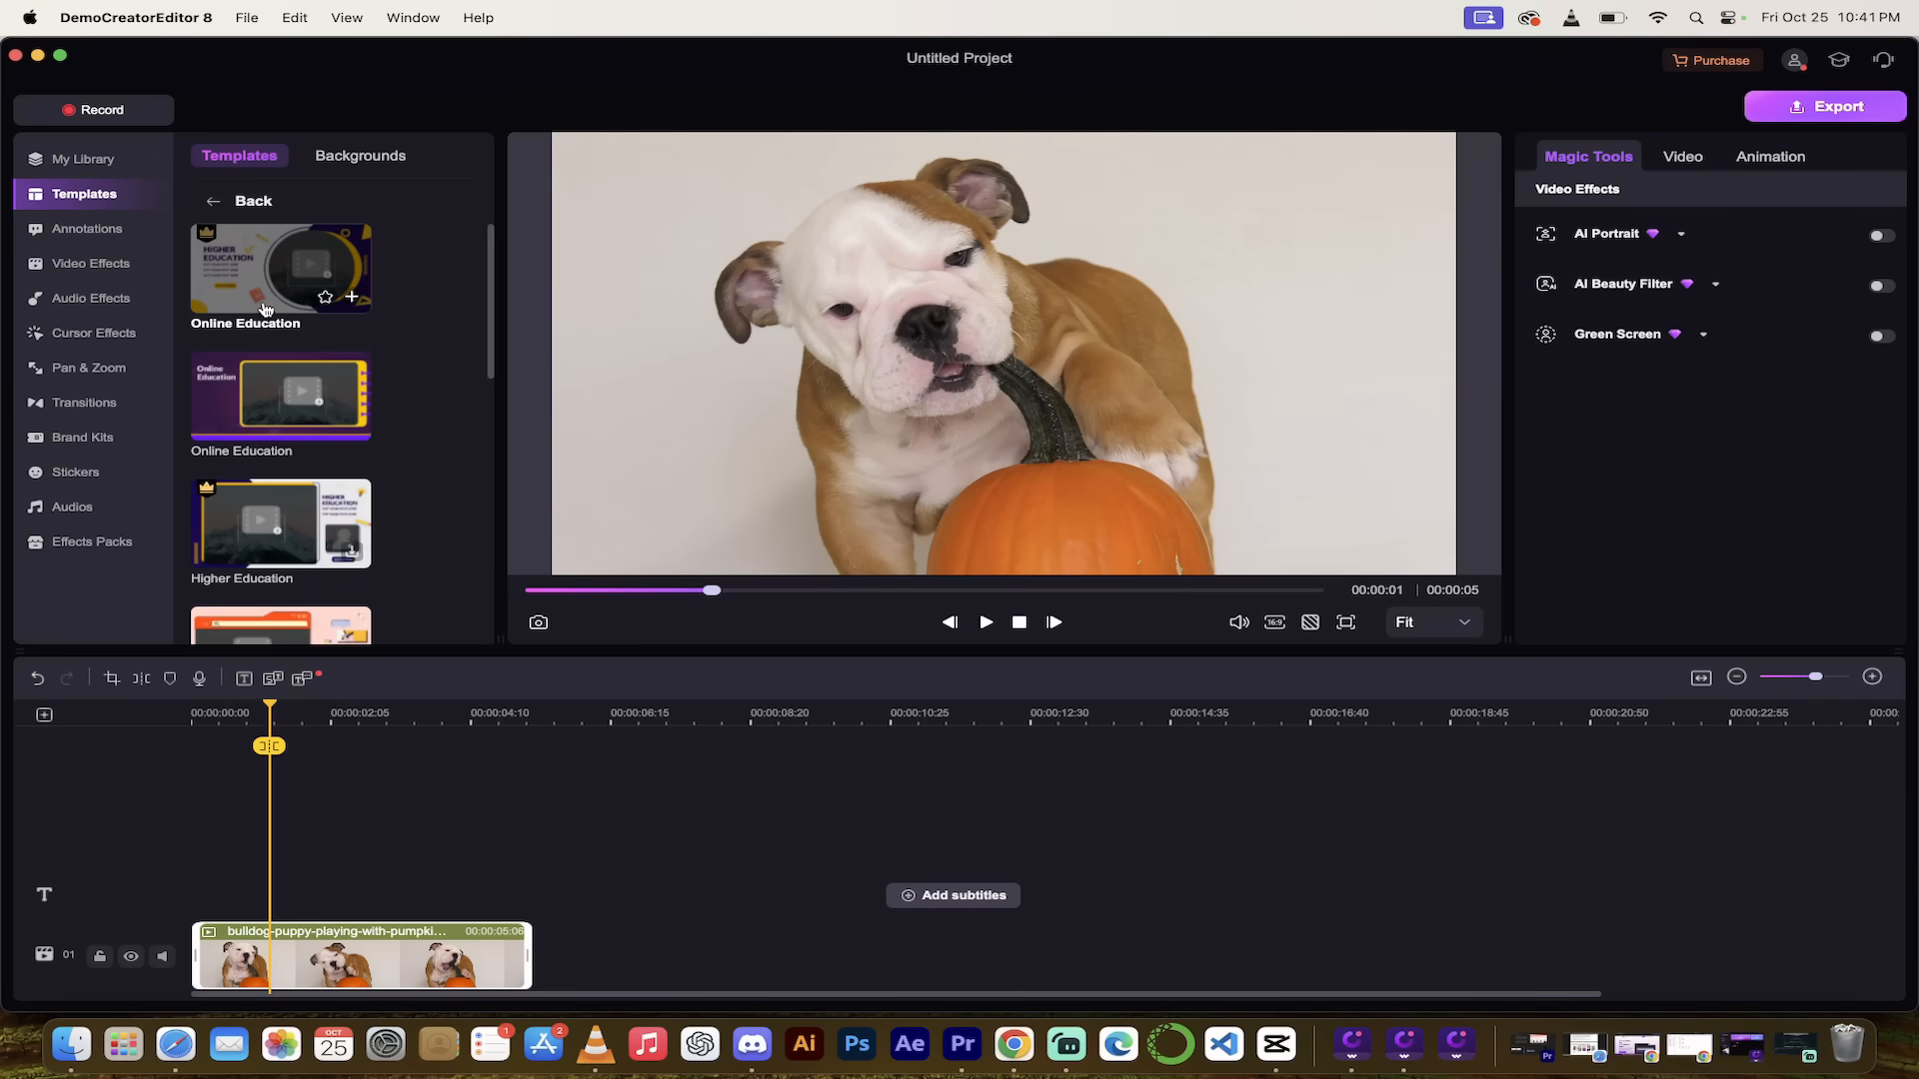
pyautogui.scroll(-3)
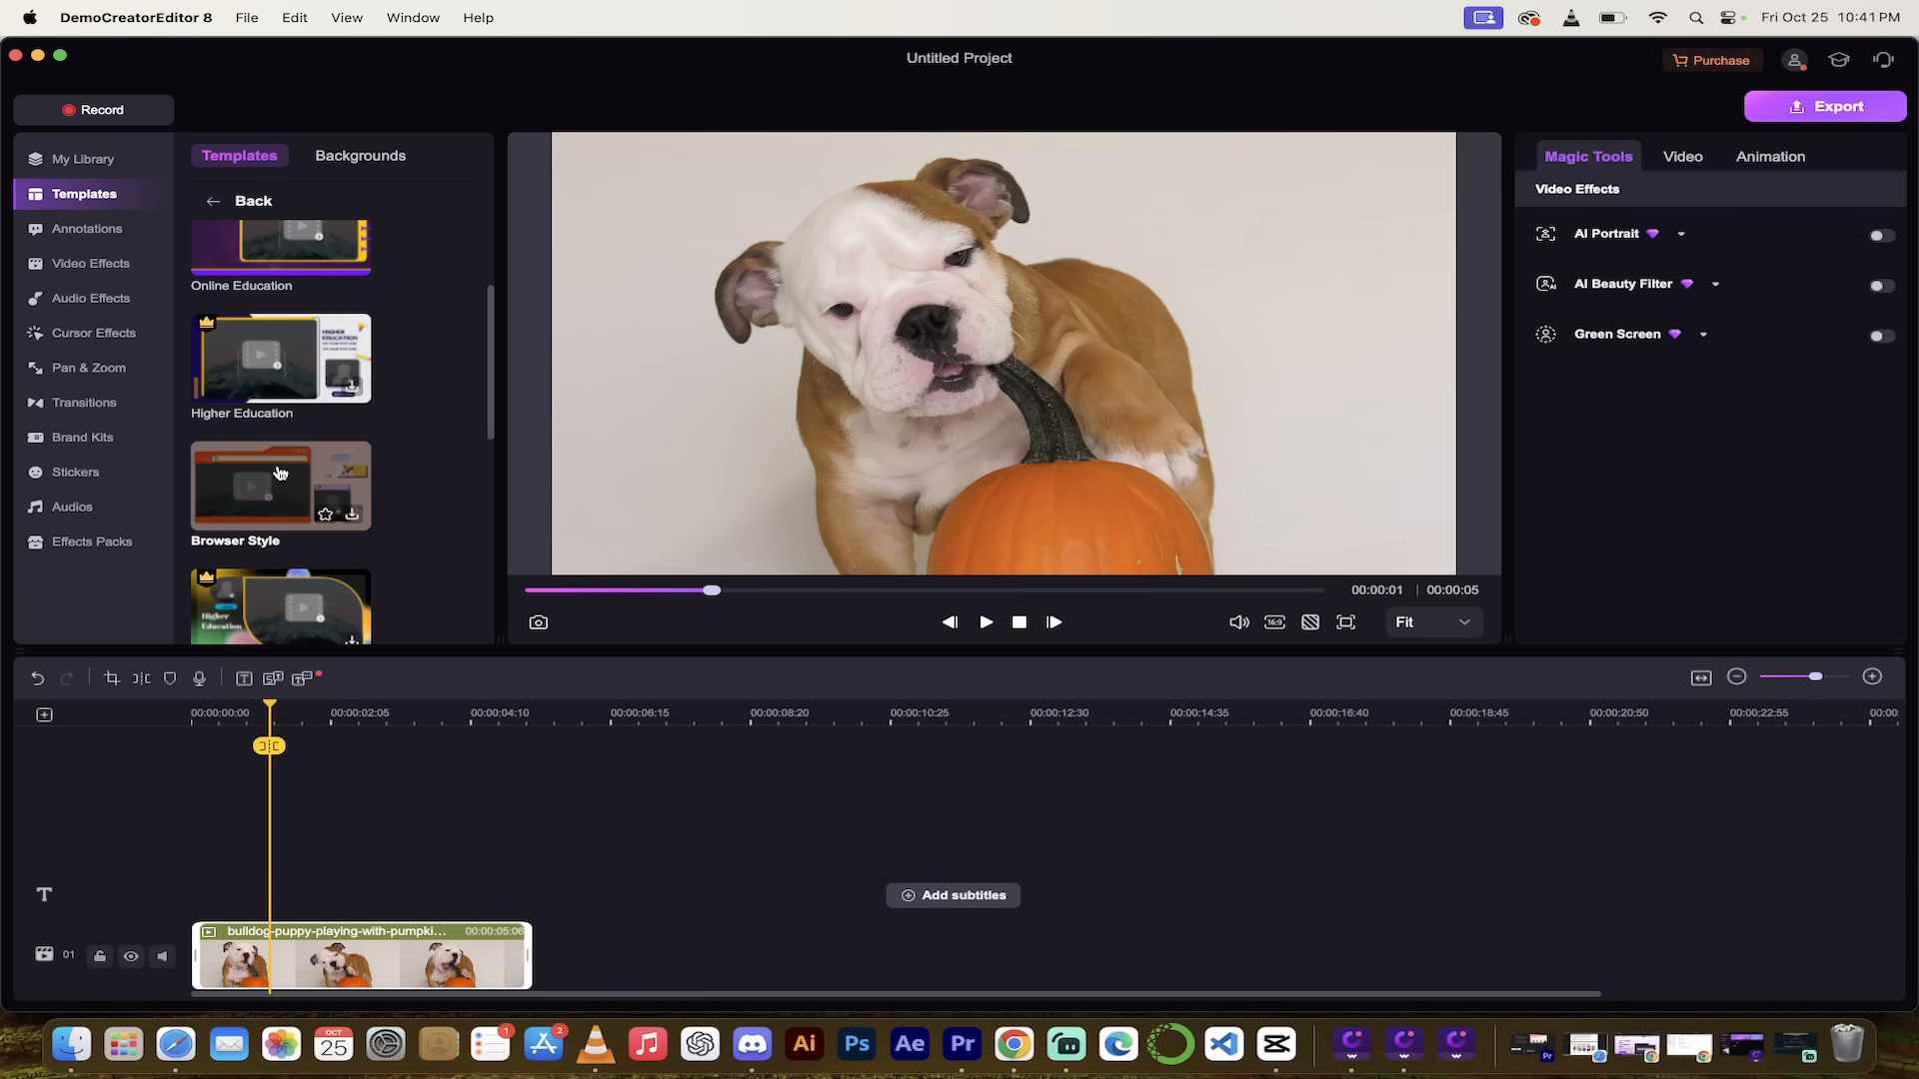
pyautogui.moveTo(310, 356)
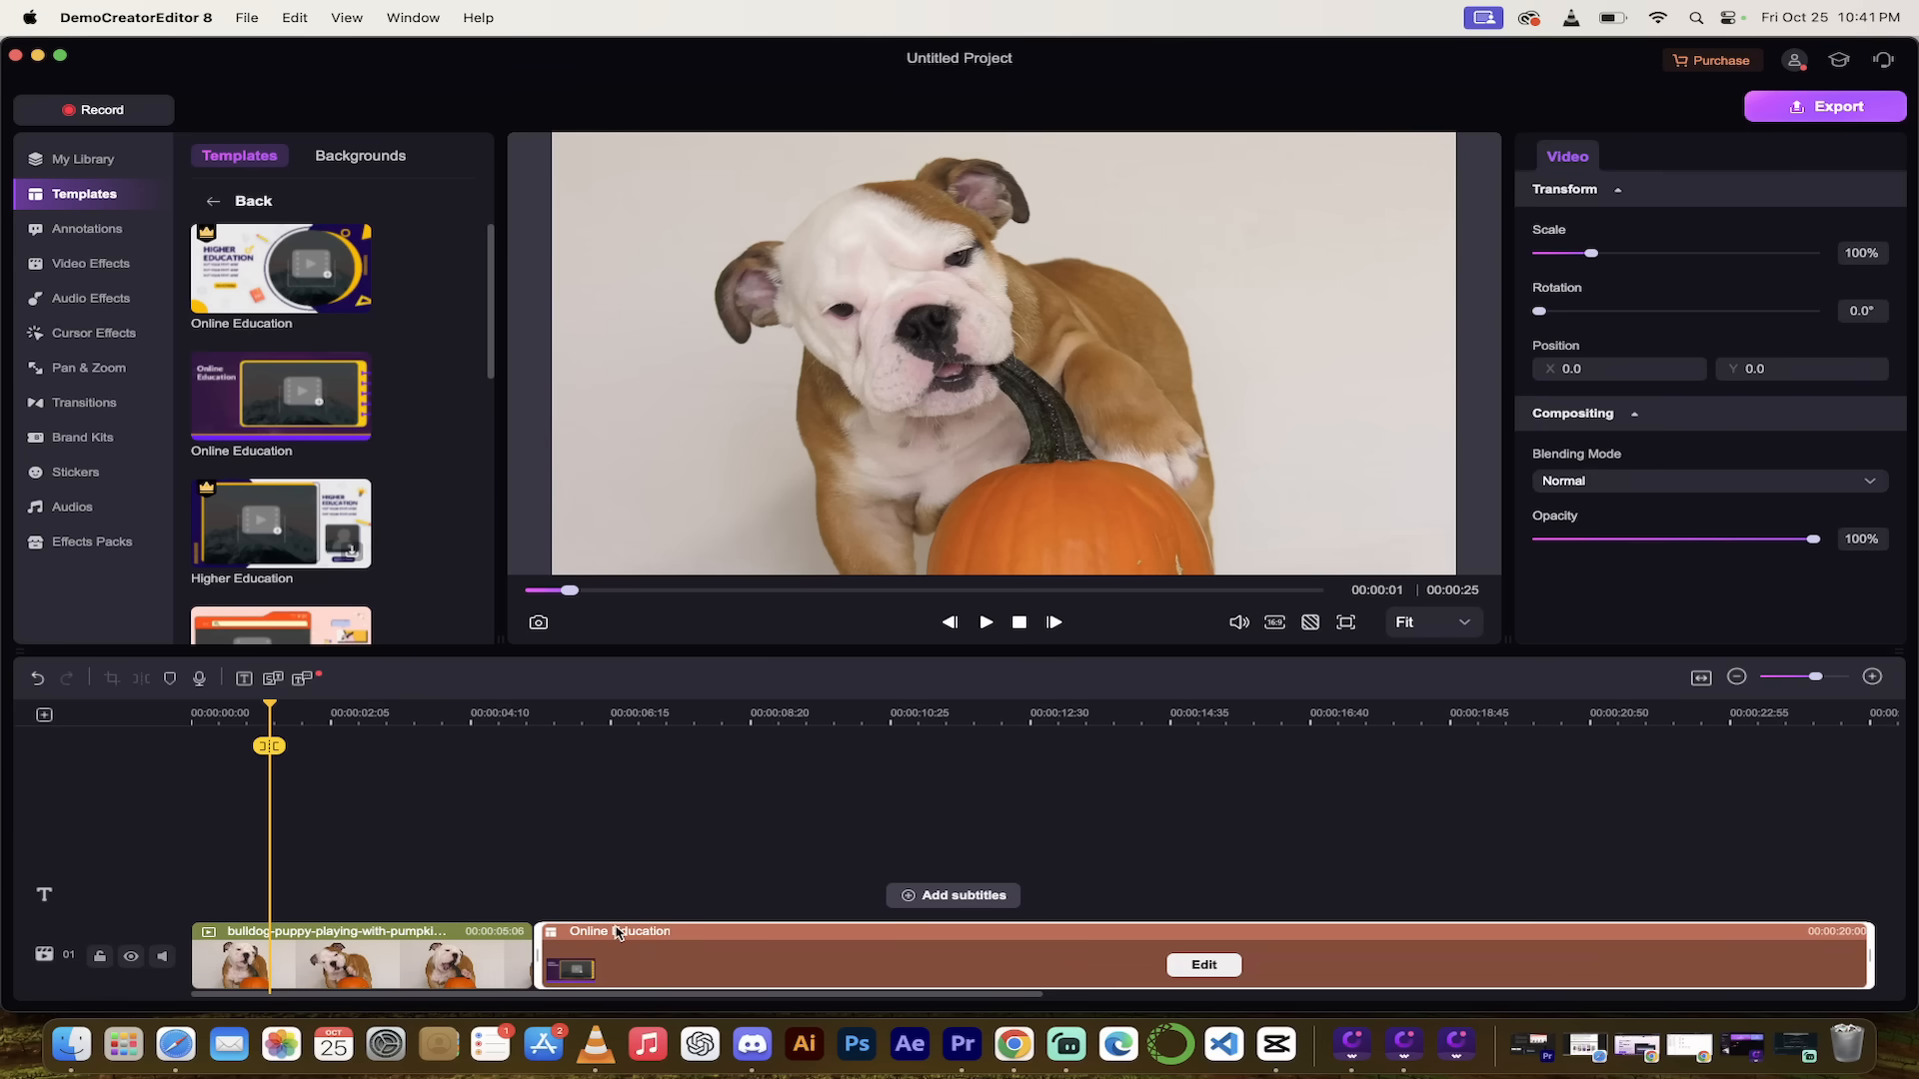
pyautogui.click(1203, 966)
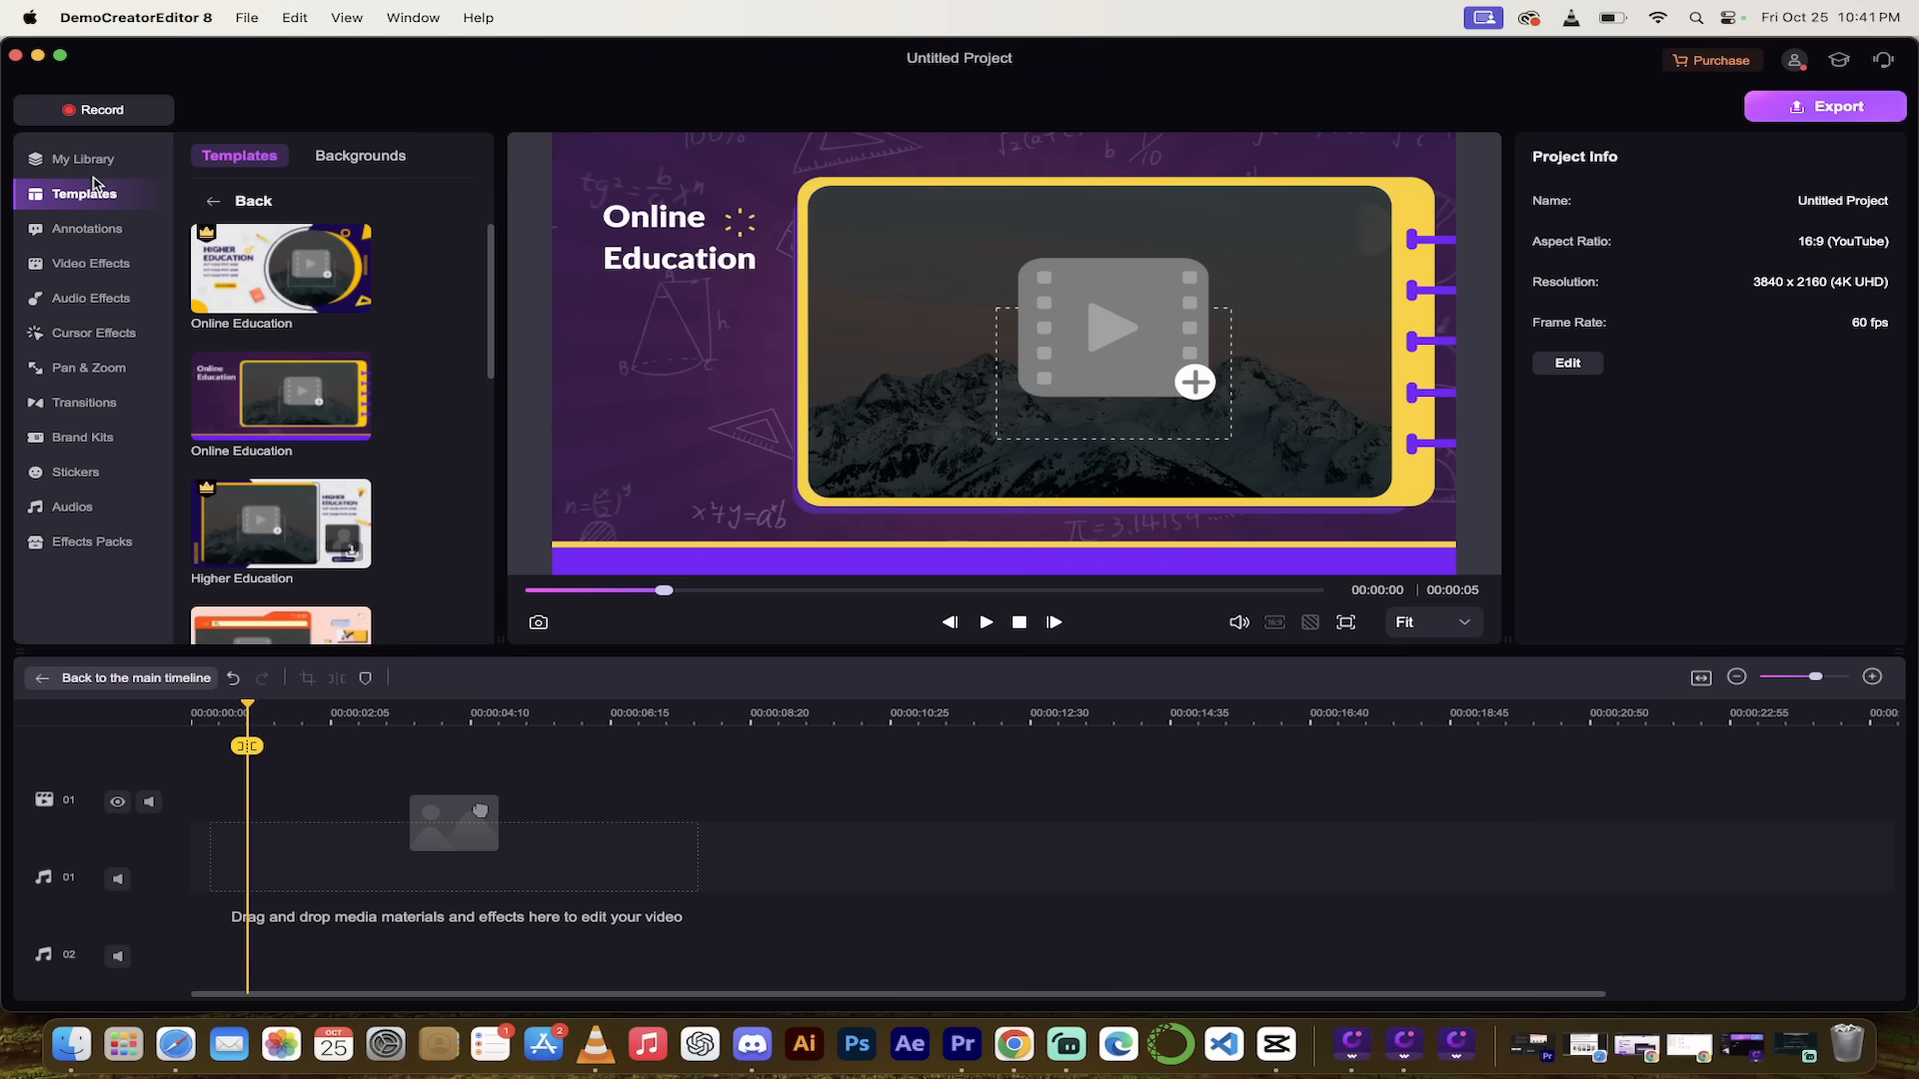
pyautogui.click(83, 158)
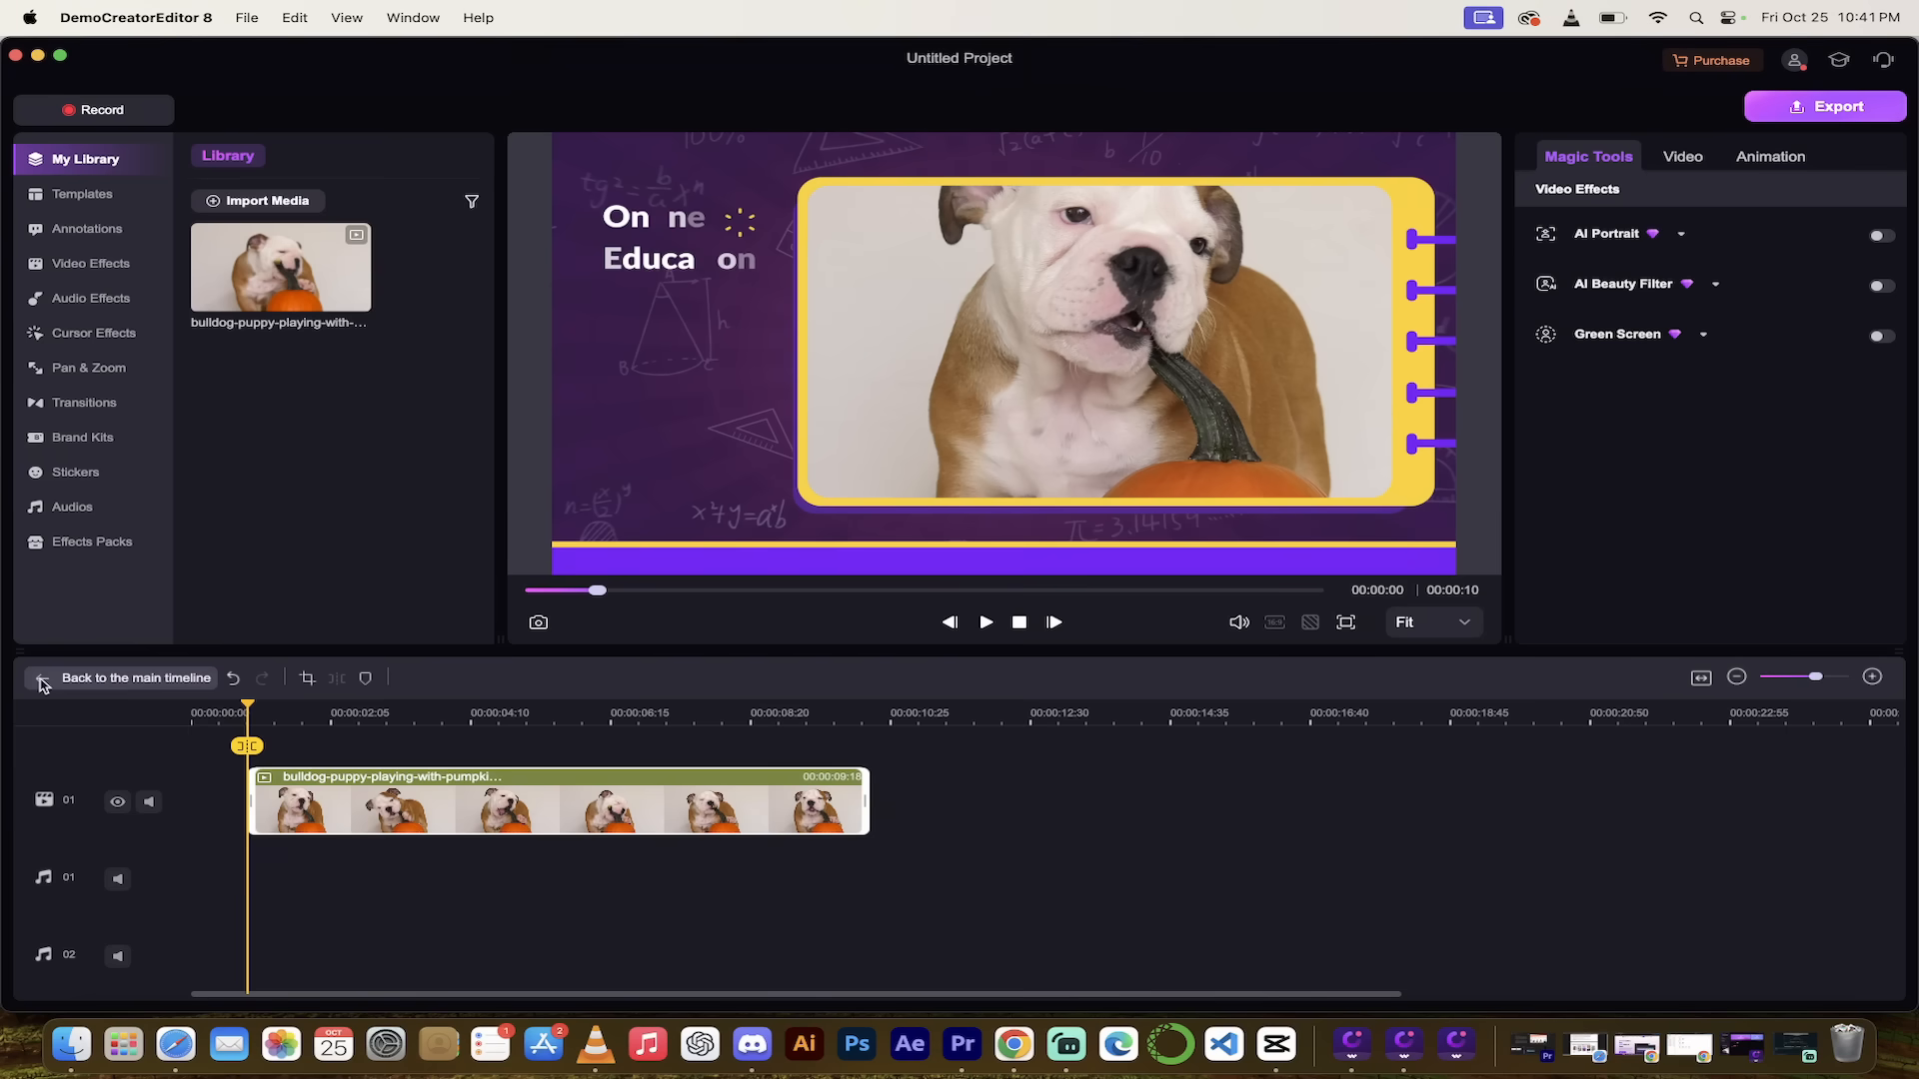
# Leave the template editor for the main timeline holding only the bulldog clip.
pyautogui.click(136, 677)
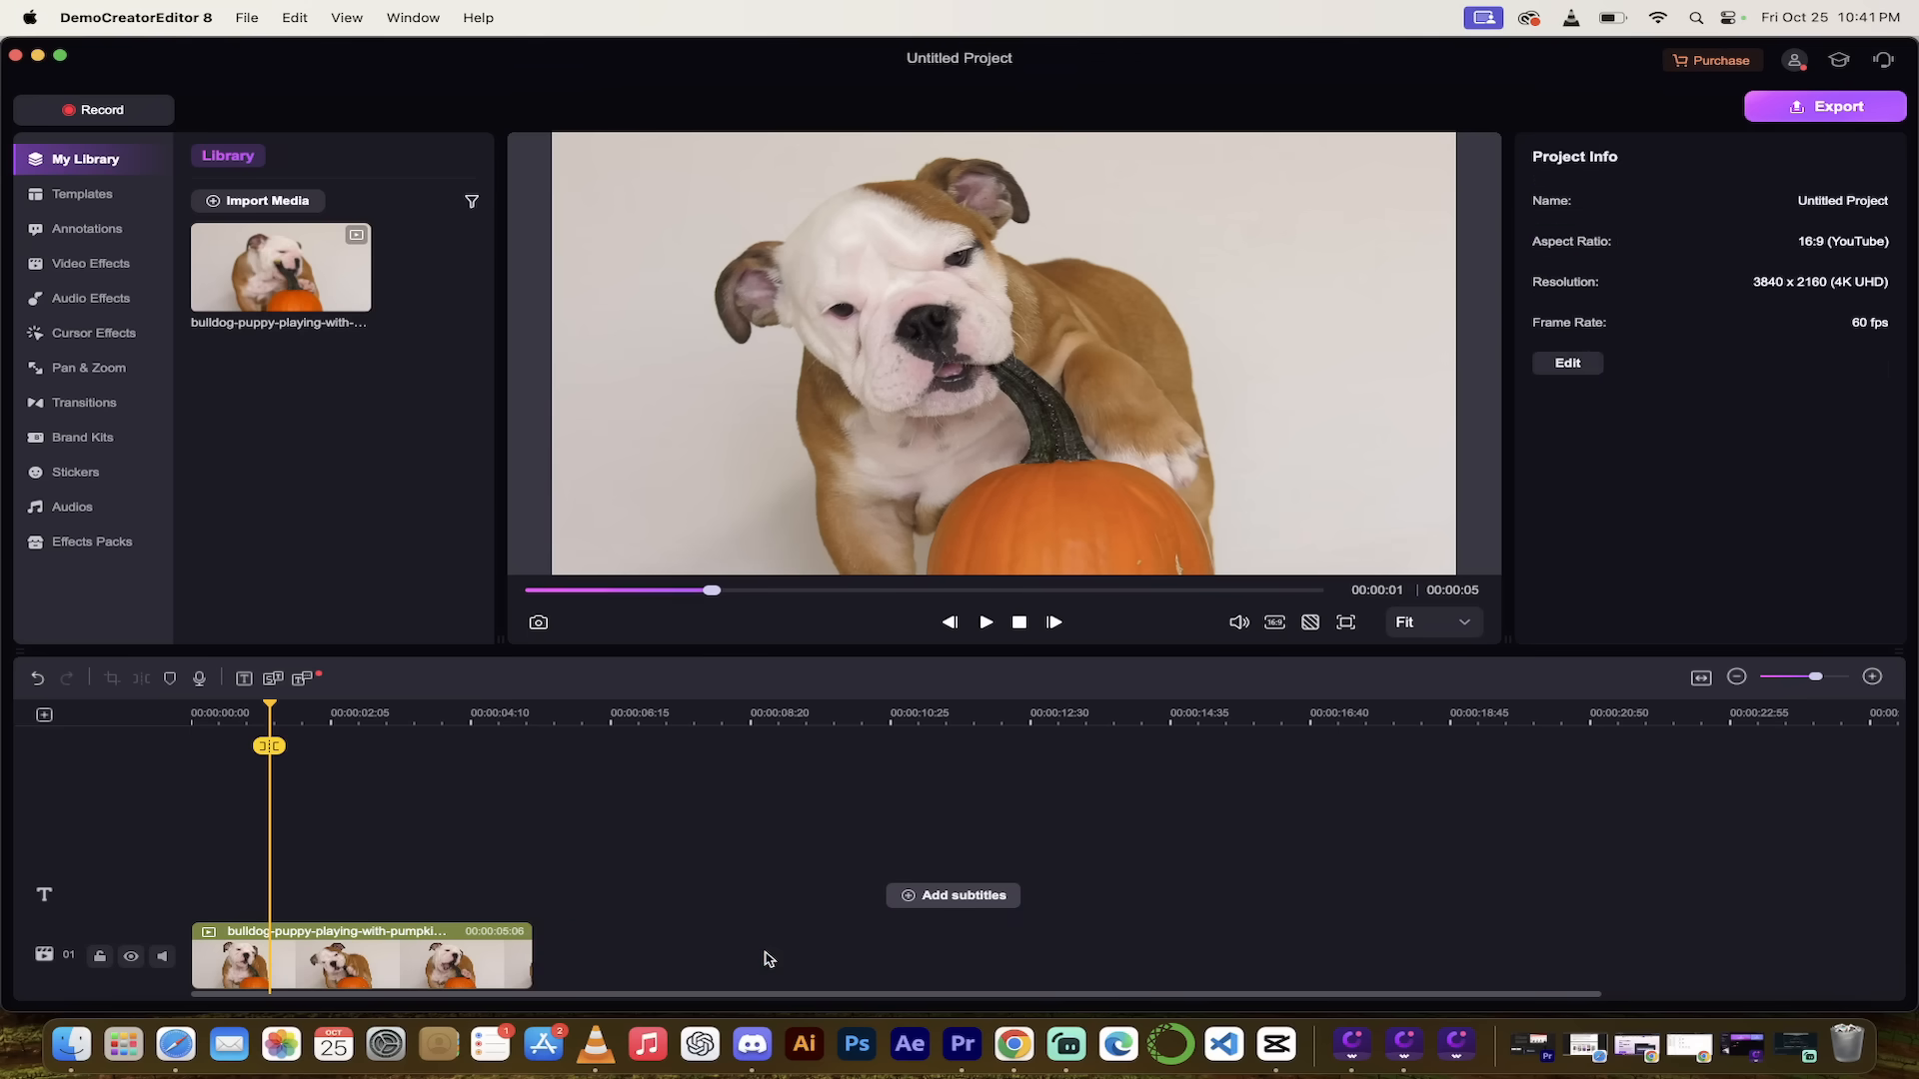
pyautogui.moveTo(277, 850)
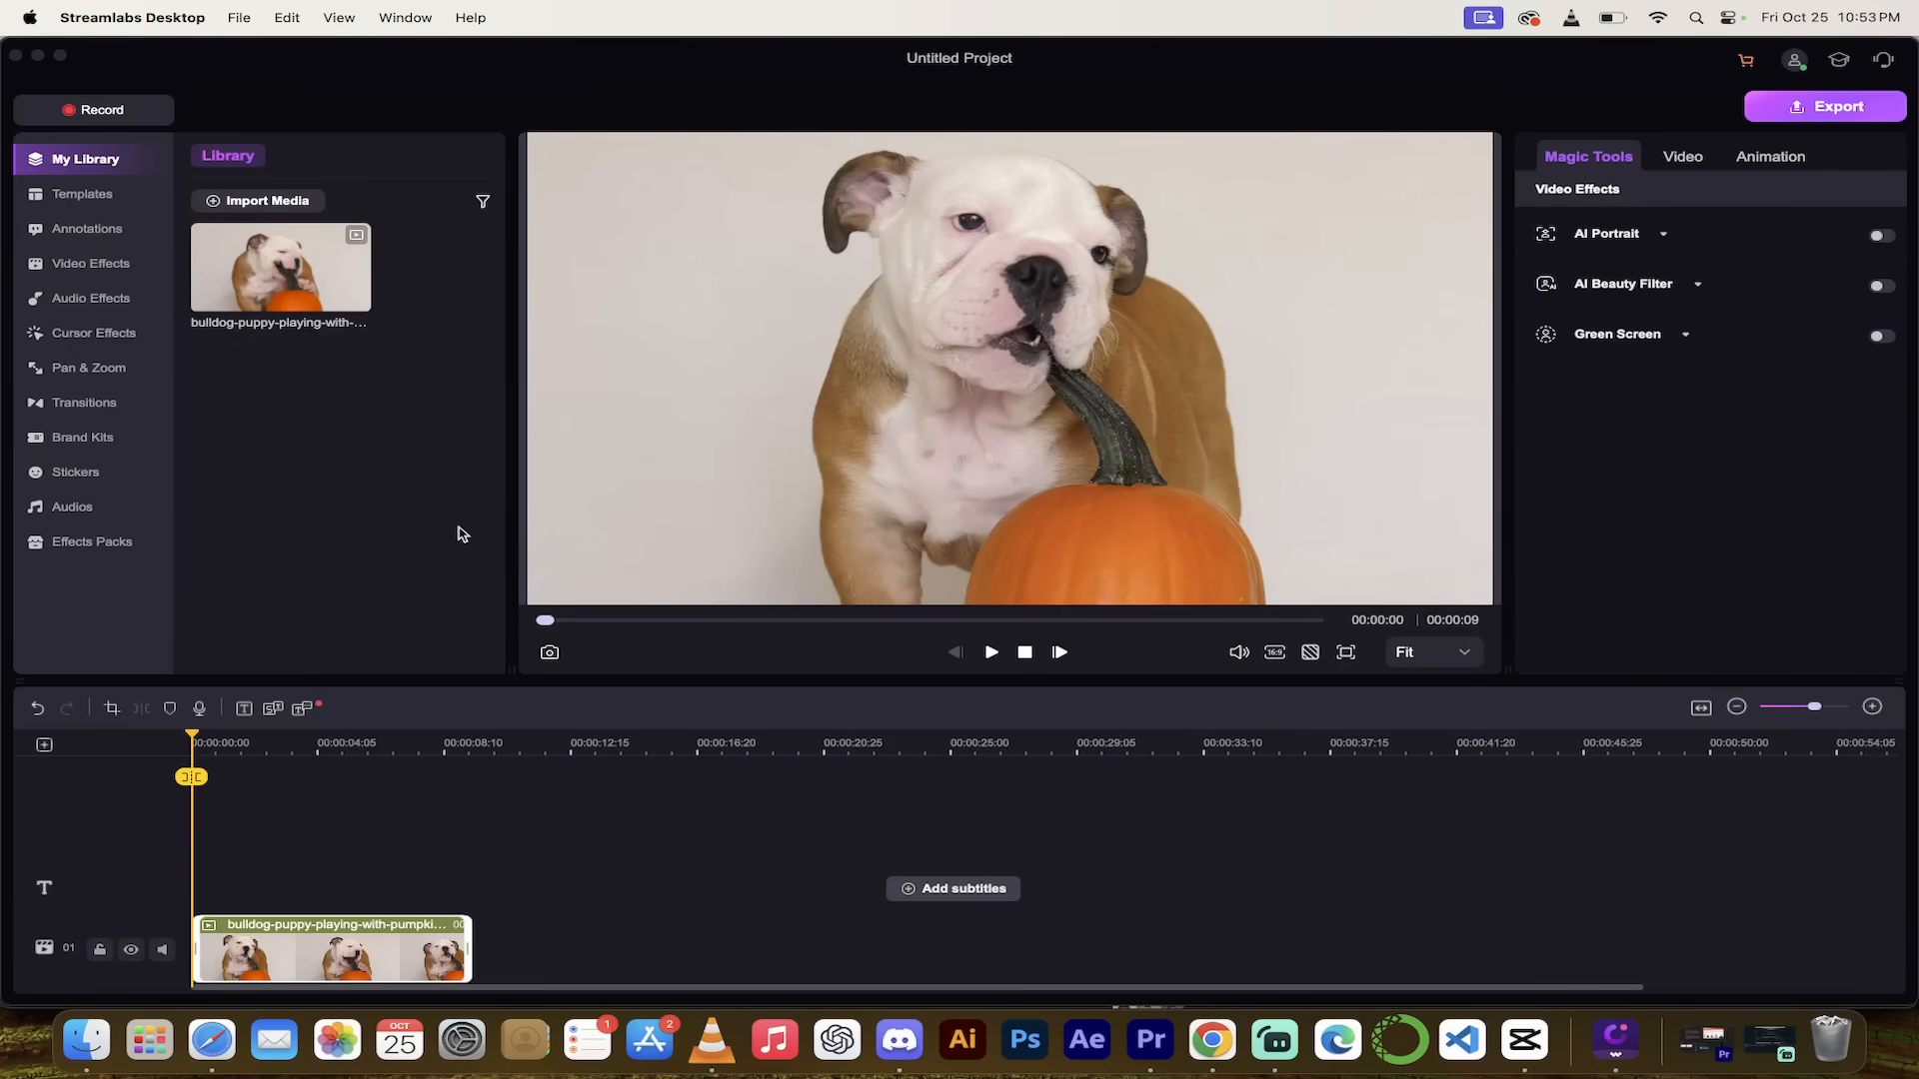
pyautogui.moveTo(428, 528)
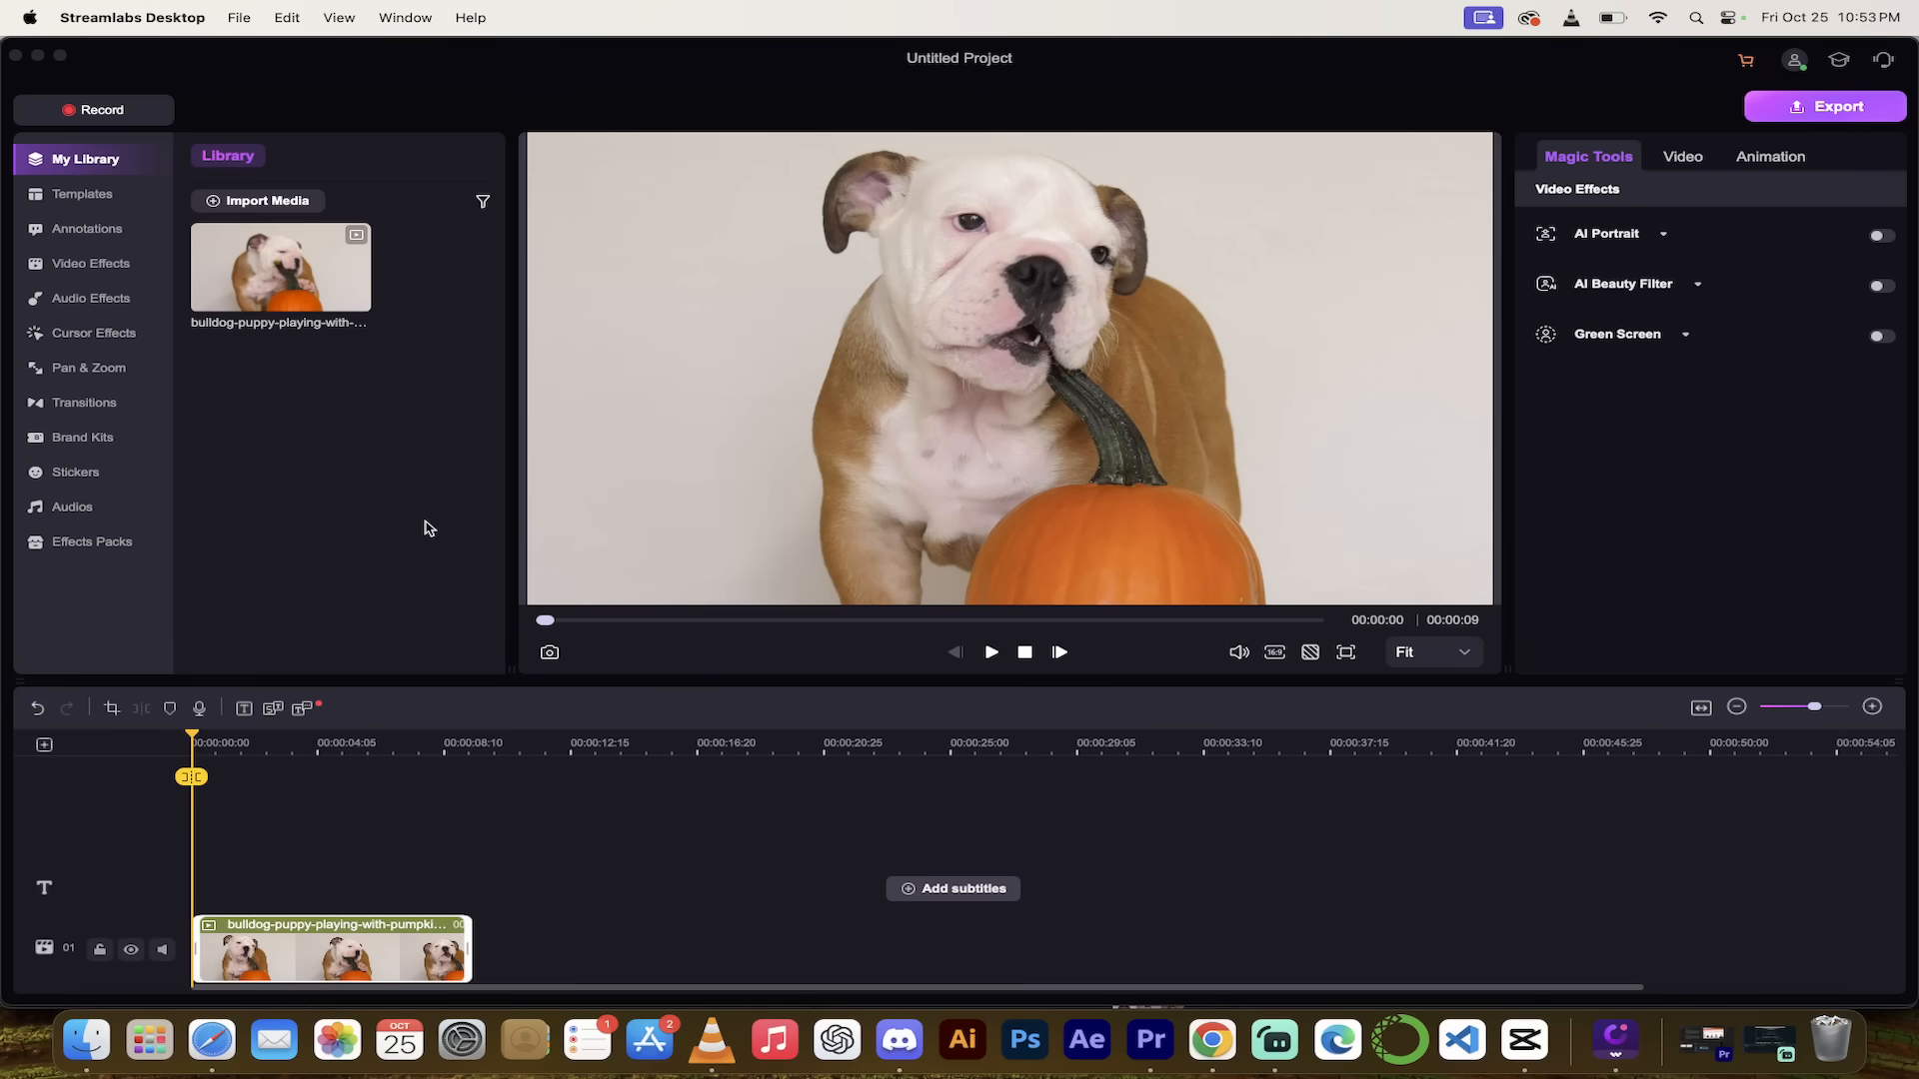
pyautogui.moveTo(216, 414)
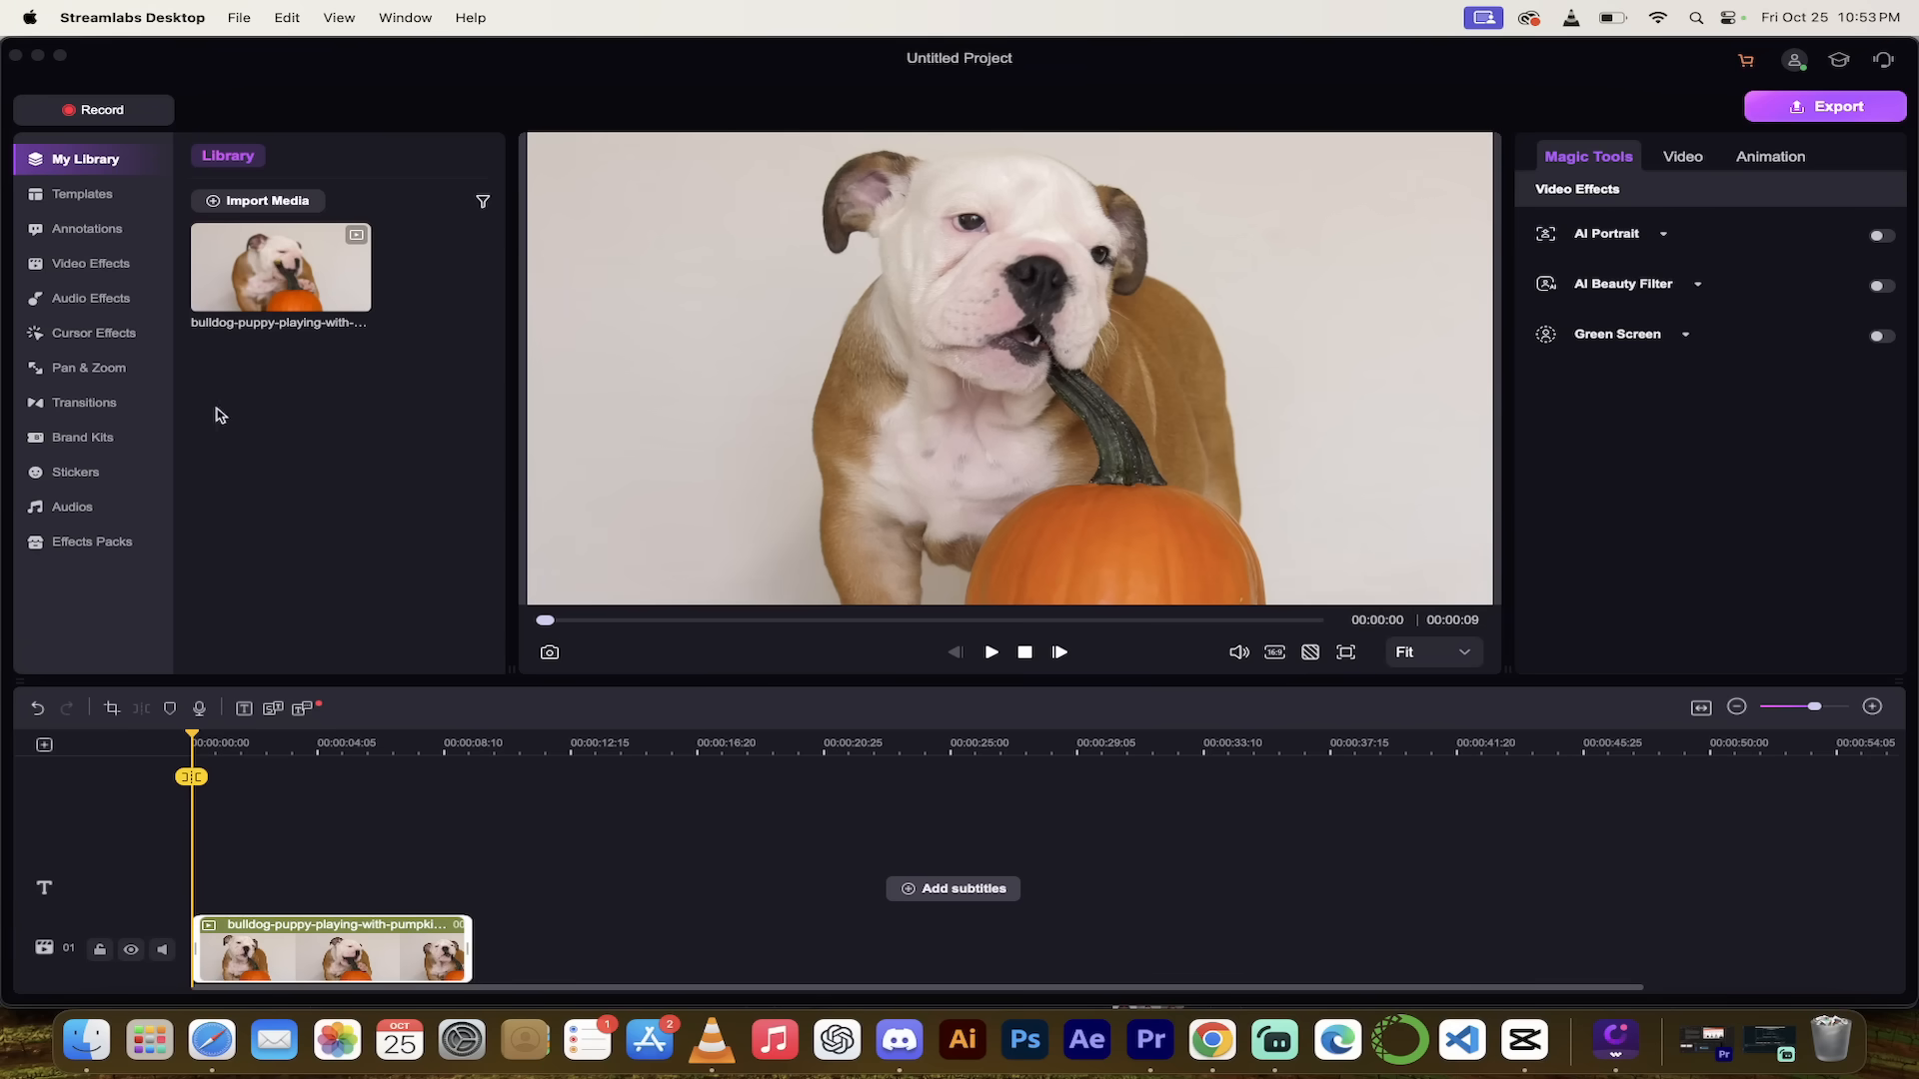
# Add a red Arrow annotation, preview it, and drag it over the dog.
pyautogui.click(87, 229)
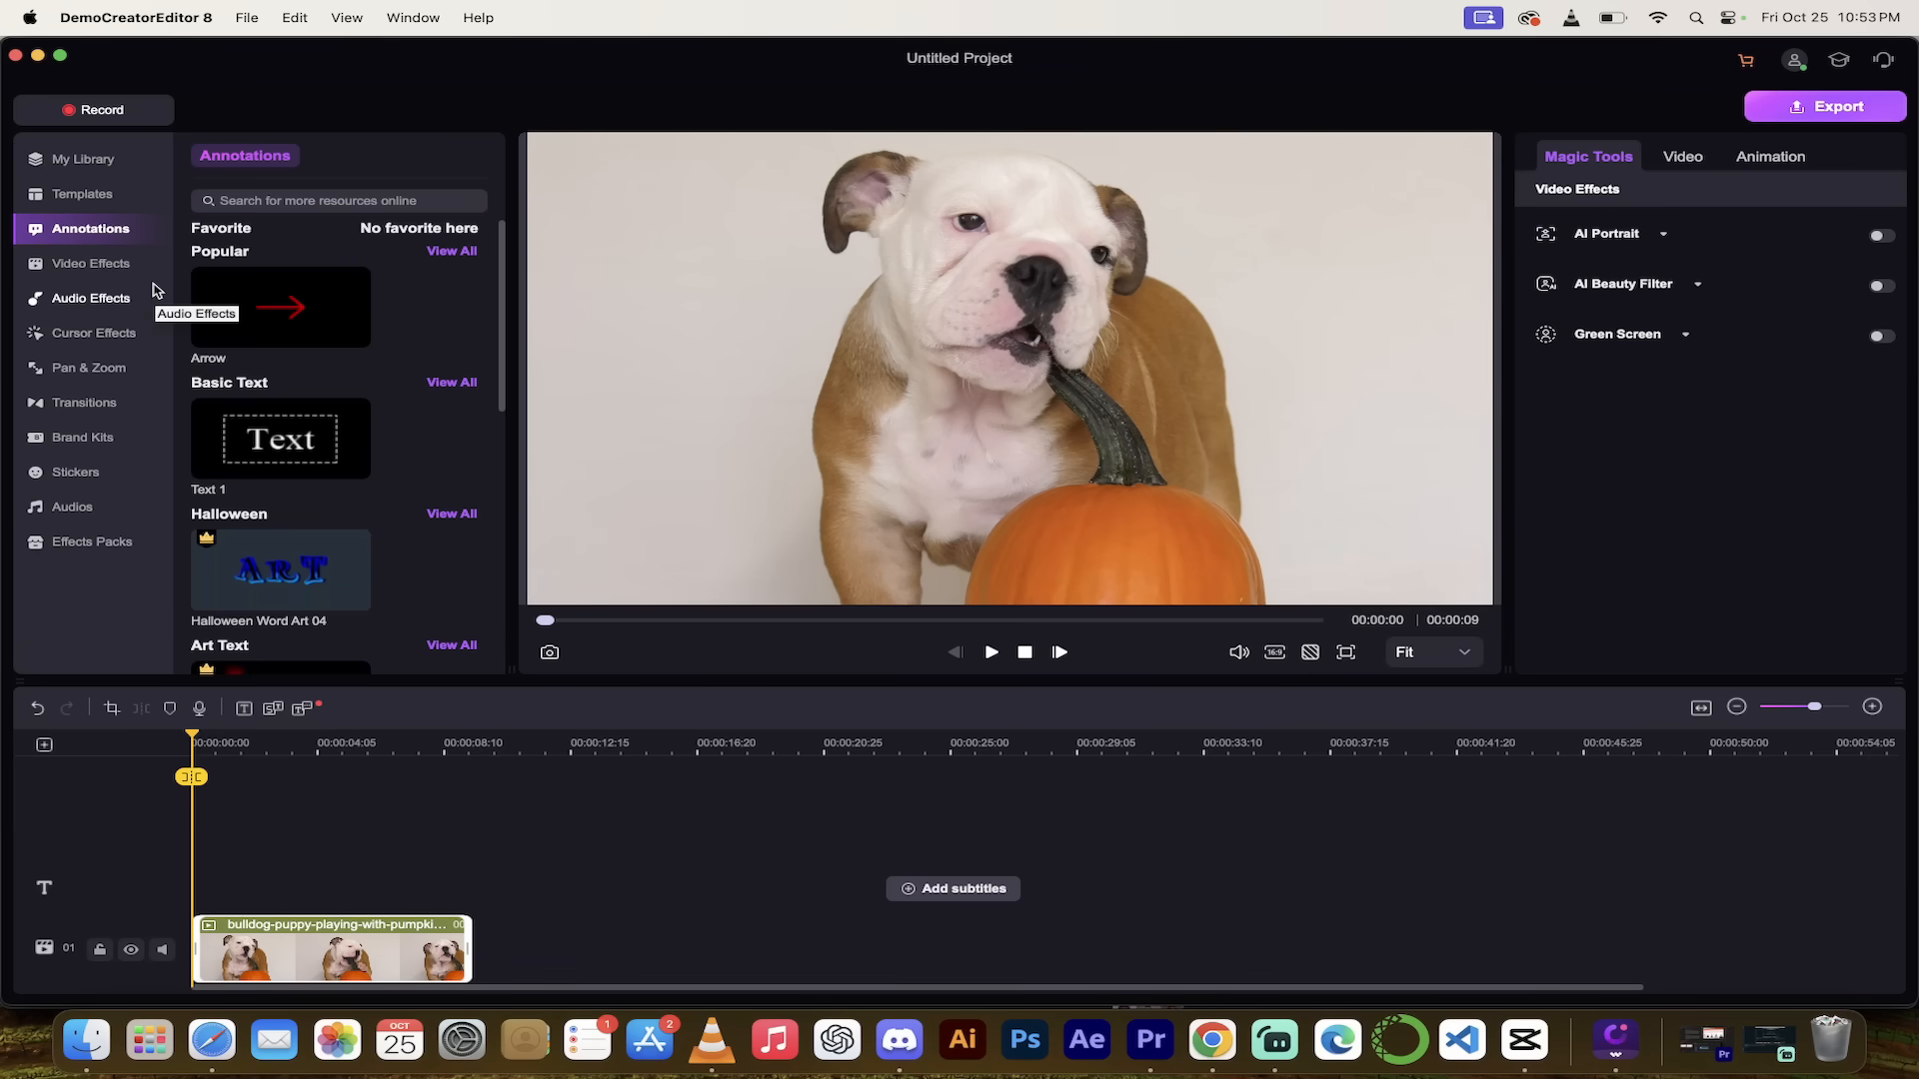
pyautogui.moveTo(338, 360)
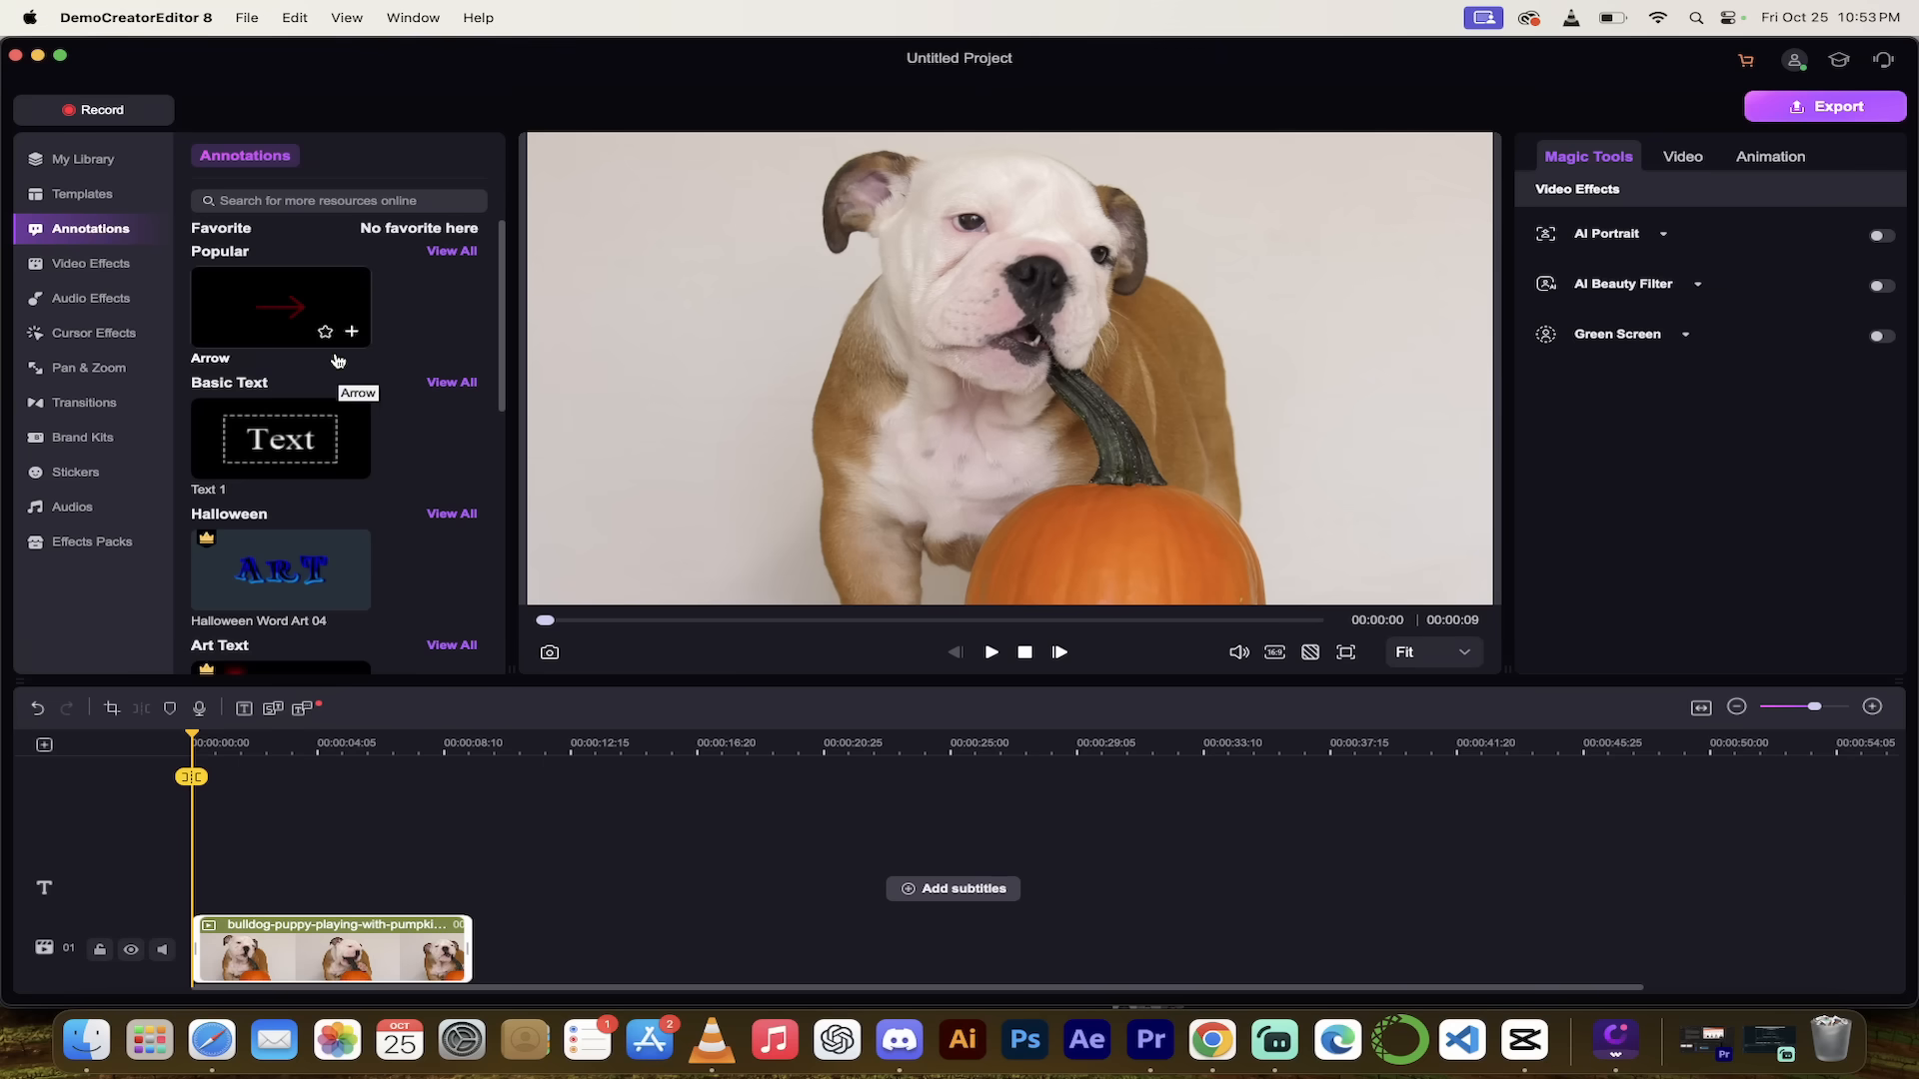
pyautogui.moveTo(327, 354)
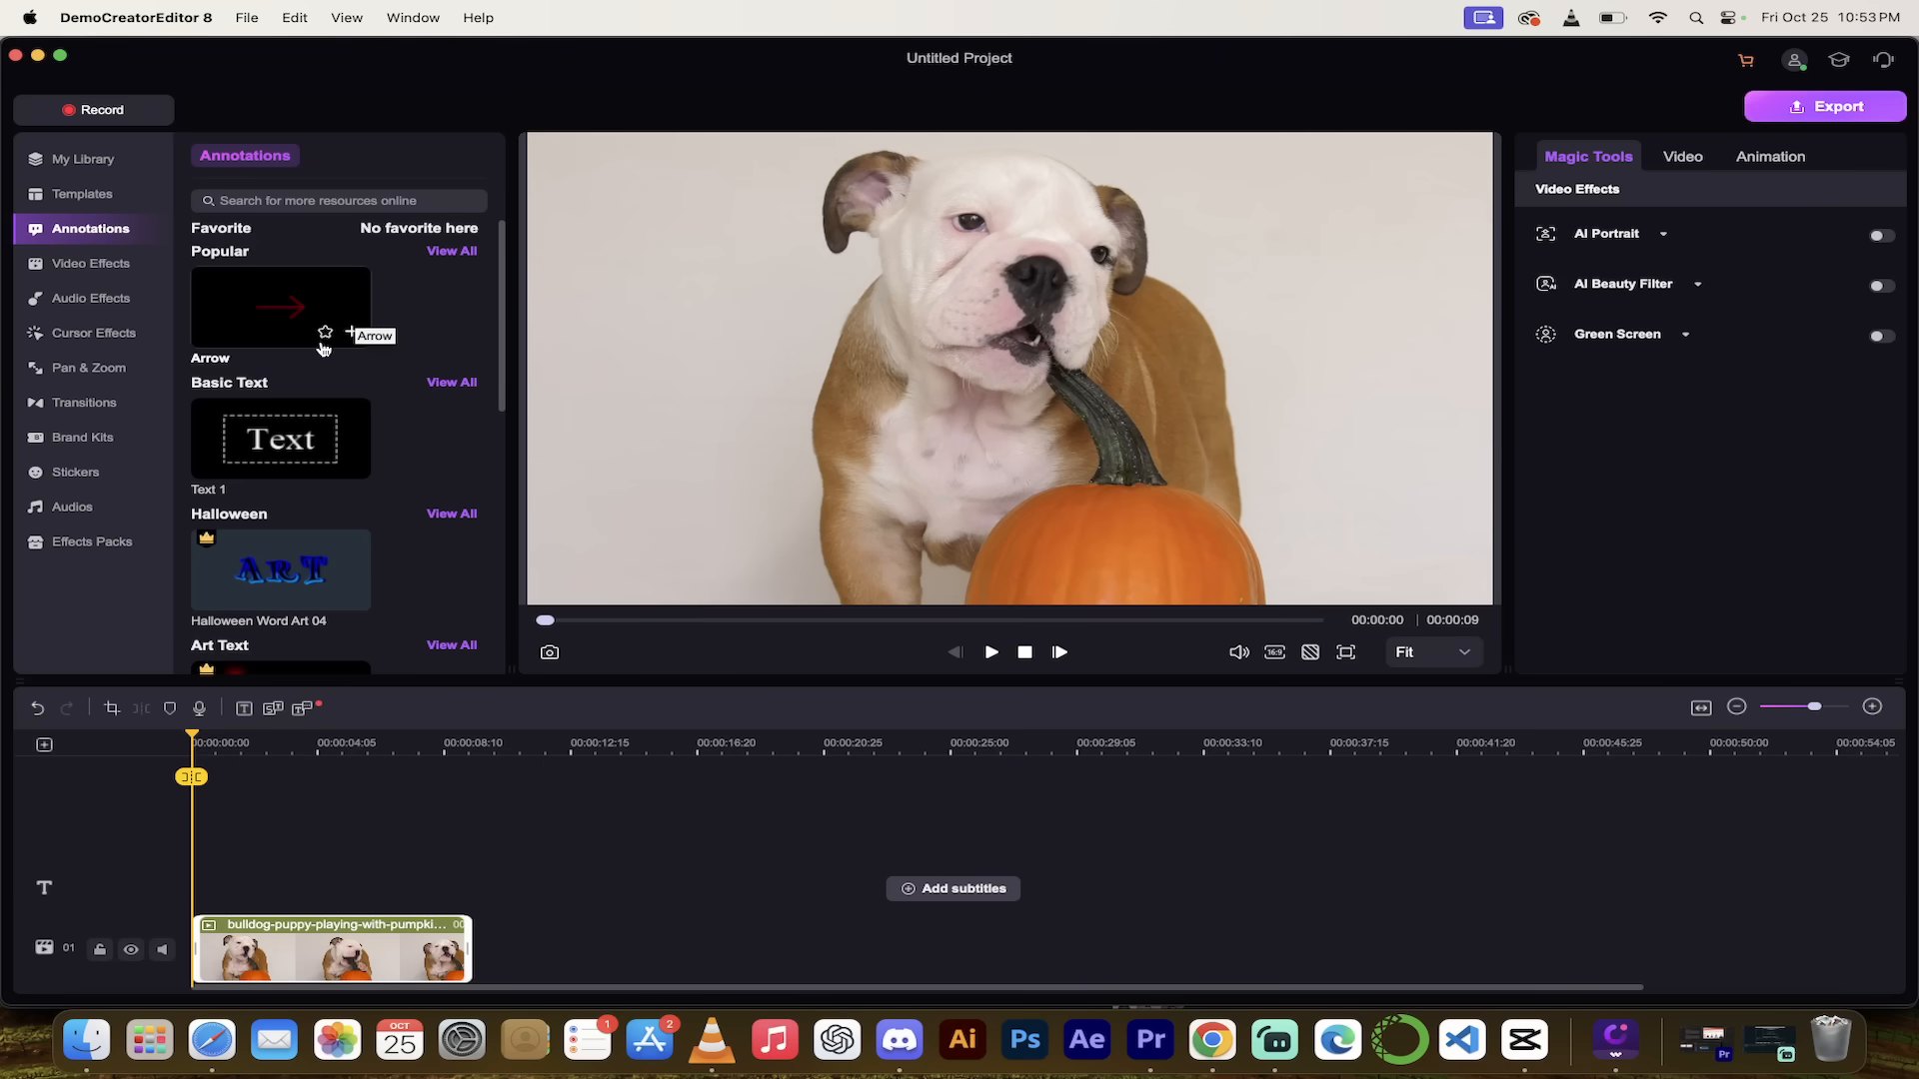
pyautogui.moveTo(310, 274)
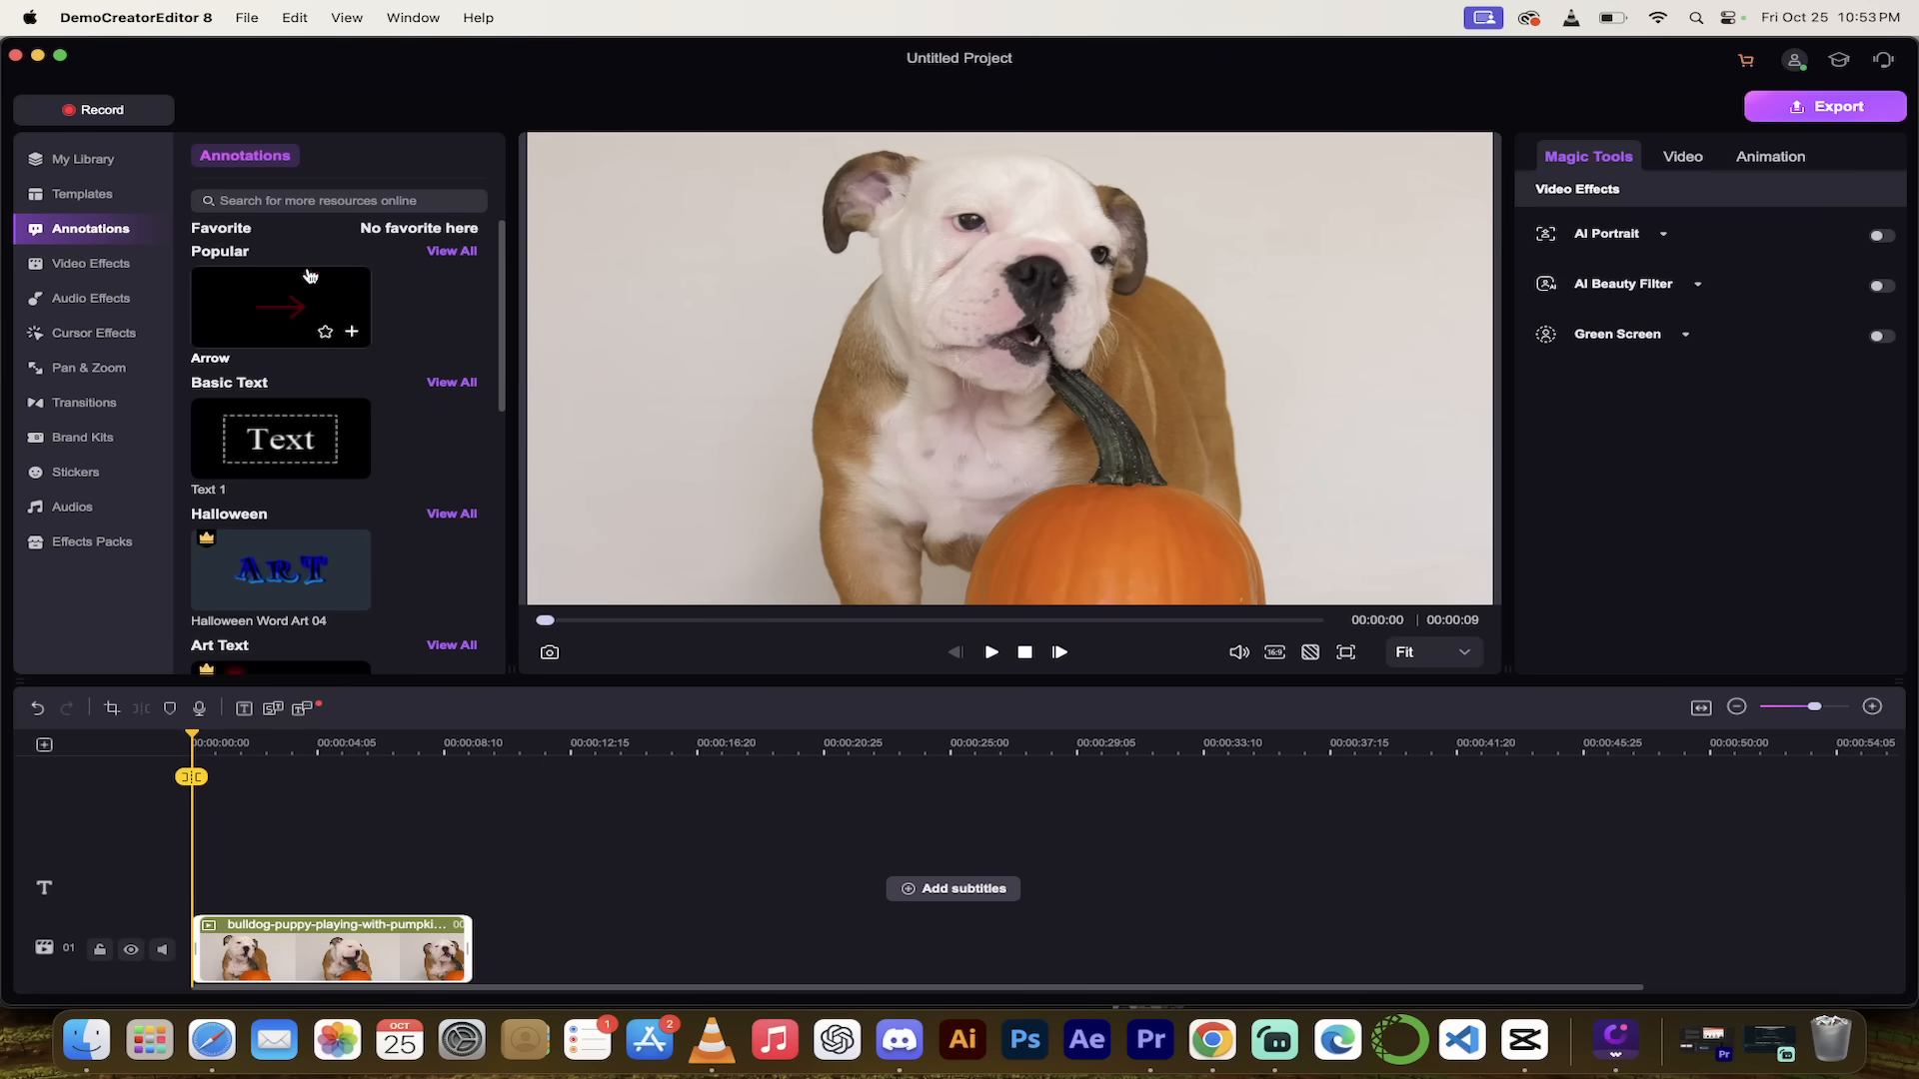
pyautogui.moveTo(262, 301)
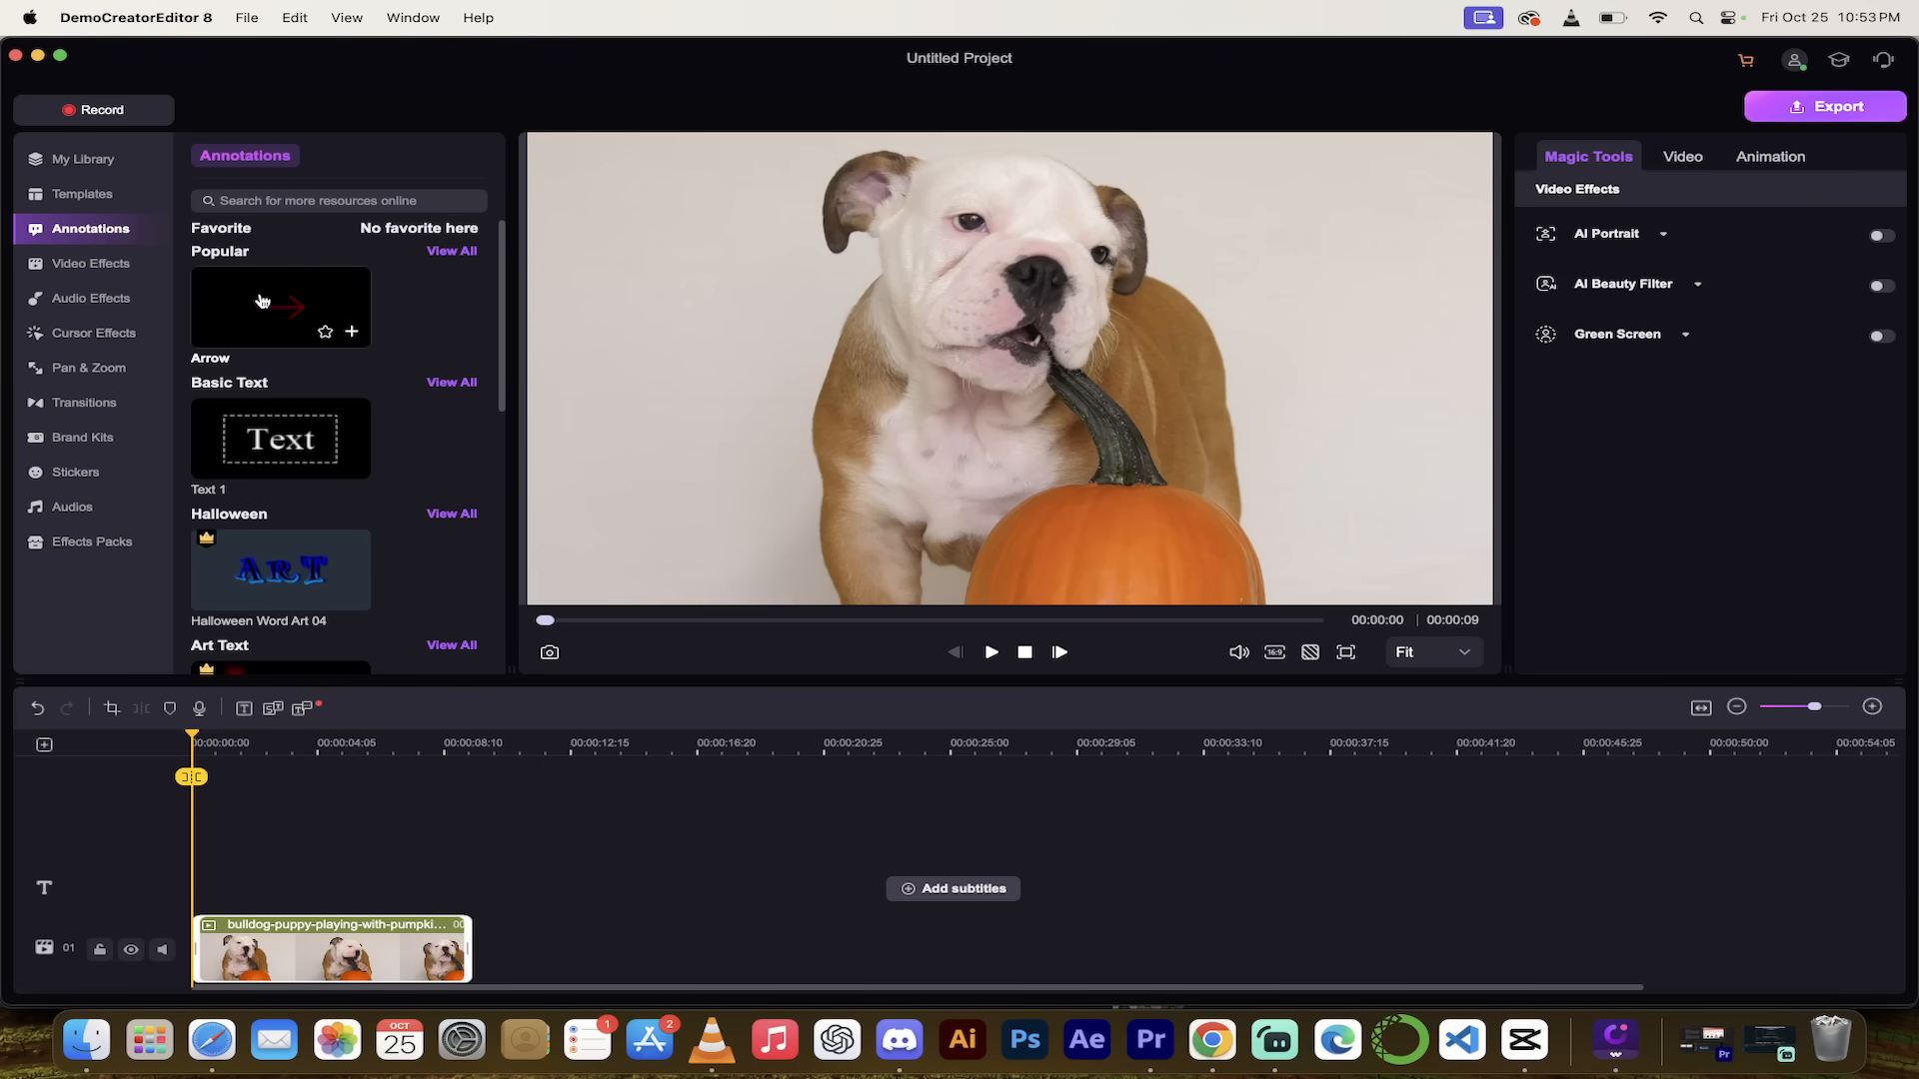
pyautogui.click(280, 306)
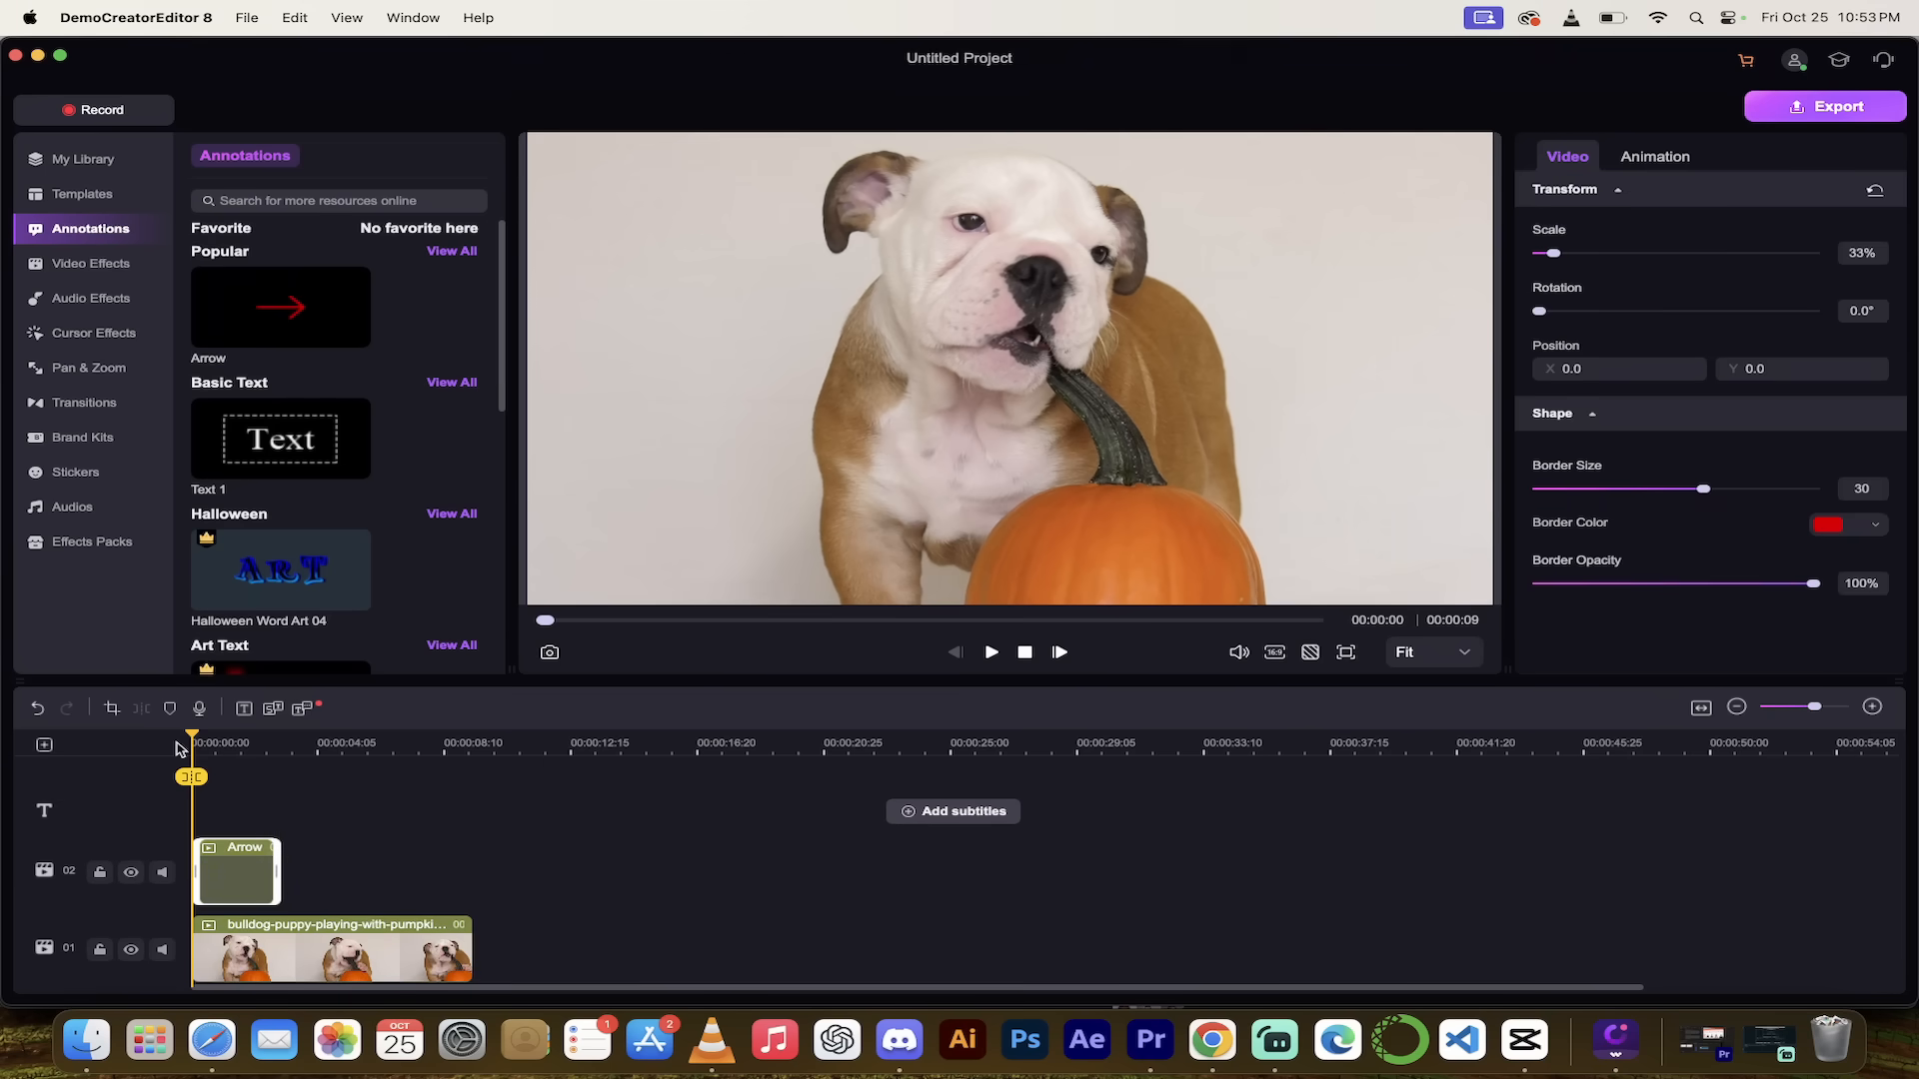
pyautogui.click(990, 651)
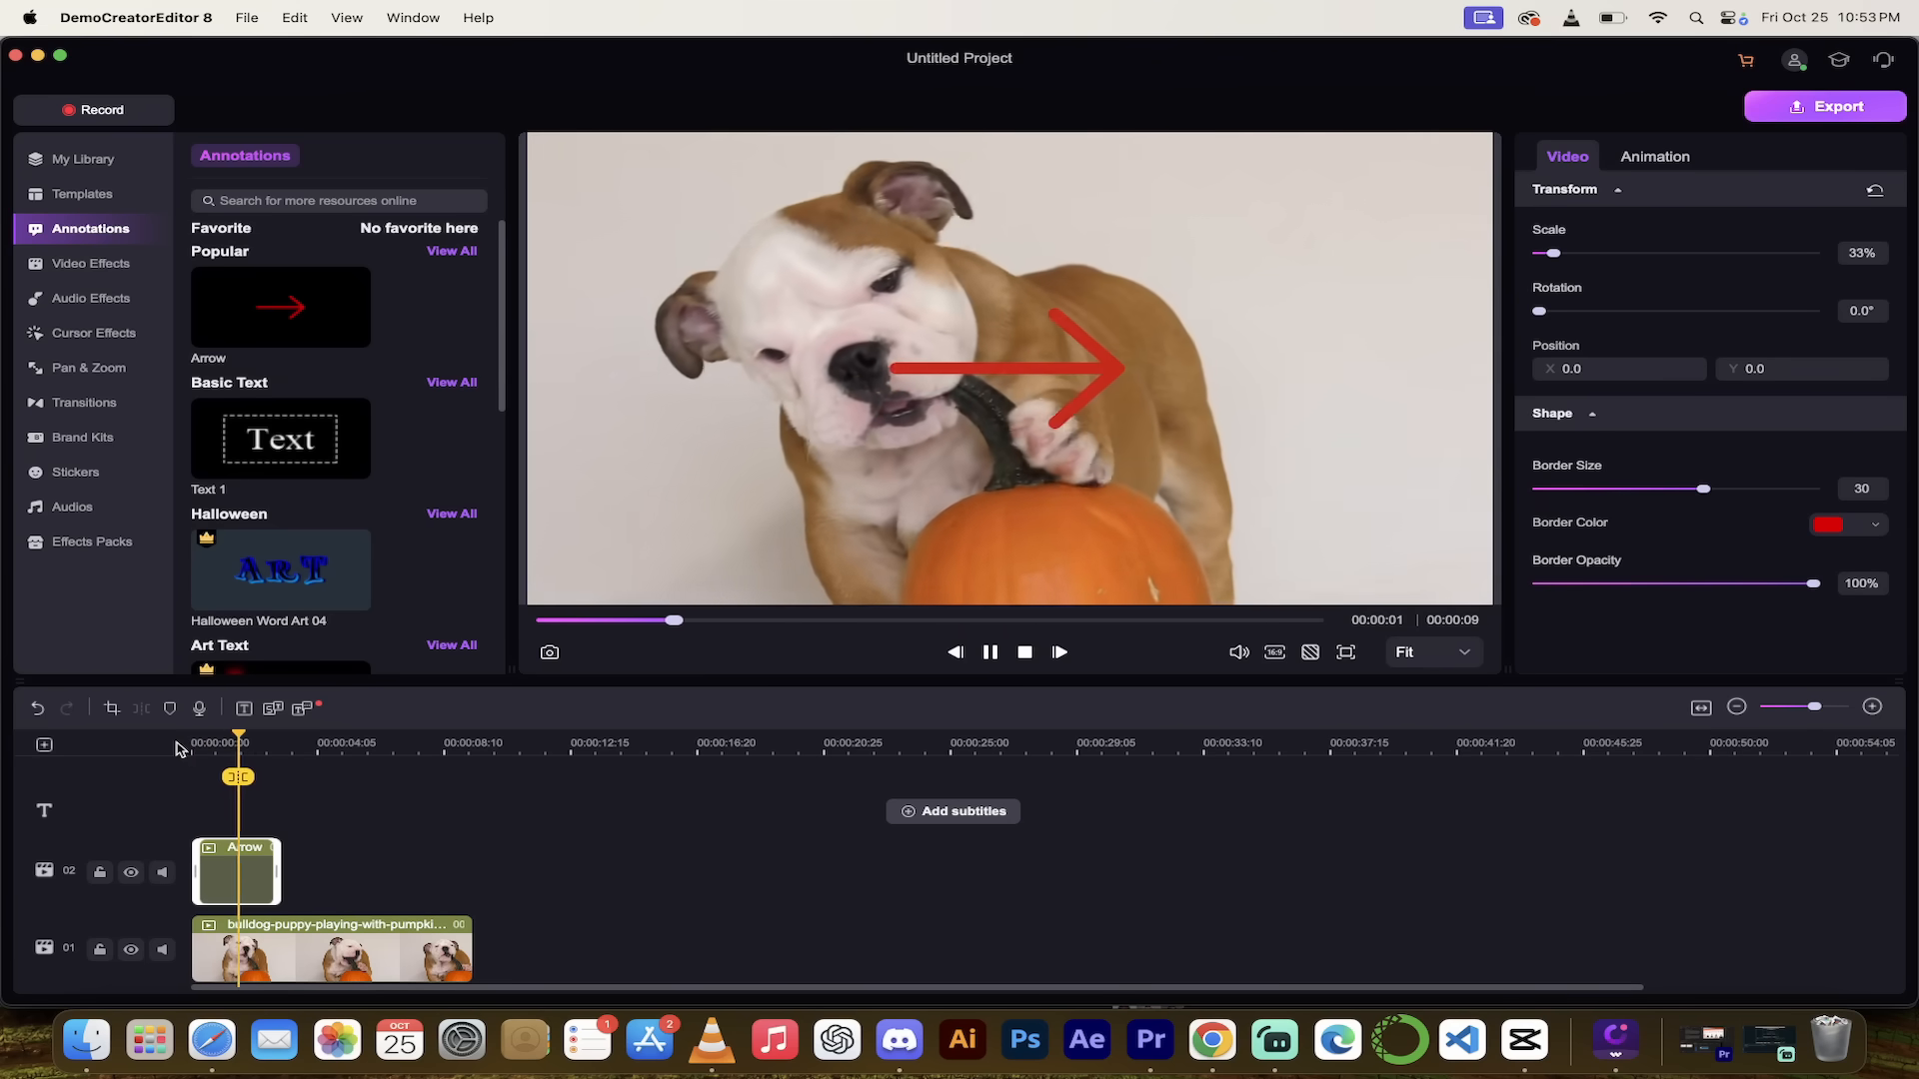
pyautogui.click(991, 651)
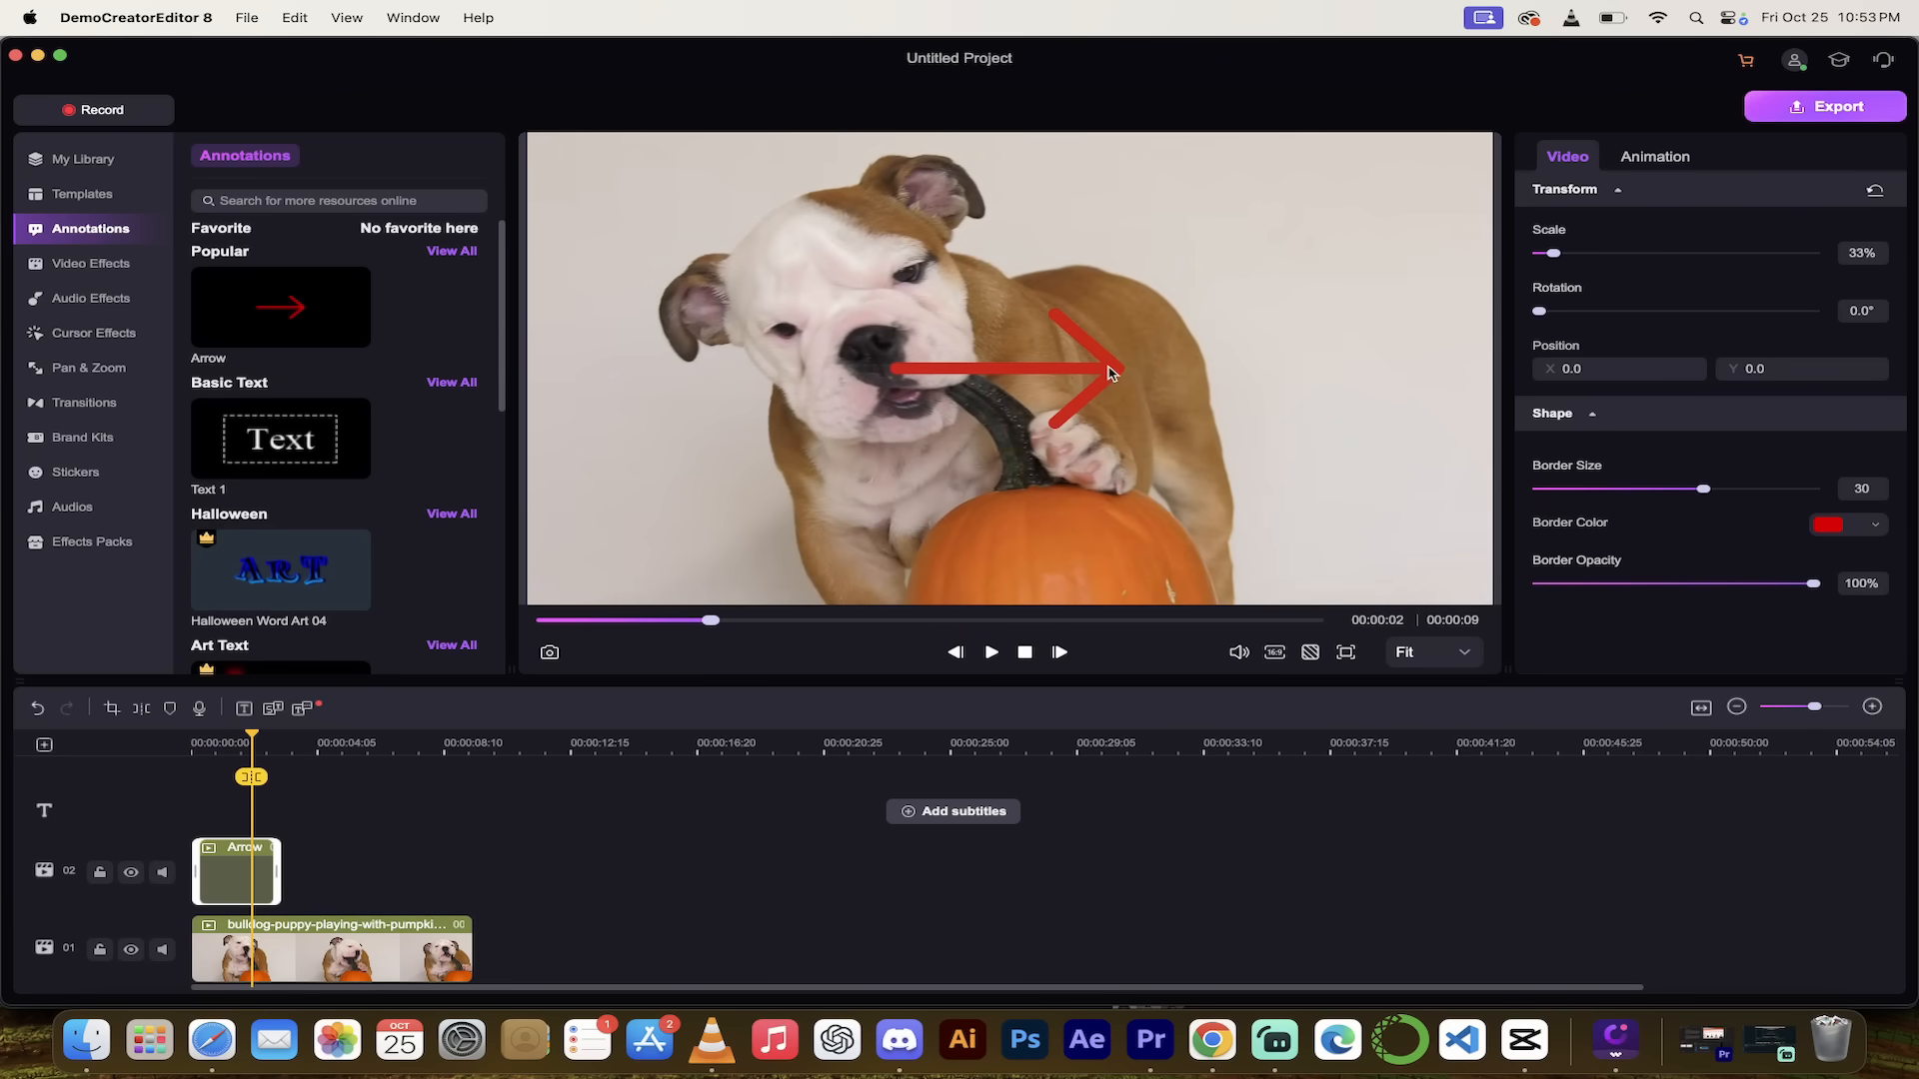
pyautogui.click(1112, 366)
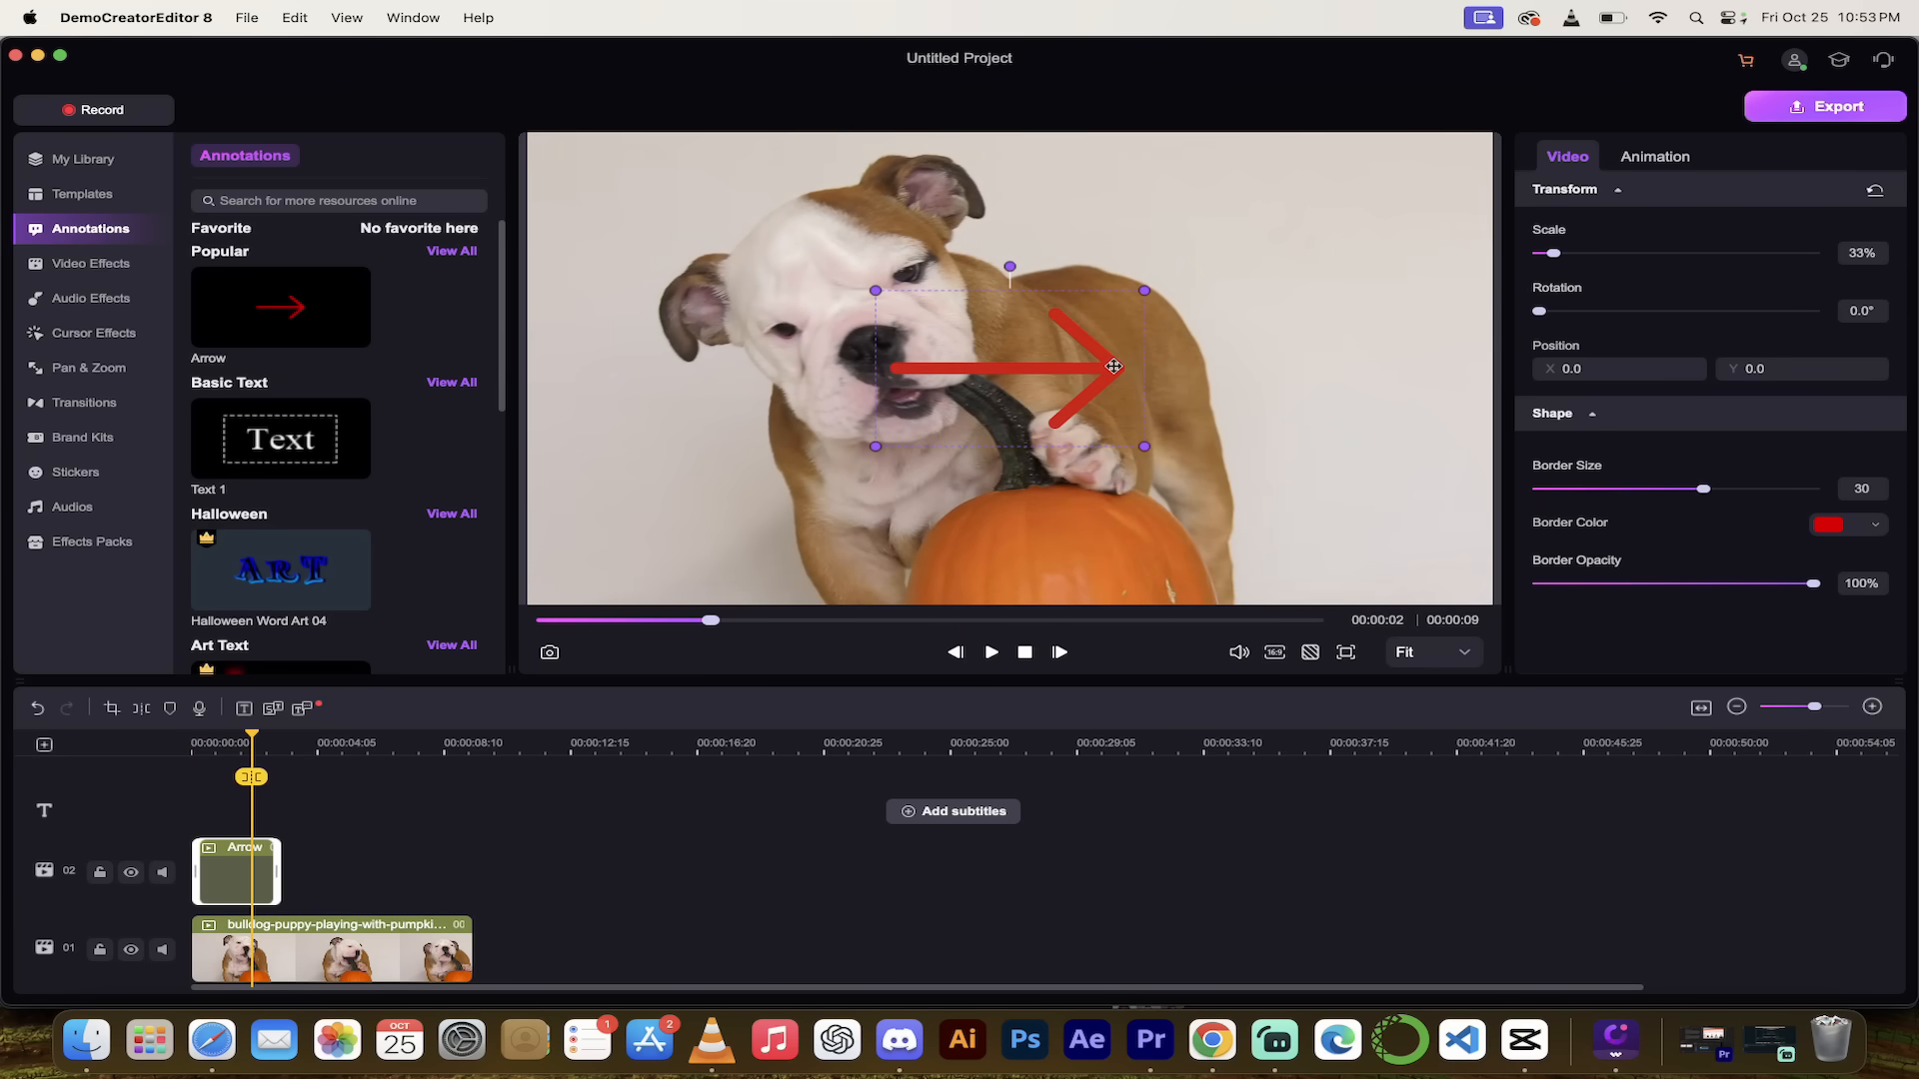
pyautogui.moveTo(1112, 366); pyautogui.dragTo(767, 332)
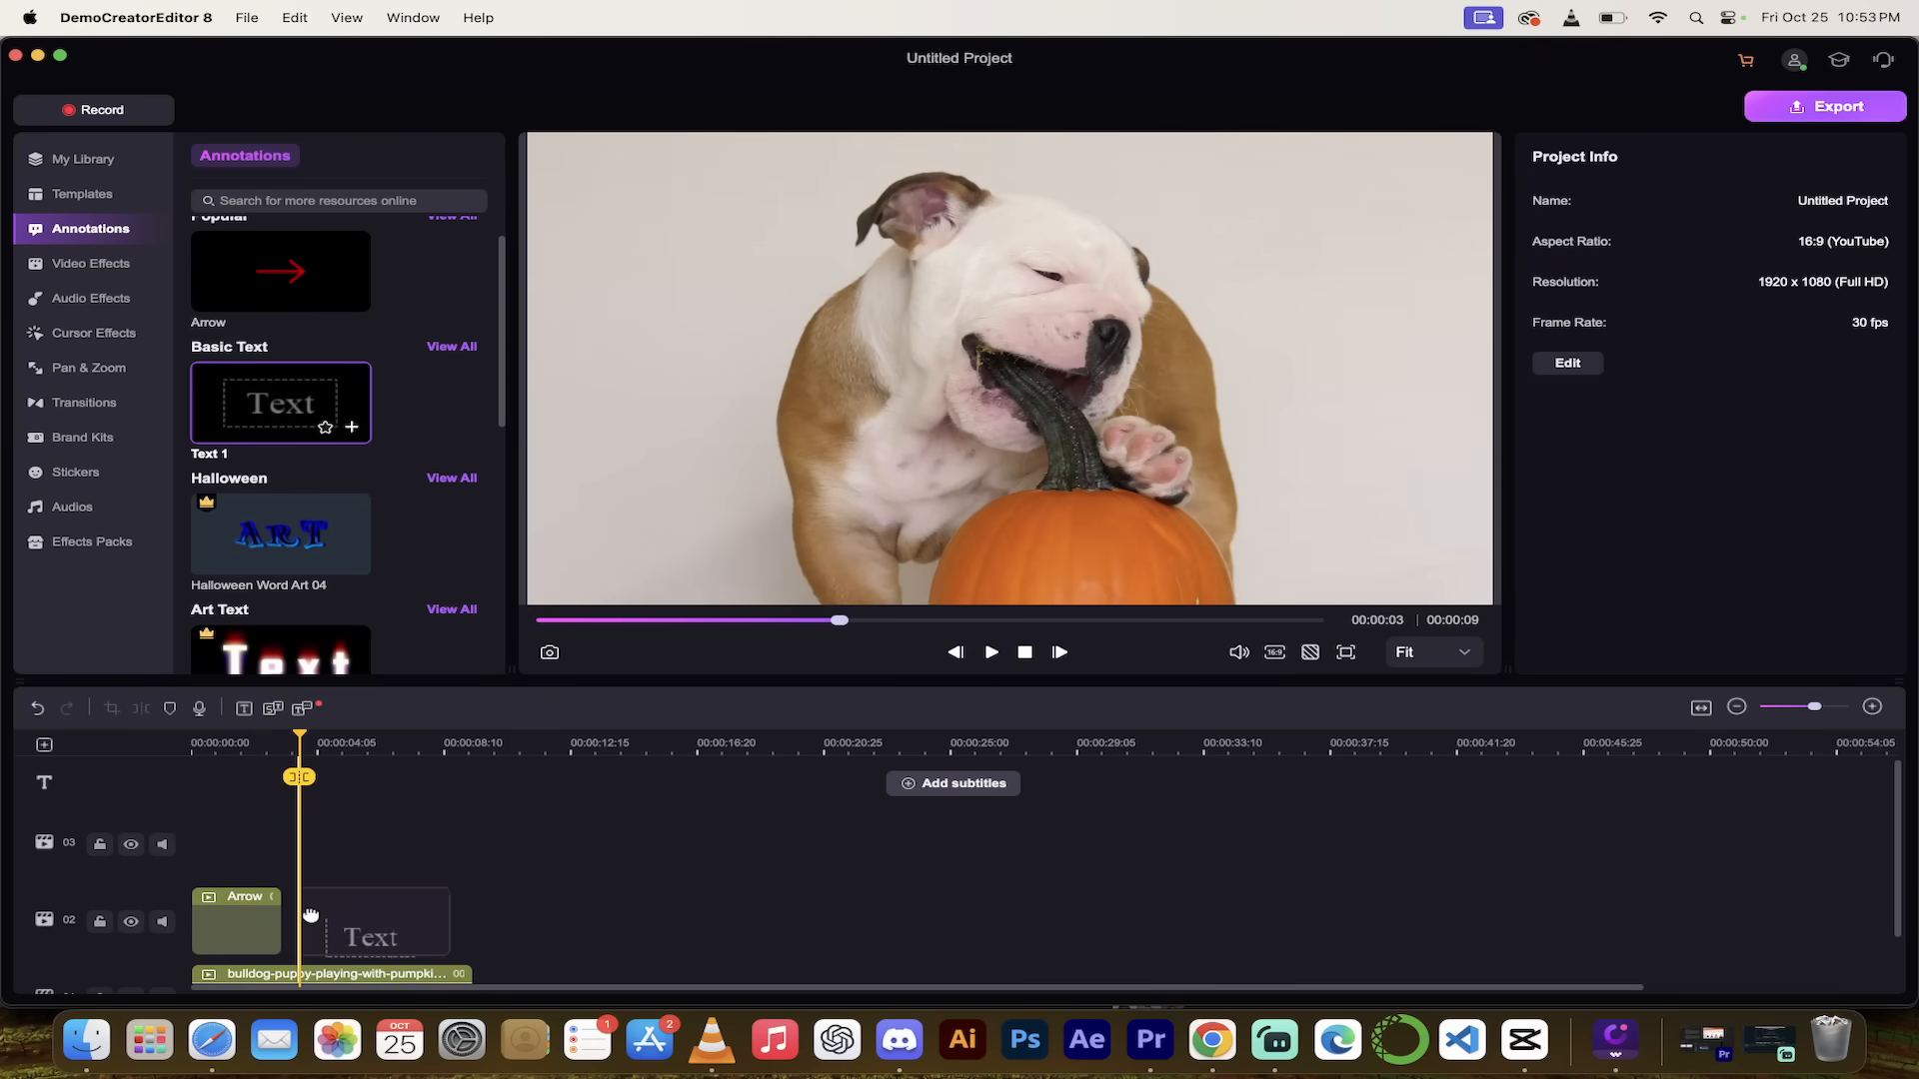
pyautogui.click(280, 402)
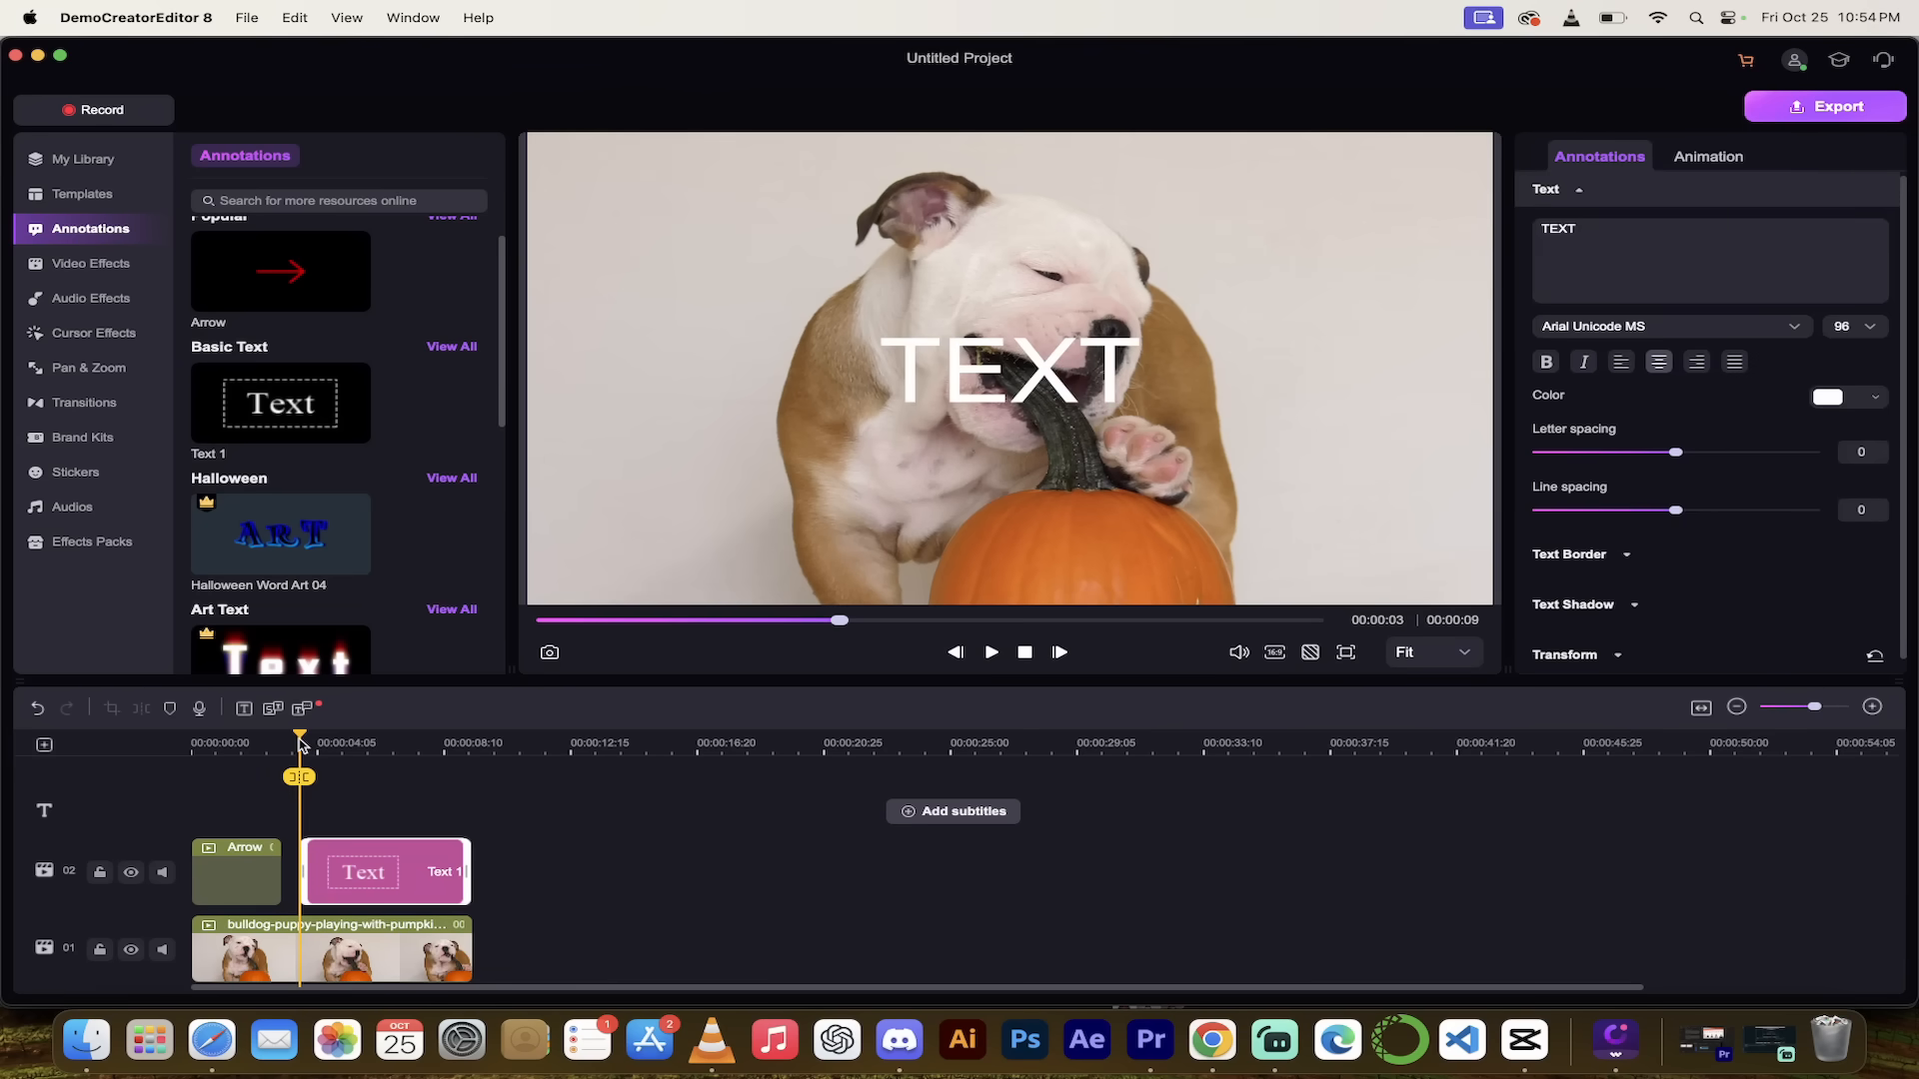
pyautogui.click(991, 652)
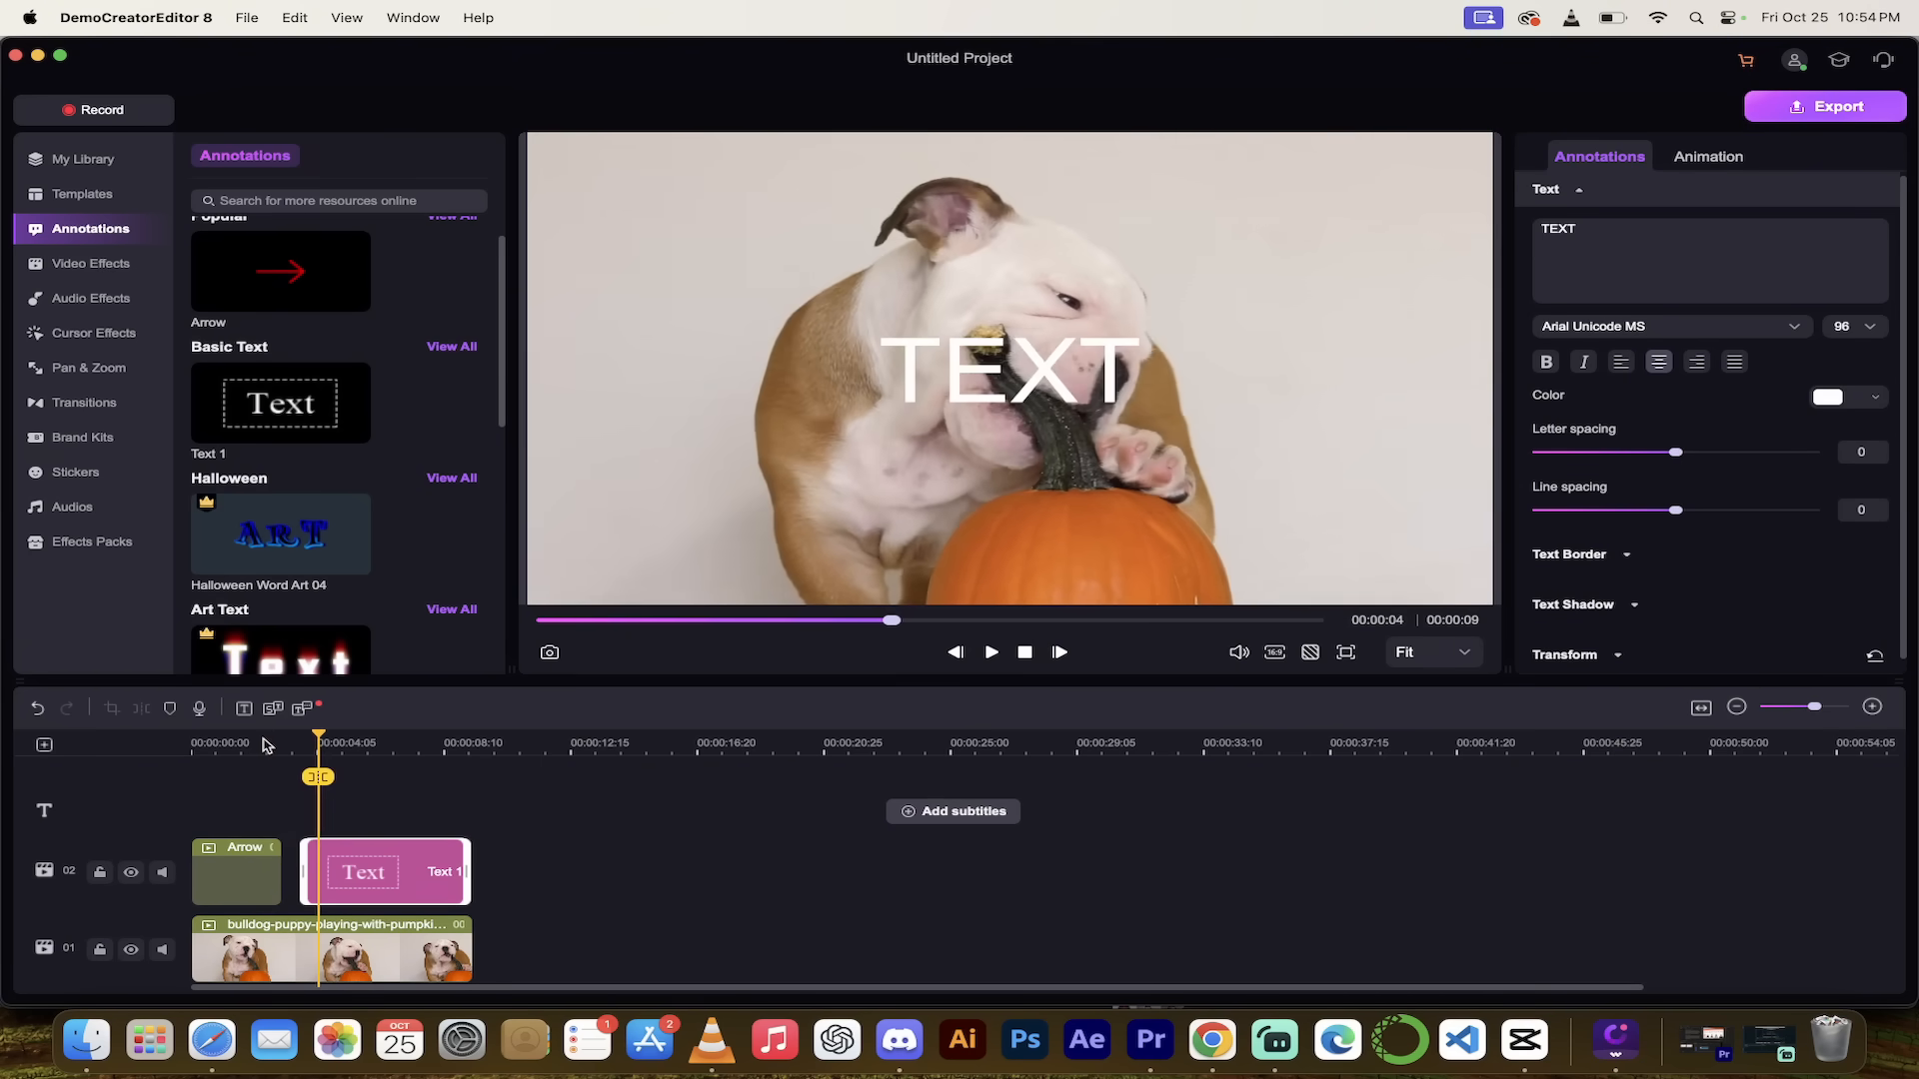
pyautogui.click(1008, 367)
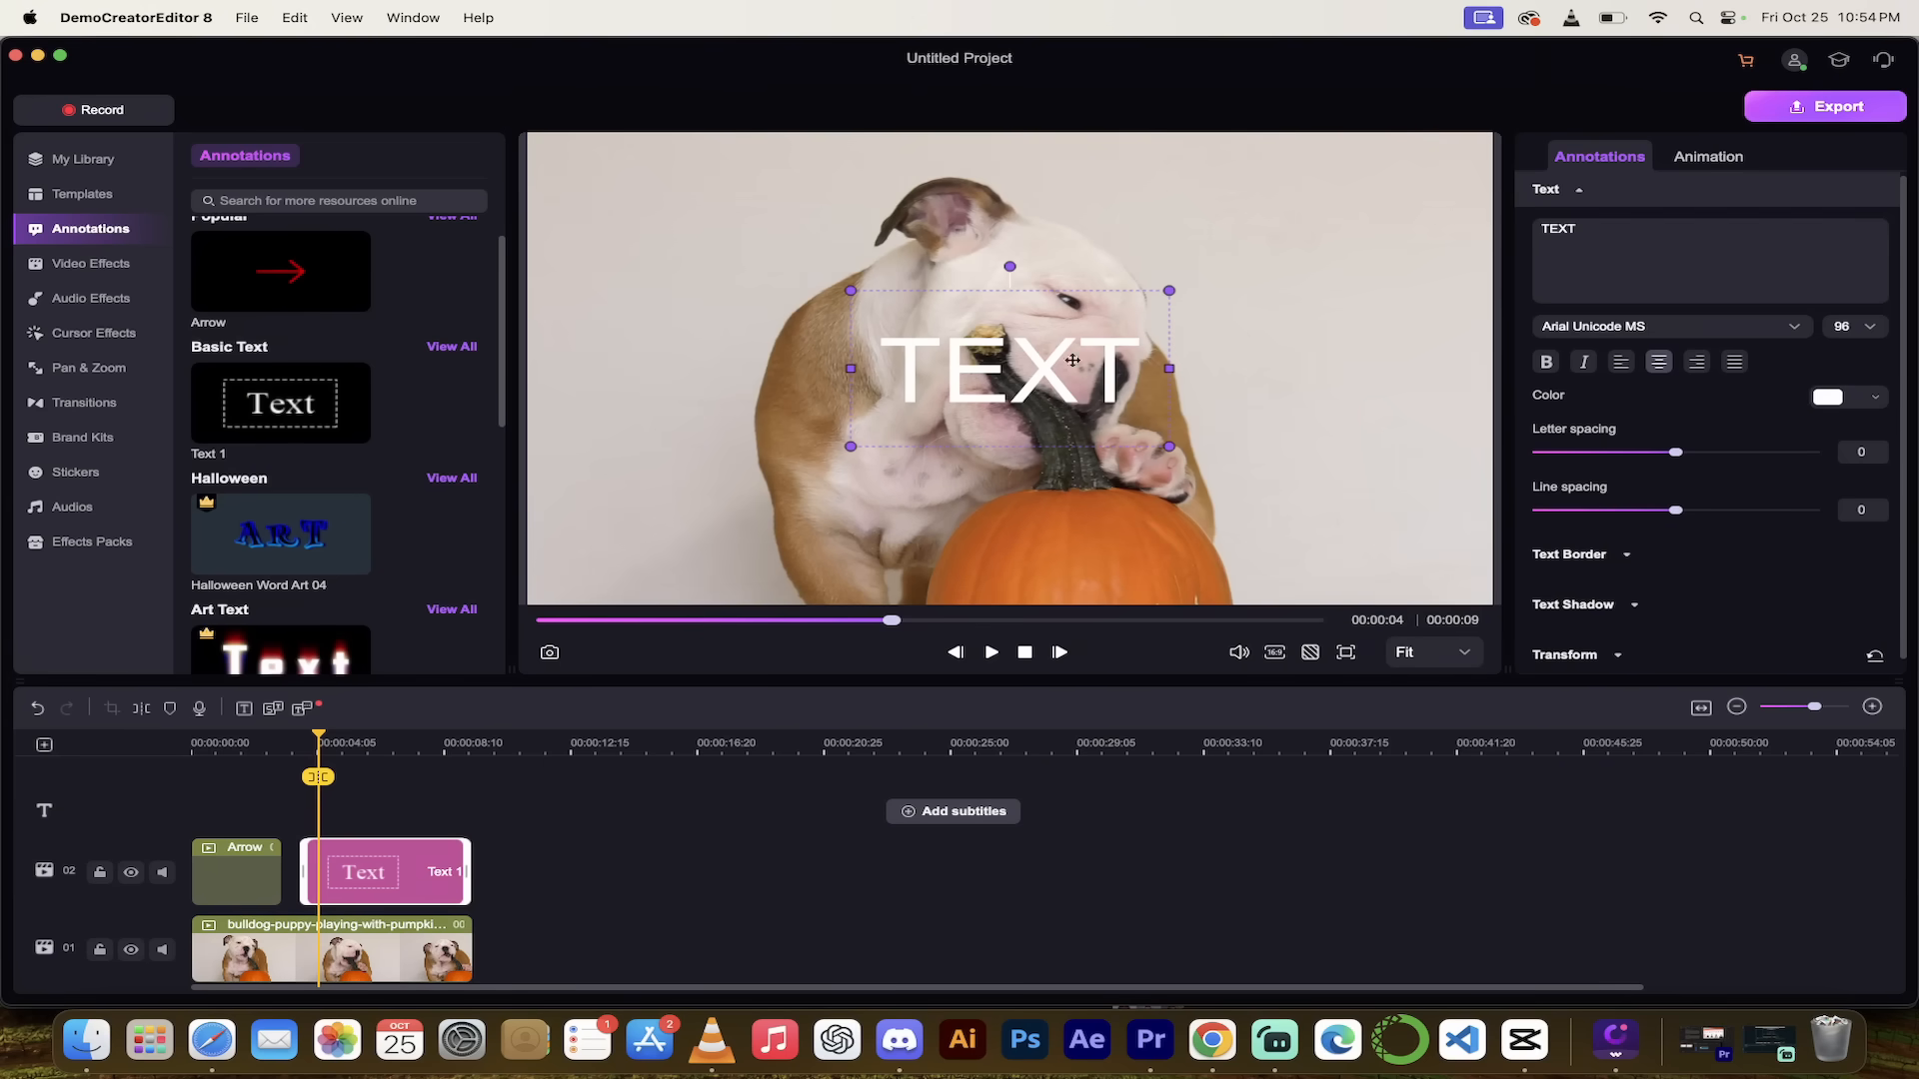
pyautogui.moveTo(1009, 367); pyautogui.dragTo(1009, 530)
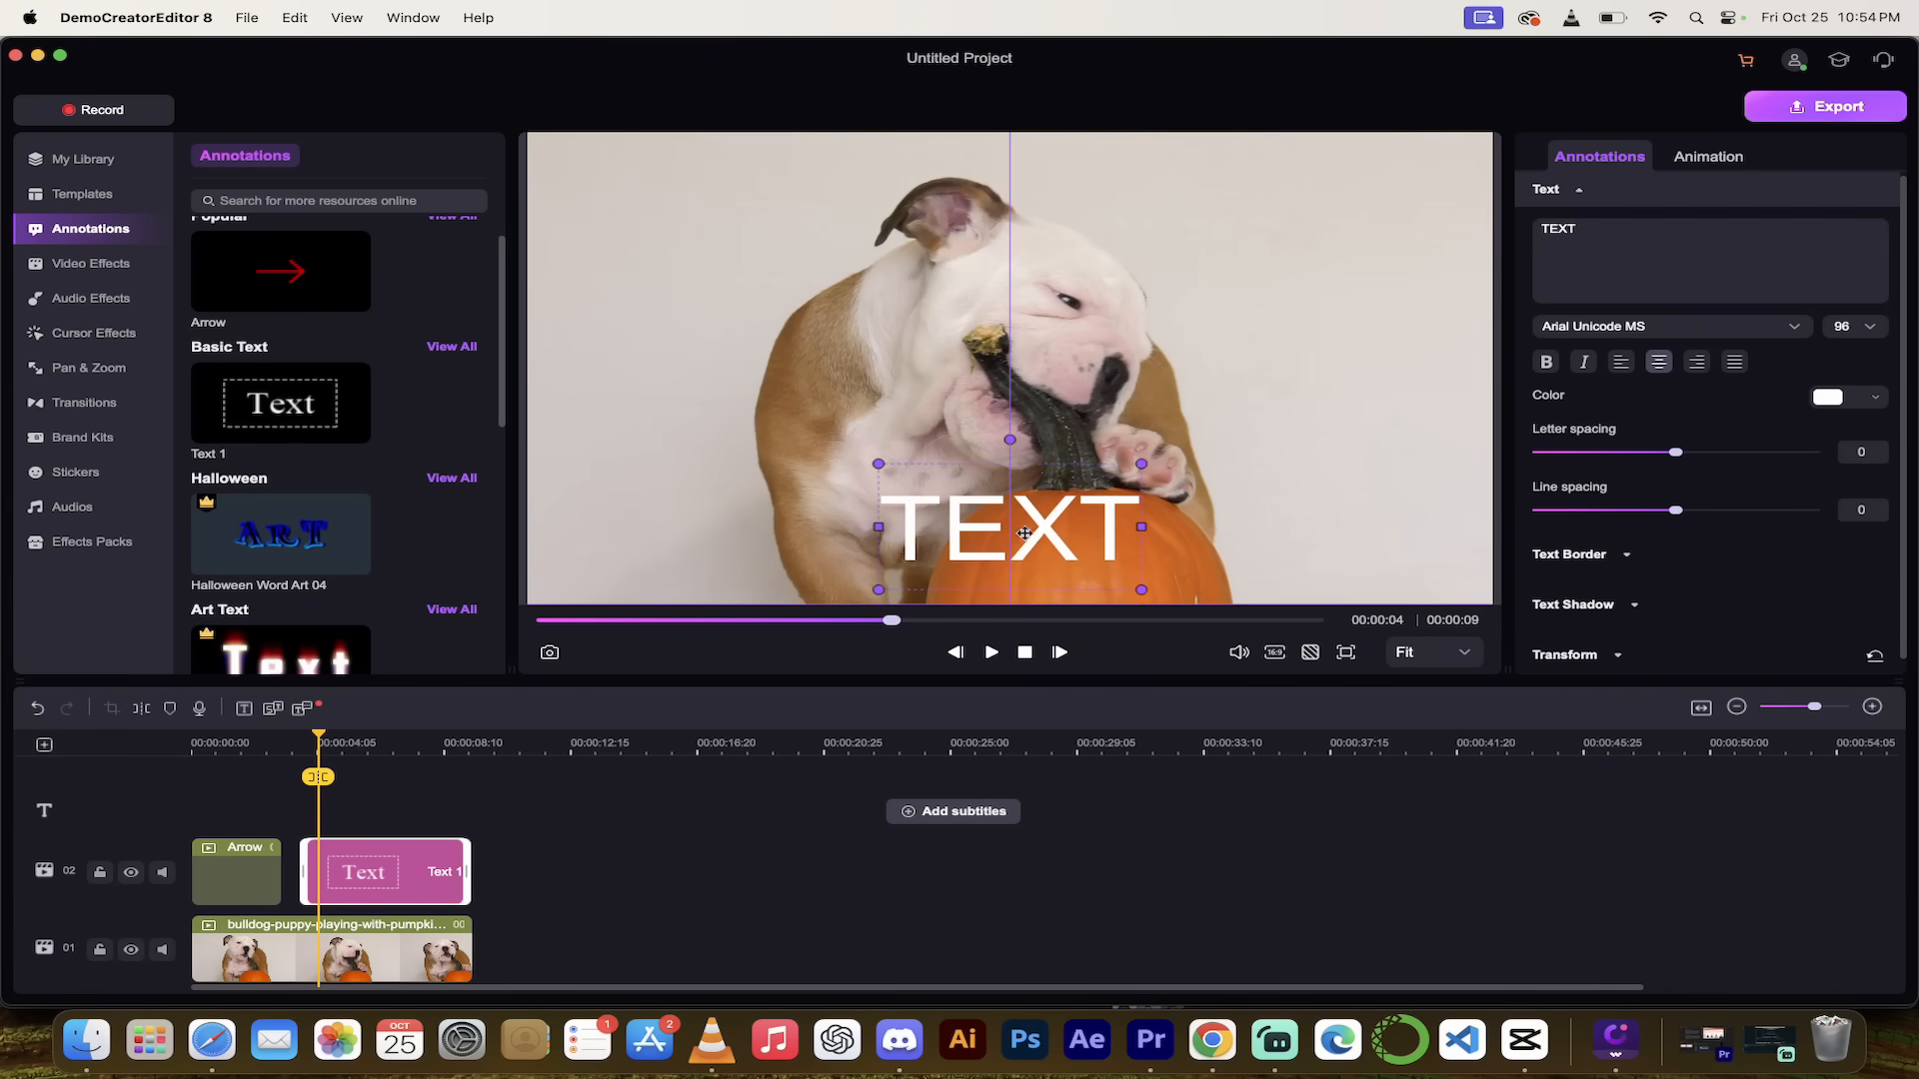
pyautogui.moveTo(1009, 529); pyautogui.dragTo(1031, 567)
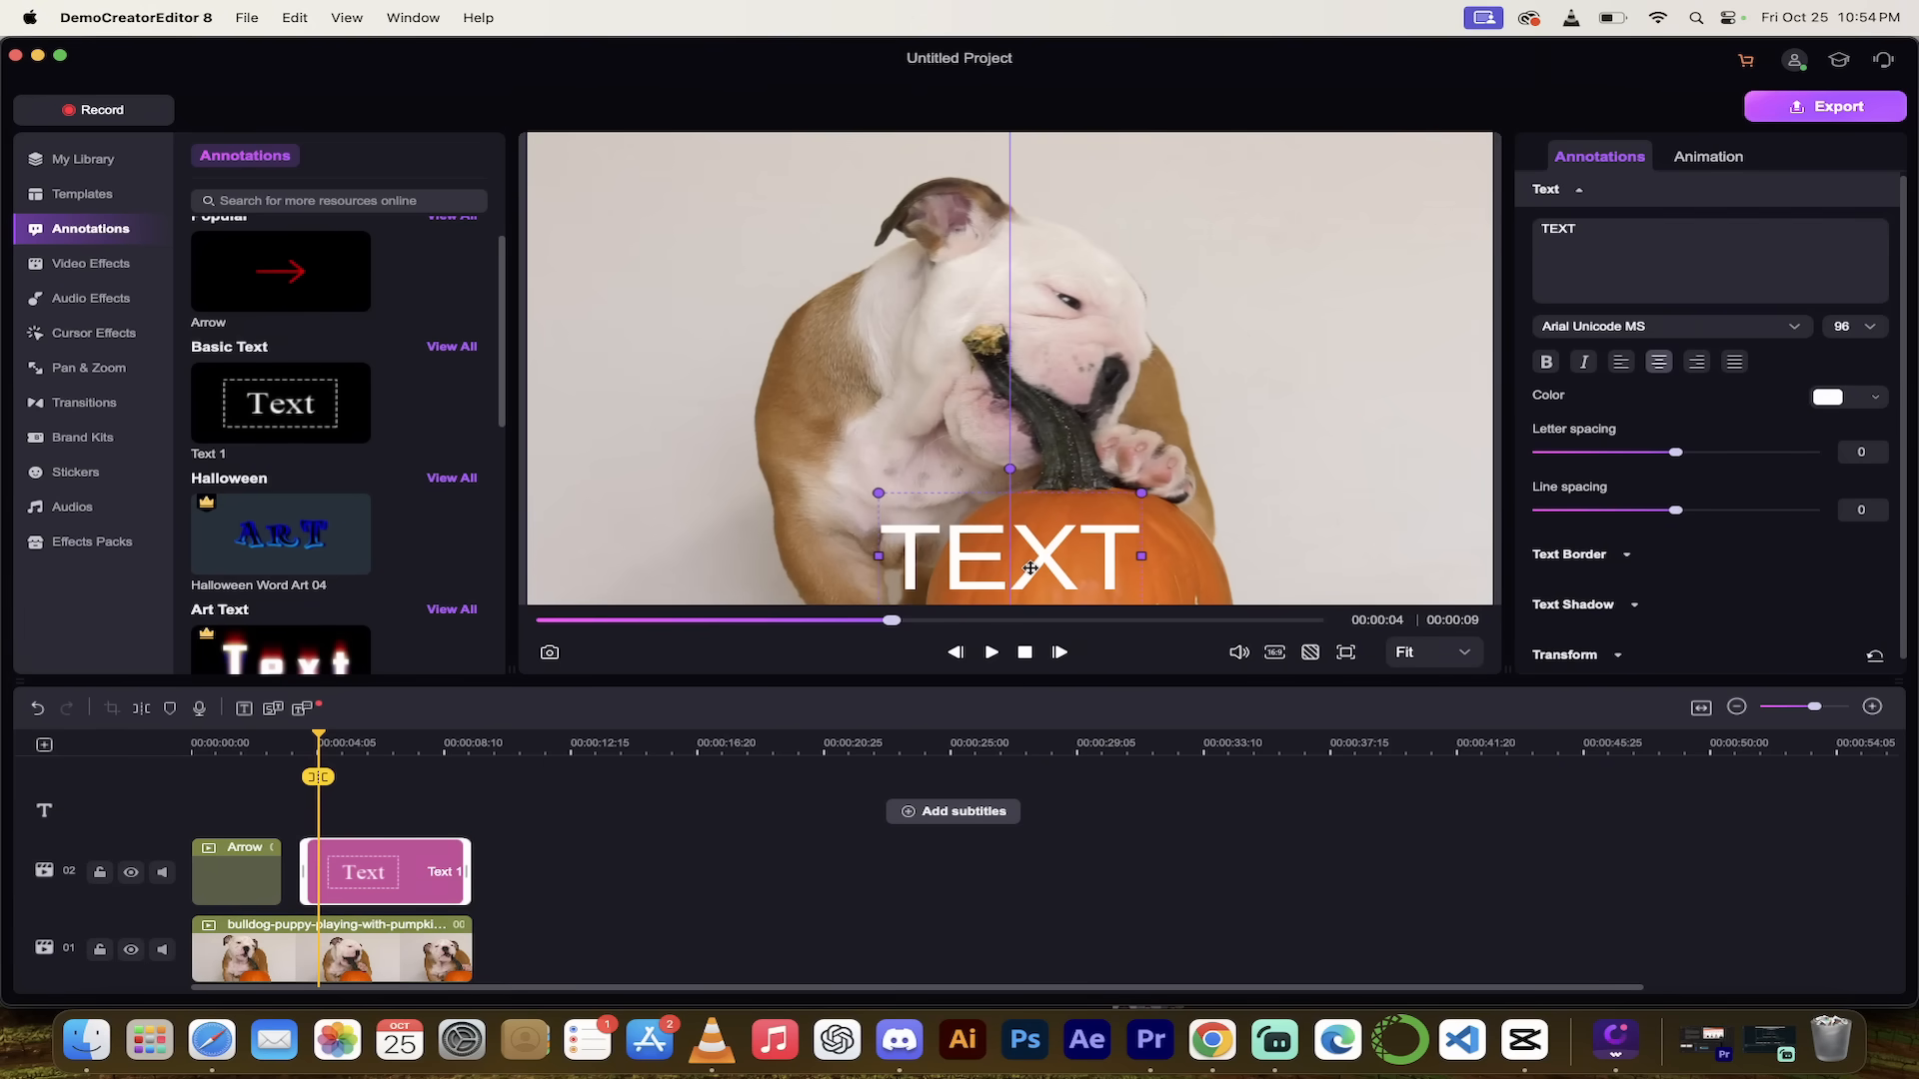
pyautogui.moveTo(1610, 169)
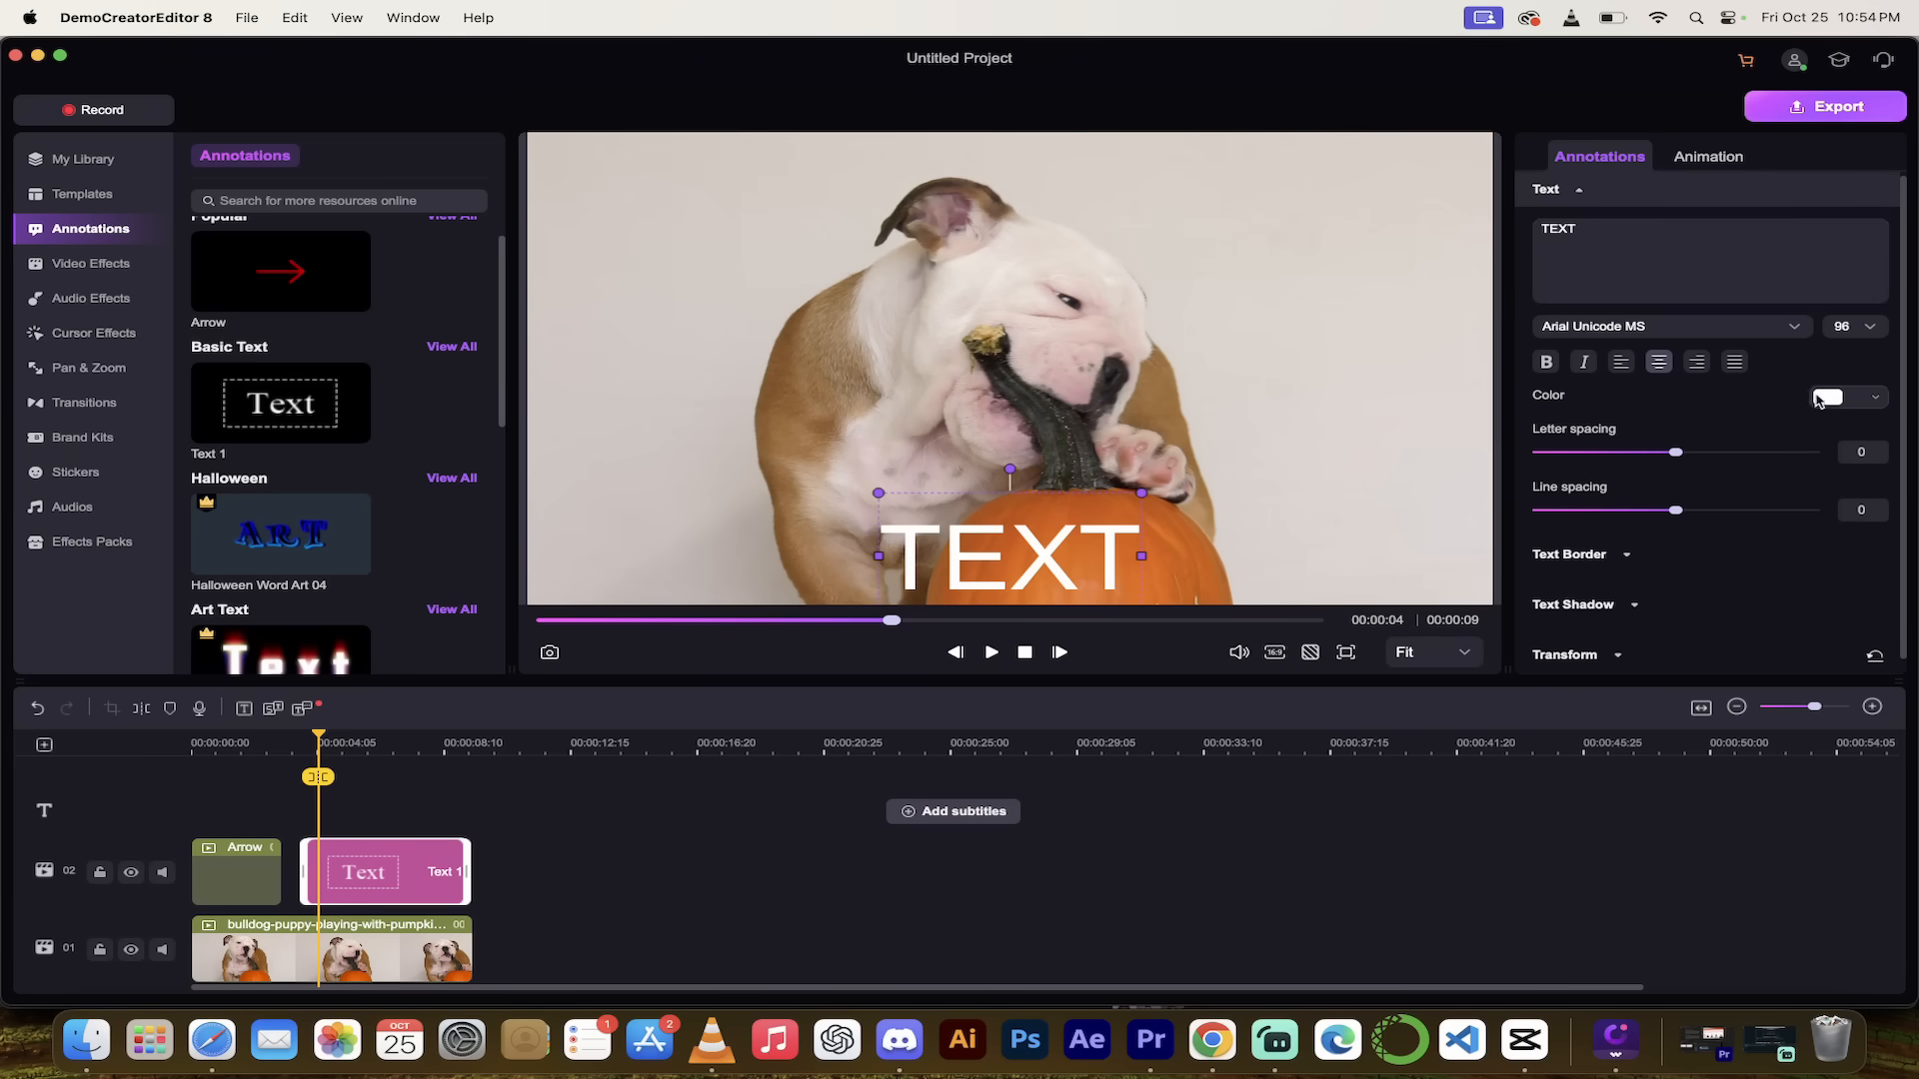
pyautogui.click(1826, 396)
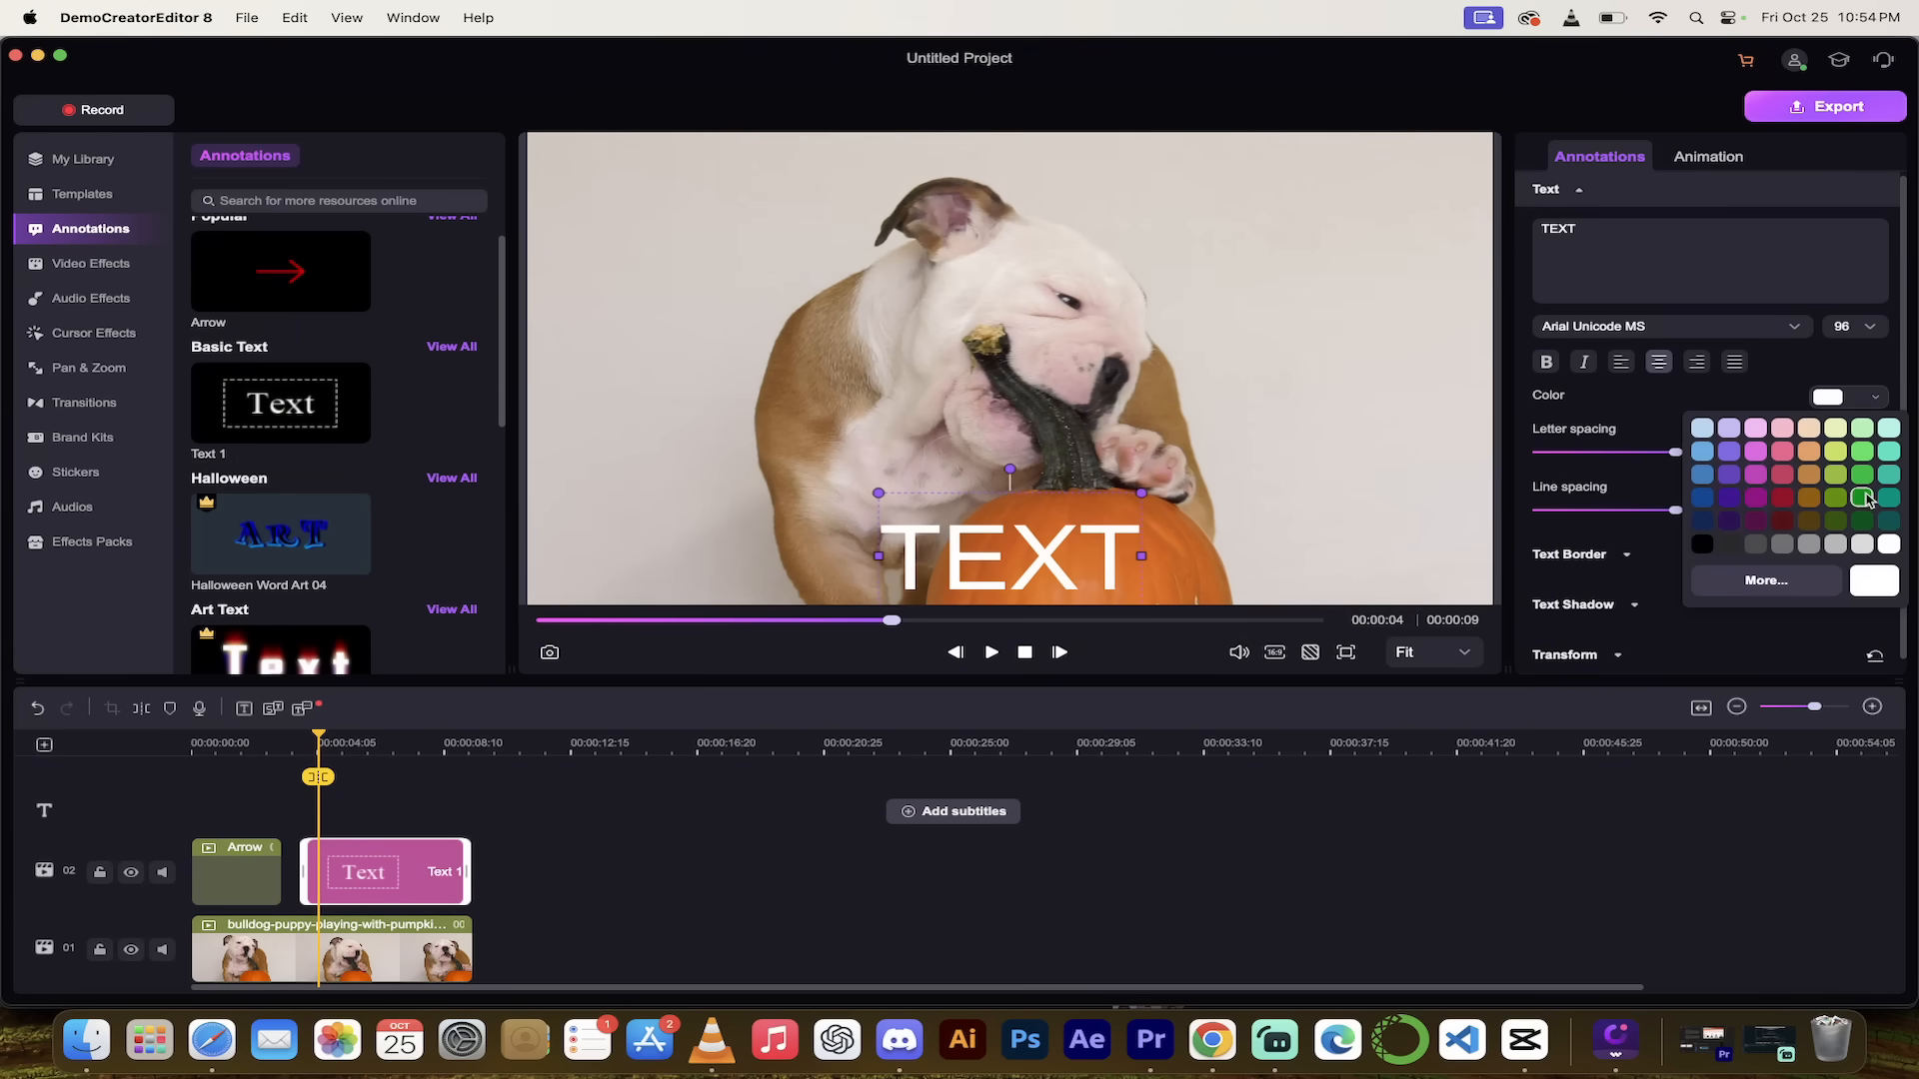
pyautogui.click(1865, 498)
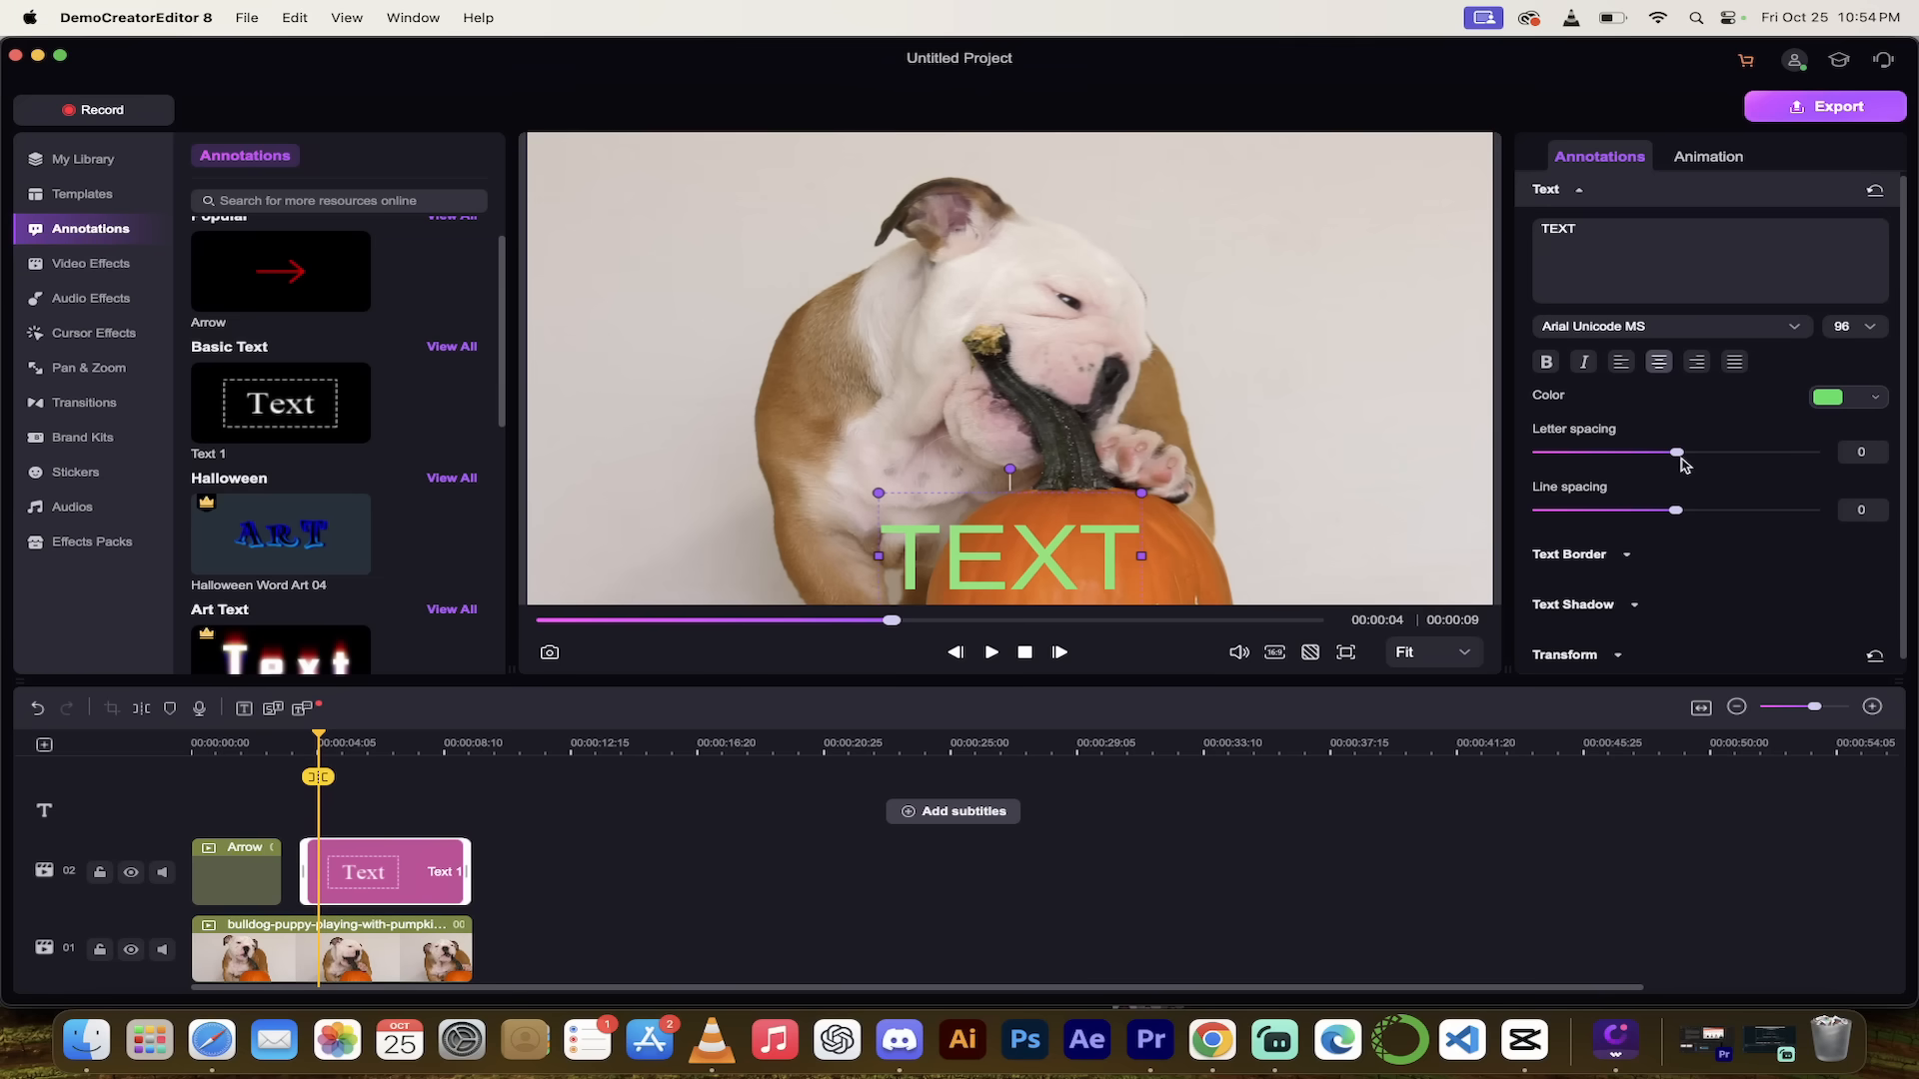
pyautogui.moveTo(1678, 511); pyautogui.dragTo(1695, 511)
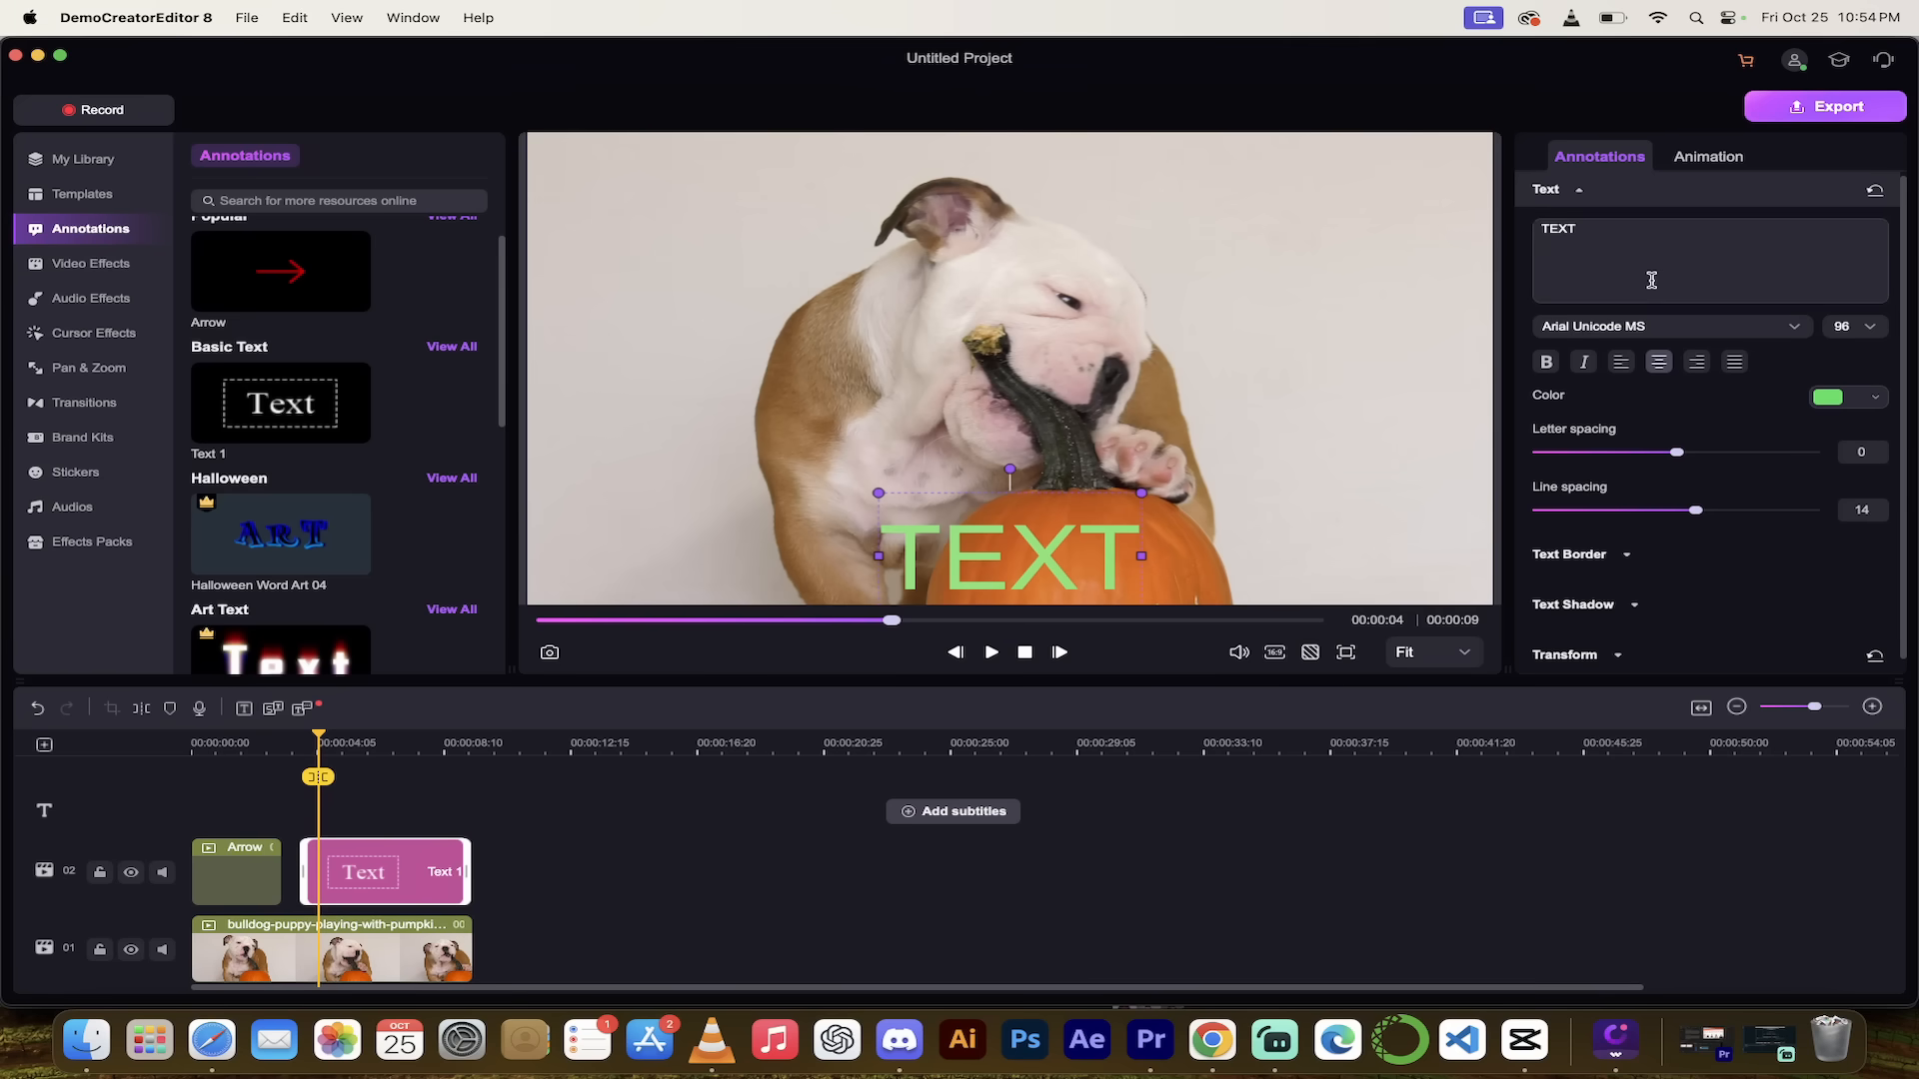
pyautogui.moveTo(1686, 546)
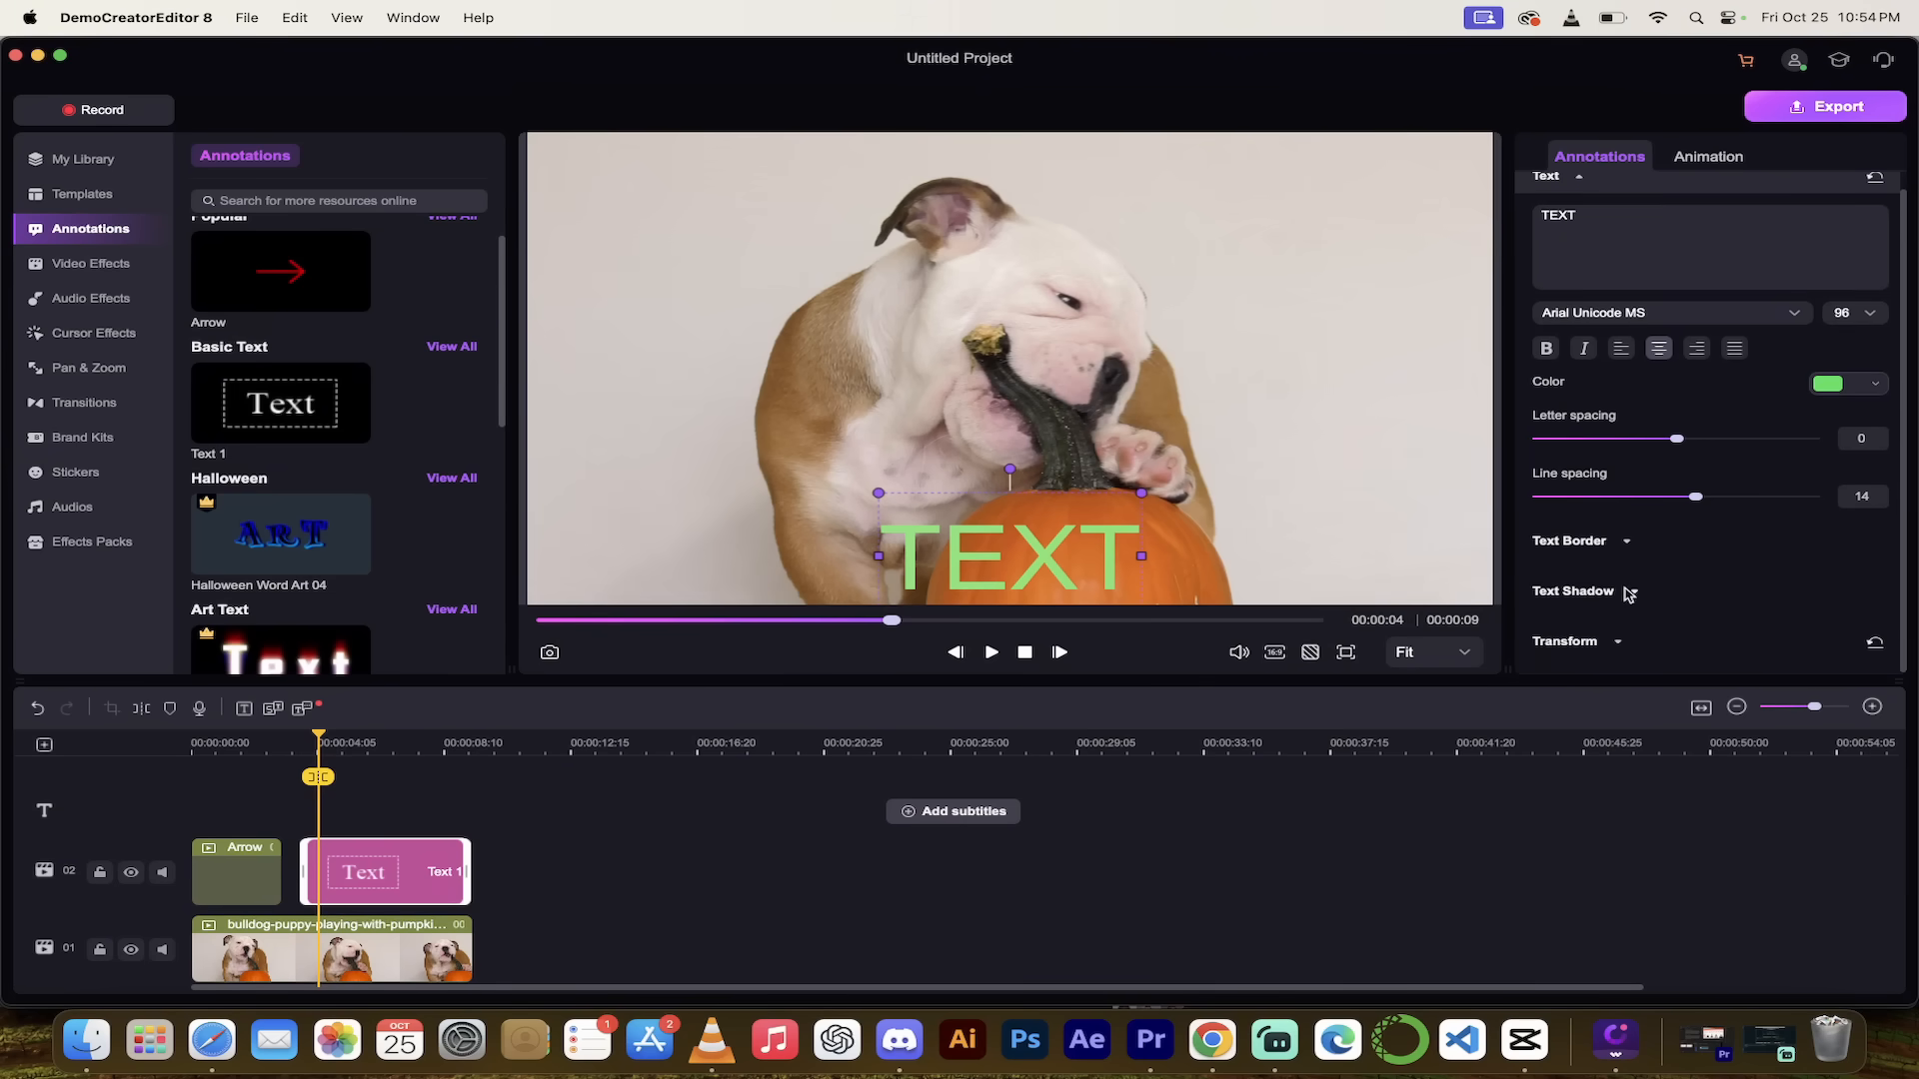
pyautogui.moveTo(645, 781)
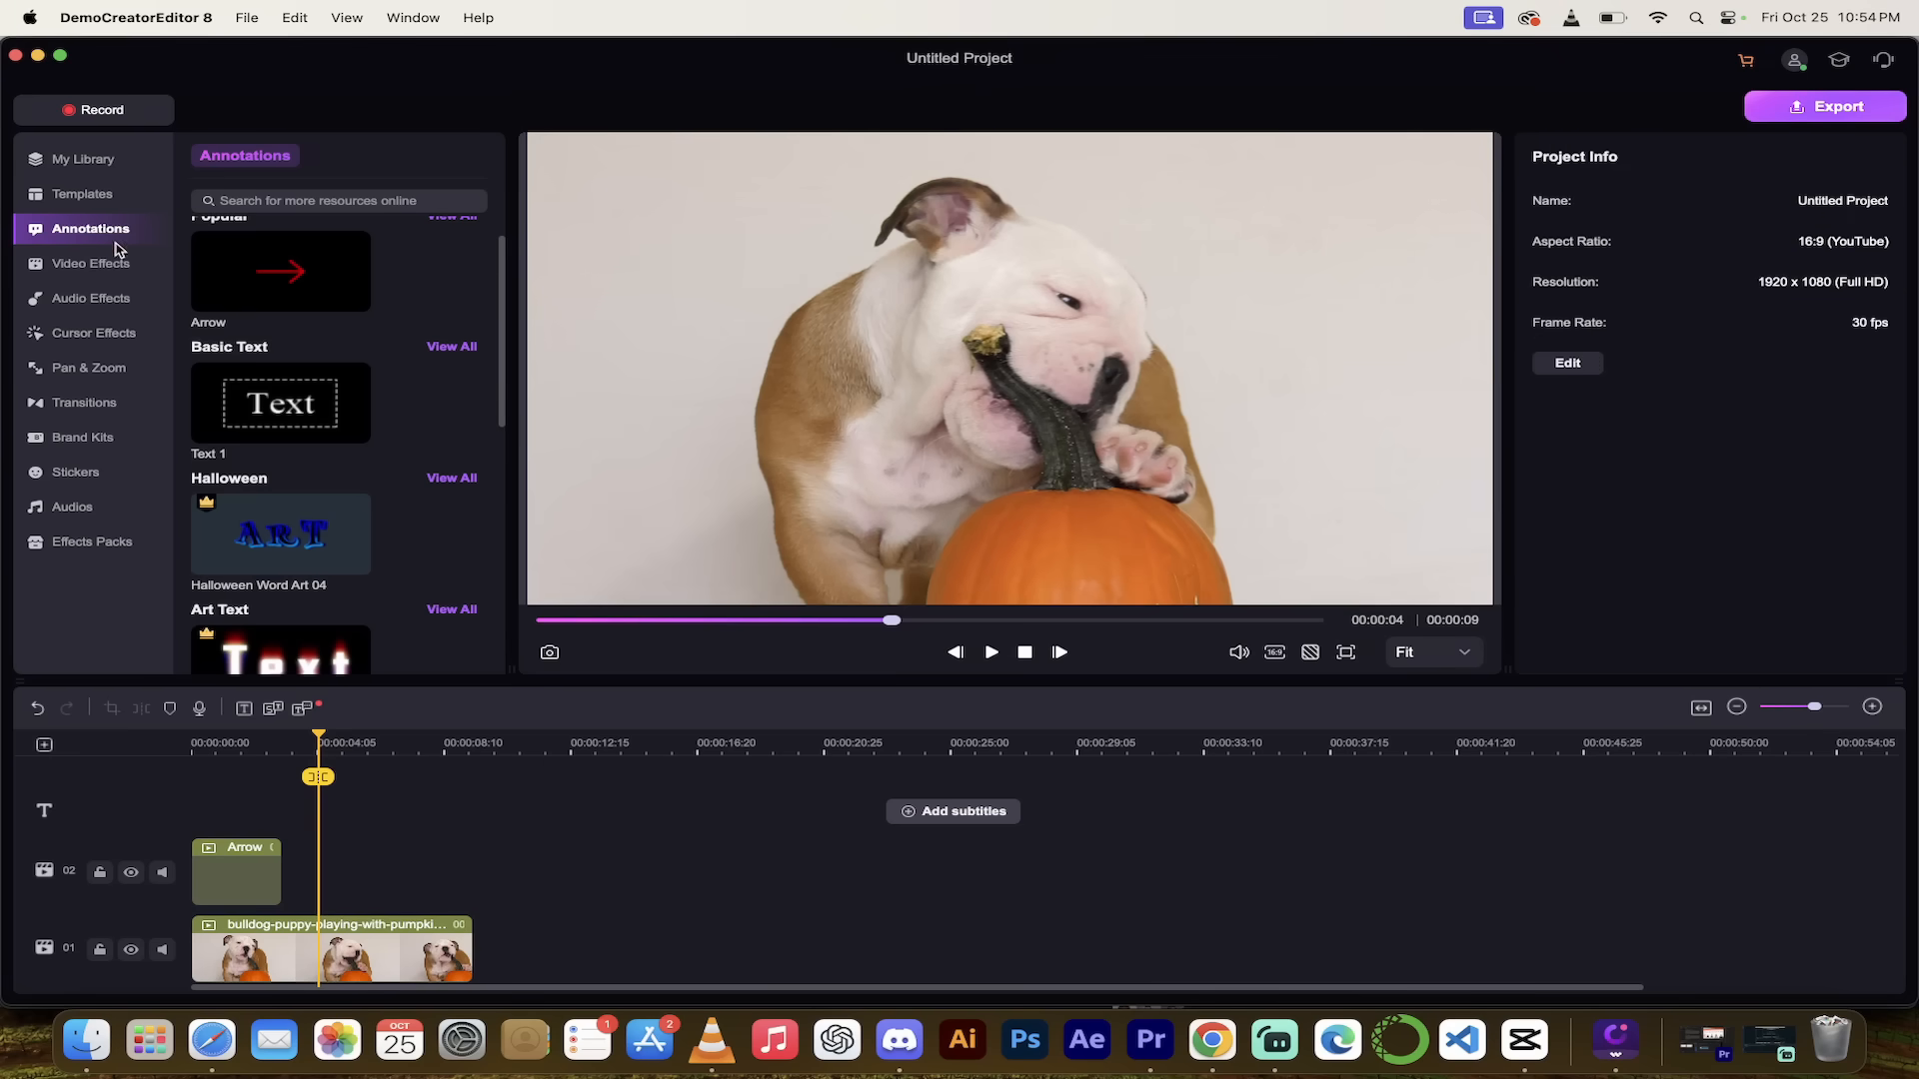
pyautogui.click(91, 263)
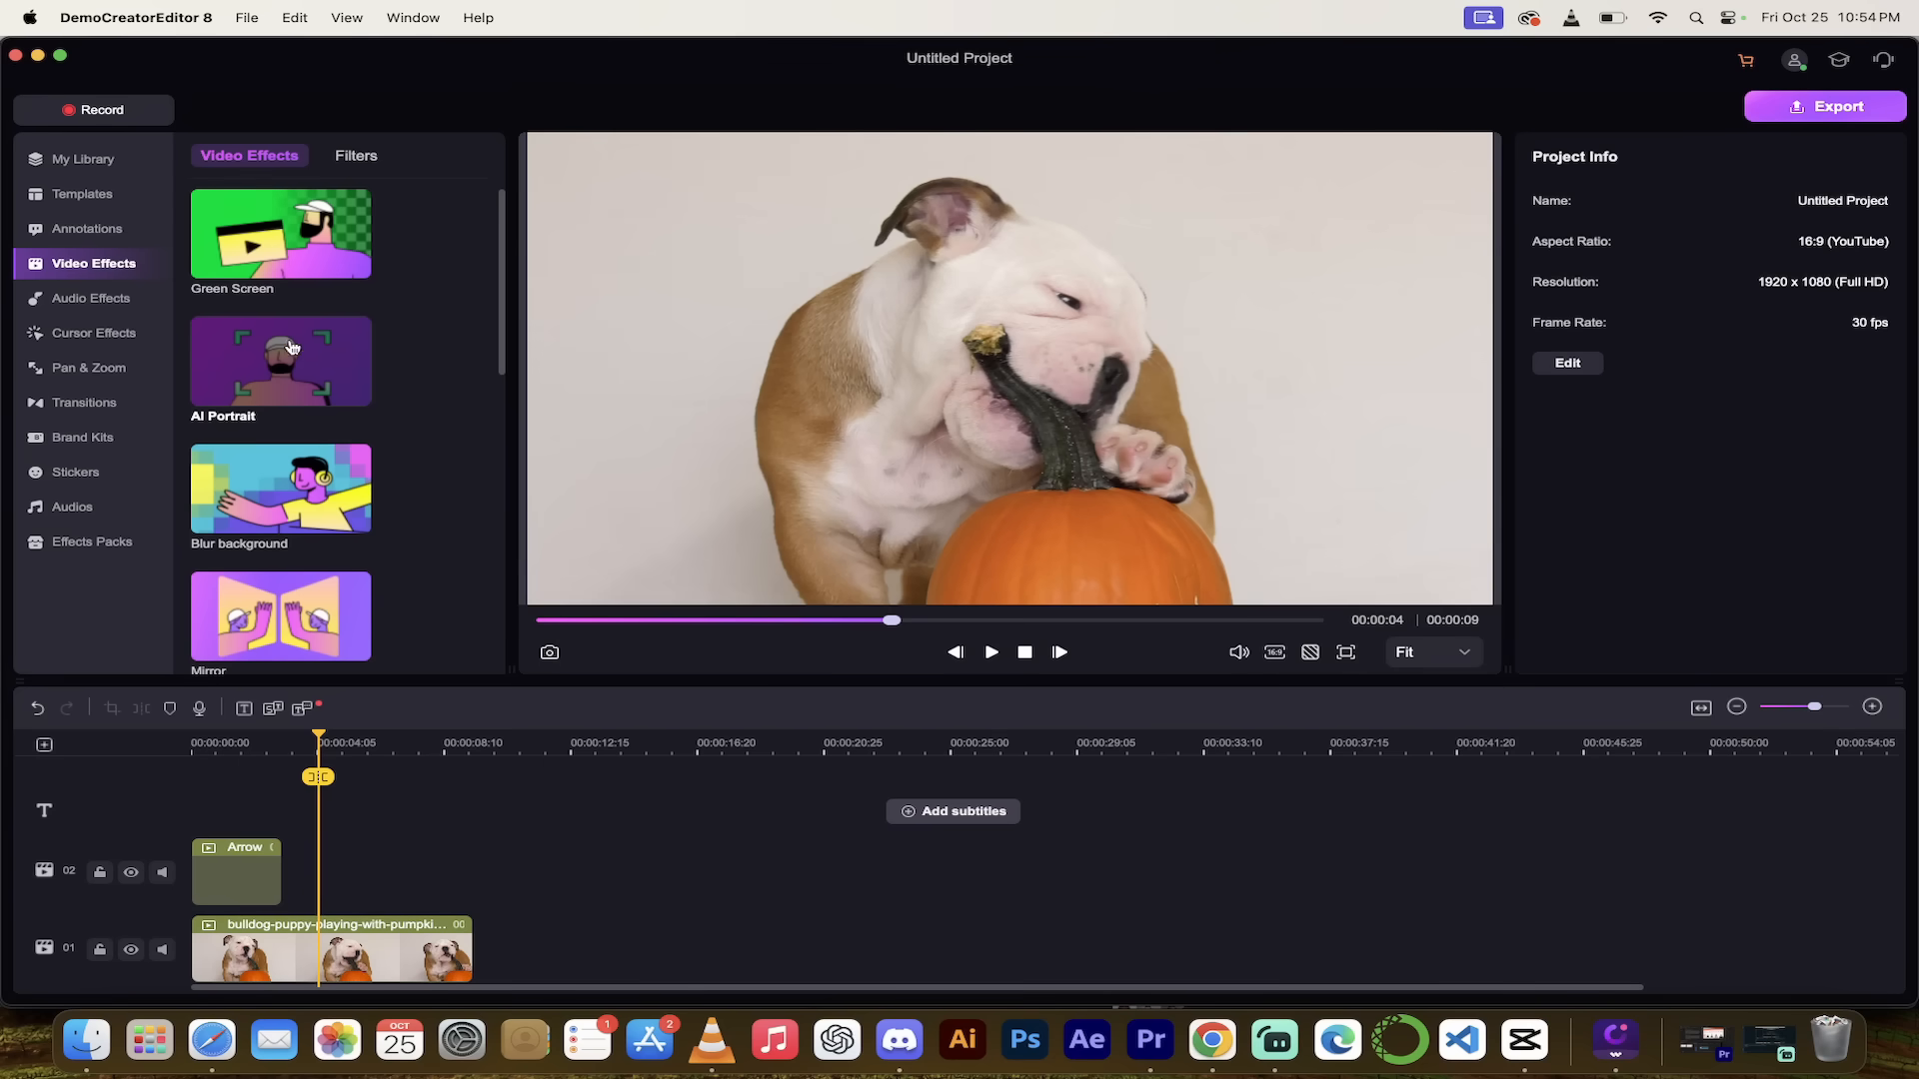
# Apply the AI Portrait effect to the bulldog clip on track 01 and open its Magic Tools settings.
pyautogui.moveTo(279, 360); pyautogui.dragTo(661, 621)
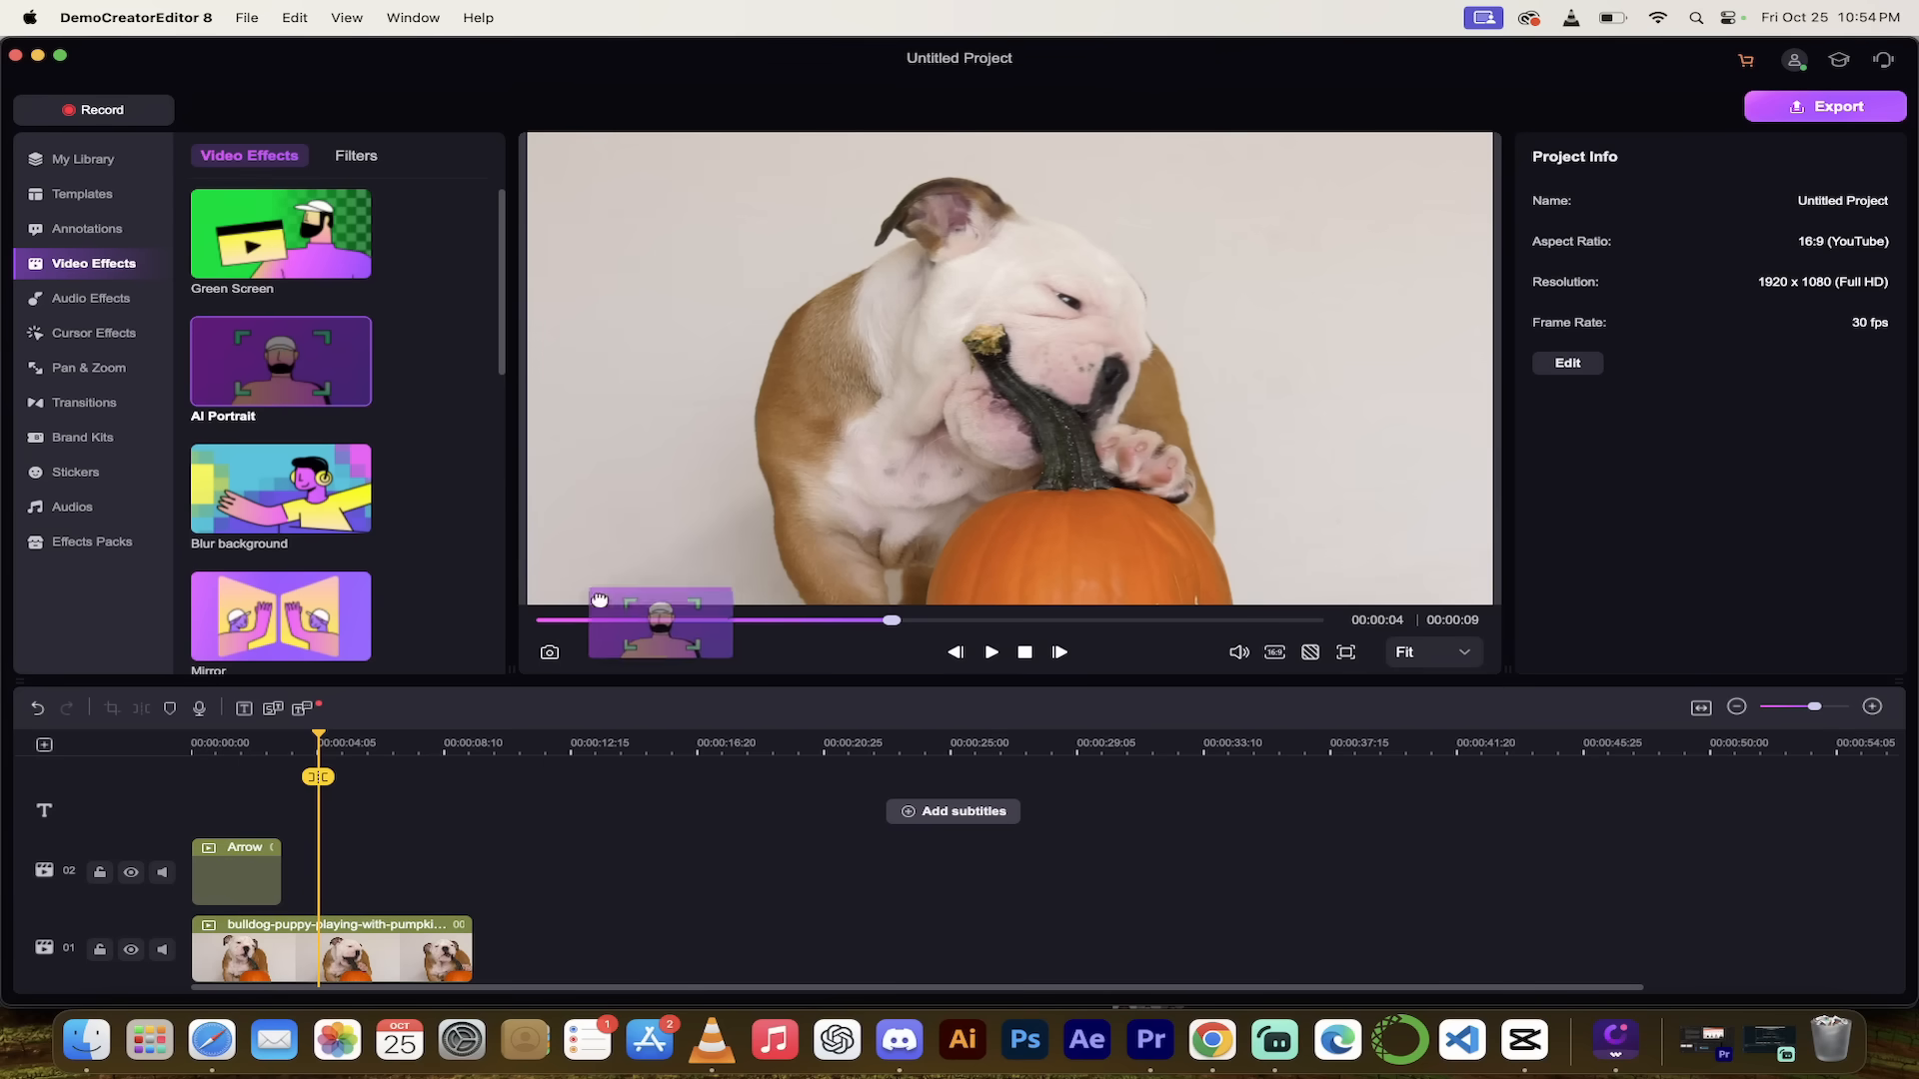
pyautogui.click(331, 953)
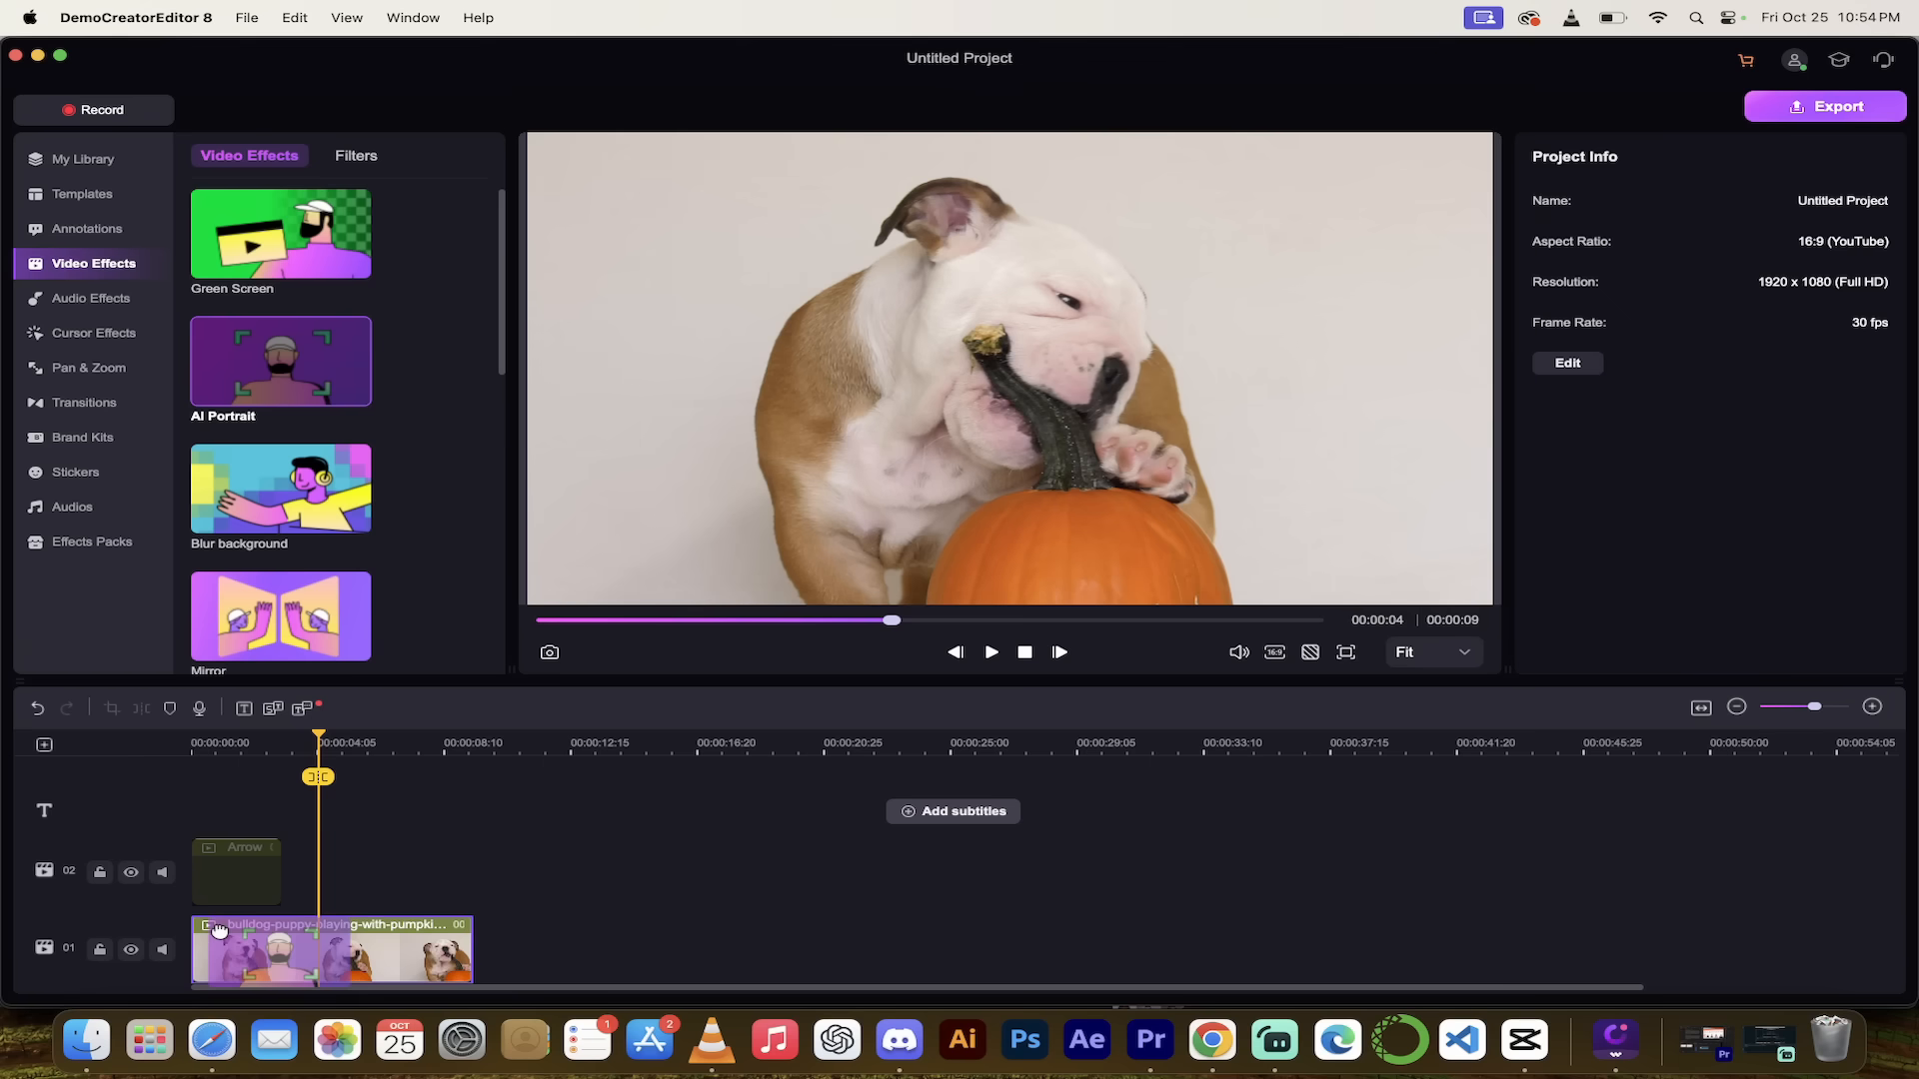
pyautogui.click(279, 360)
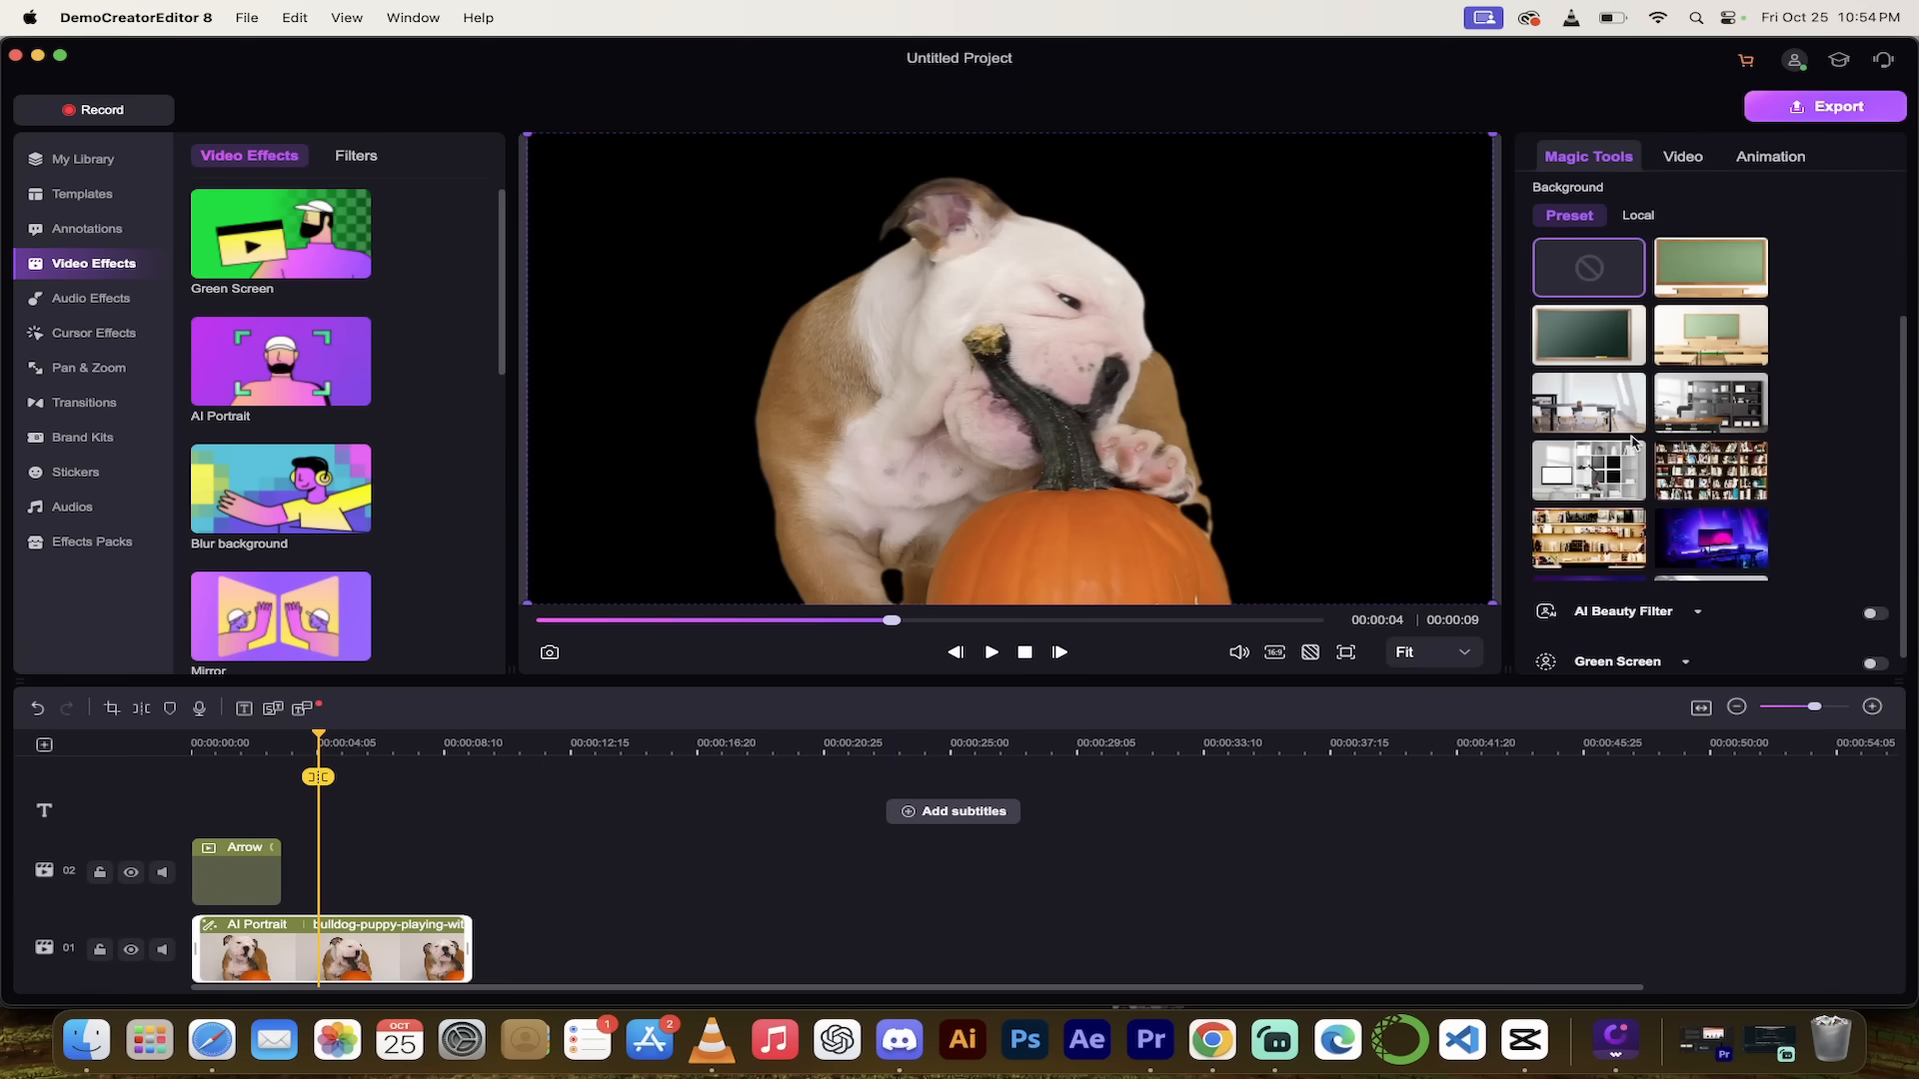
pyautogui.click(1710, 540)
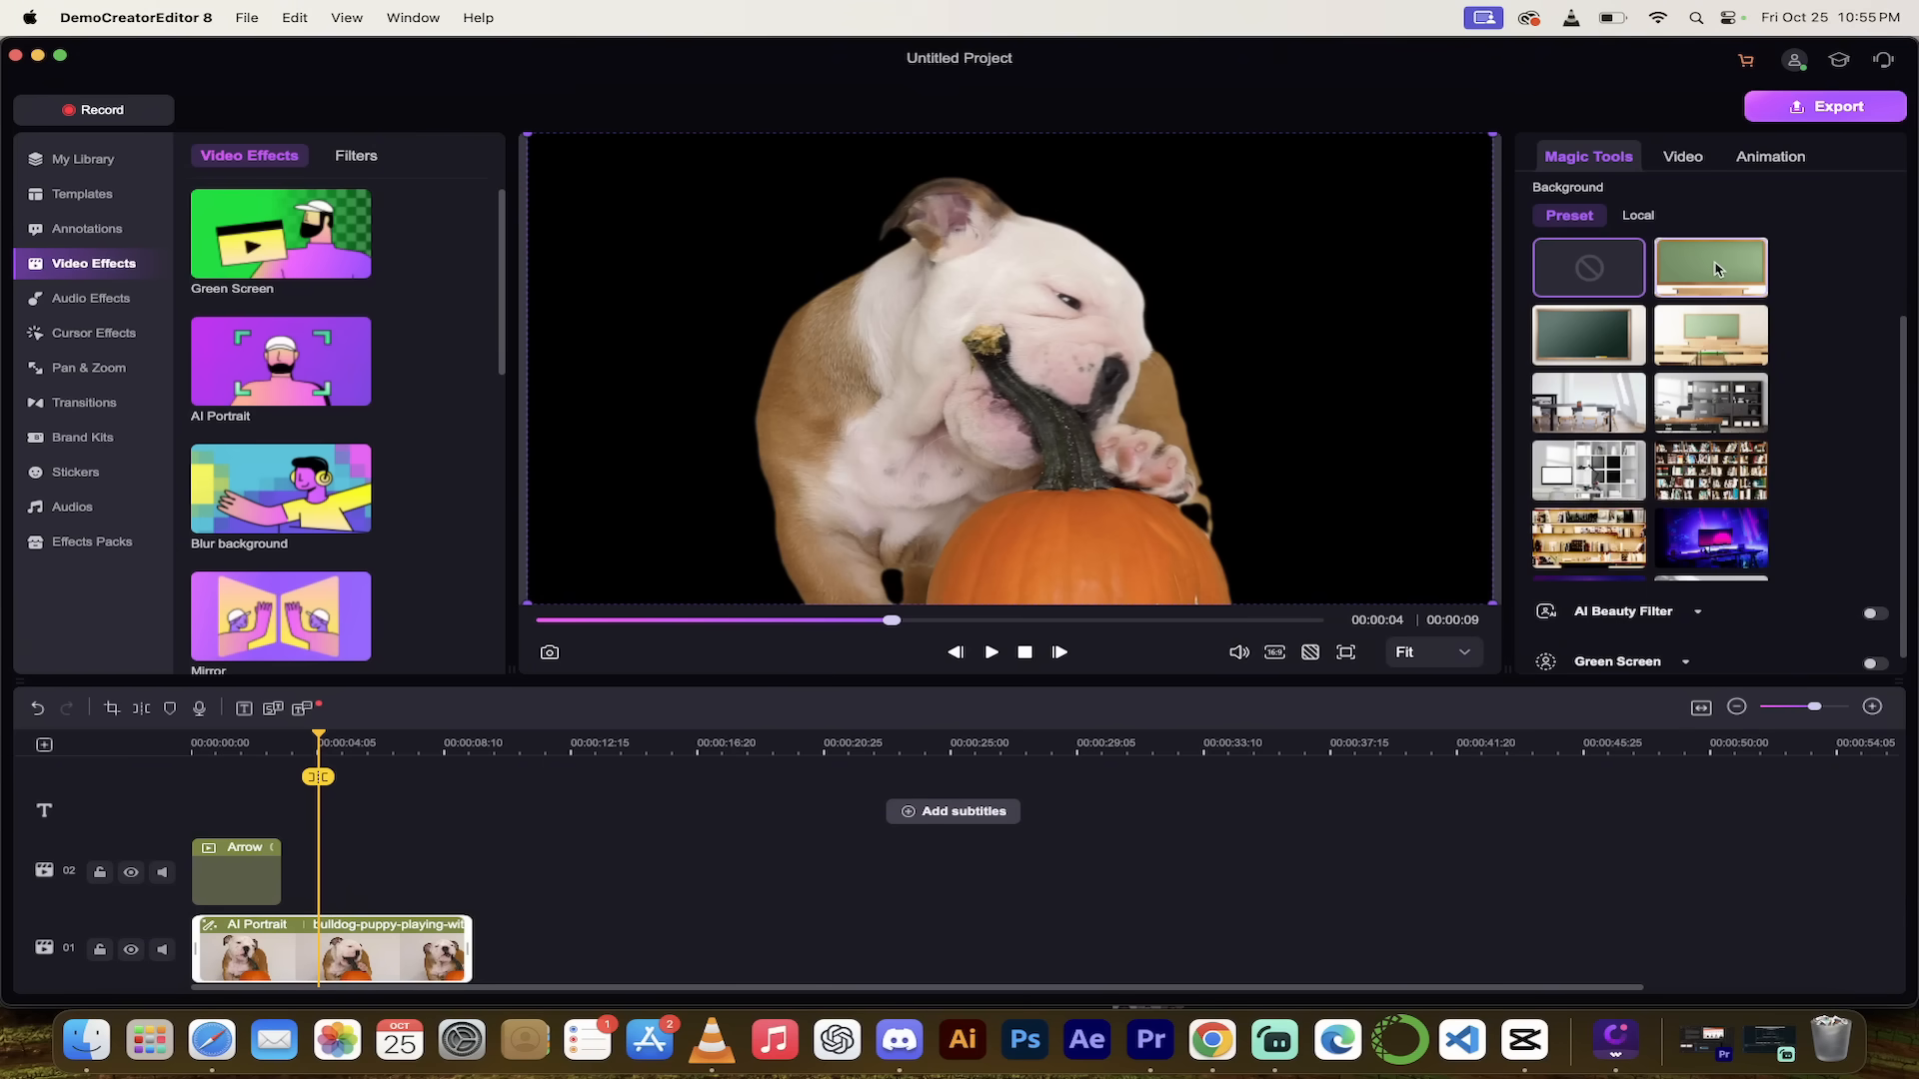
pyautogui.click(1710, 267)
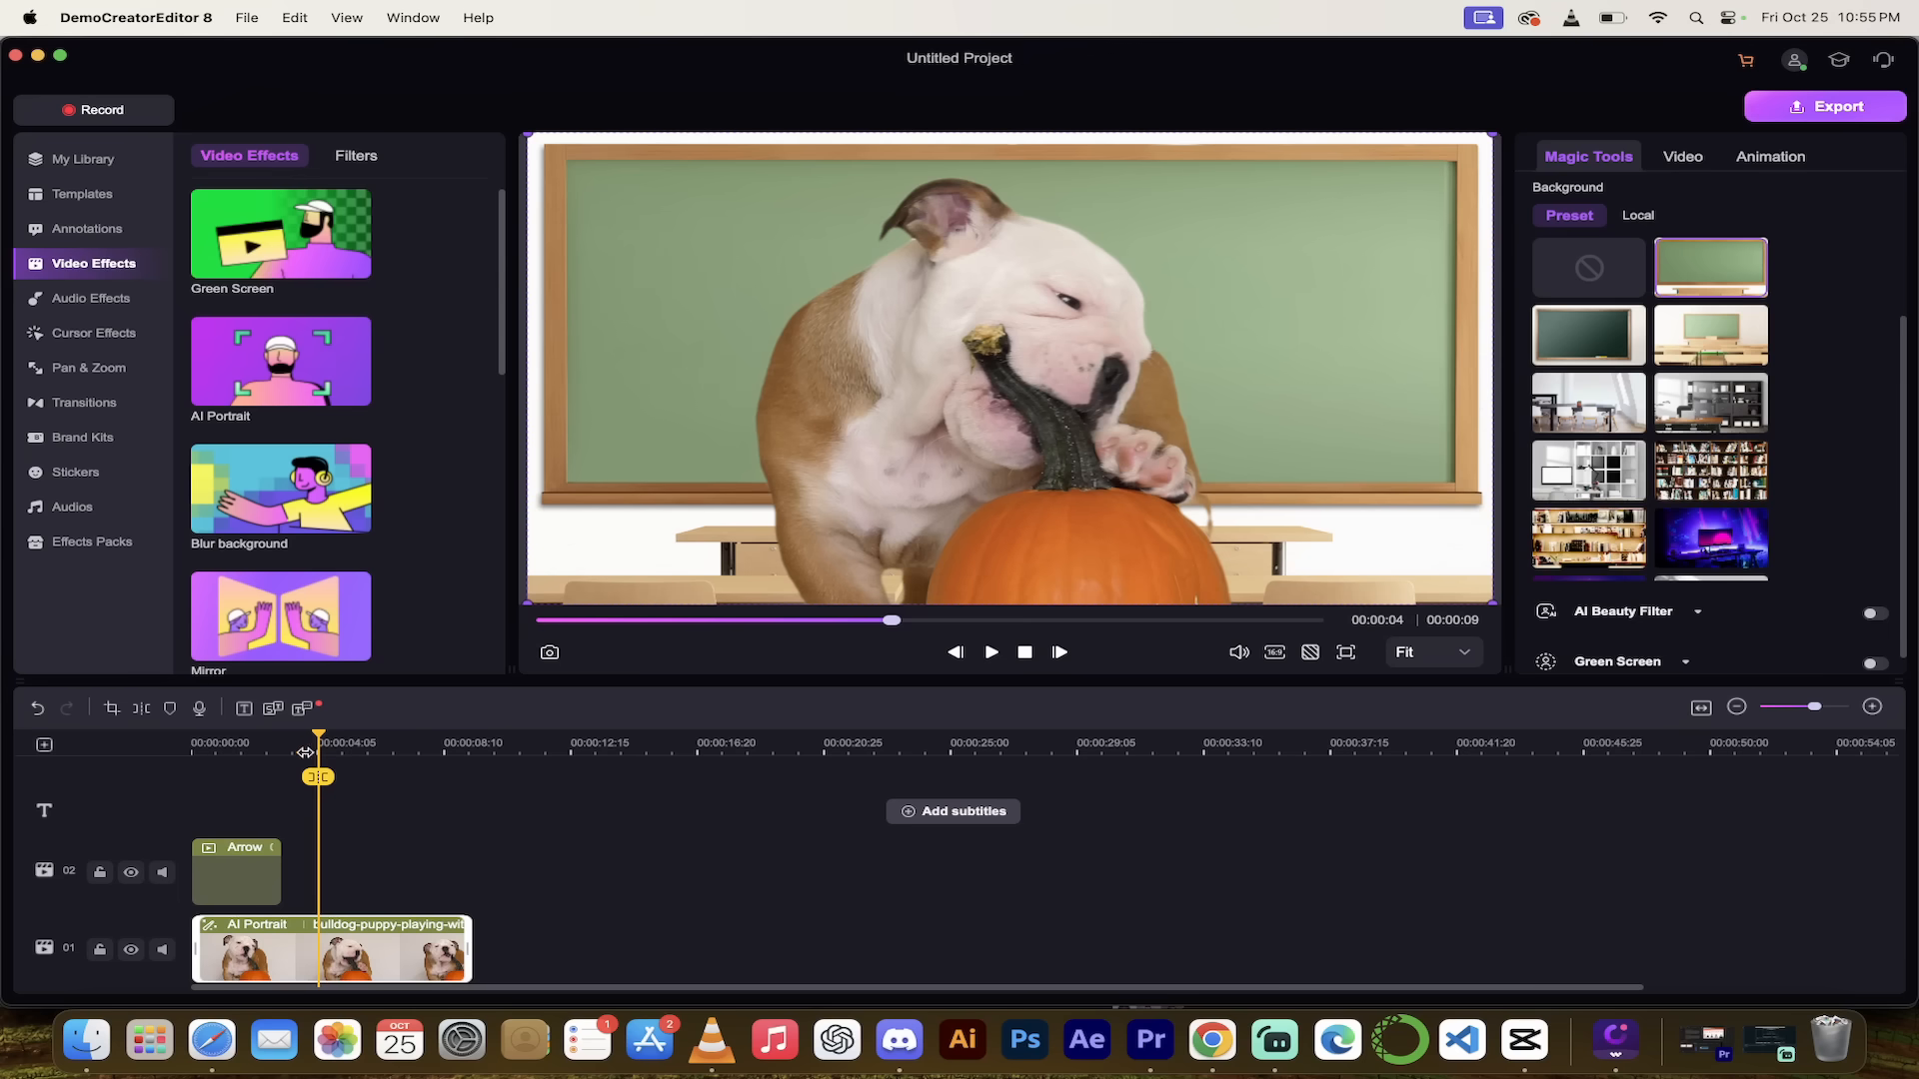
pyautogui.click(991, 653)
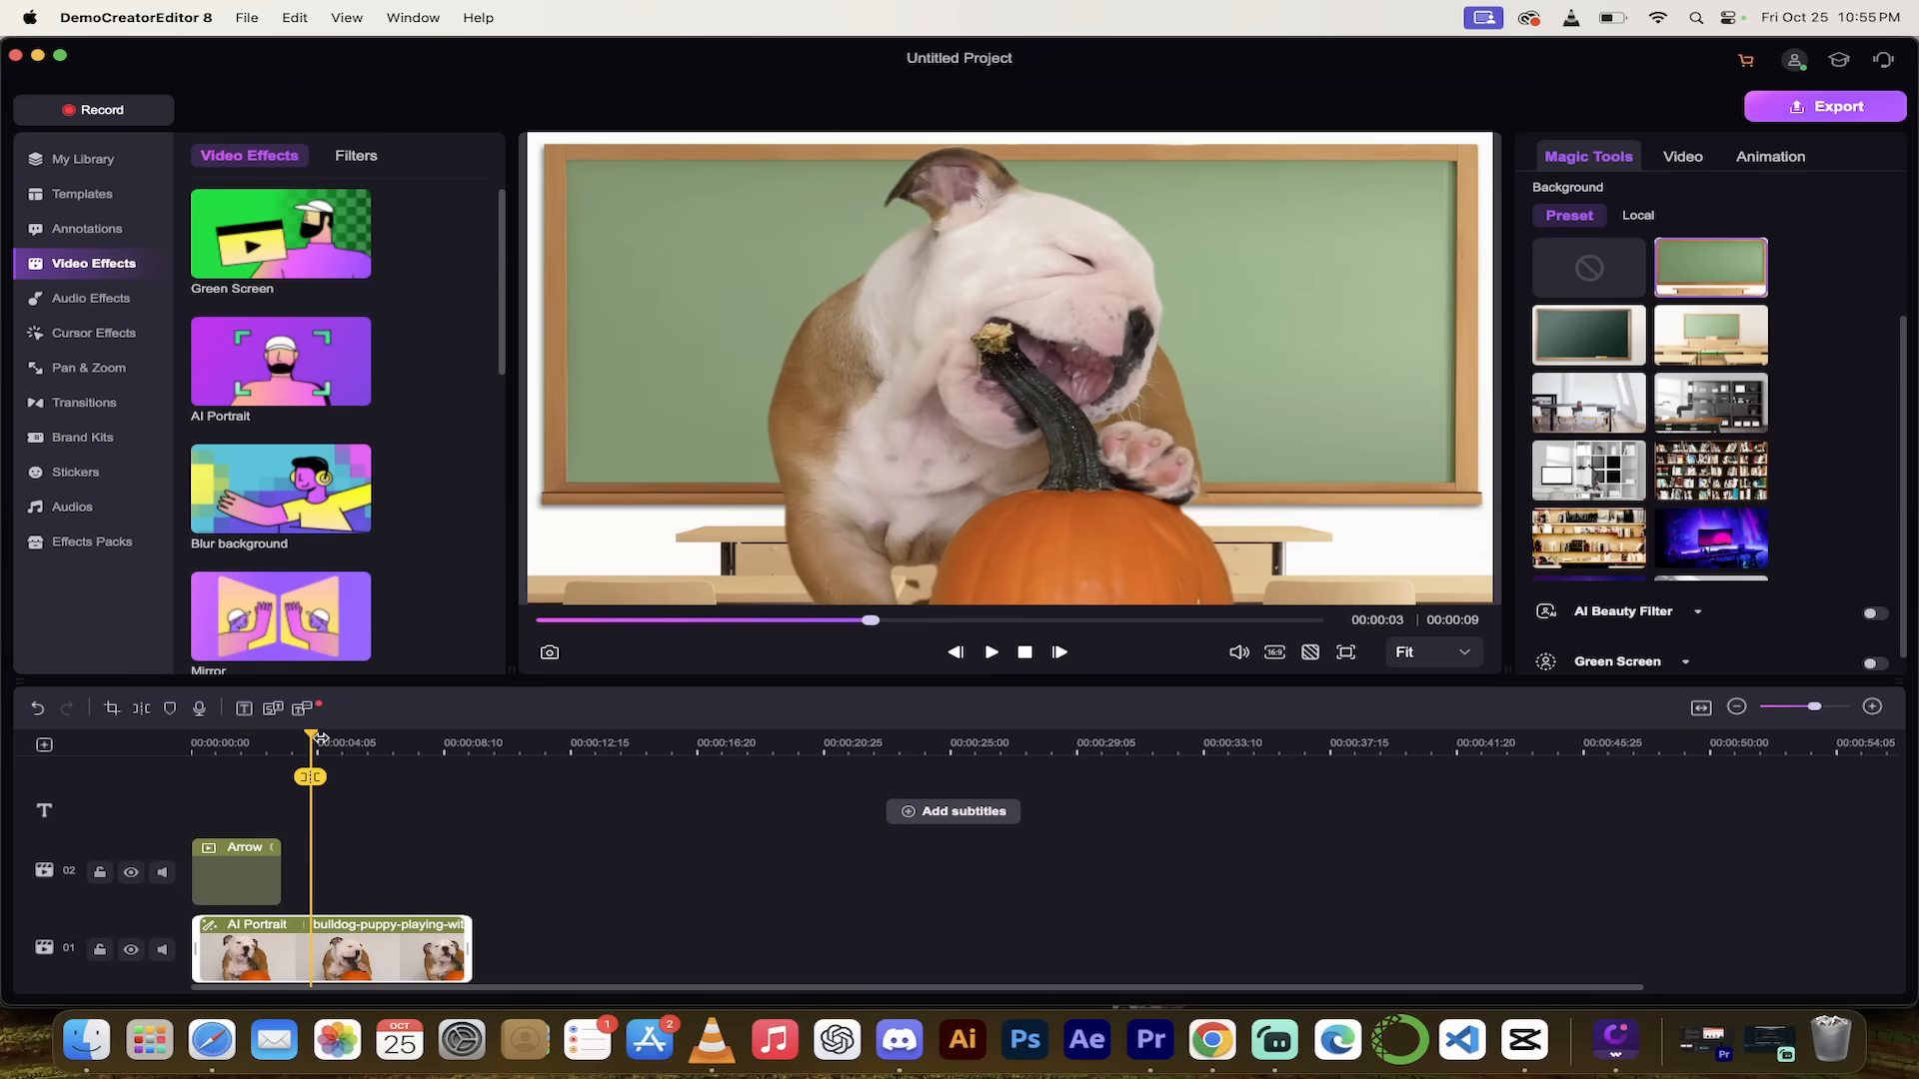
pyautogui.moveTo(355, 735)
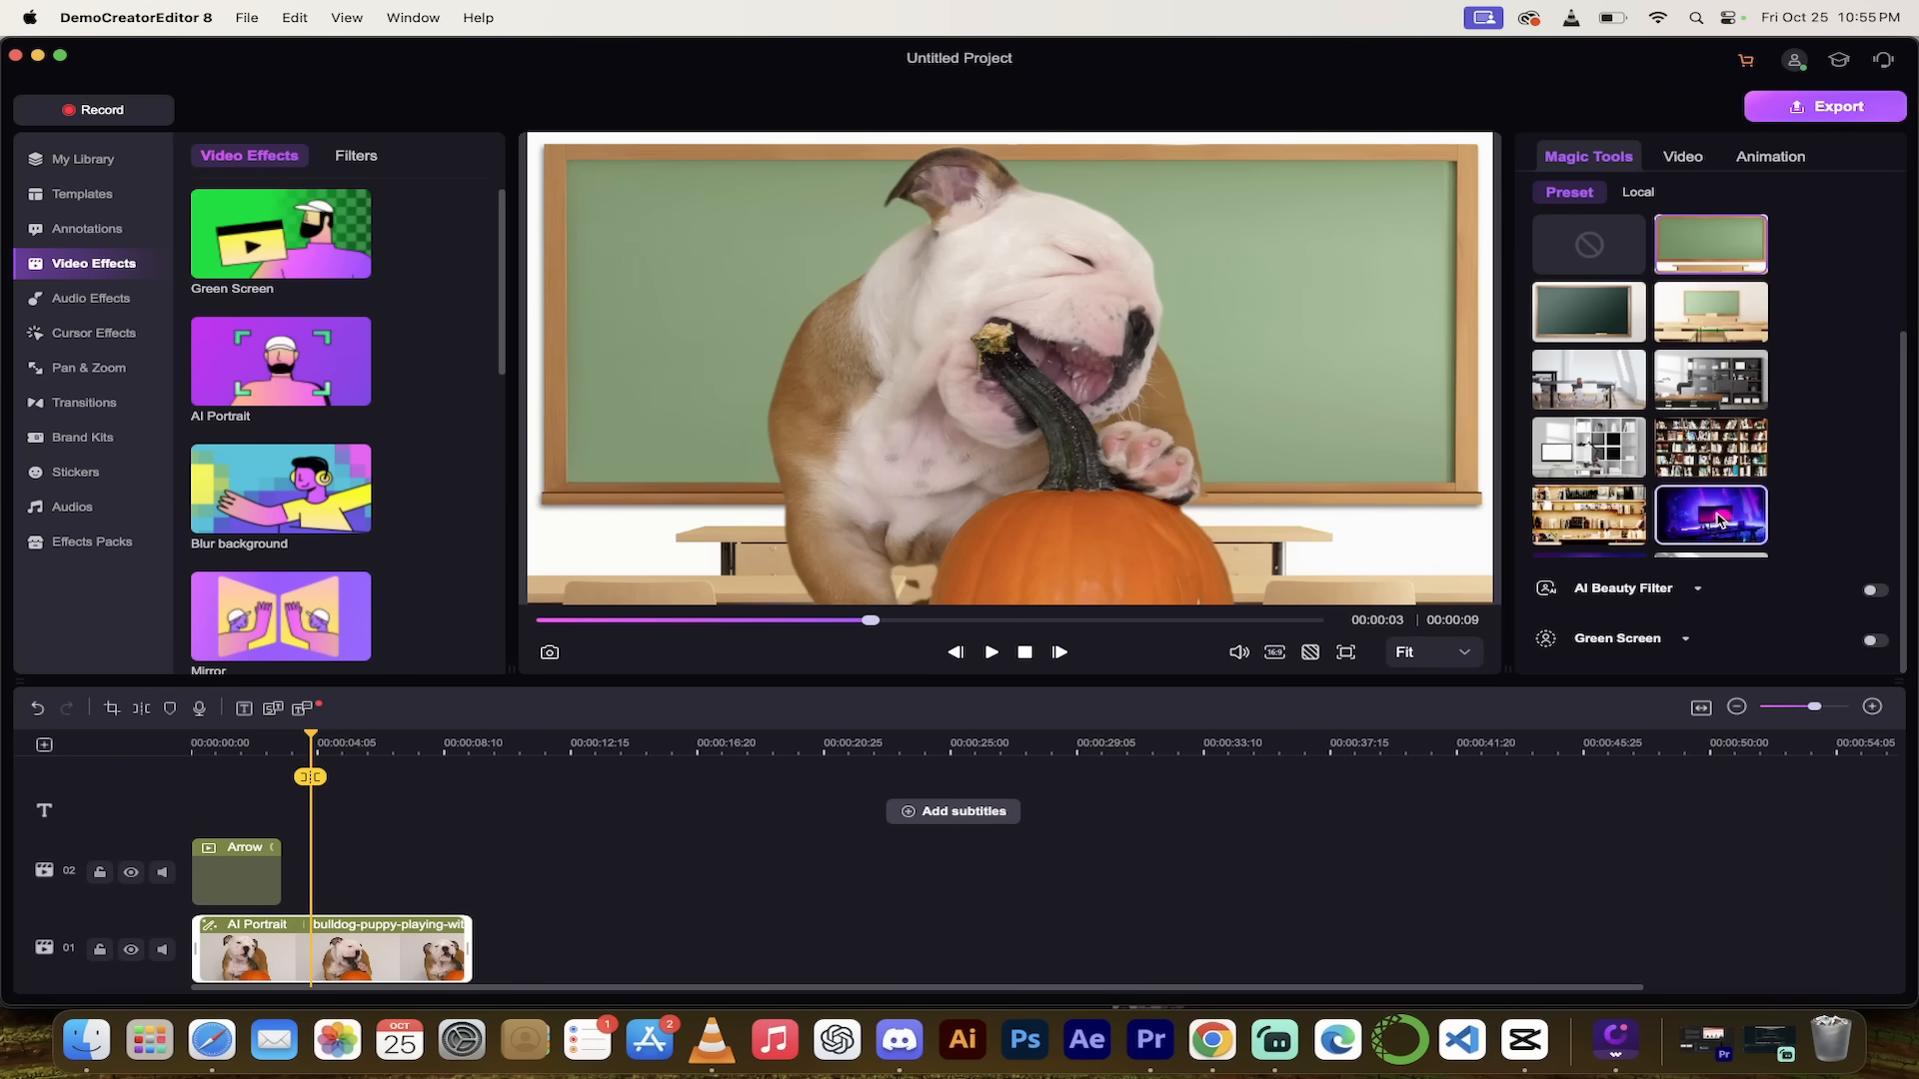
pyautogui.click(1708, 514)
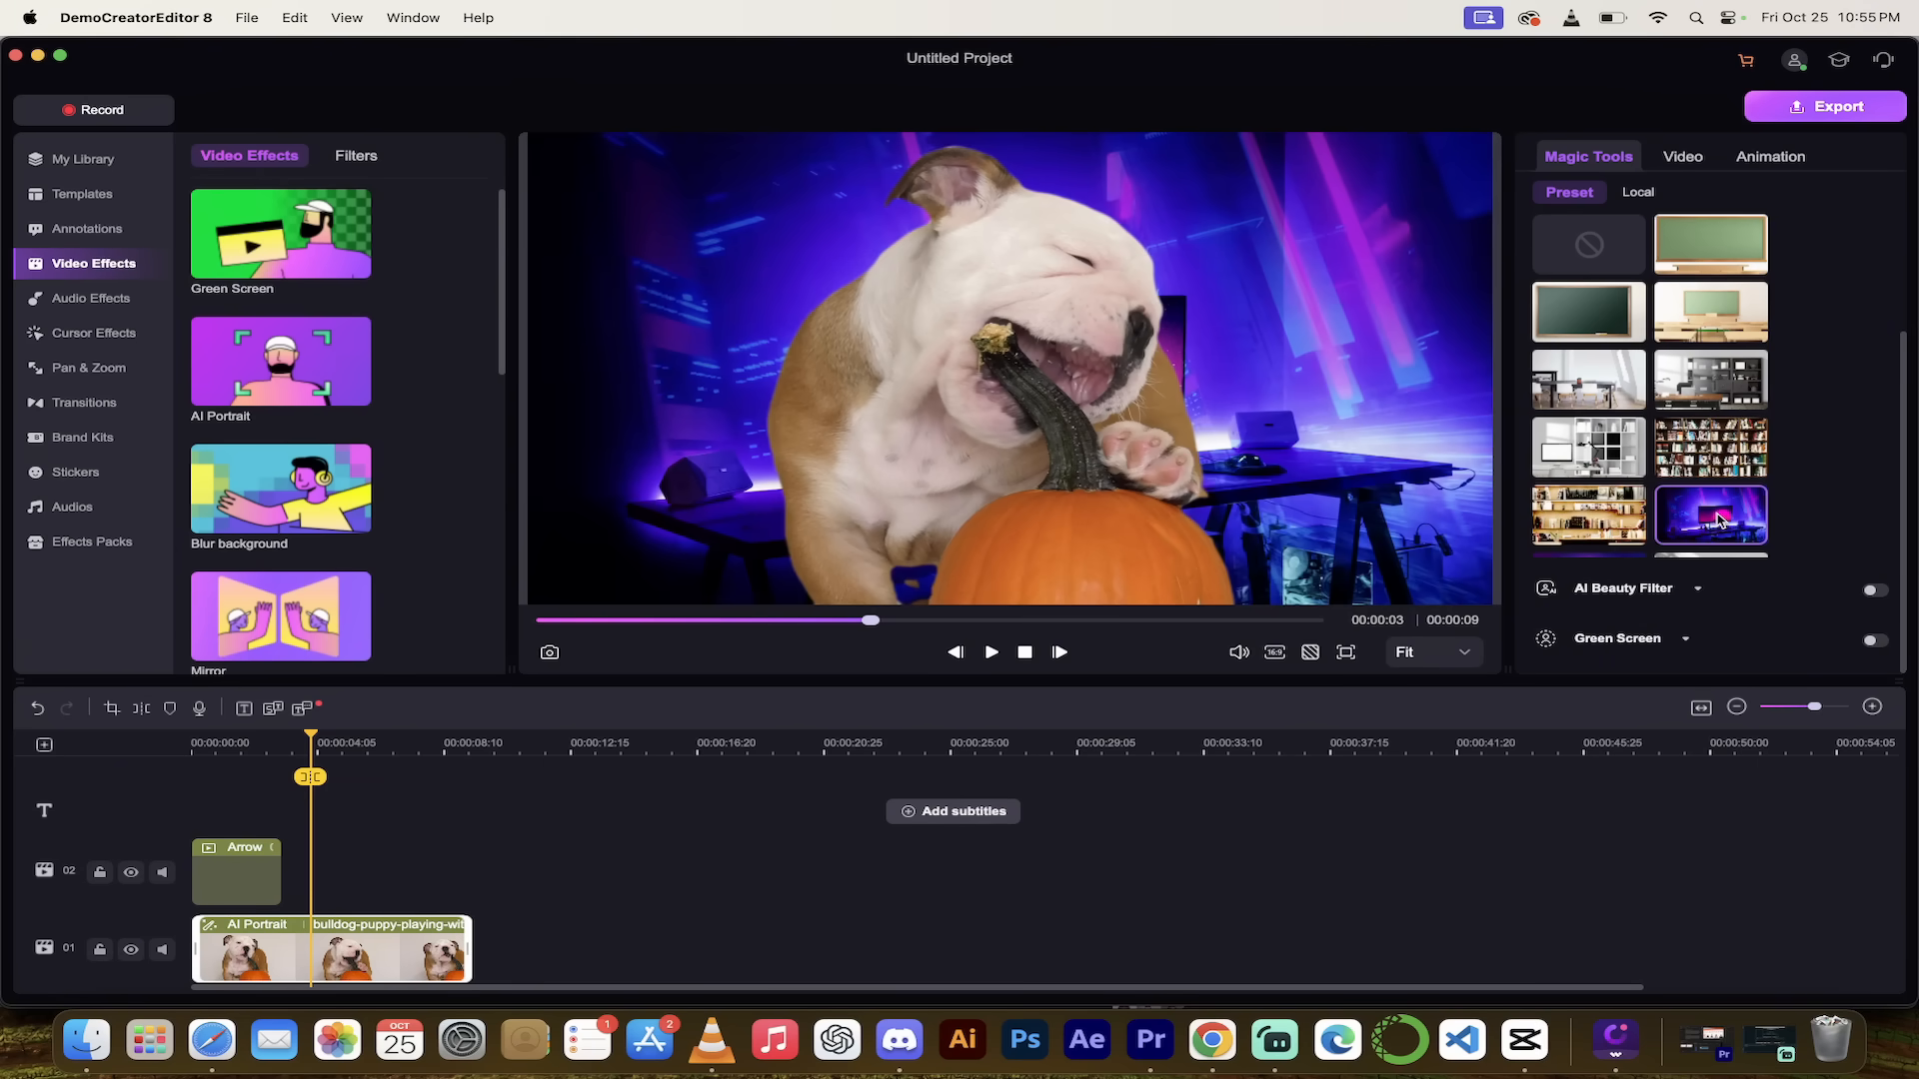
pyautogui.click(1587, 516)
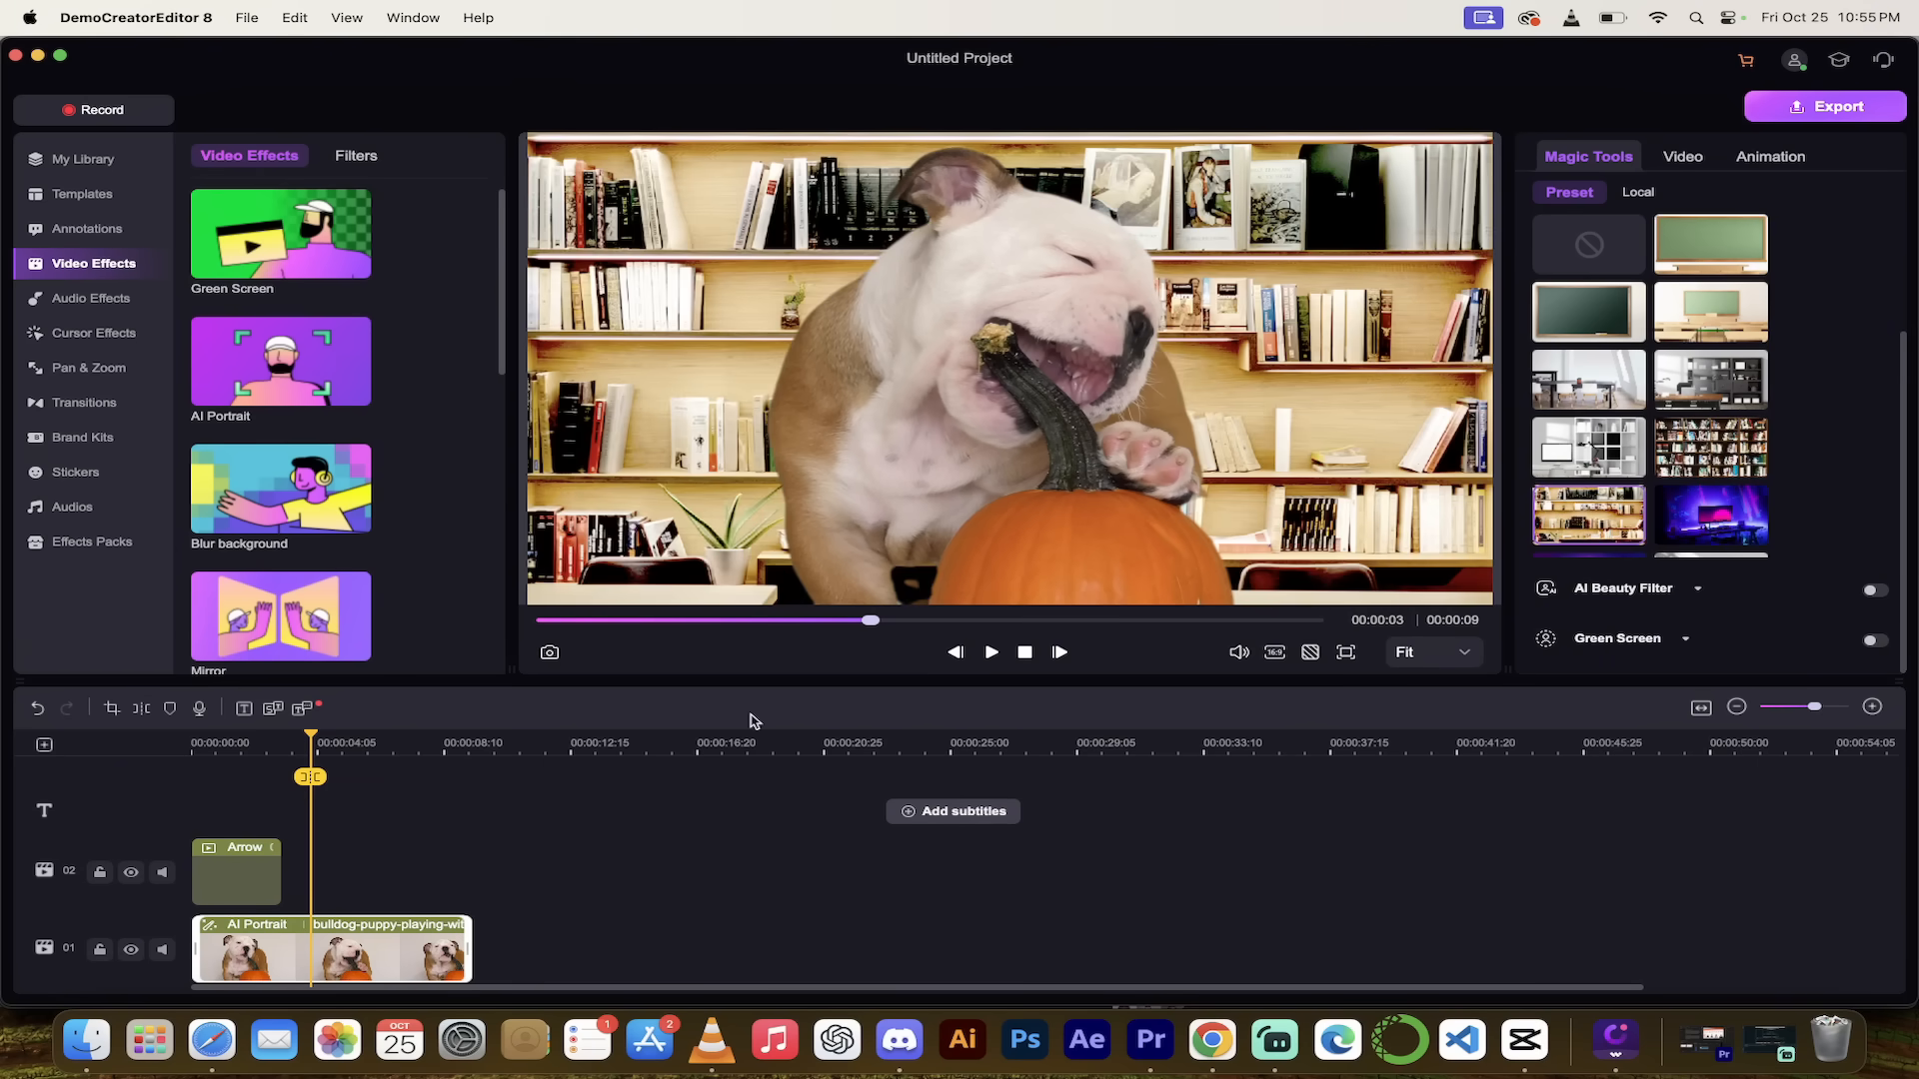
pyautogui.click(1587, 244)
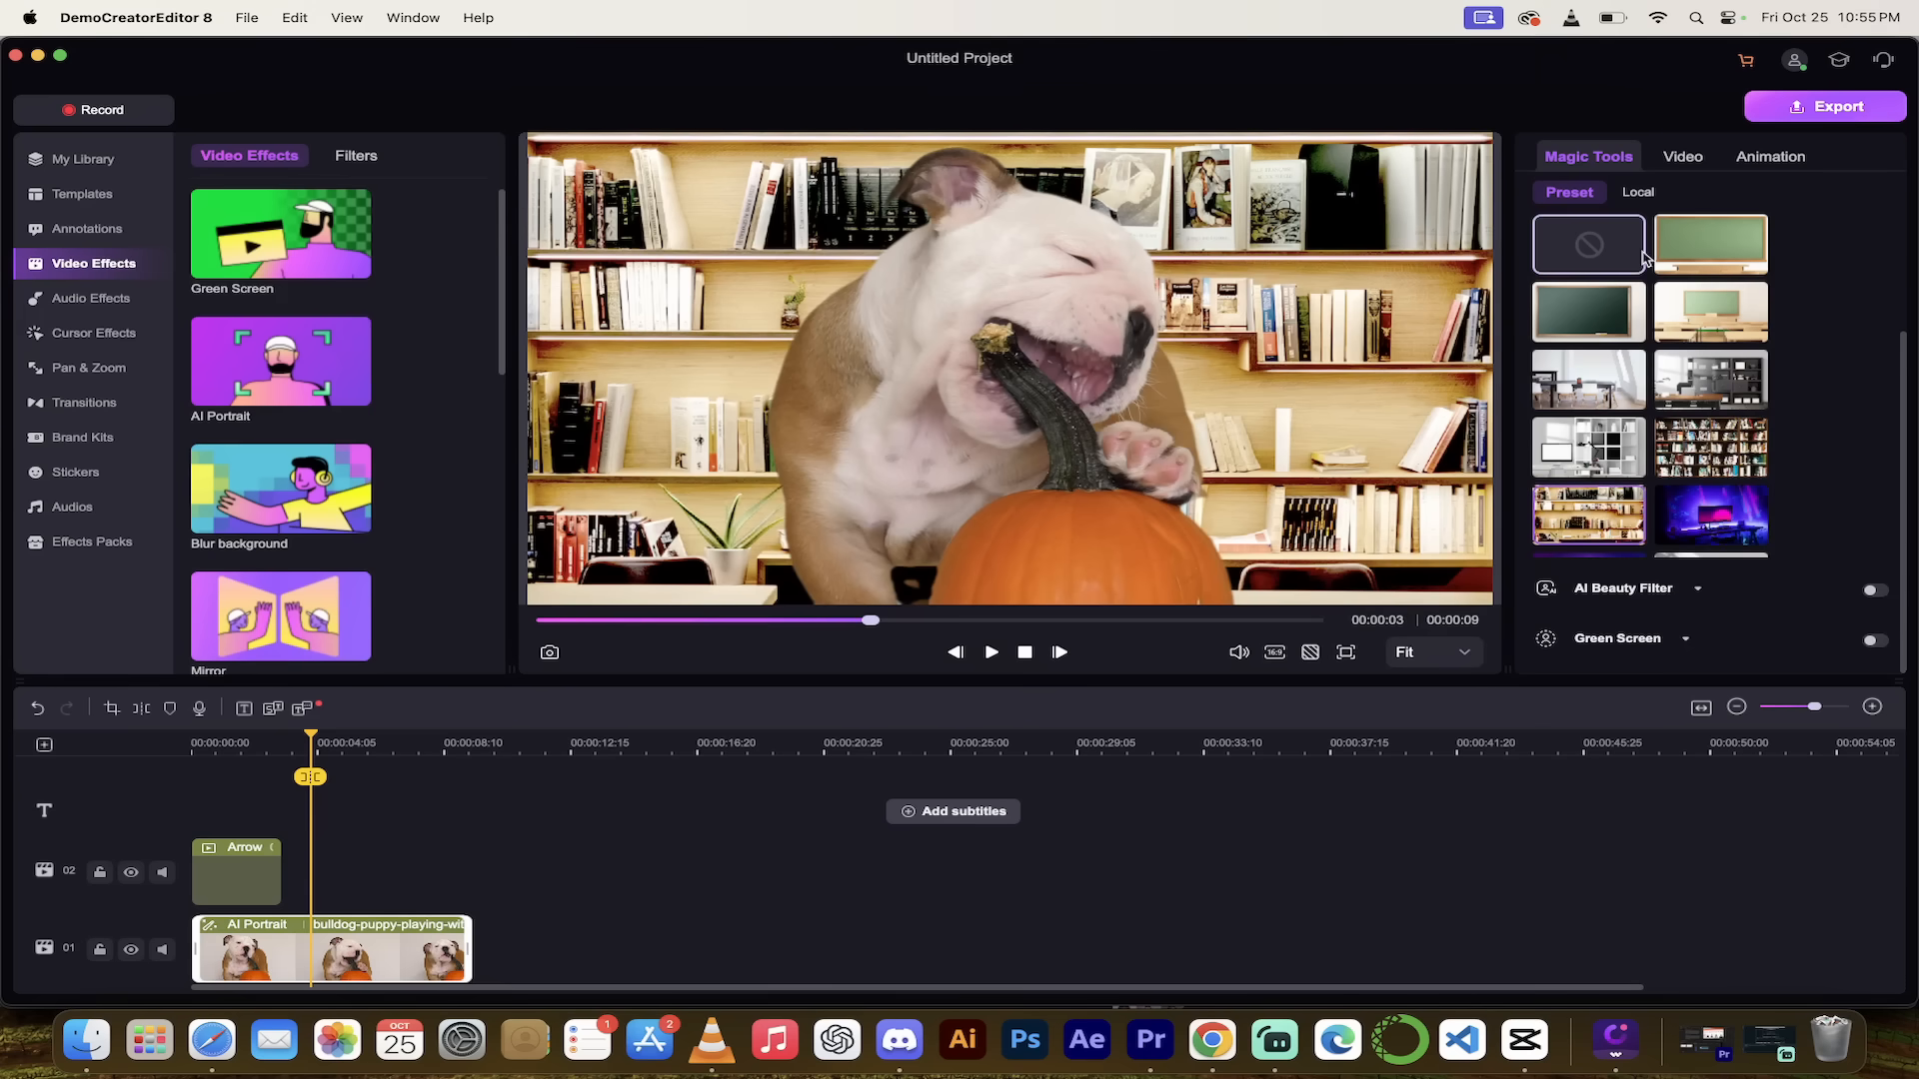
pyautogui.click(1587, 245)
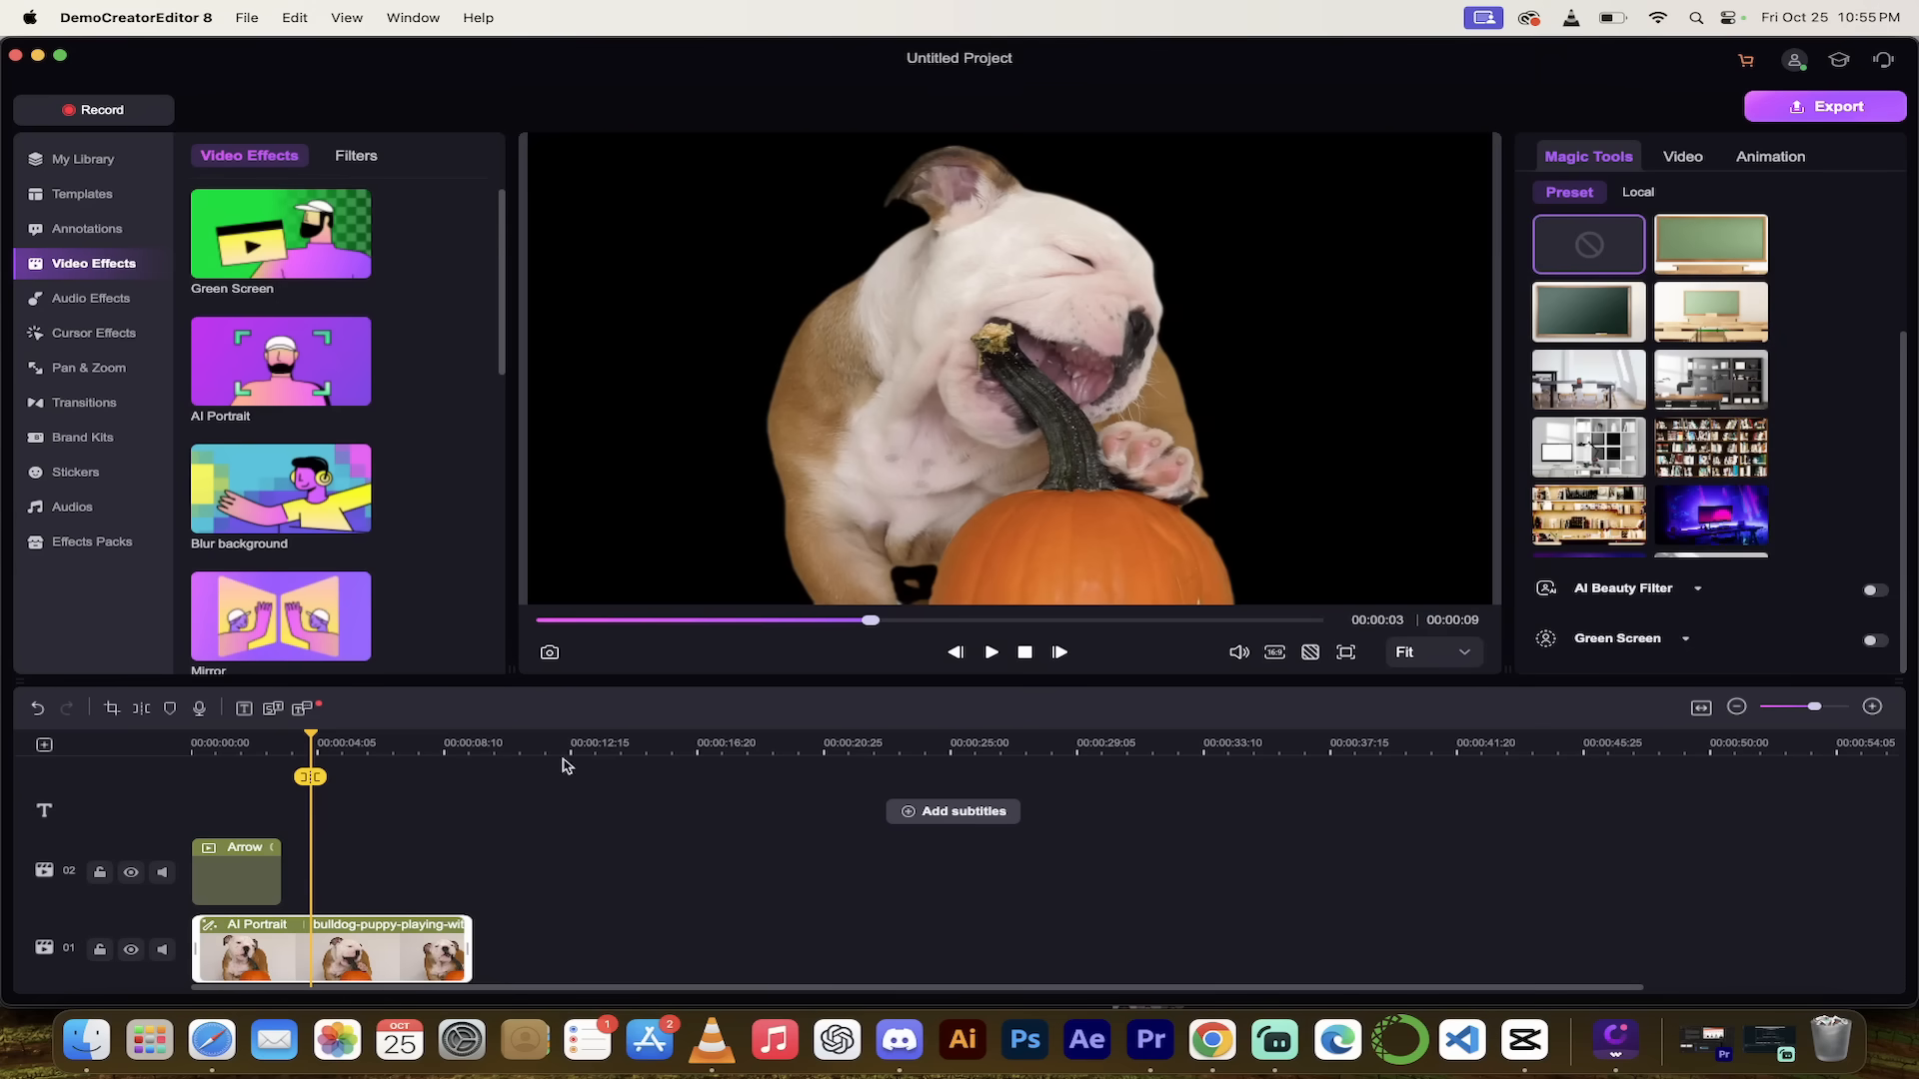
# Browse the Audio Effects and Cursor Effects collections, scrolling through the cursor thumbnails.
pyautogui.click(92, 297)
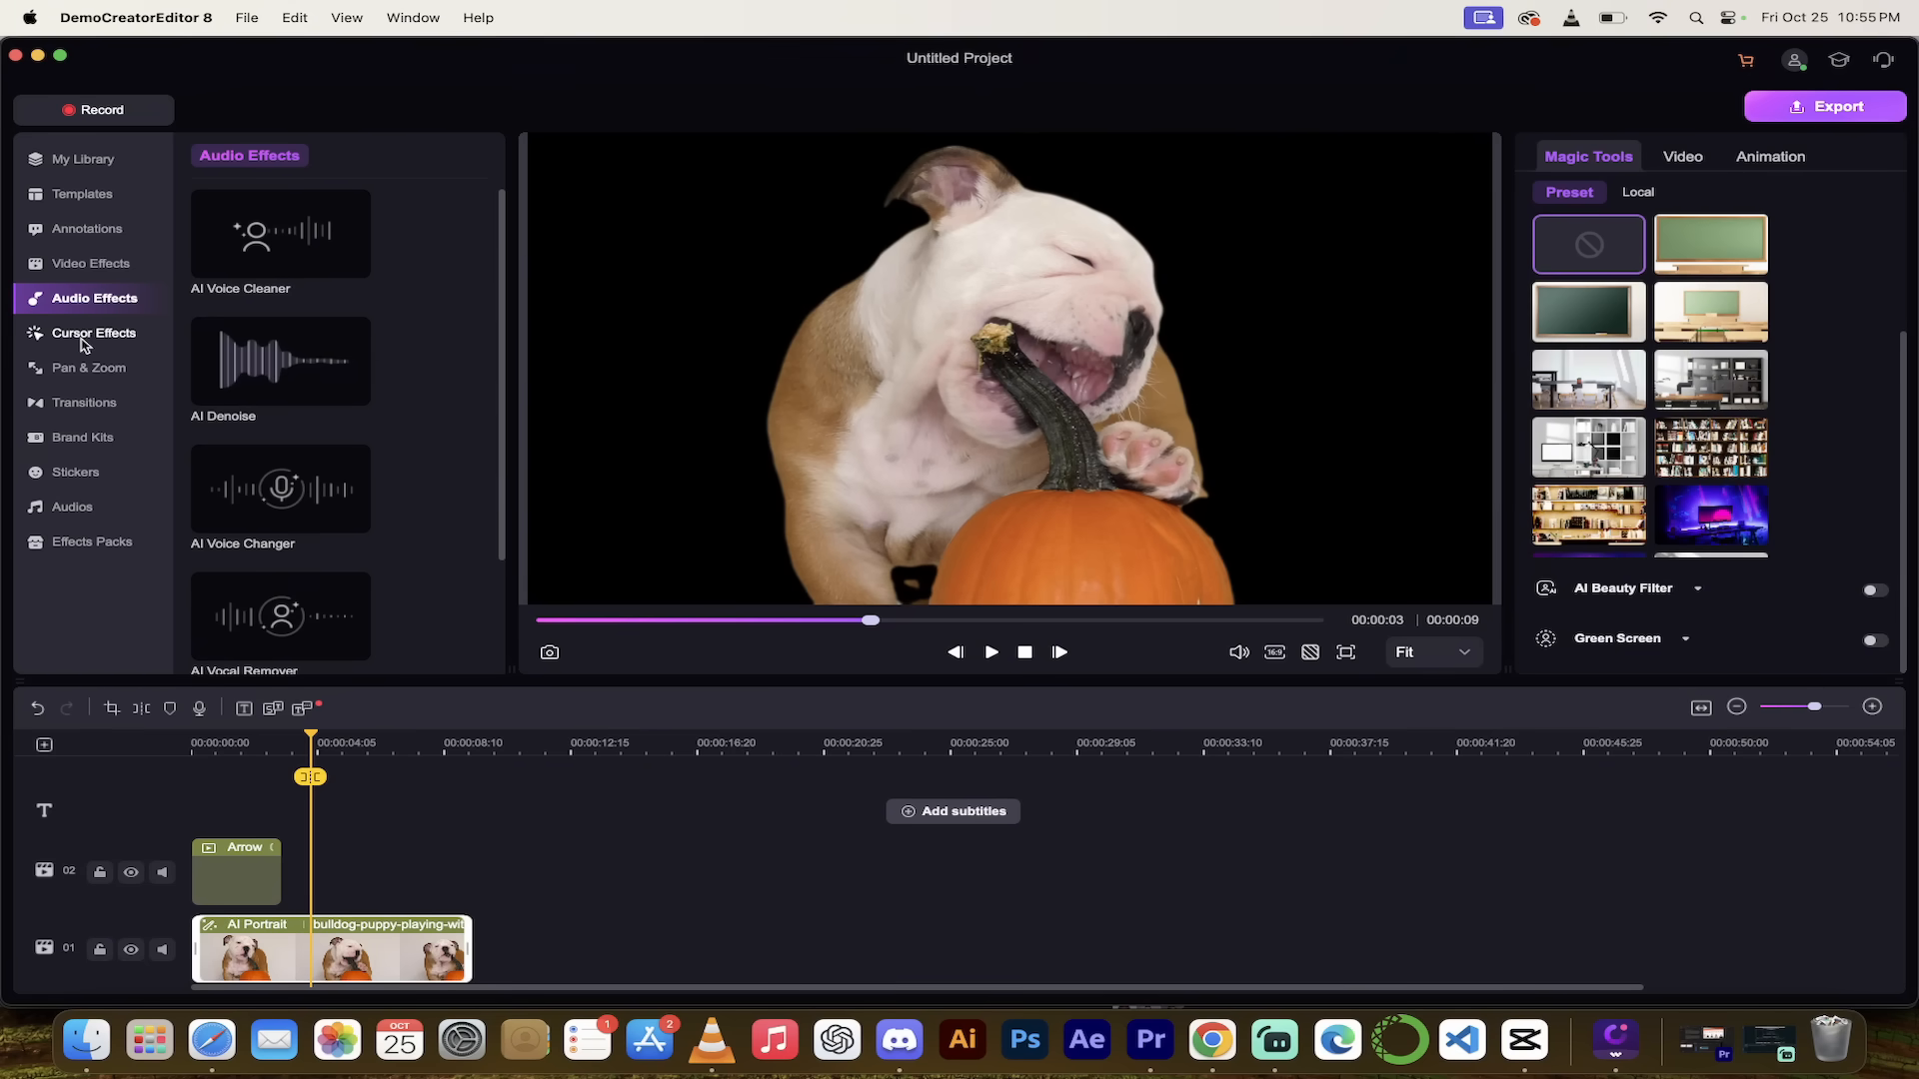
pyautogui.click(93, 332)
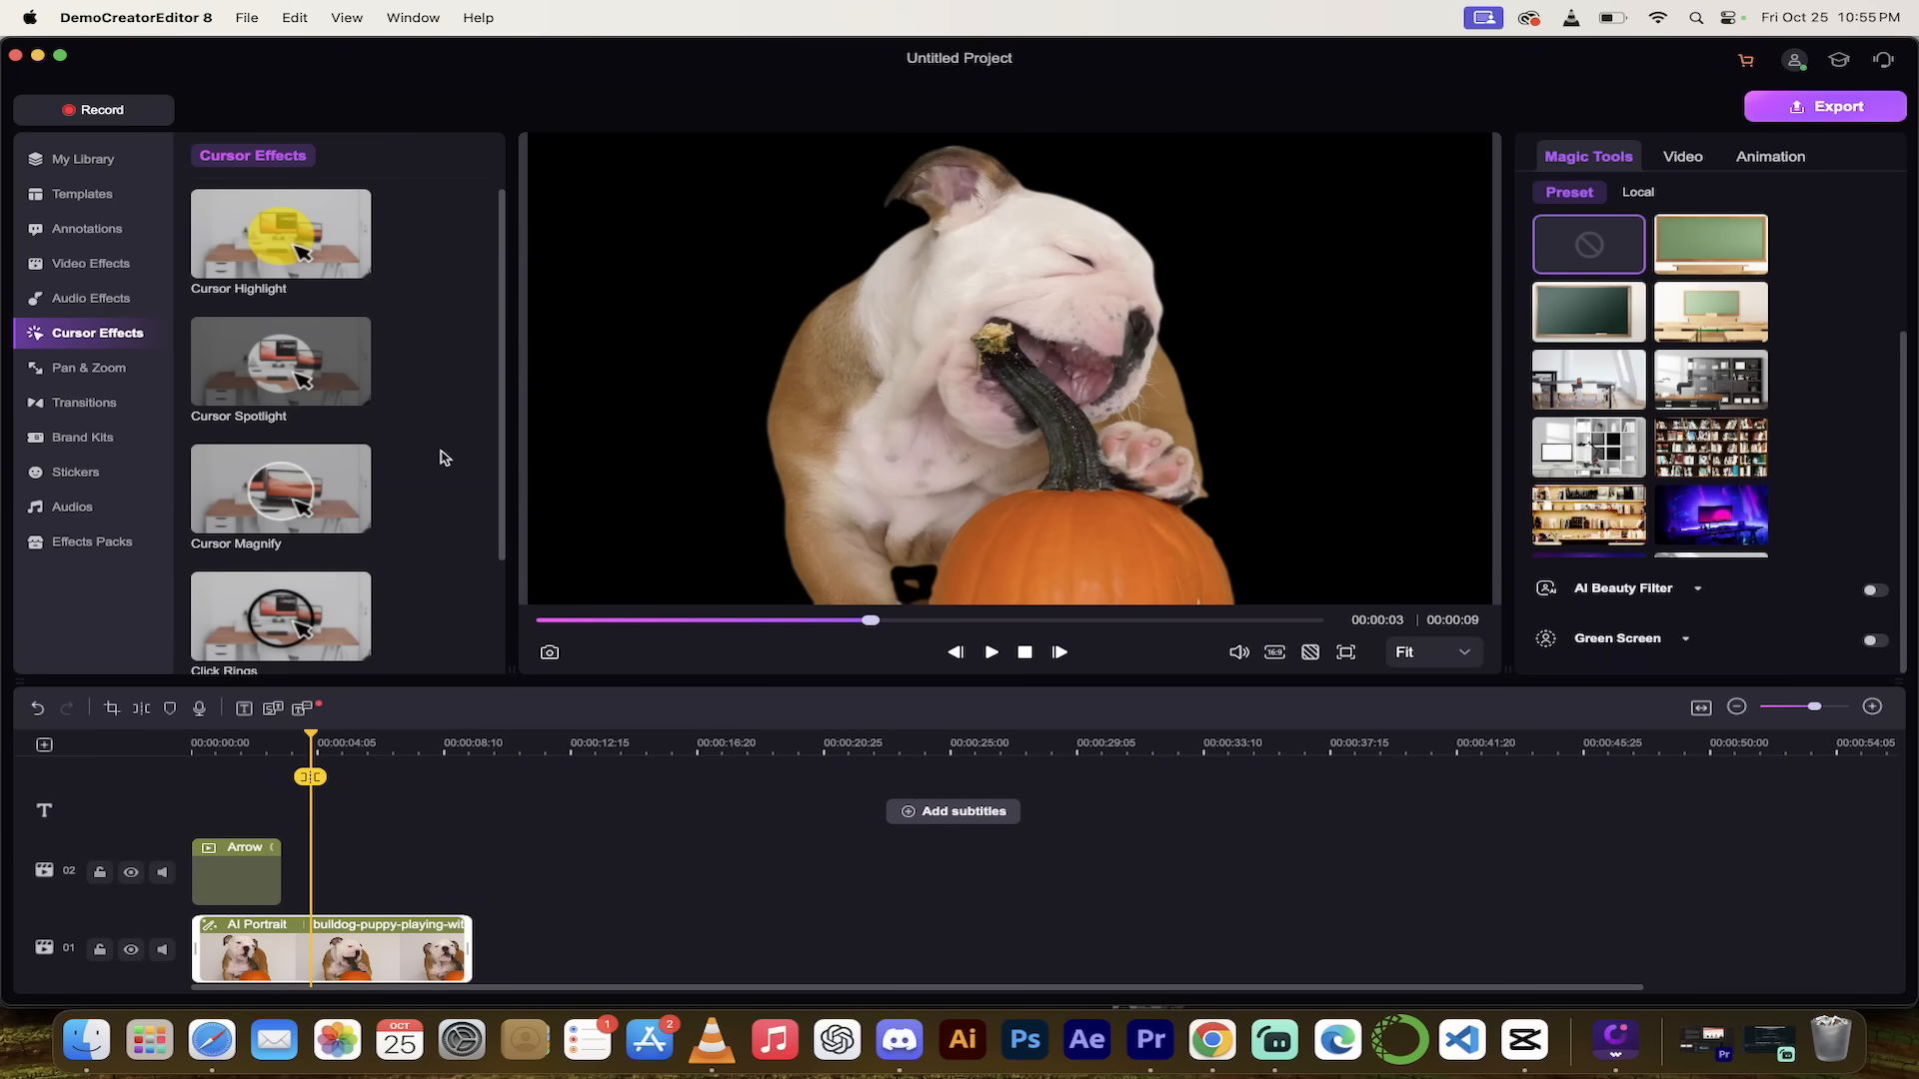
pyautogui.moveTo(547, 441)
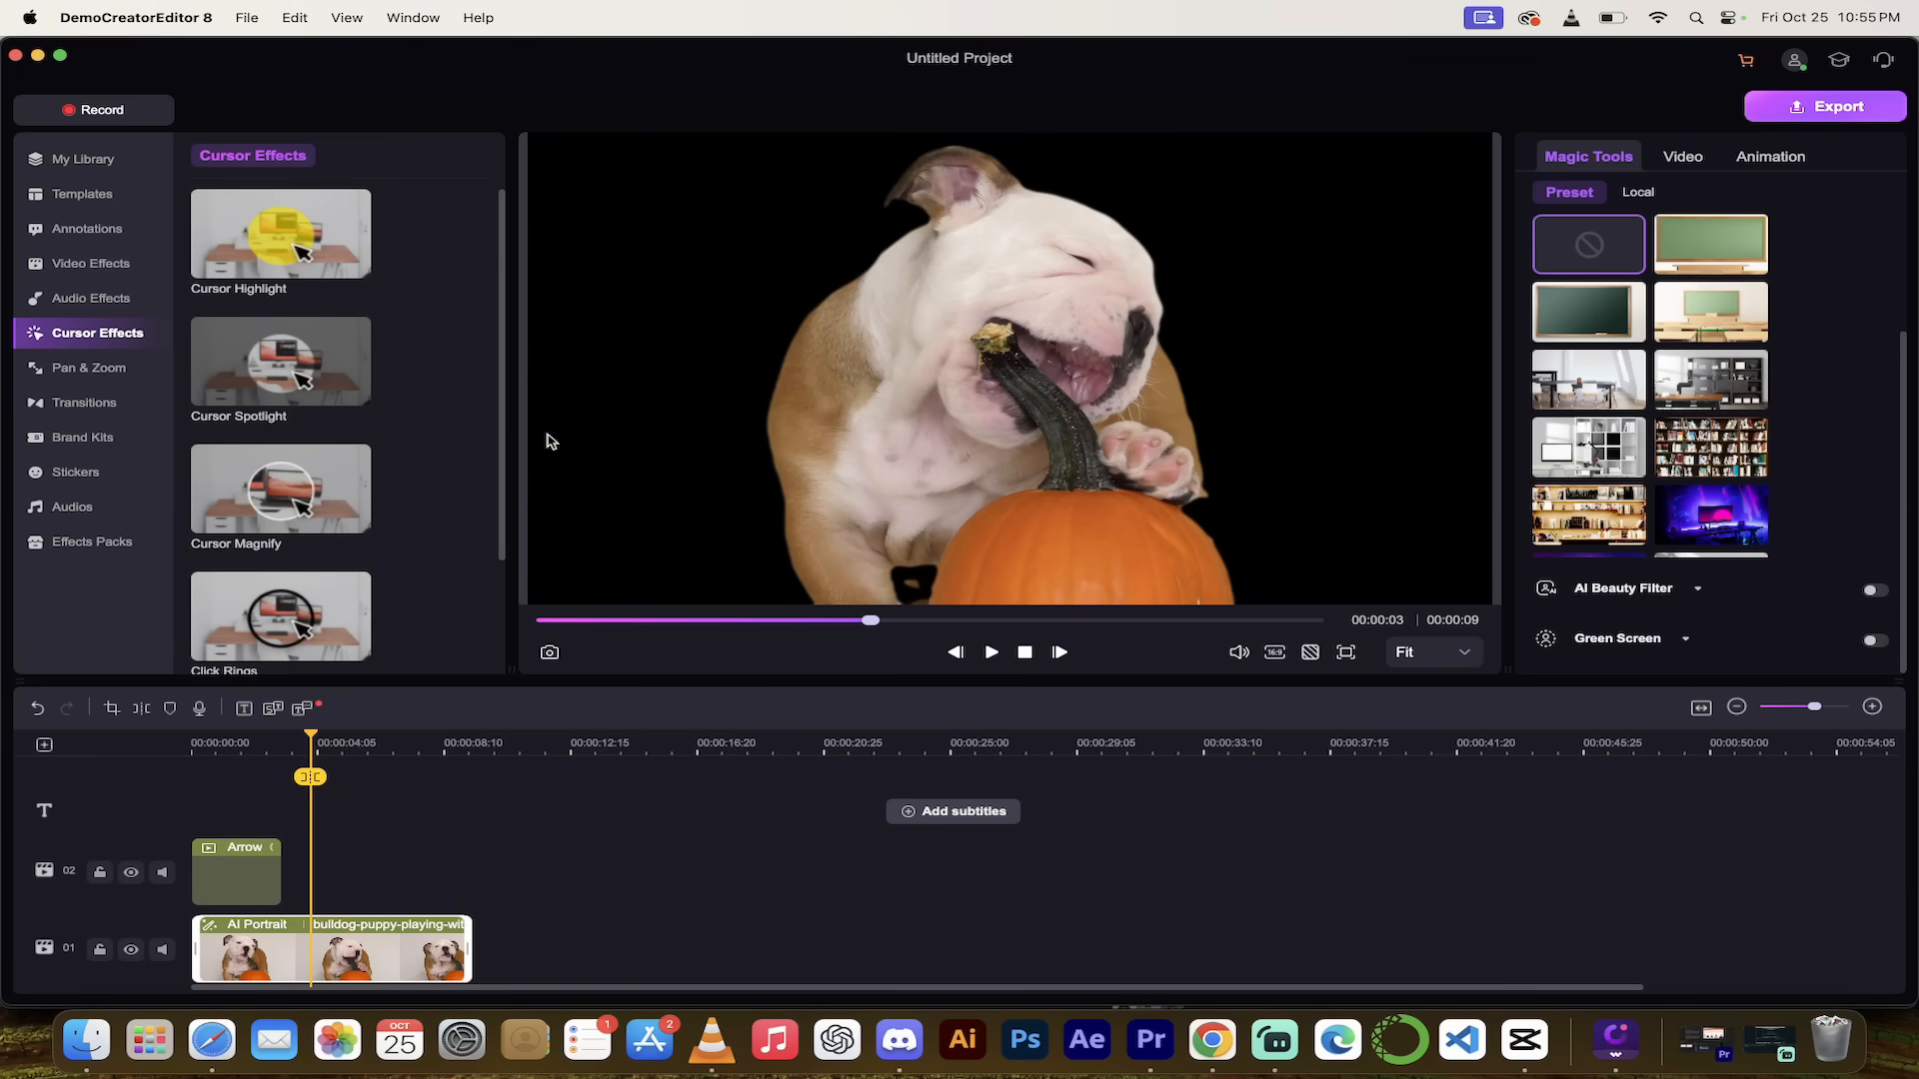
pyautogui.scroll(-3)
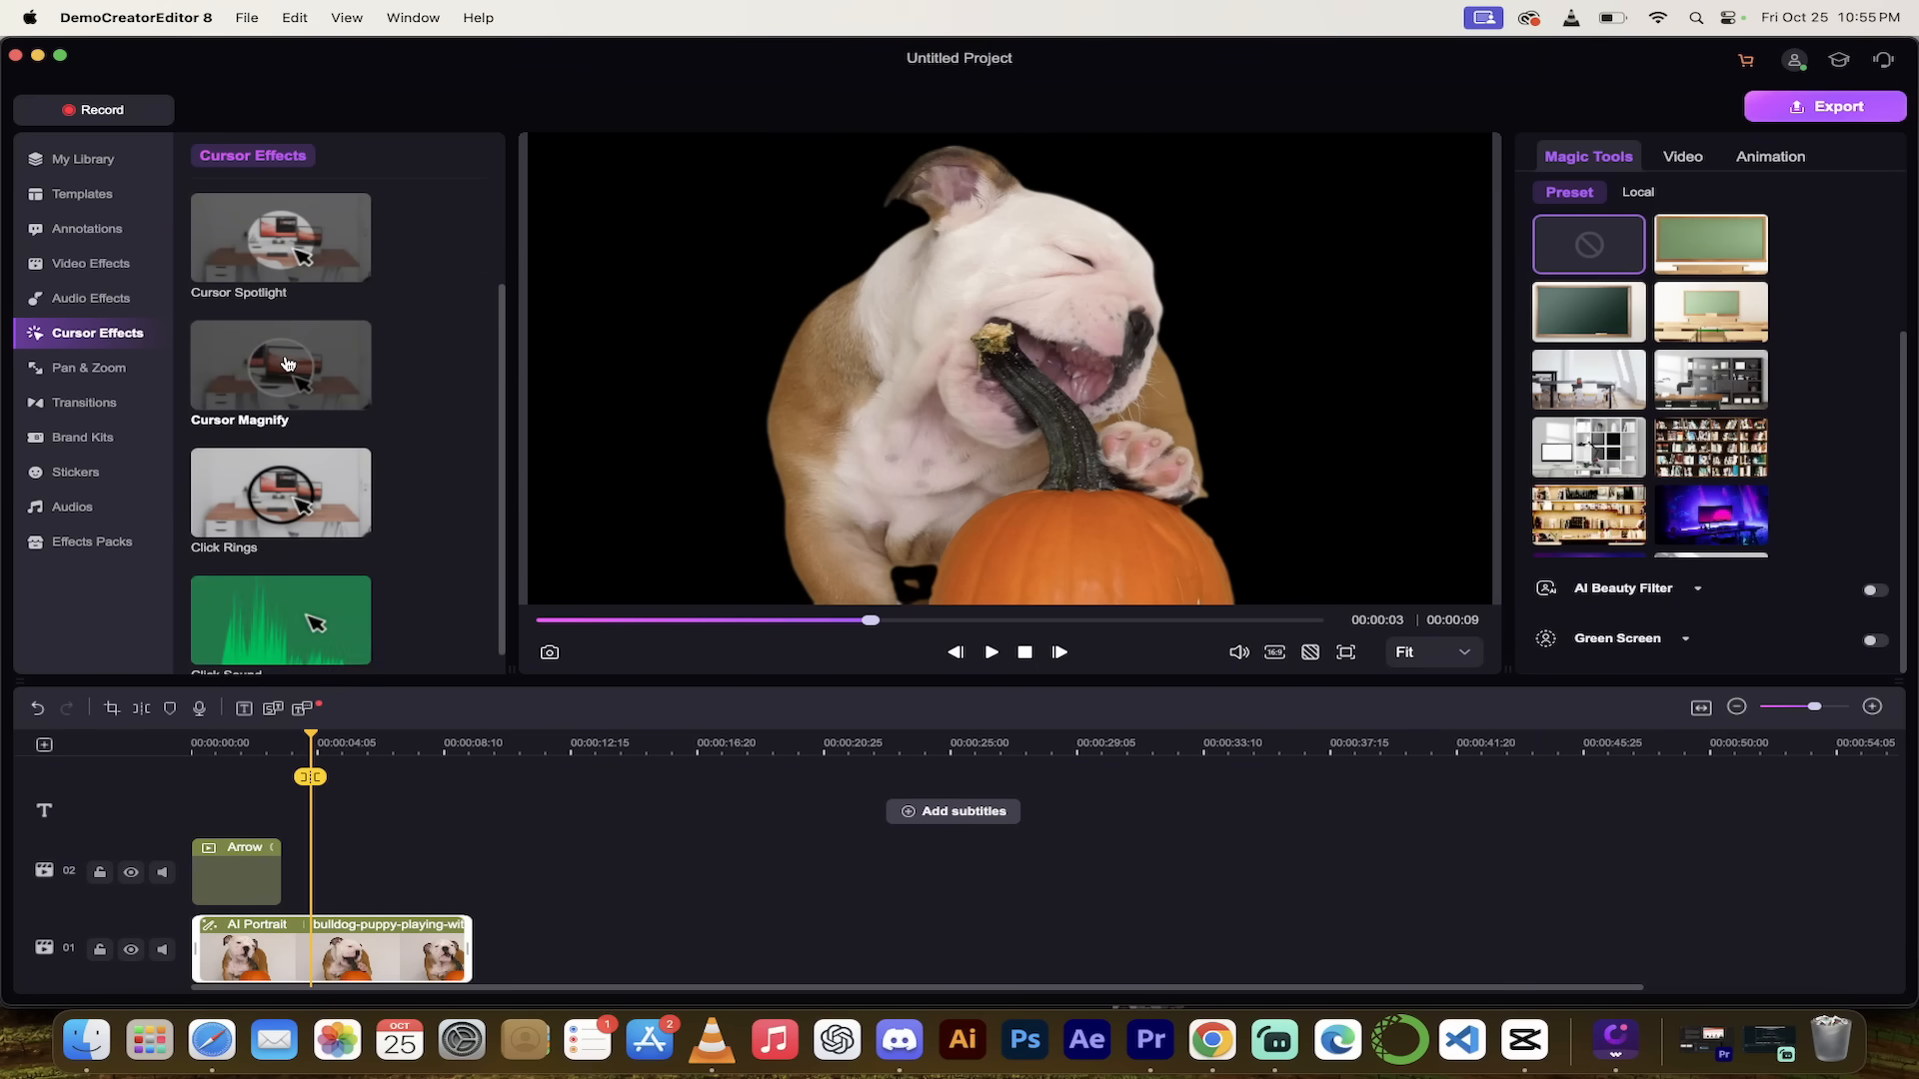
pyautogui.moveTo(88, 367)
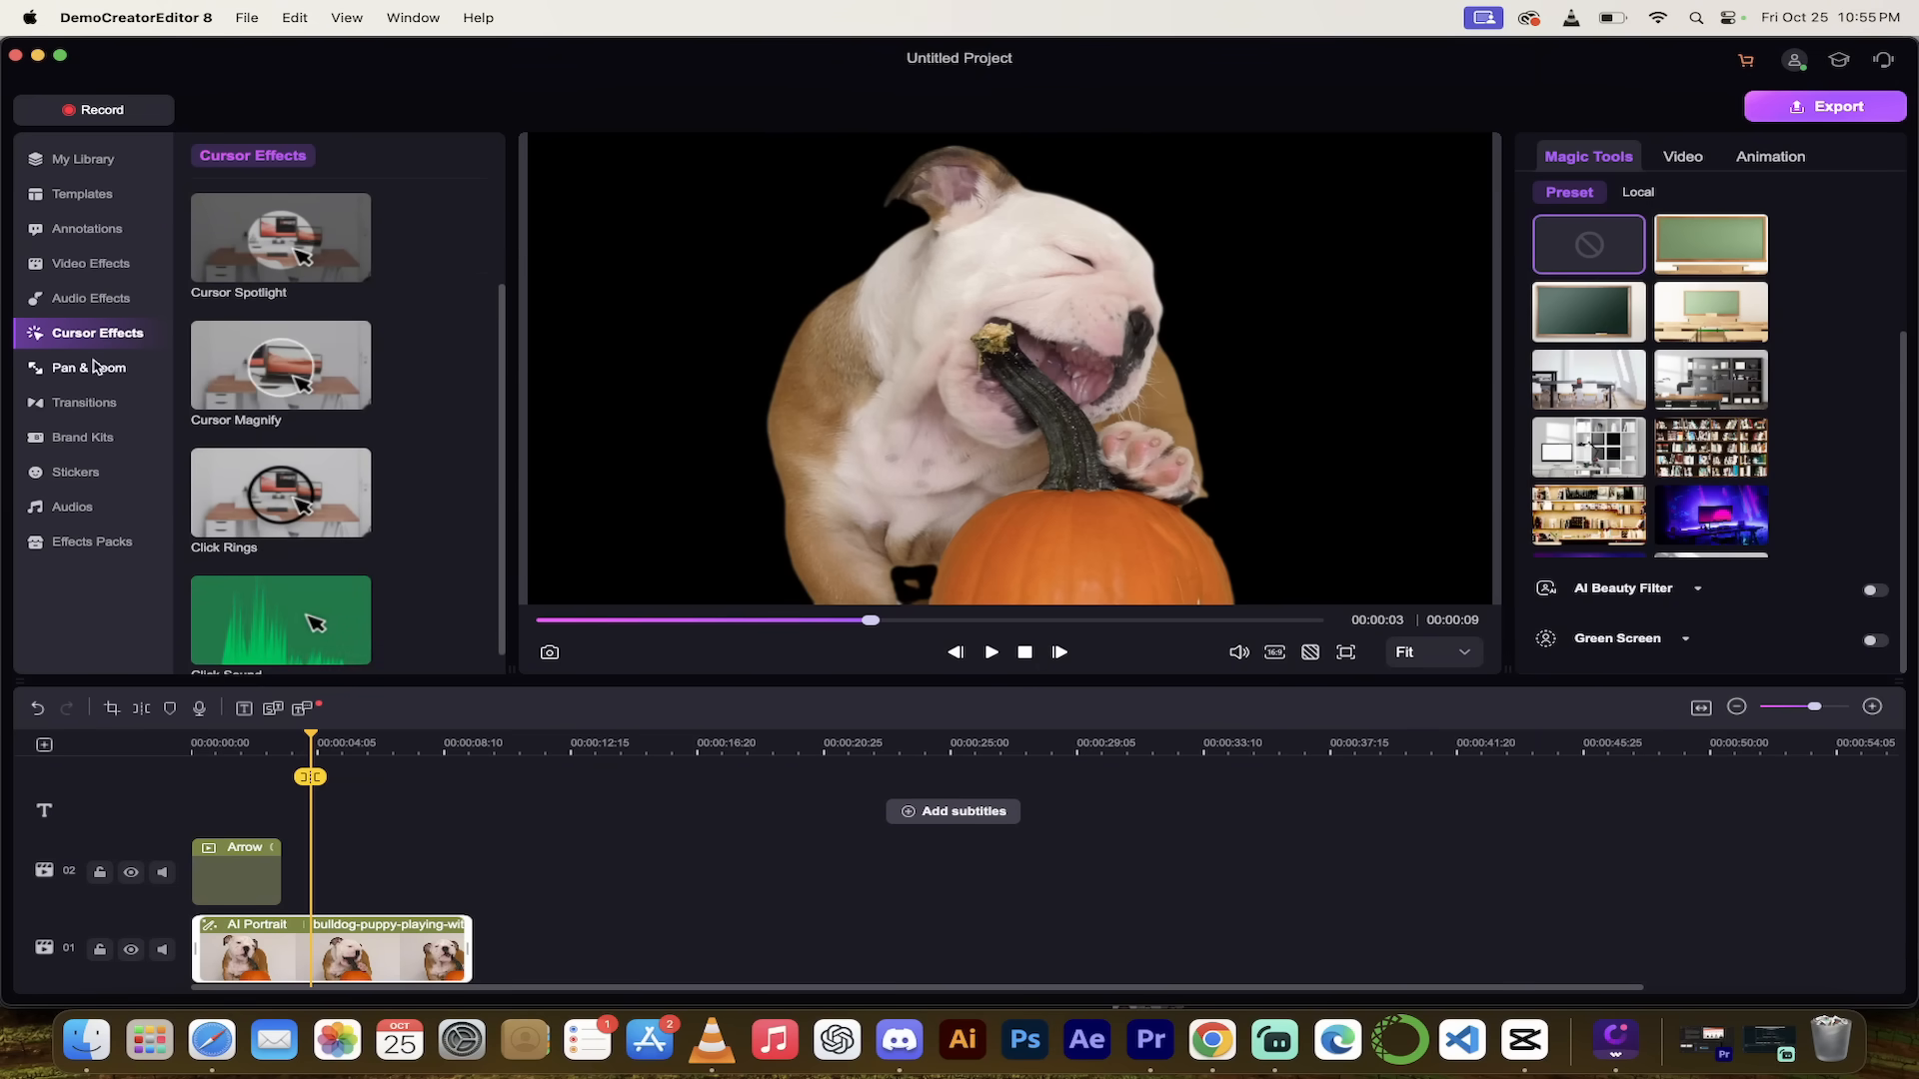
pyautogui.moveTo(84, 401)
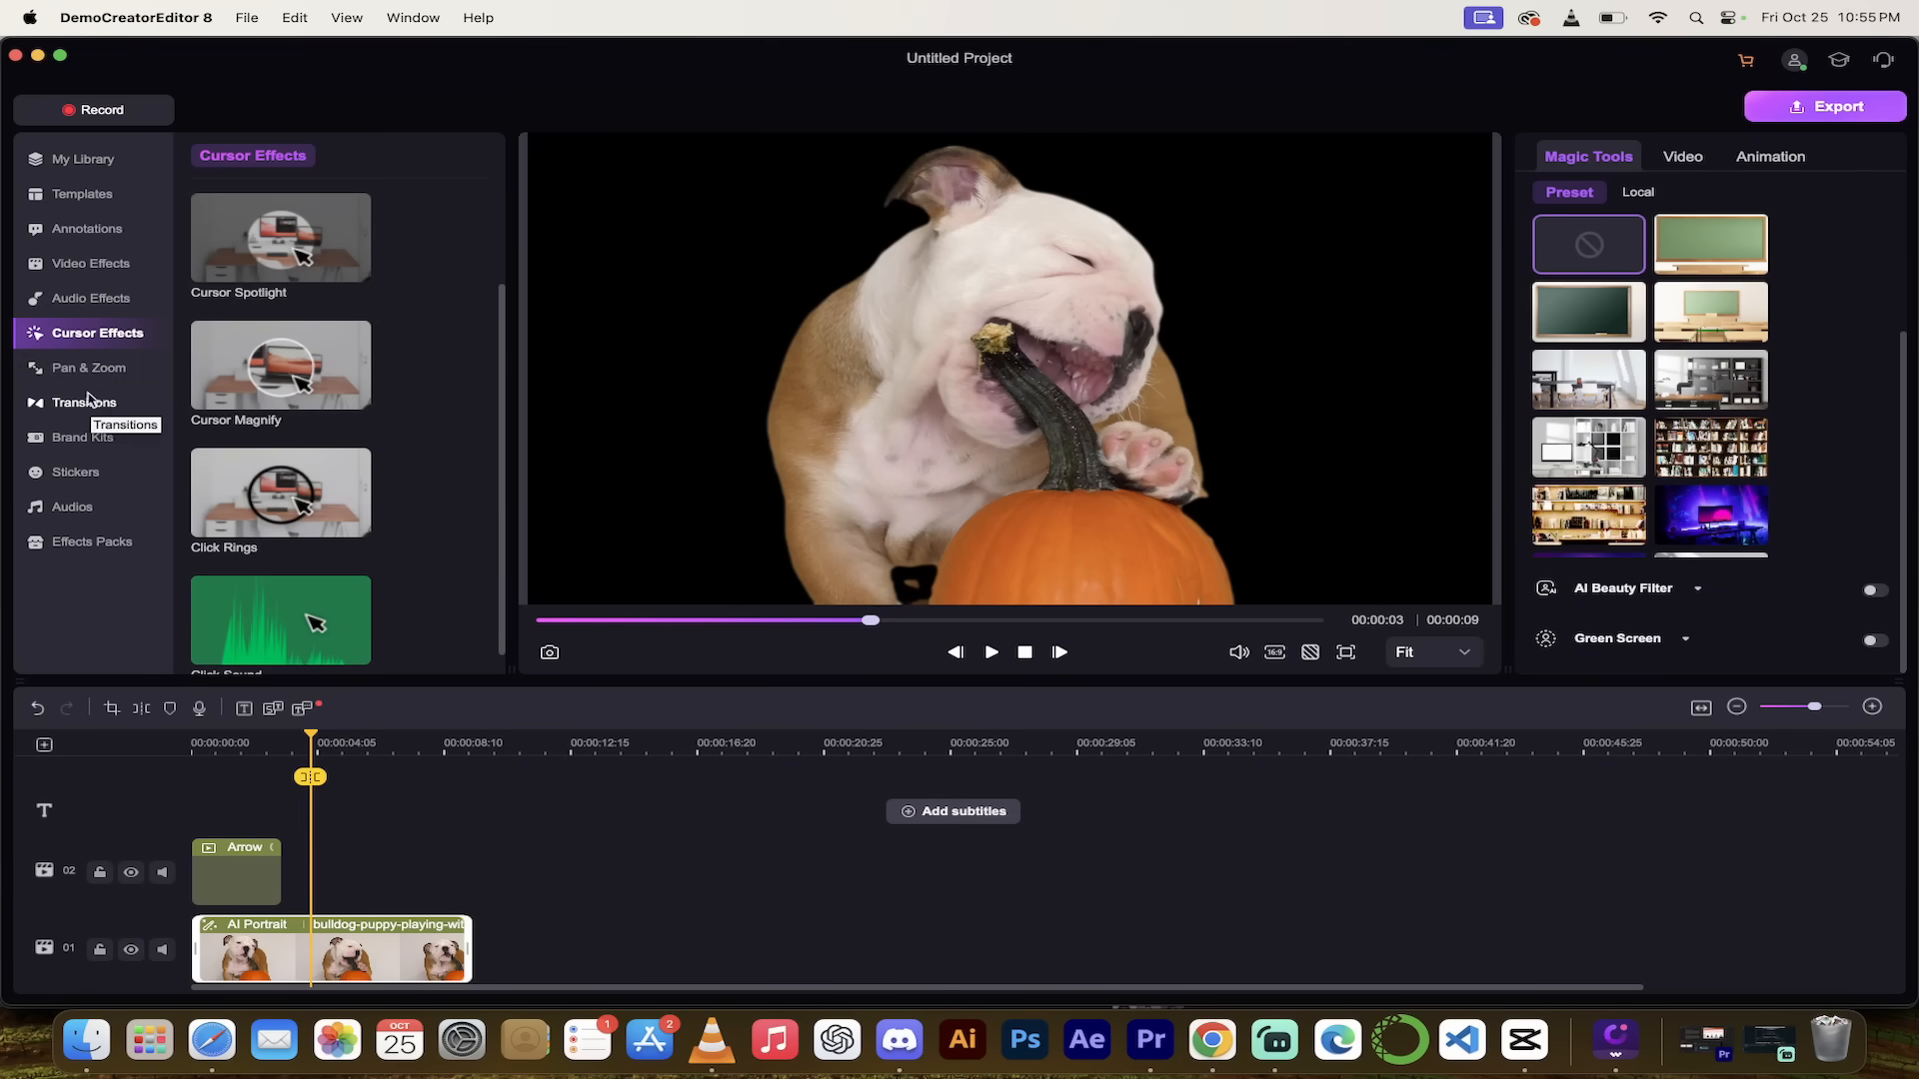
# Add the Zoom out pan-and-zoom effect to the bulldog clip's start and preview it.
pyautogui.click(89, 367)
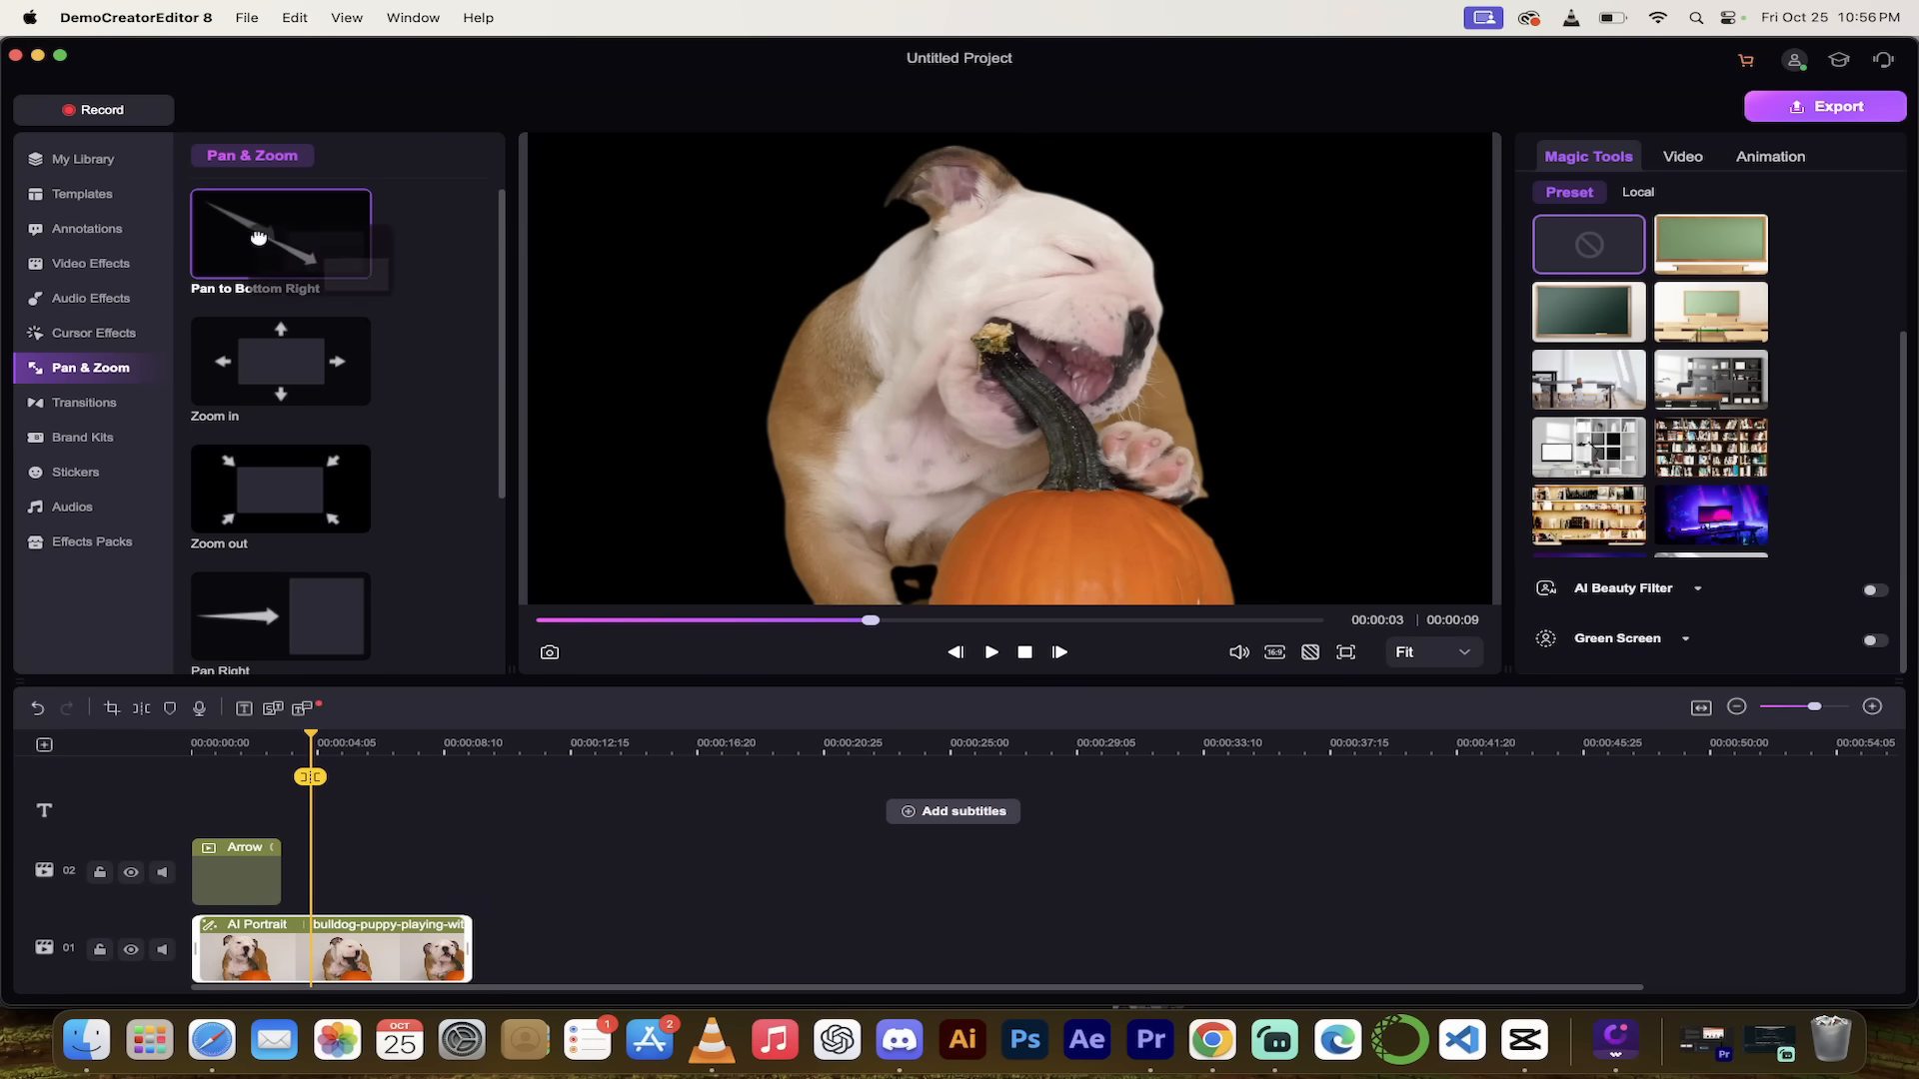
pyautogui.moveTo(268, 442)
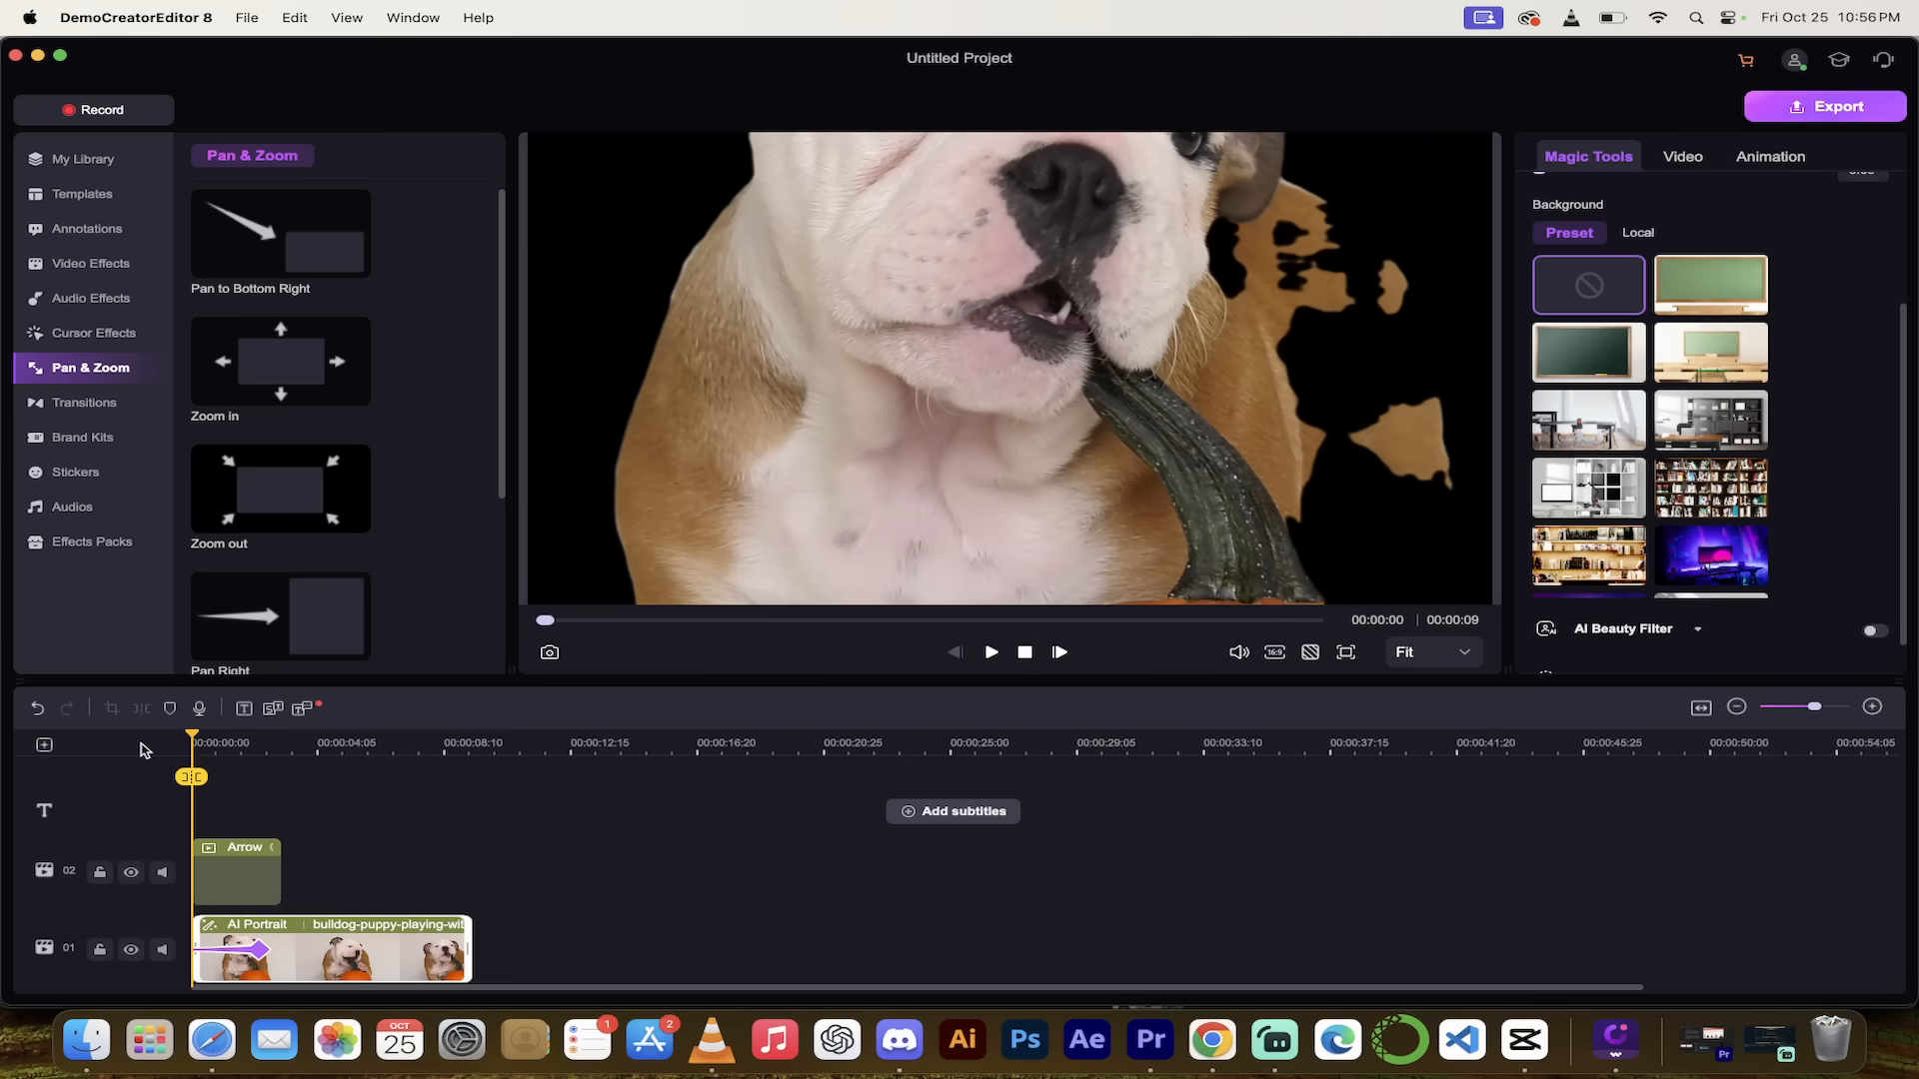
pyautogui.click(988, 652)
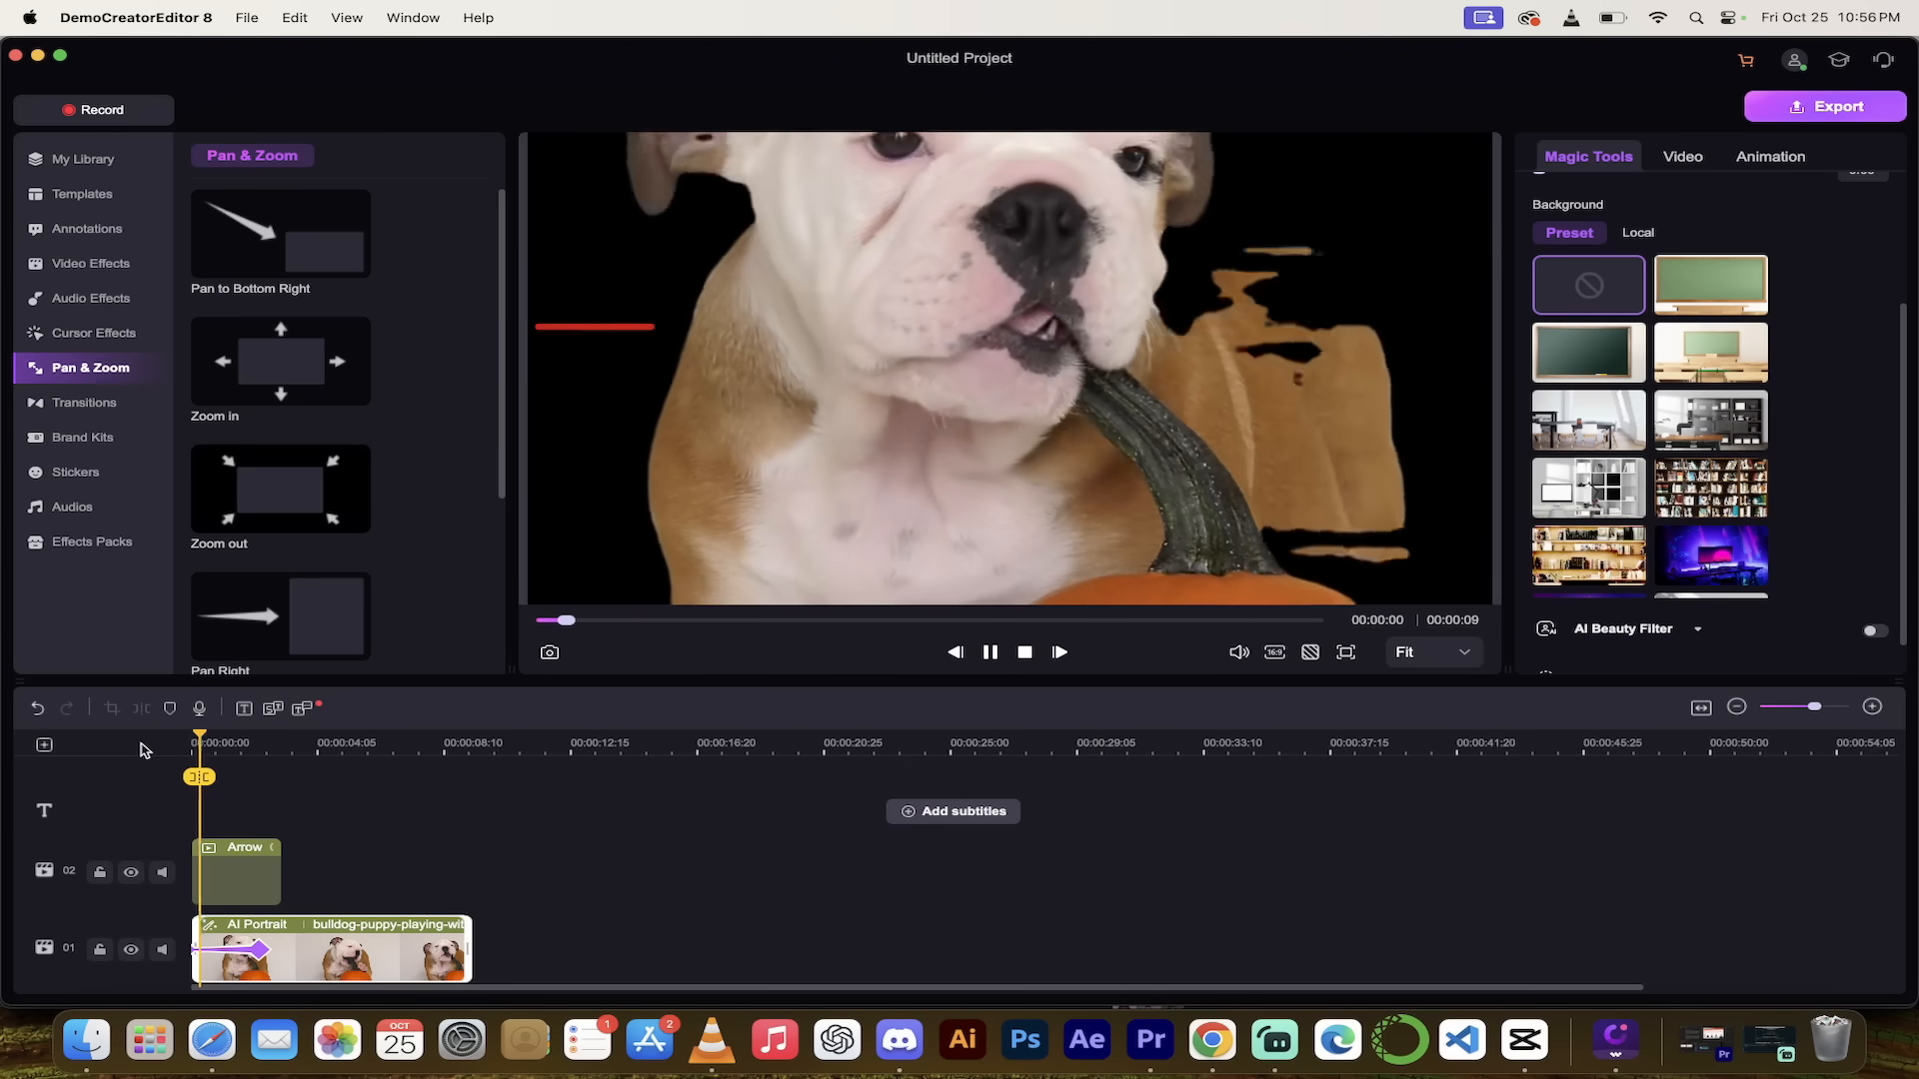
pyautogui.click(988, 651)
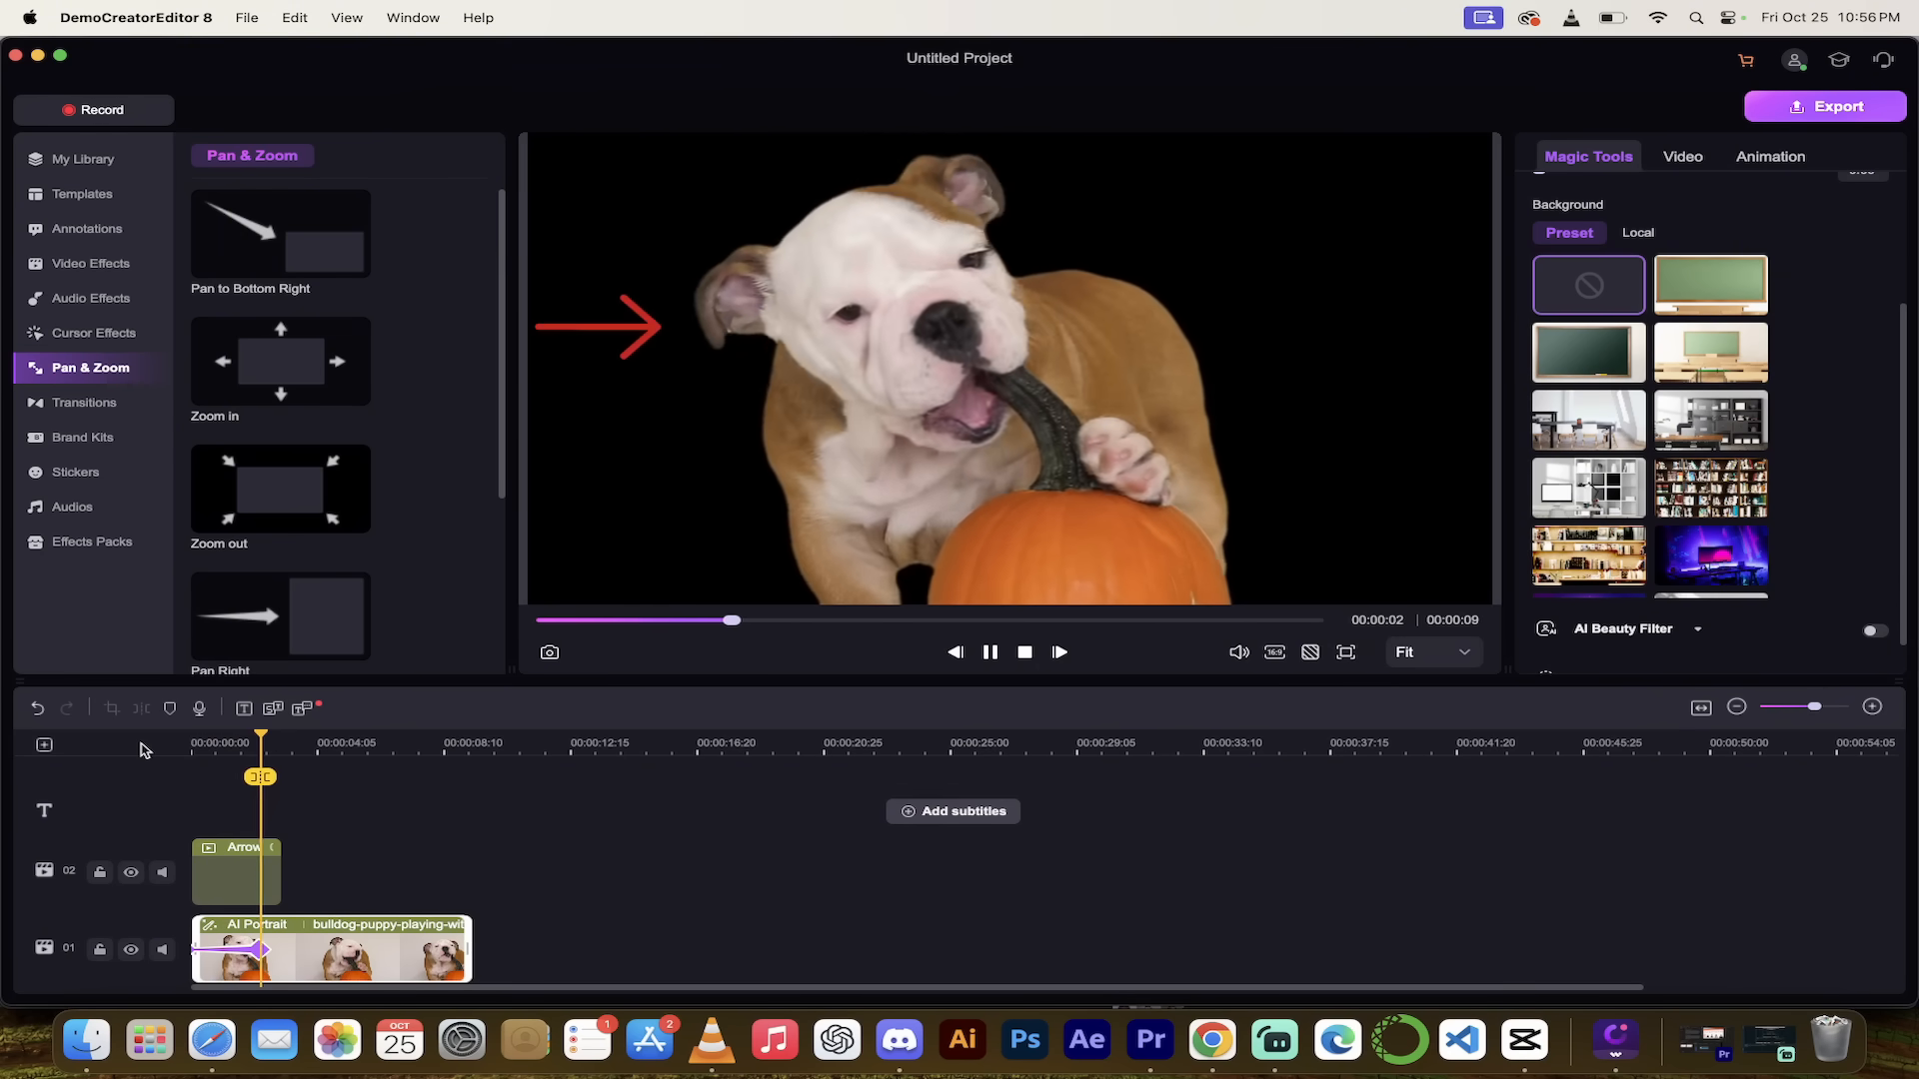
pyautogui.click(988, 651)
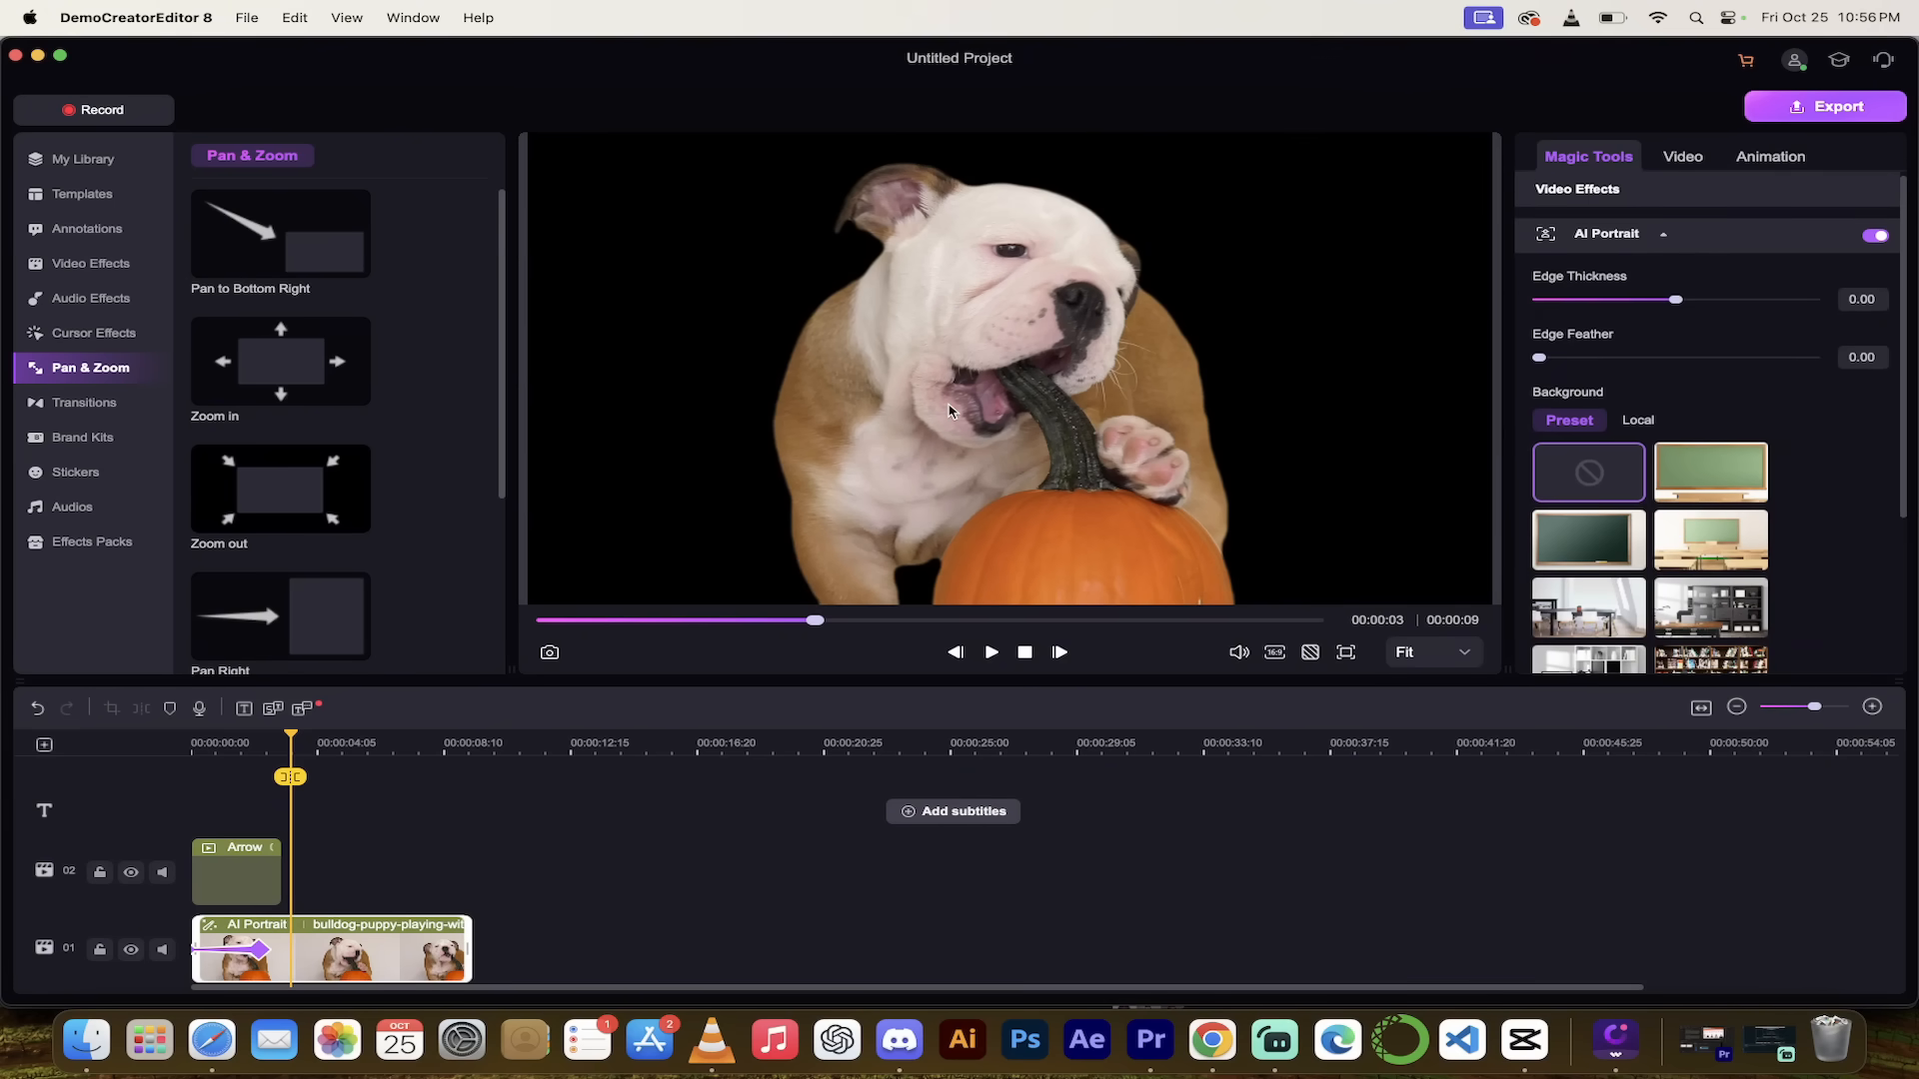
pyautogui.click(86, 403)
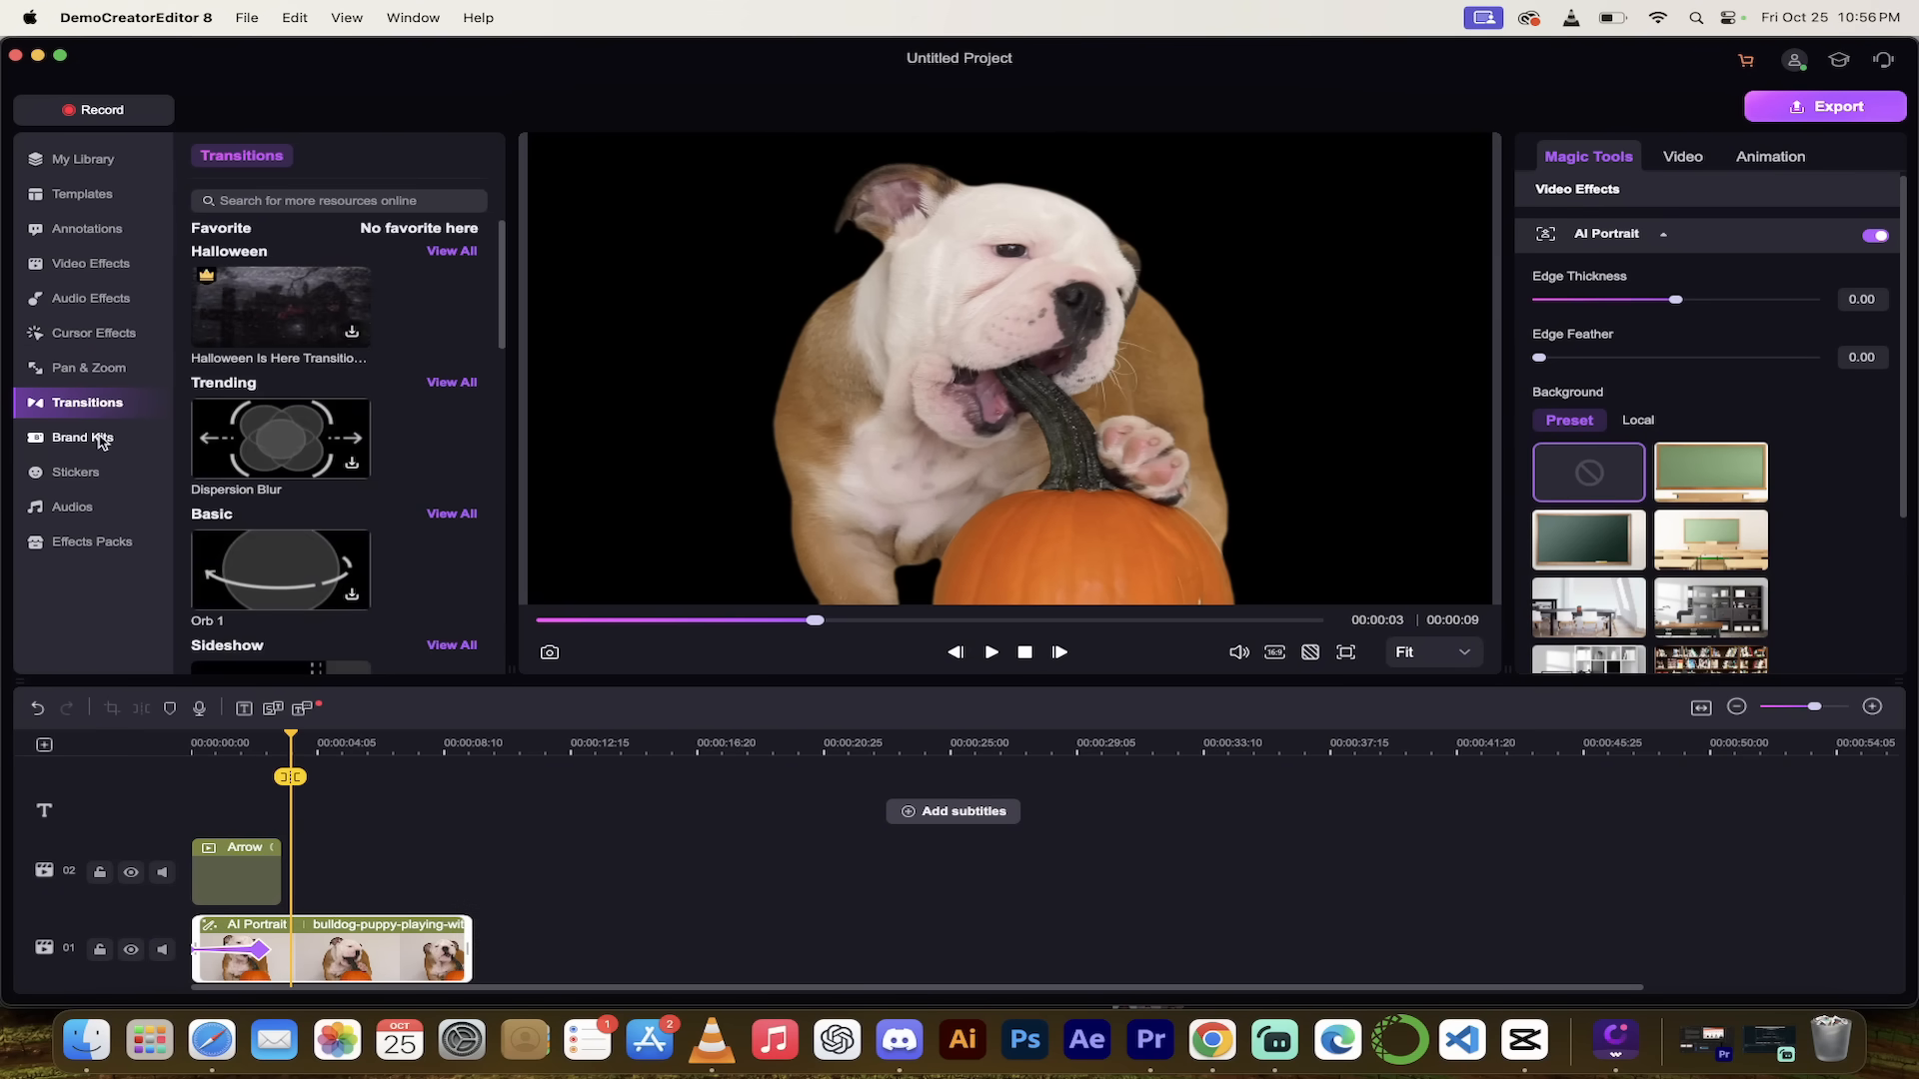
pyautogui.moveTo(76, 474)
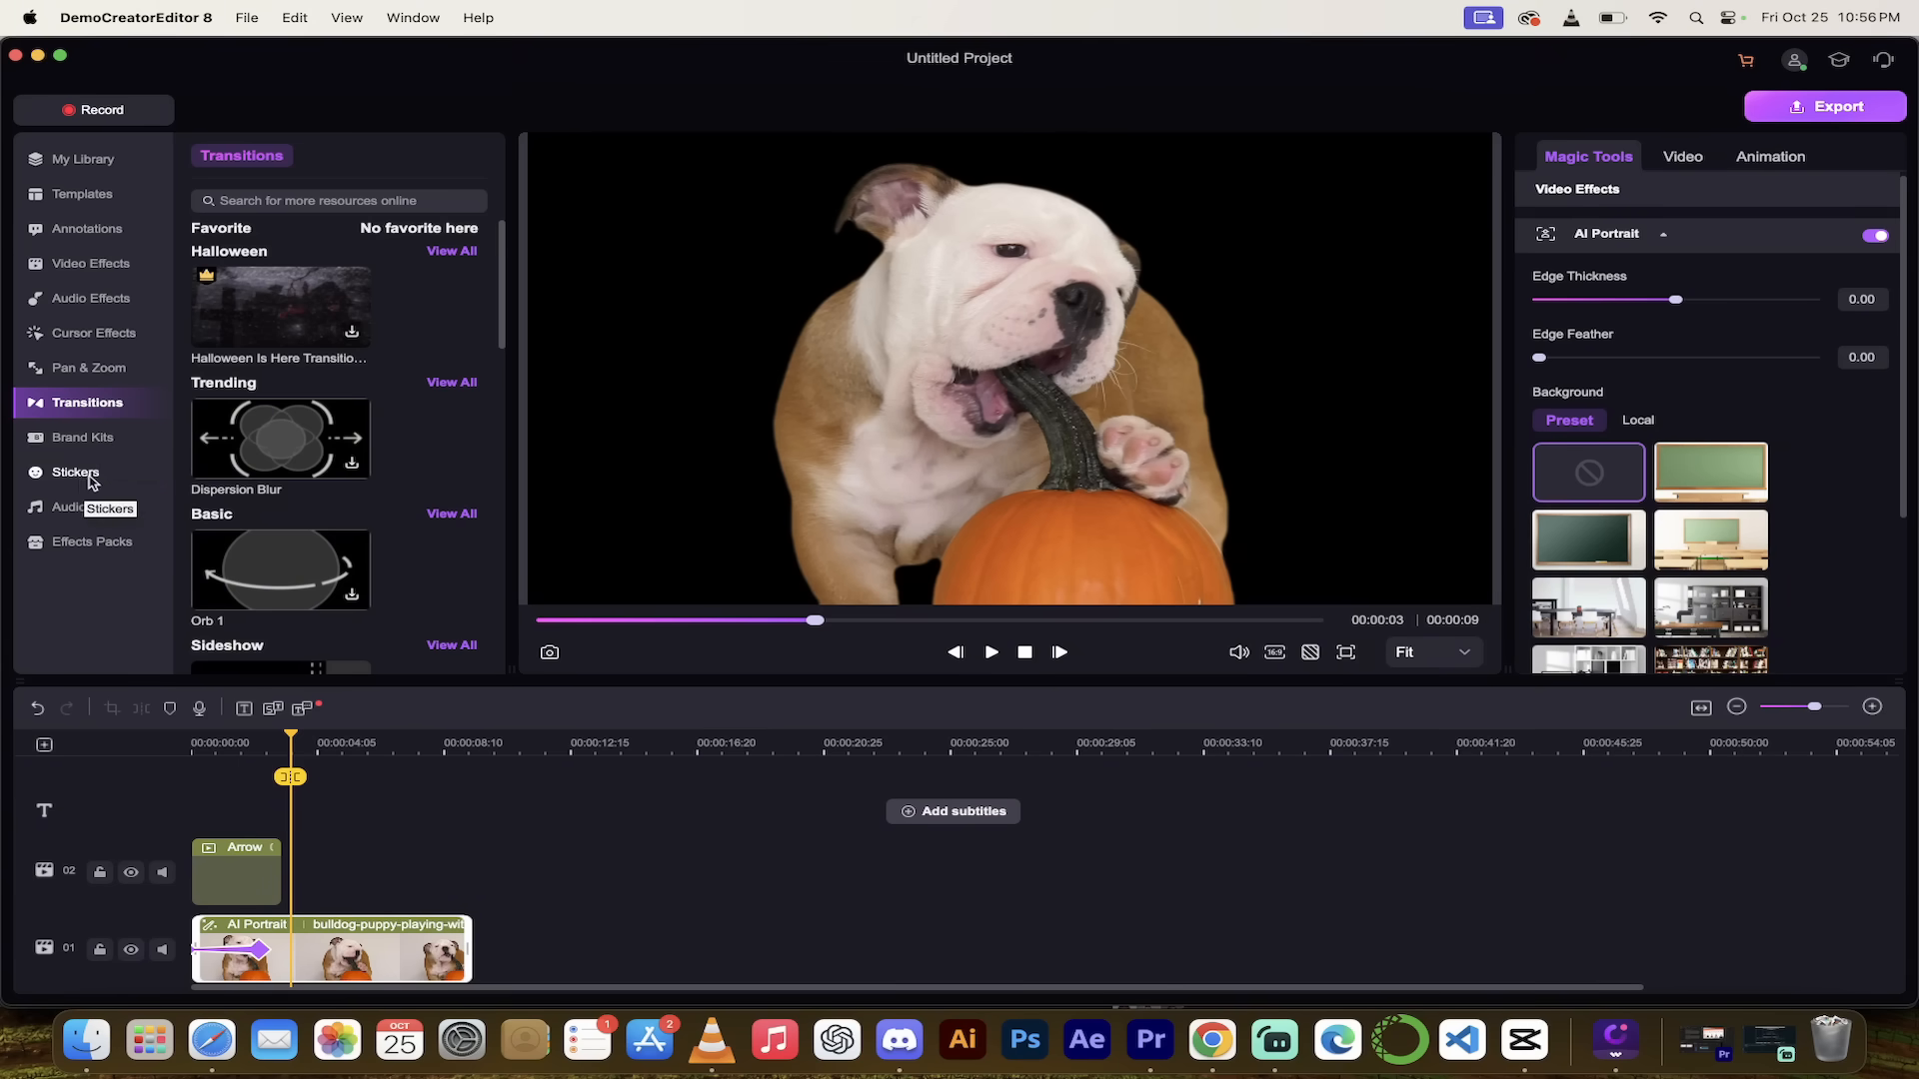
# Open the Stickers library to get the LIKE sticker for track 02.
pyautogui.click(76, 471)
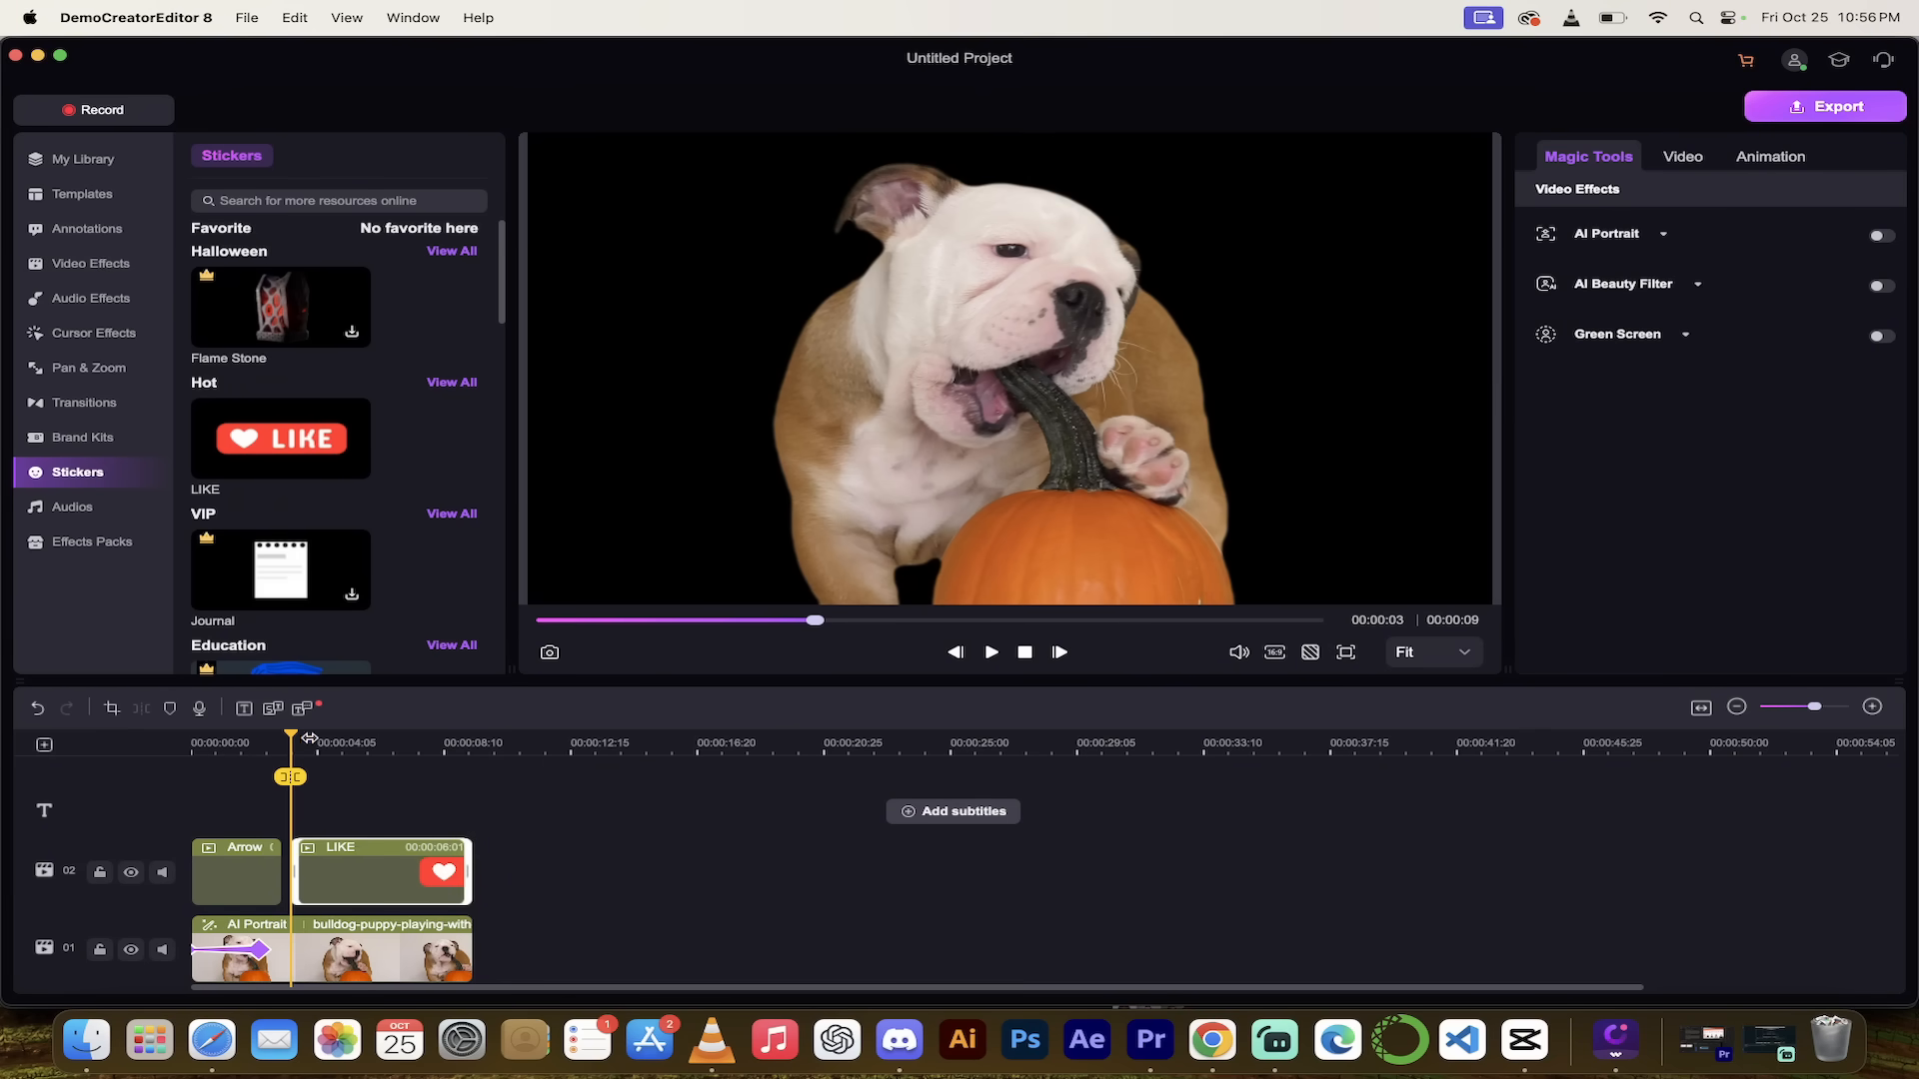
# Pause the preview at 00:00:05 and drag the LIKE sticker down over the pumpkin.
pyautogui.click(991, 650)
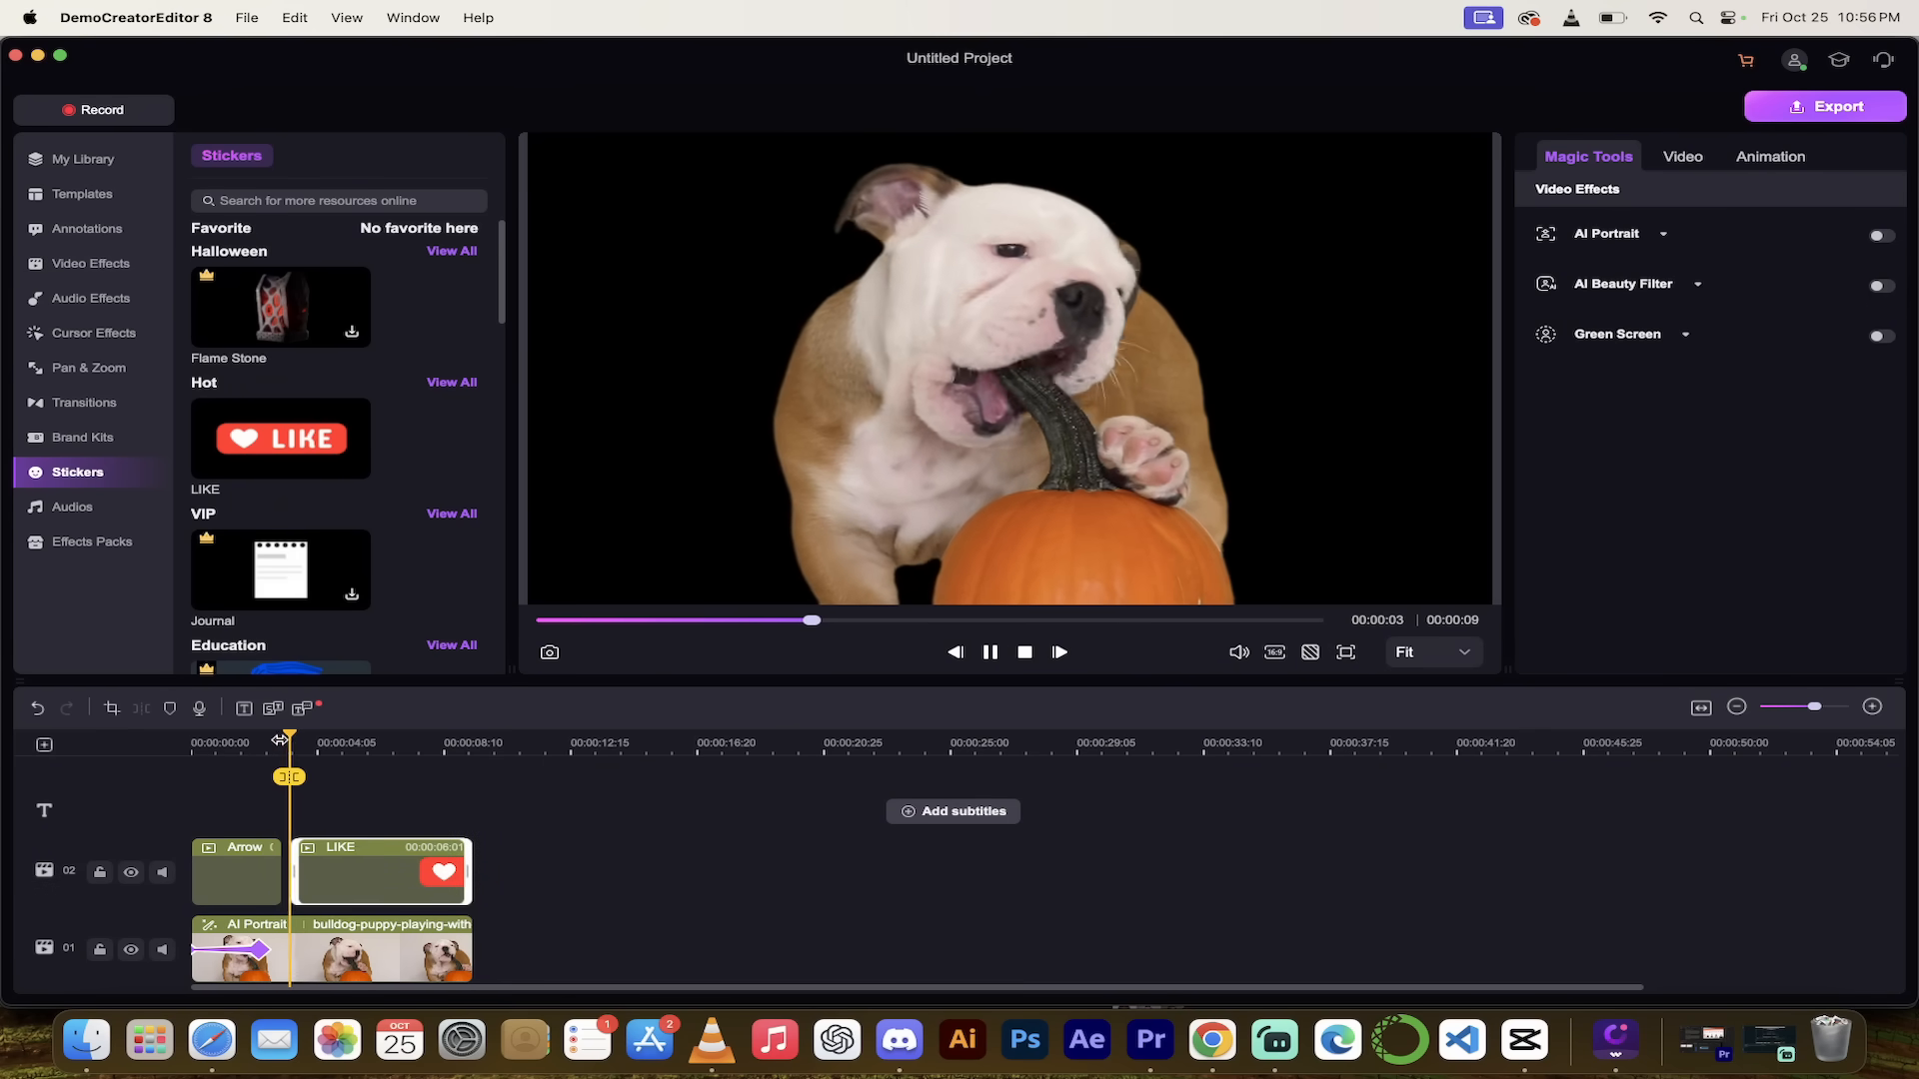
pyautogui.click(988, 651)
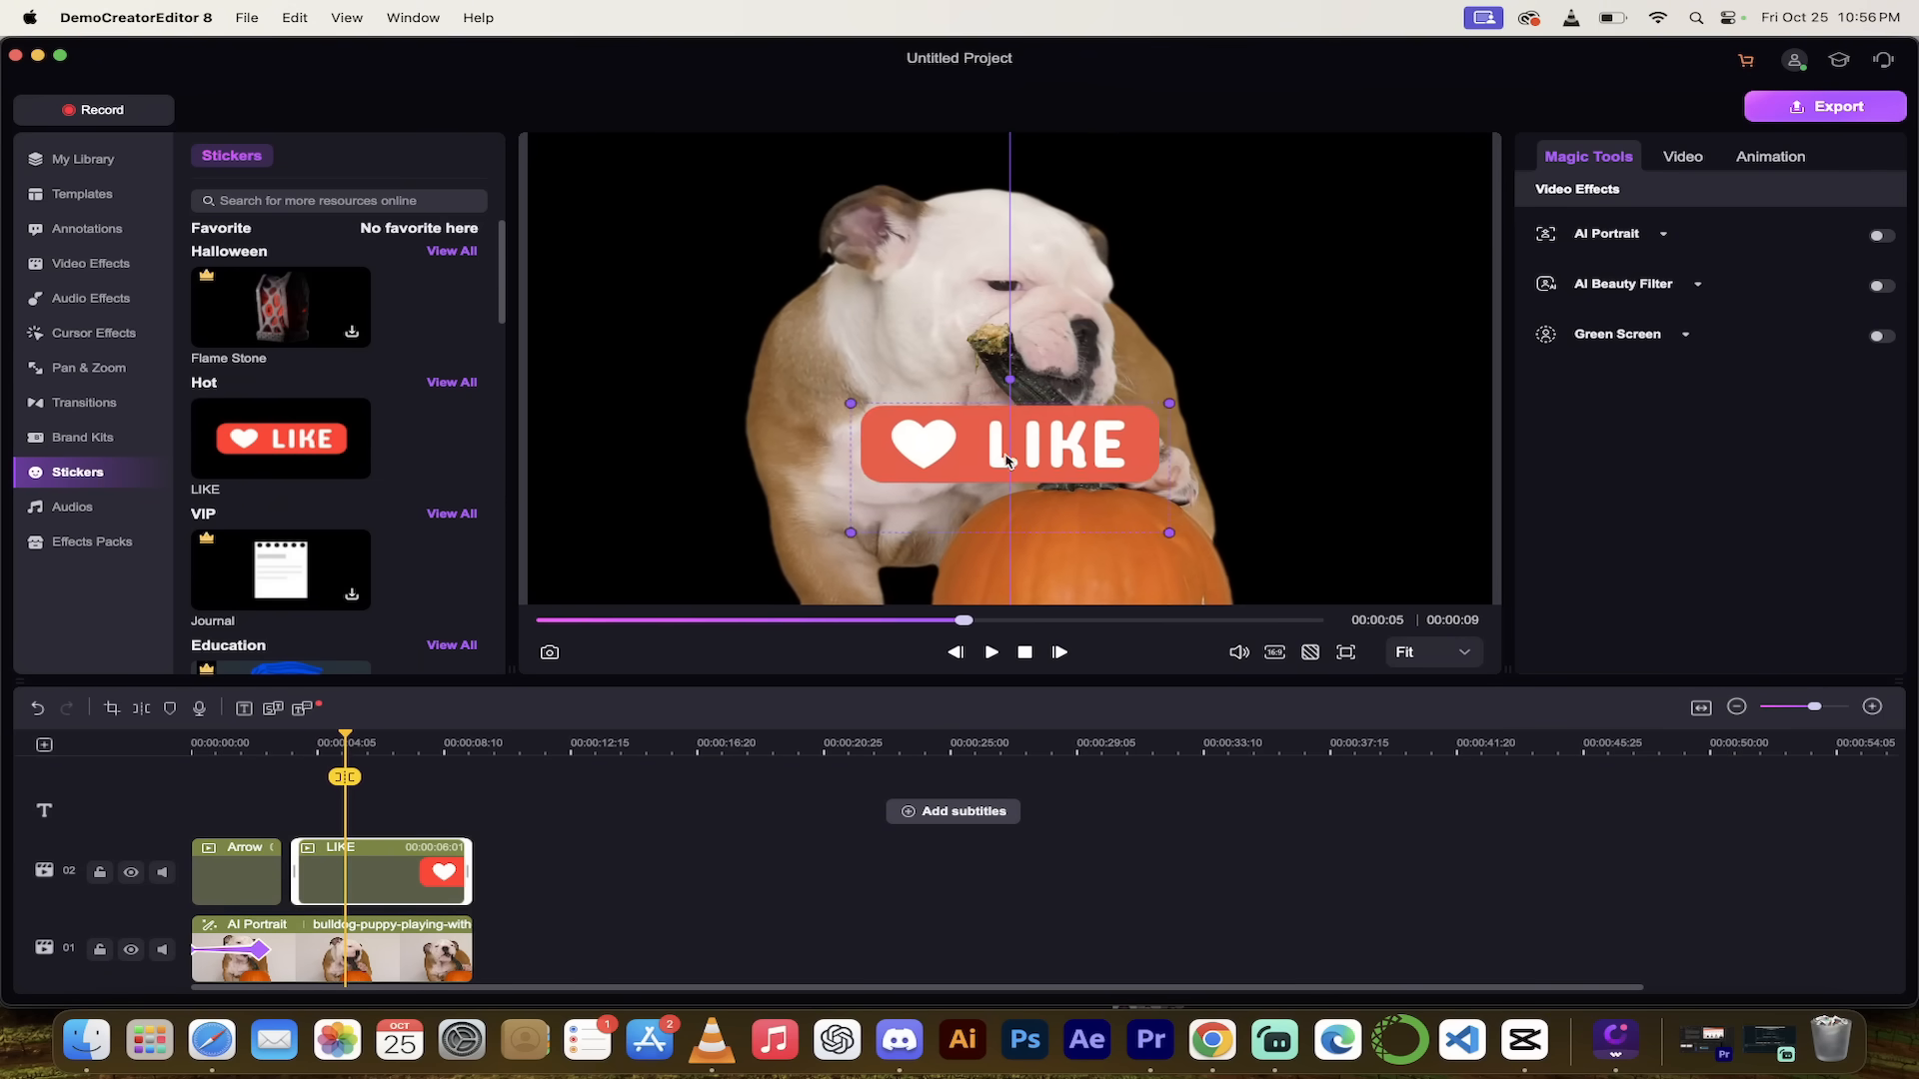
pyautogui.moveTo(1009, 444); pyautogui.dragTo(995, 553)
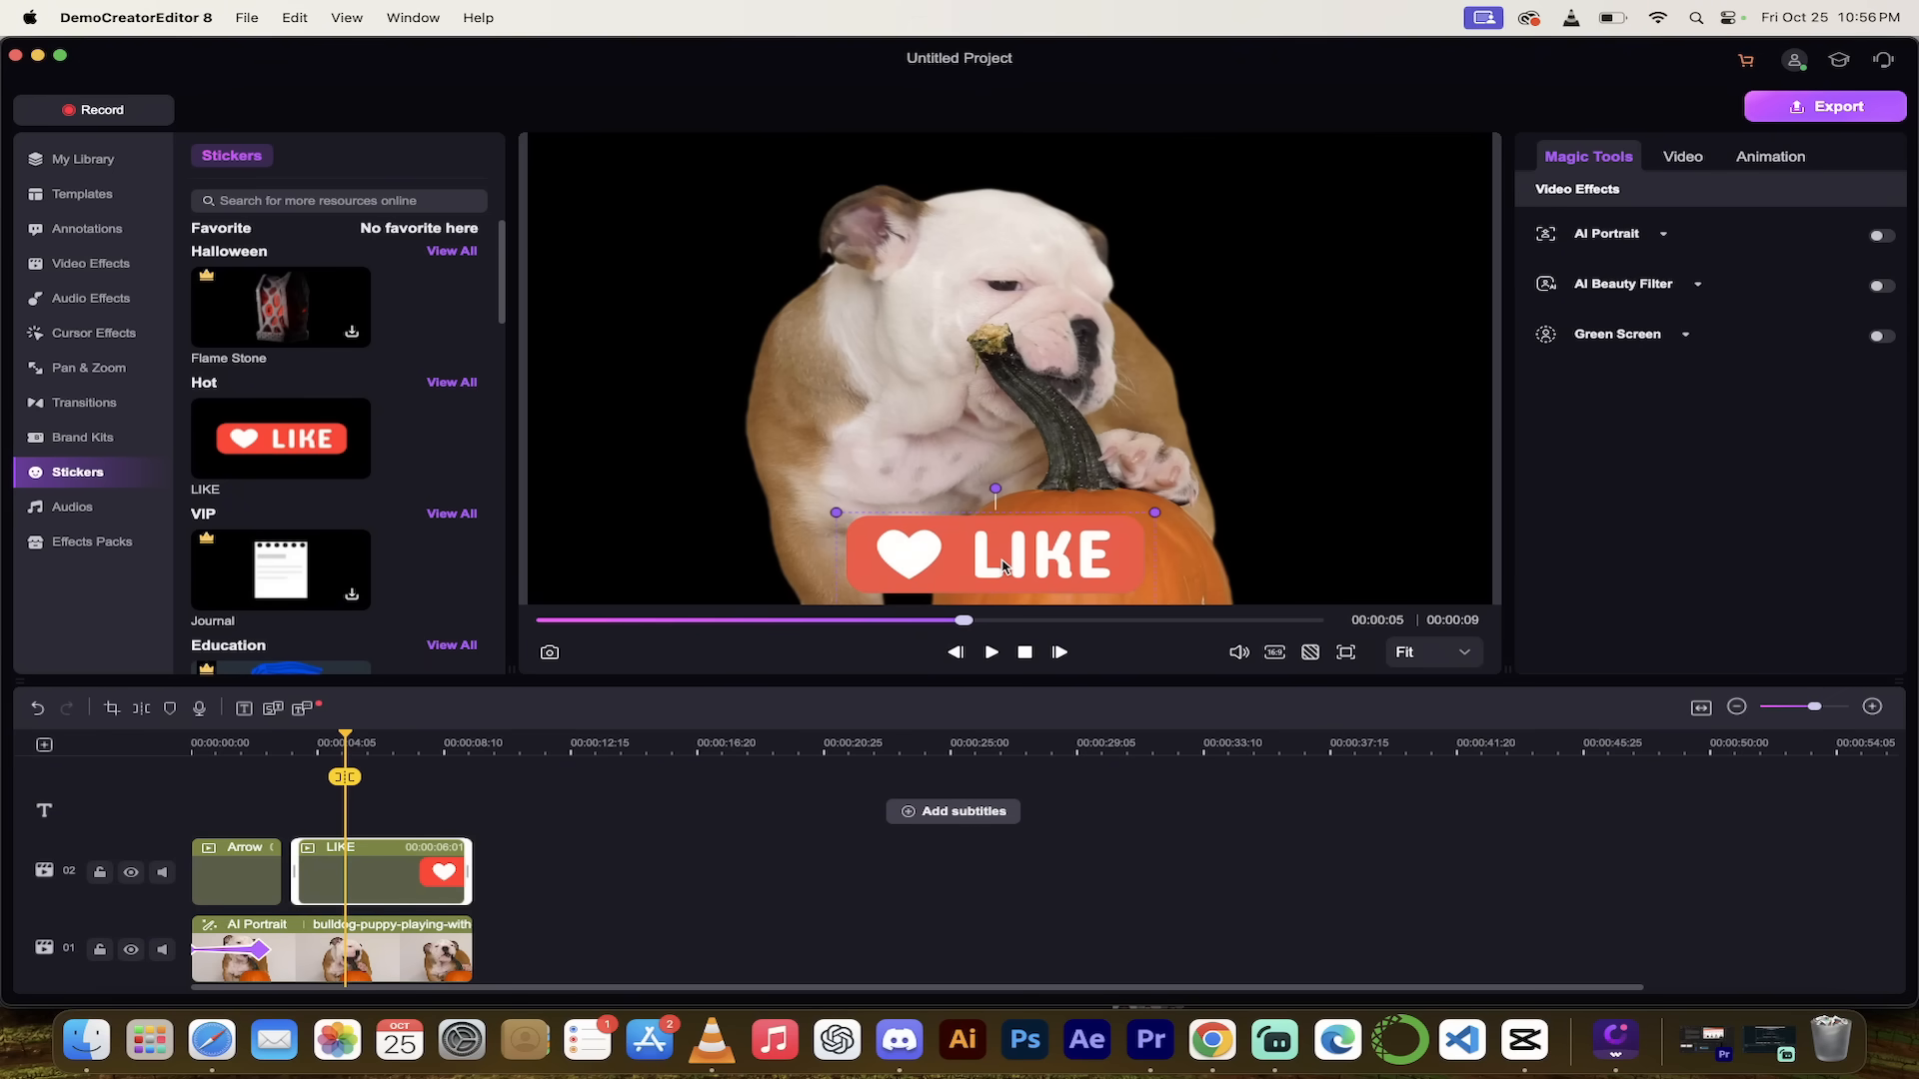
pyautogui.click(72, 507)
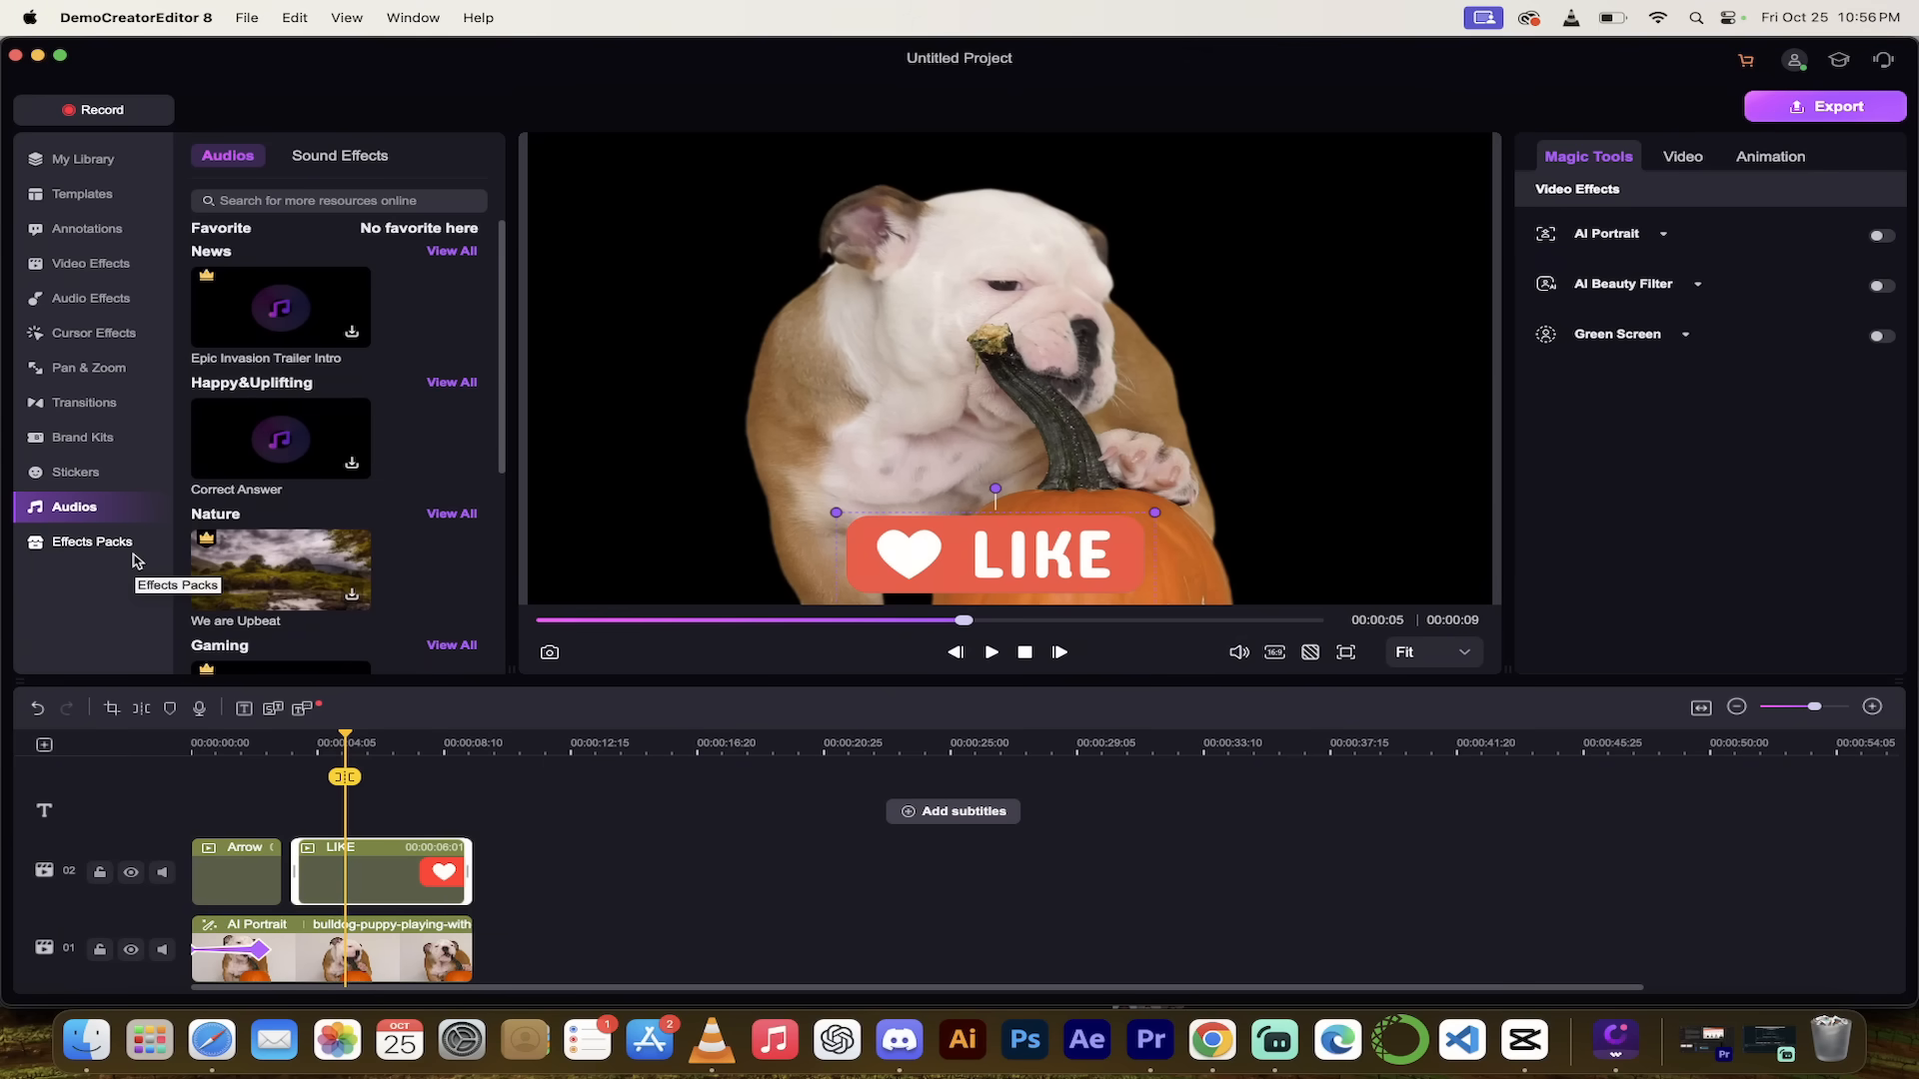
pyautogui.moveTo(135, 561)
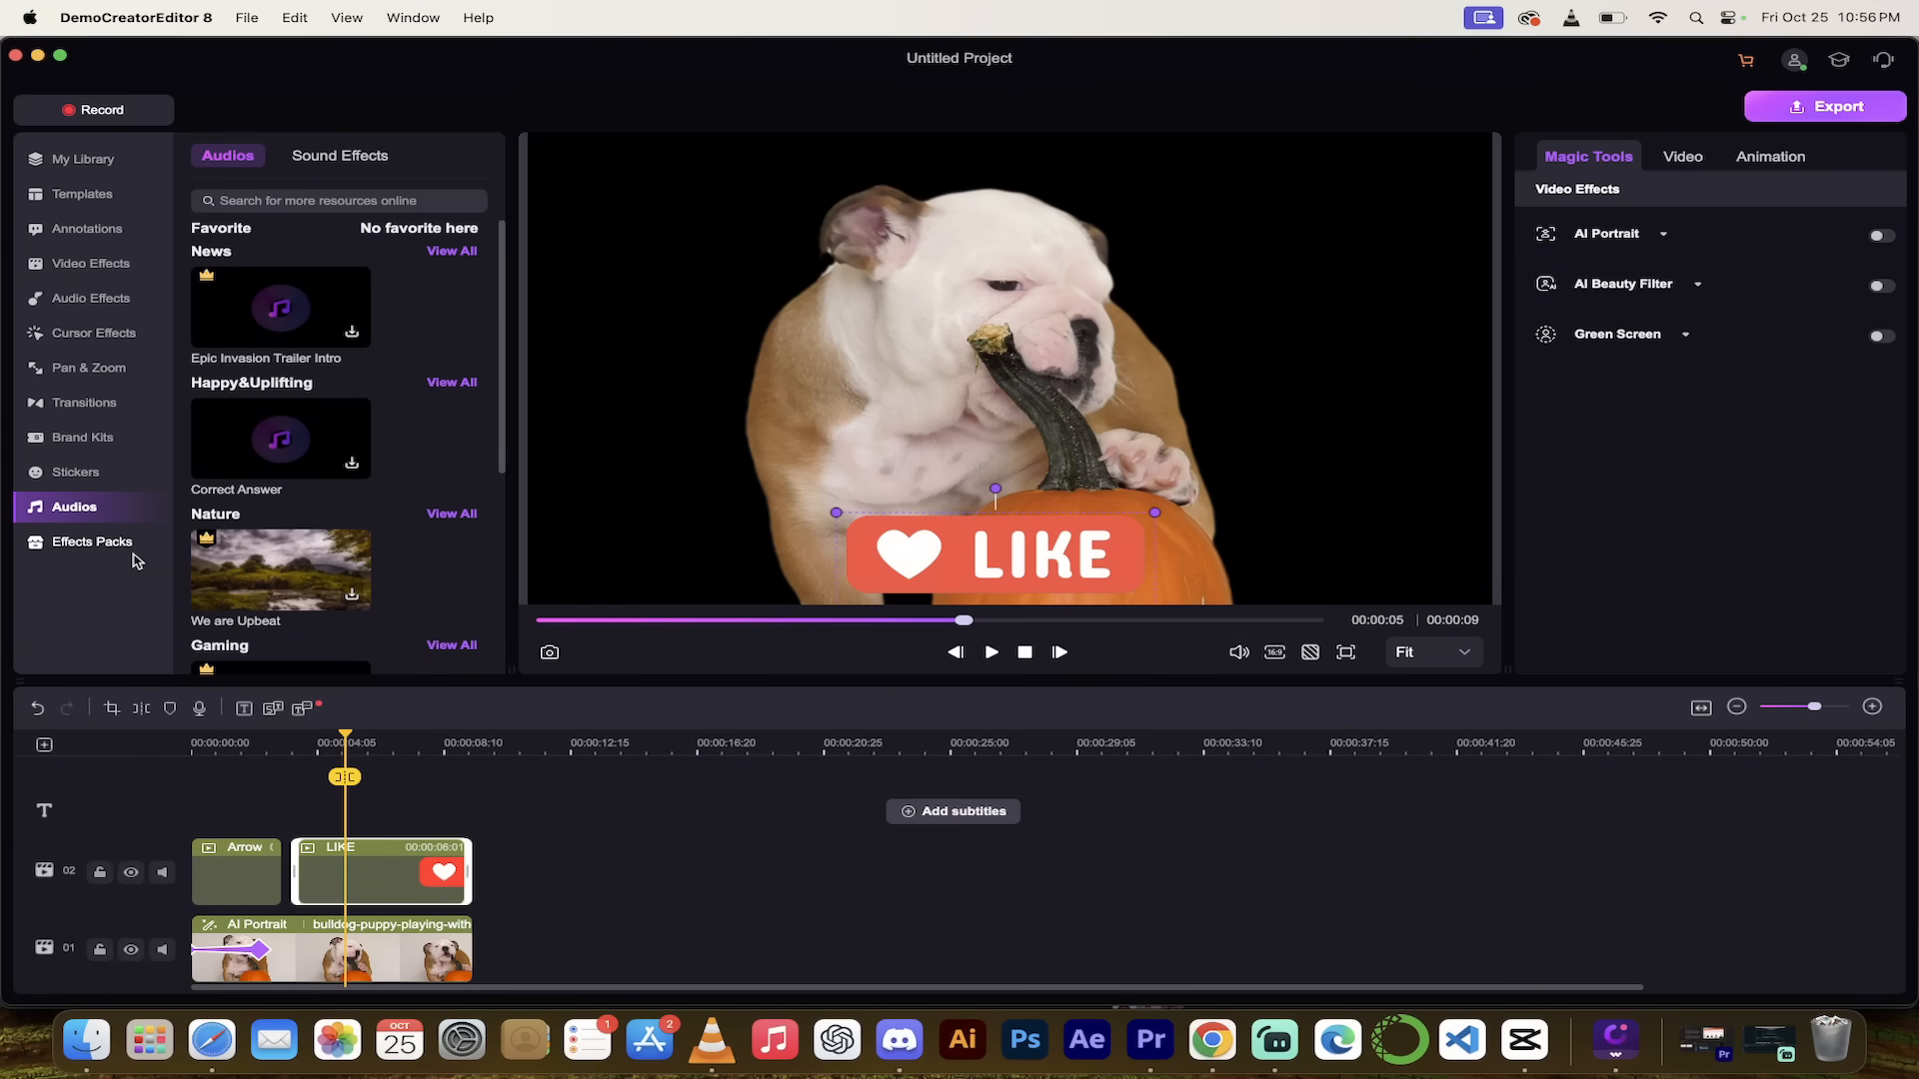